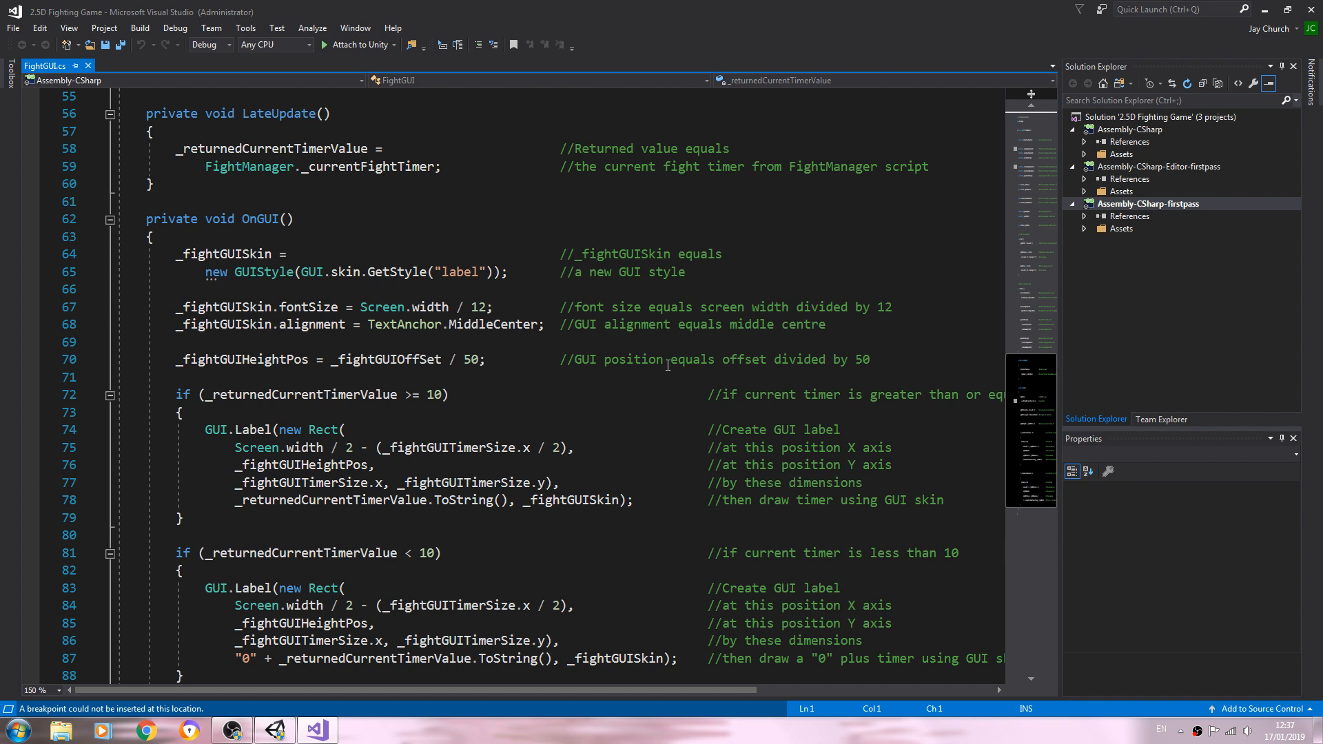
Scroll to the end of OnGUI and begin a new comment line below the timer blocks.
scroll(down, 3)
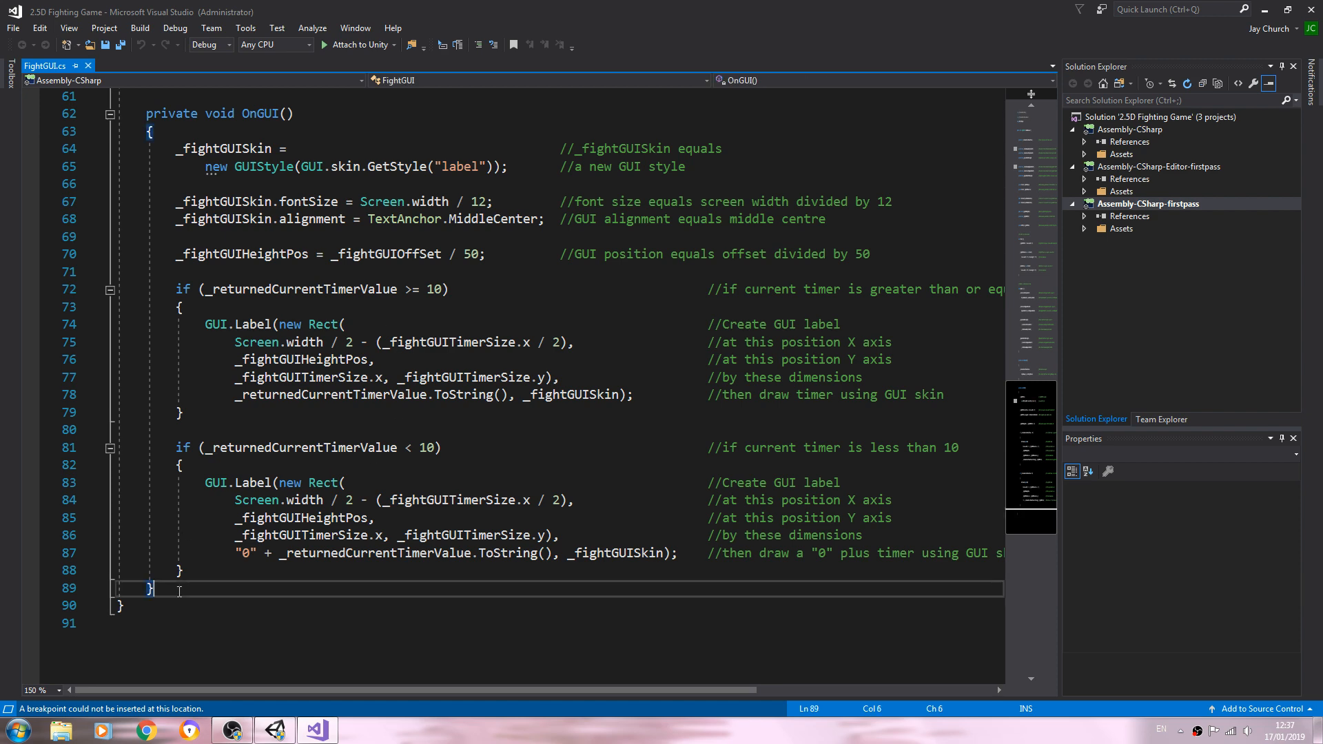
mouse_move(456, 496)
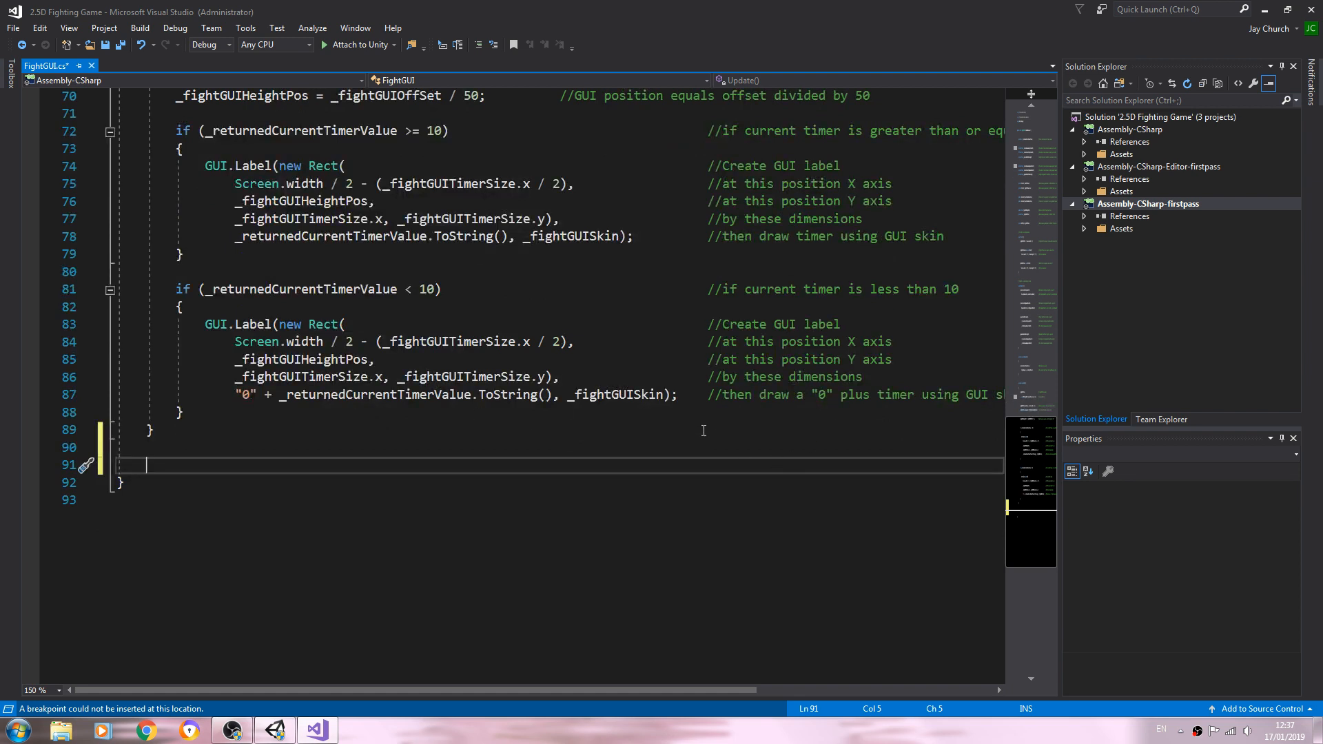
text(//)
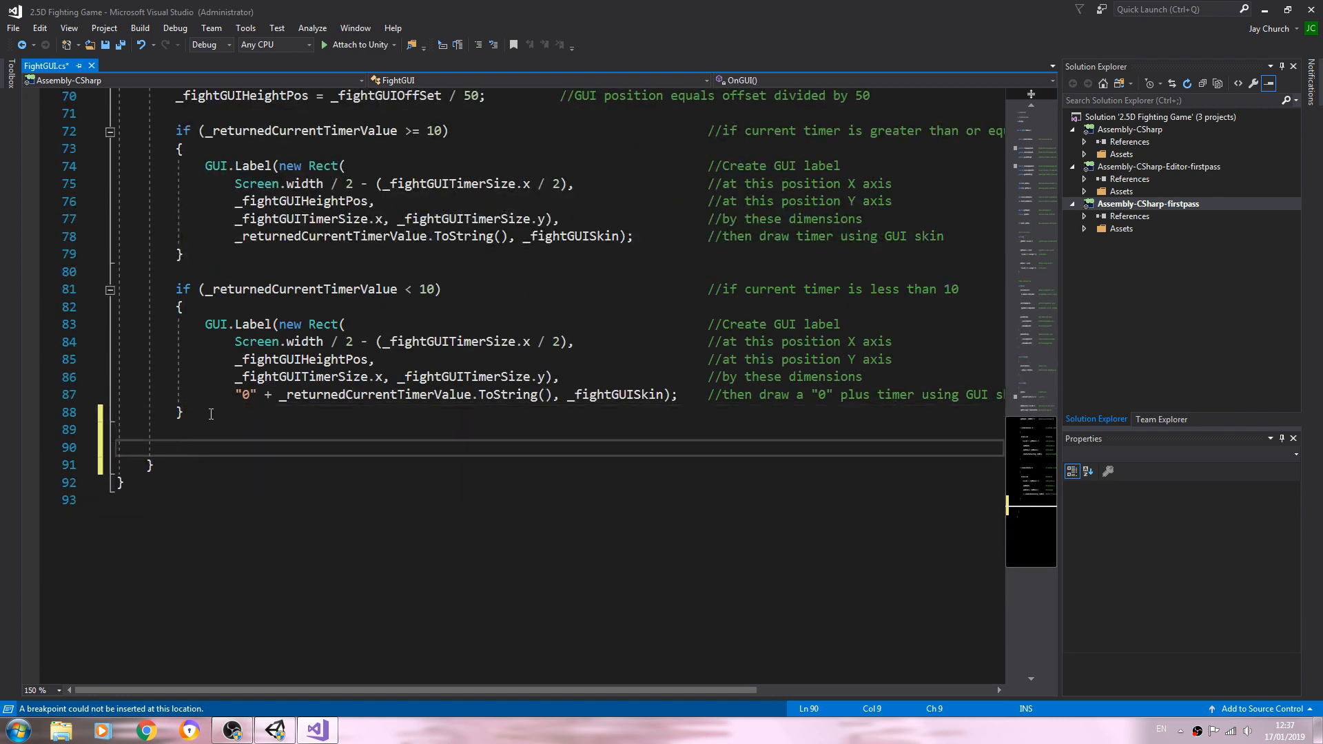
Add a '//Draw player health' comment line in OnGUI.
text(//)
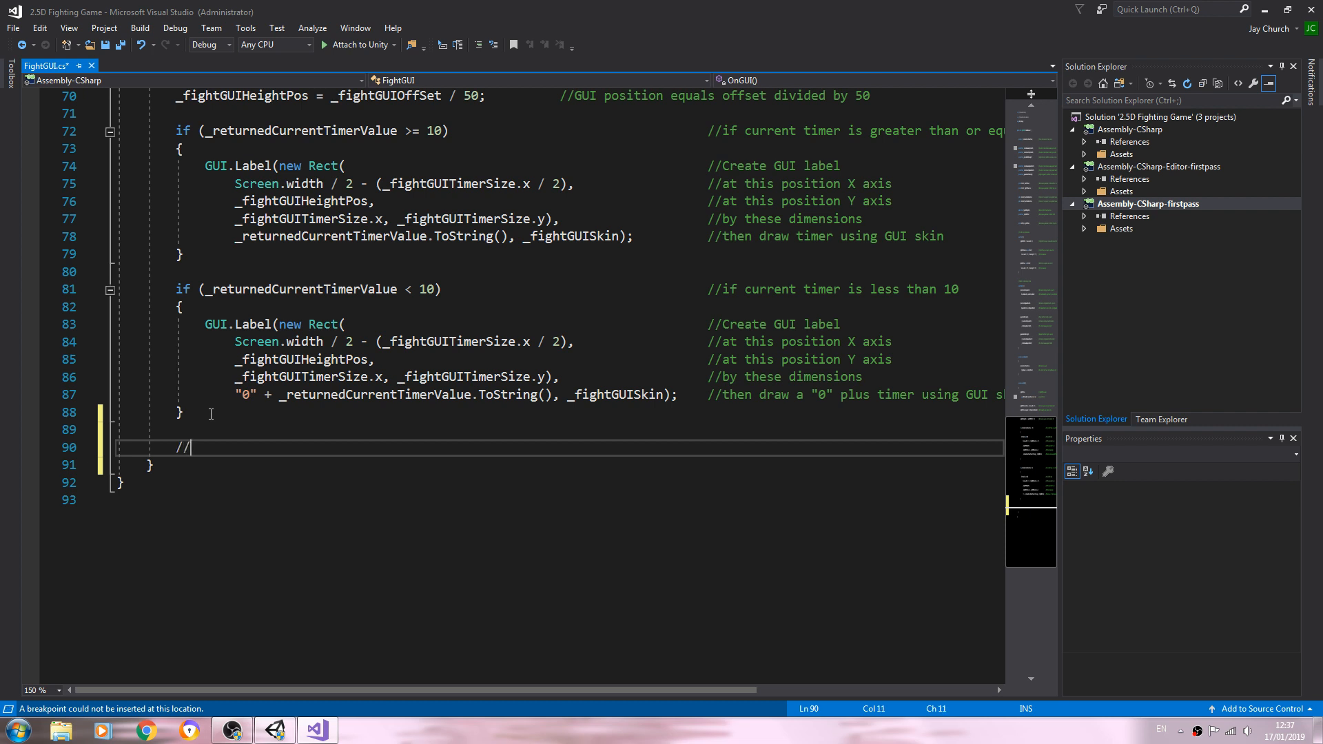
text(Draw)
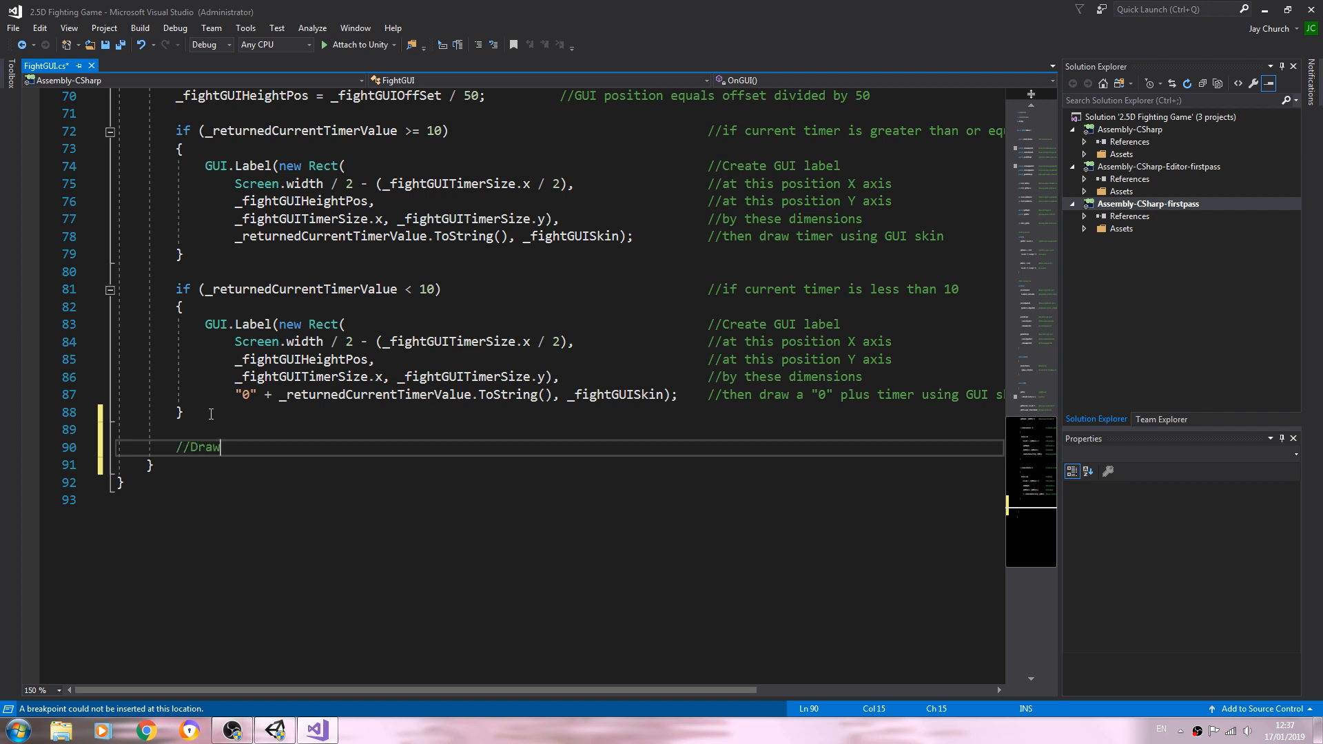
text(player)
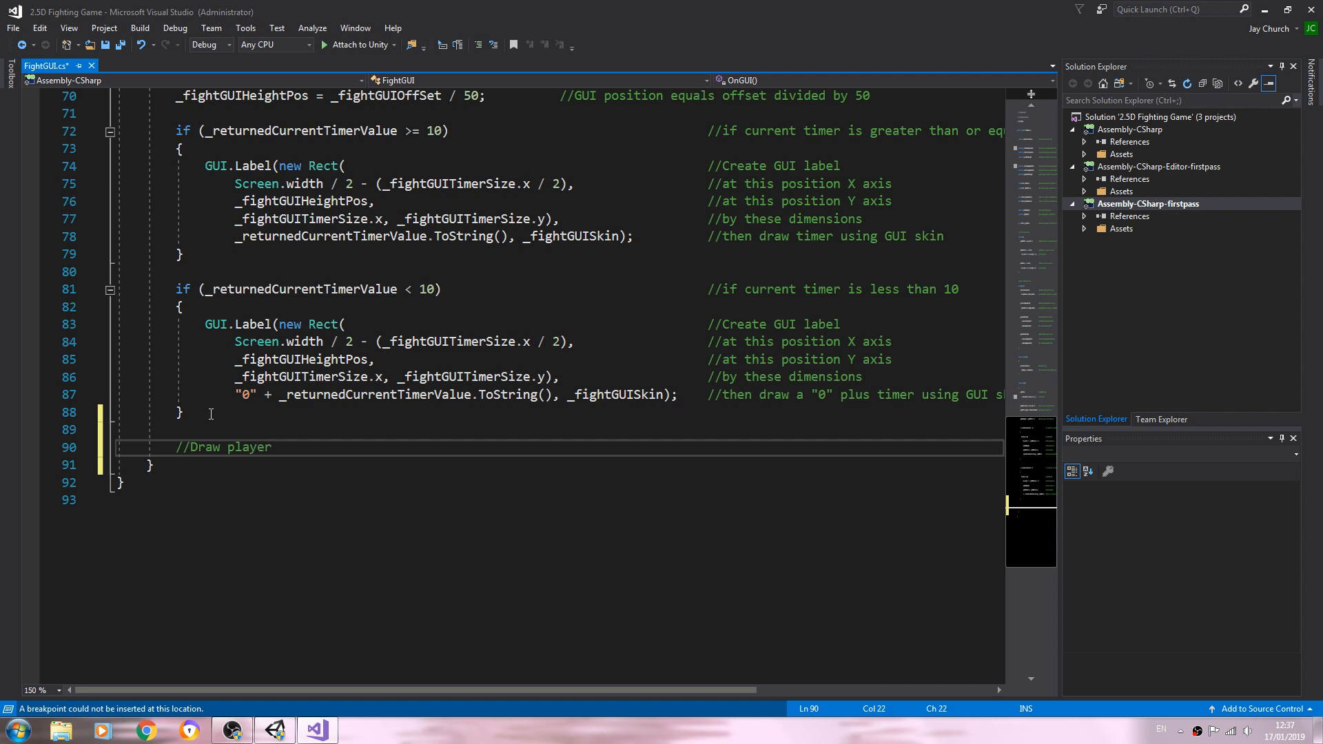
text(health)
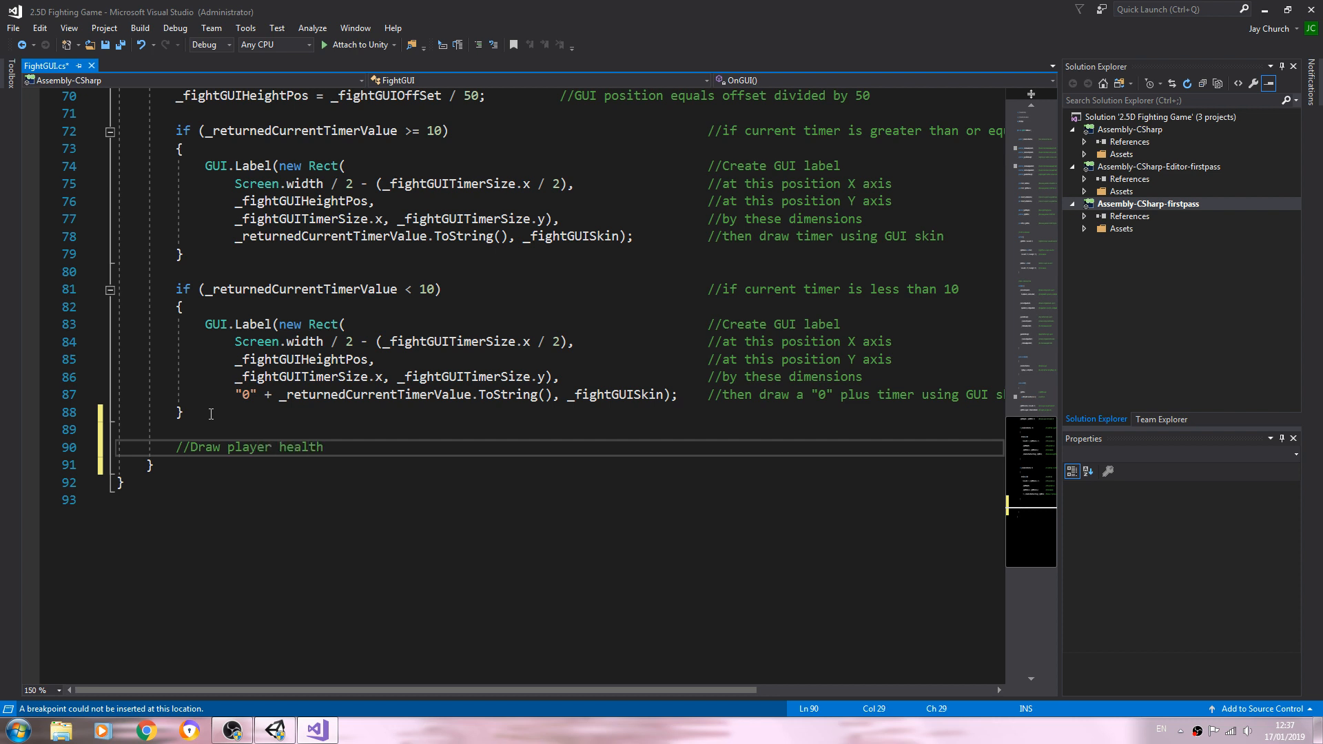
Write GUI.BeginGroup(new Rect(0, 0, Screen.width, Screen.height)); with a //Begin group comment.
text(G)
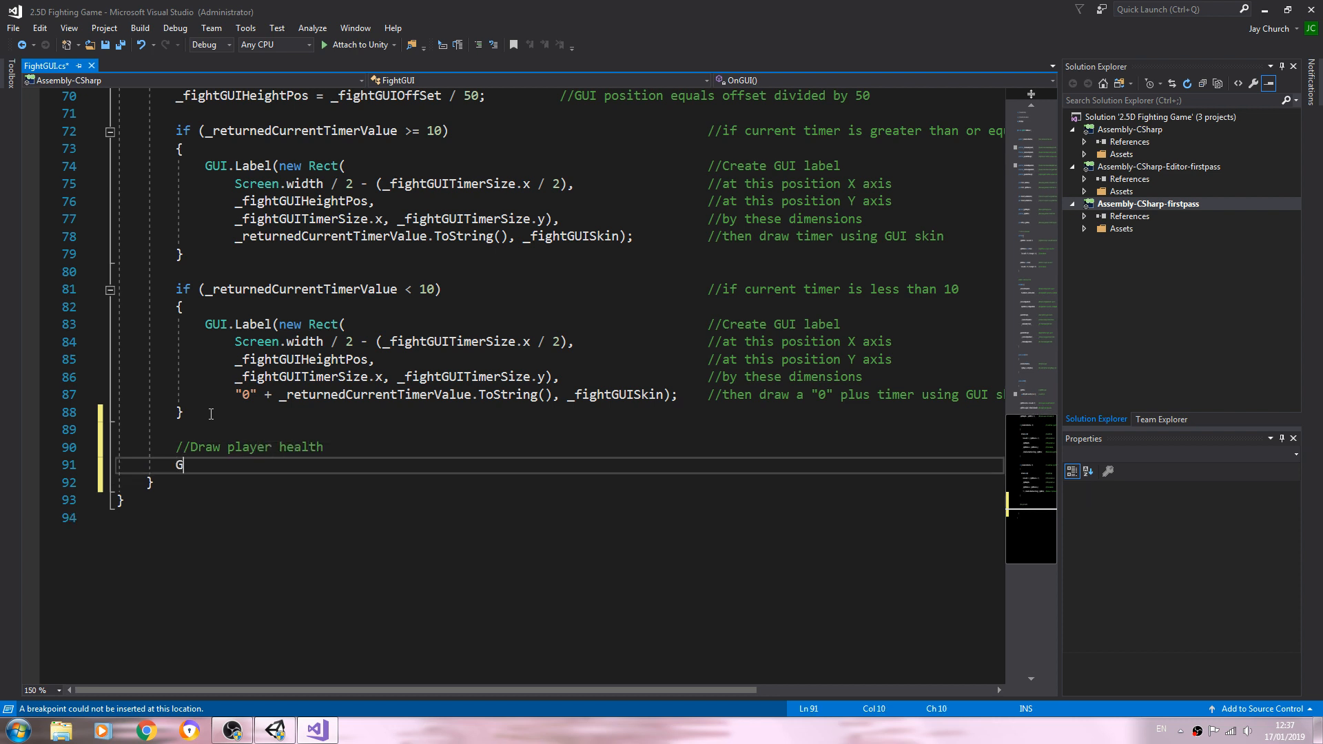
text(UI.)
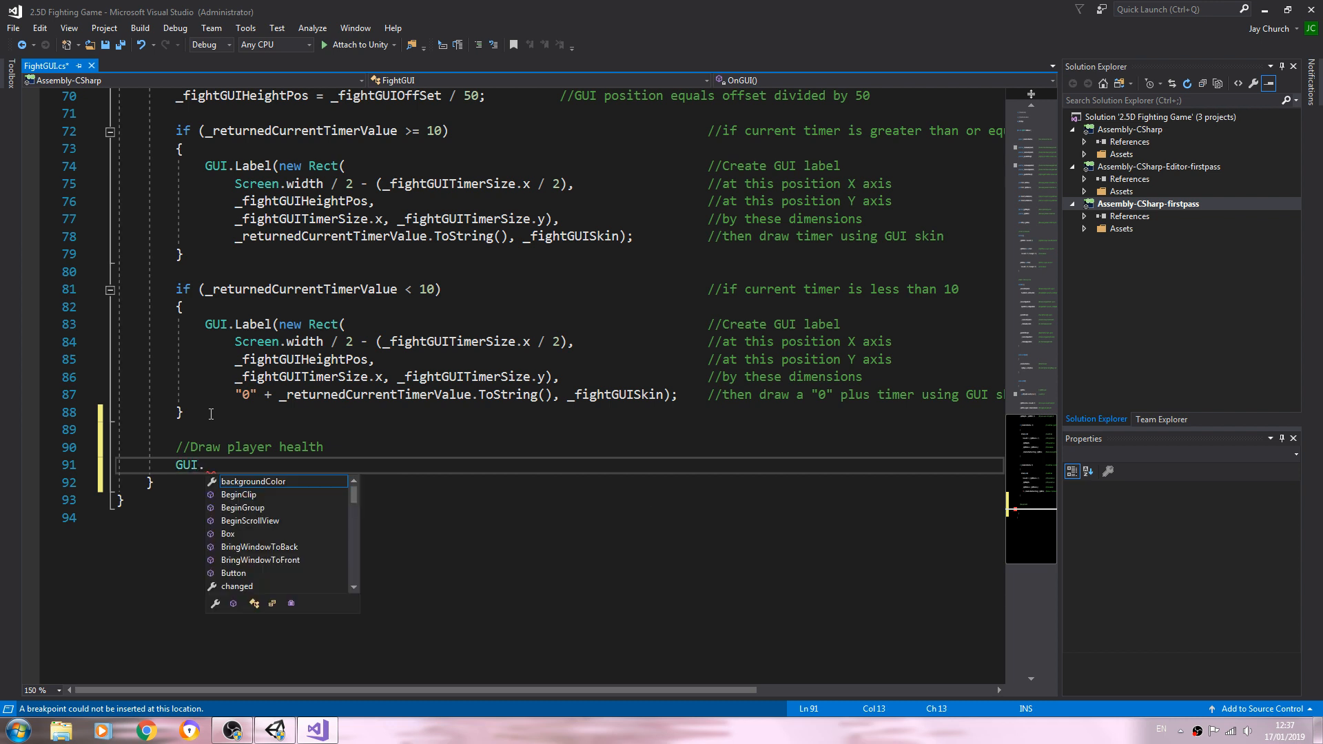
text(BeginGroup)
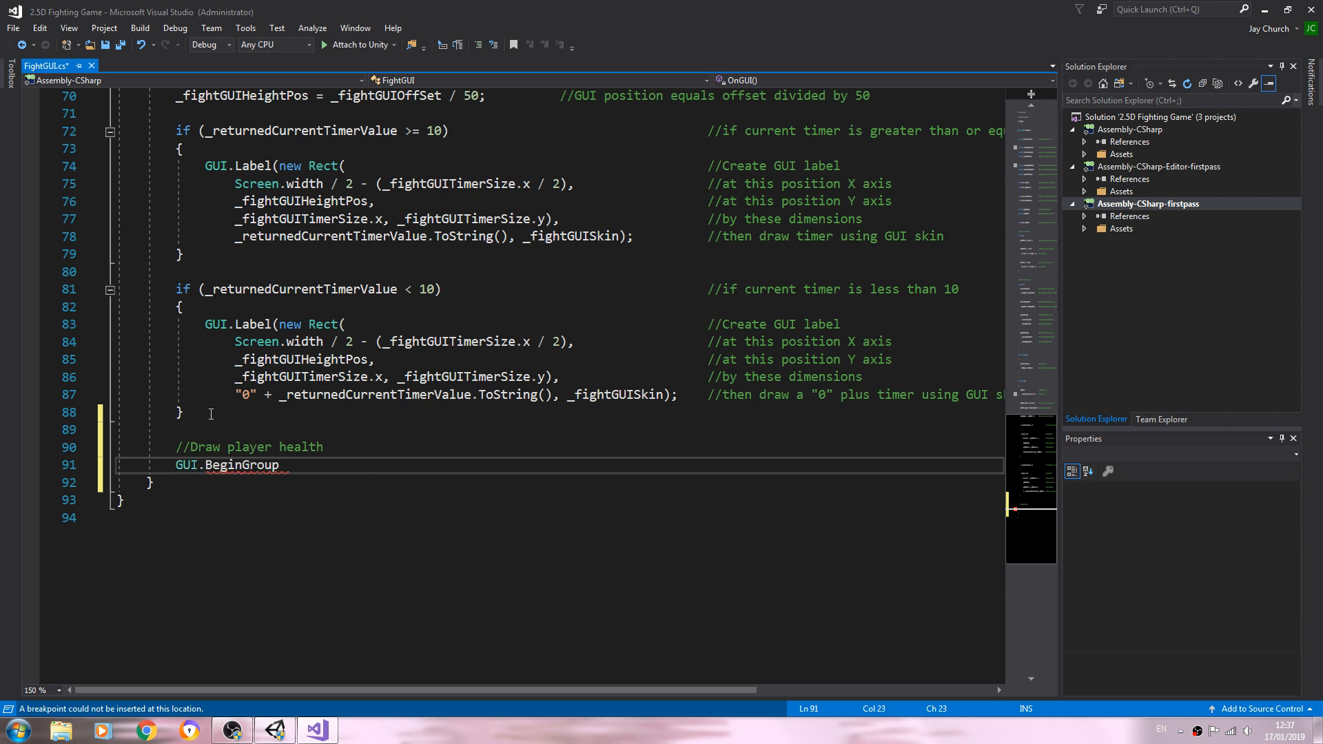
double_click(241, 464)
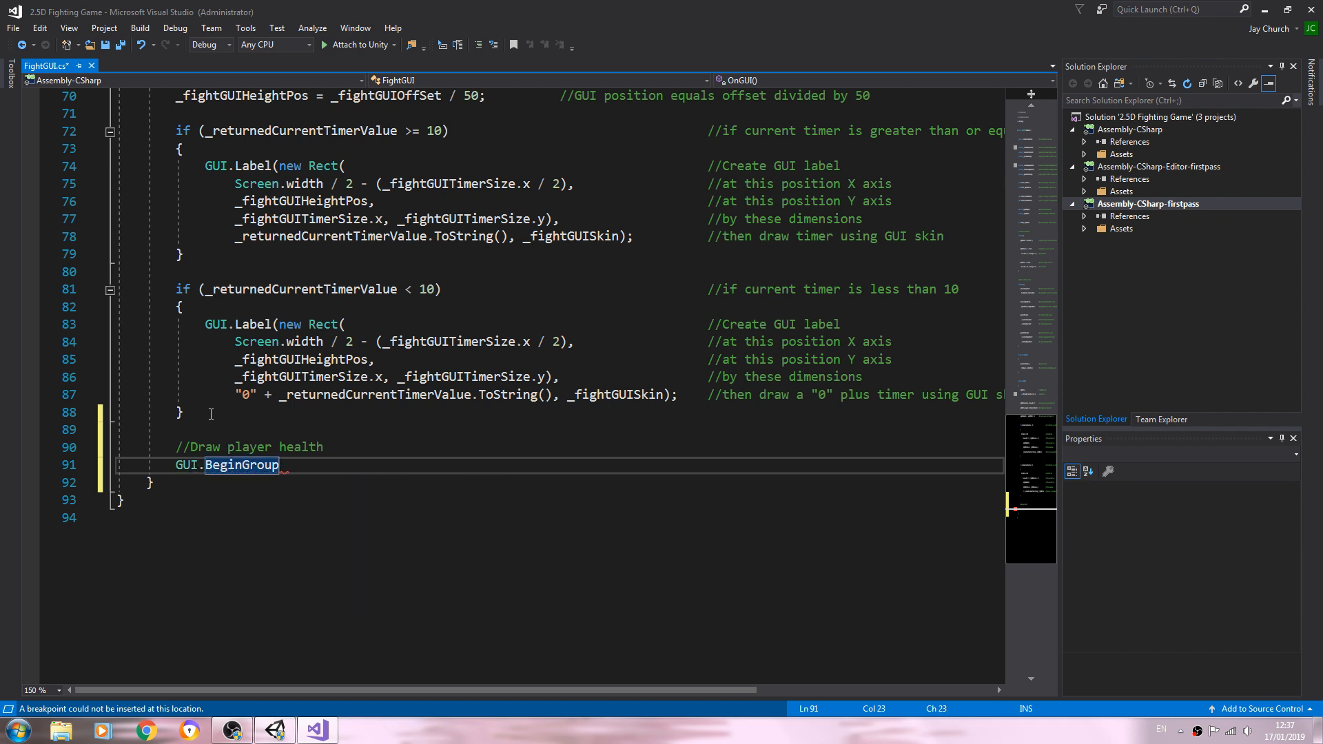
text(();)
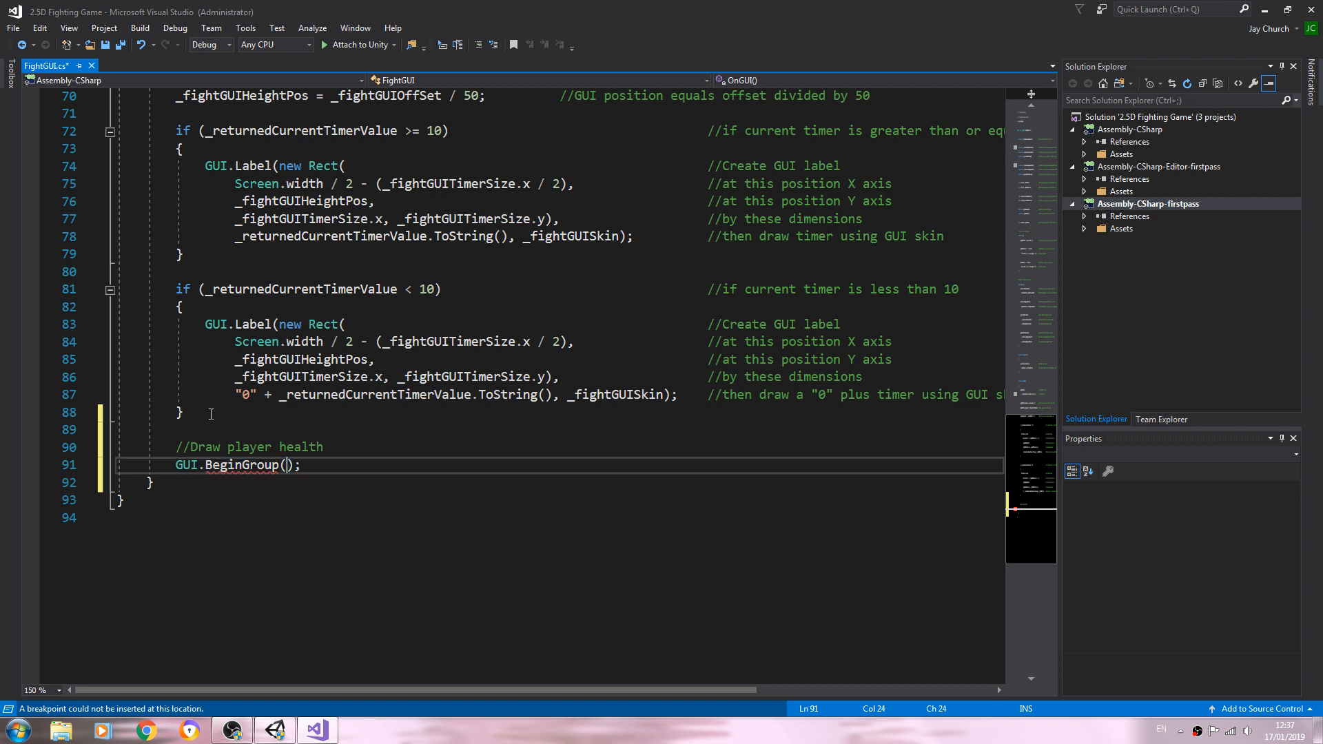
text(new Rect)
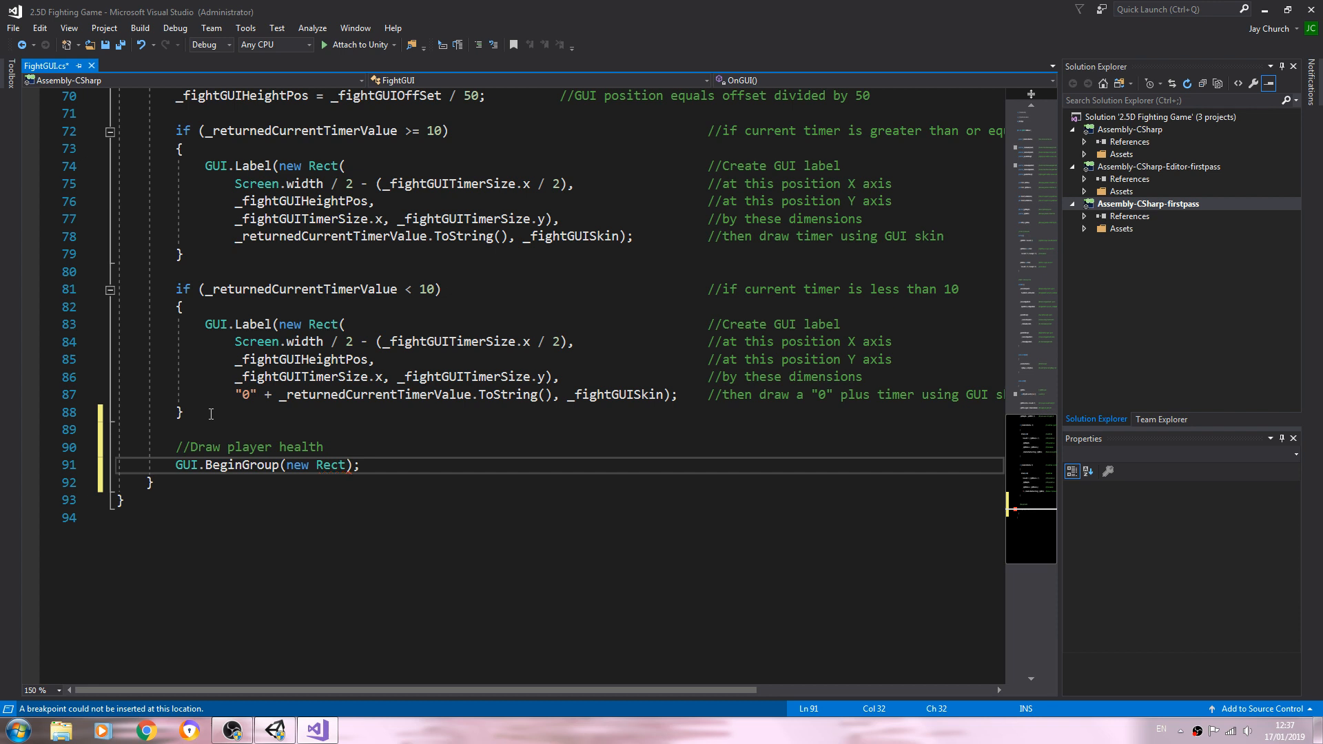
text(()
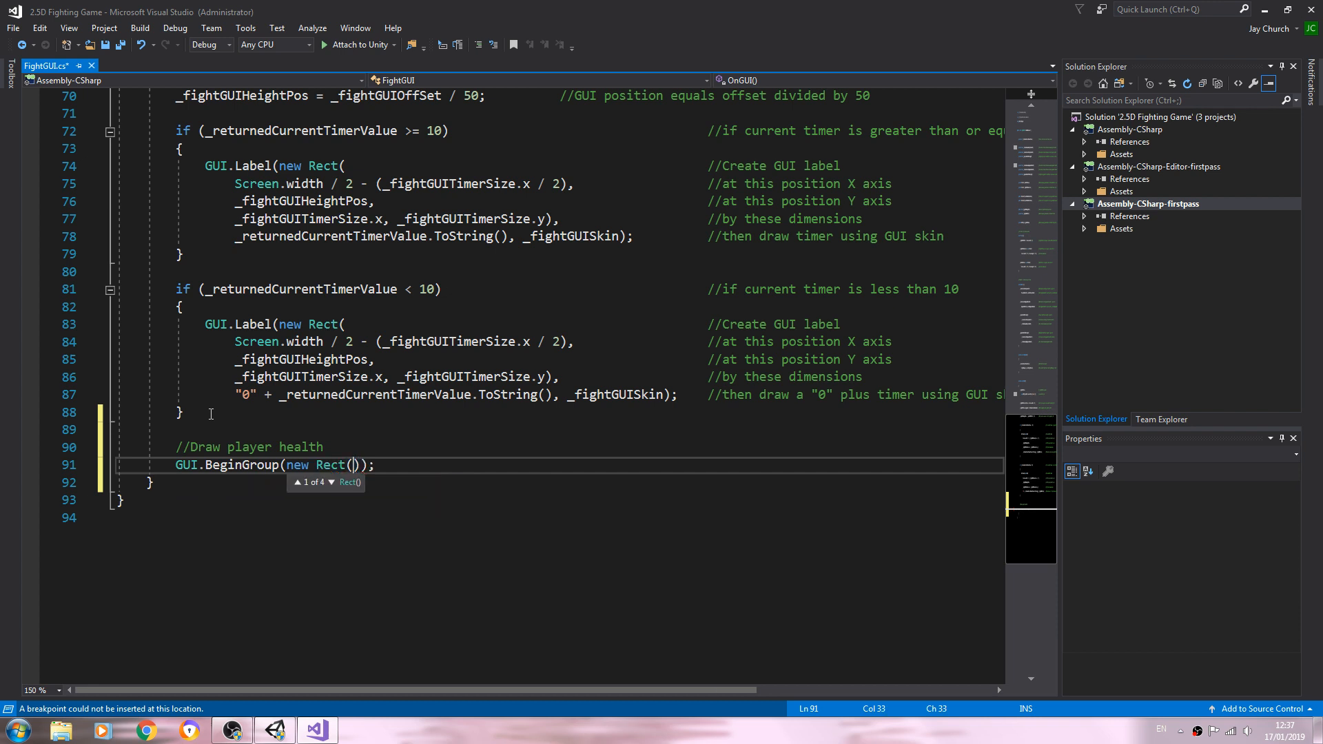
text(0,)
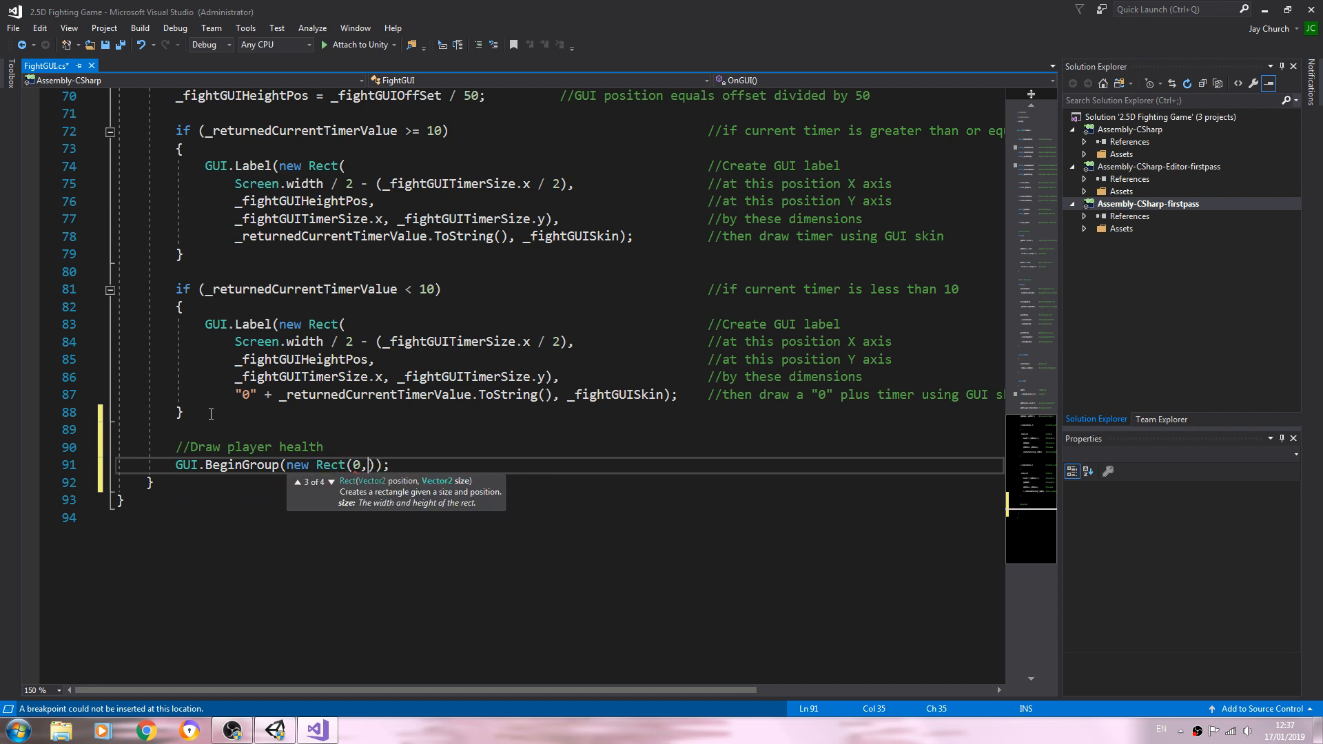
text(0,)
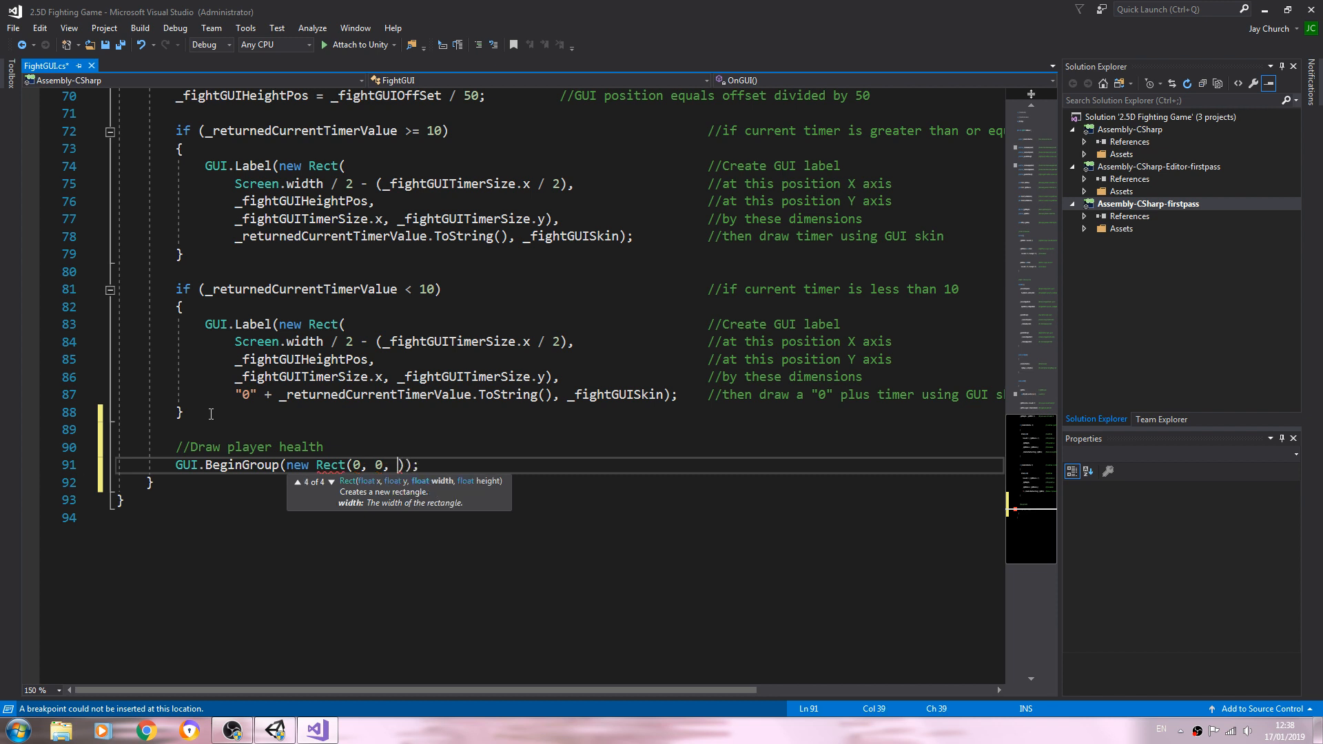
text(Screen.width, Scre)
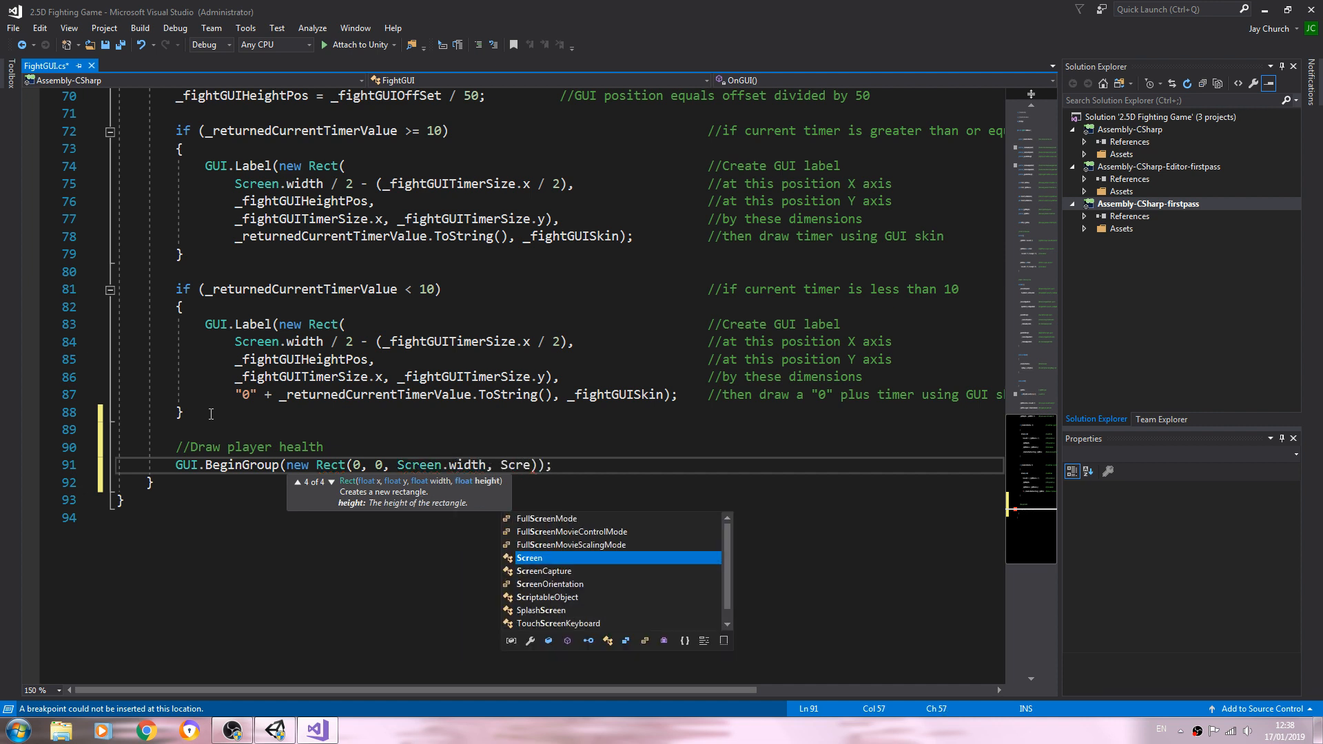
text(.)
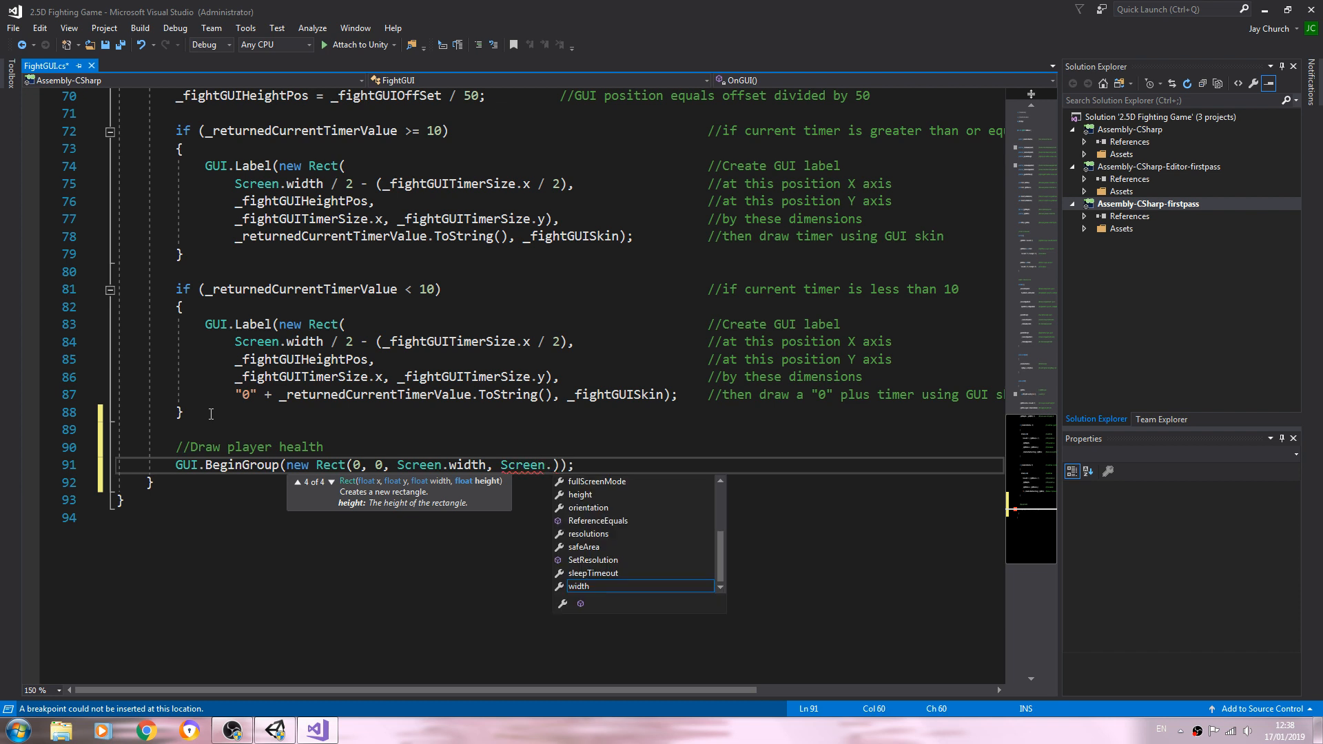
text(height)
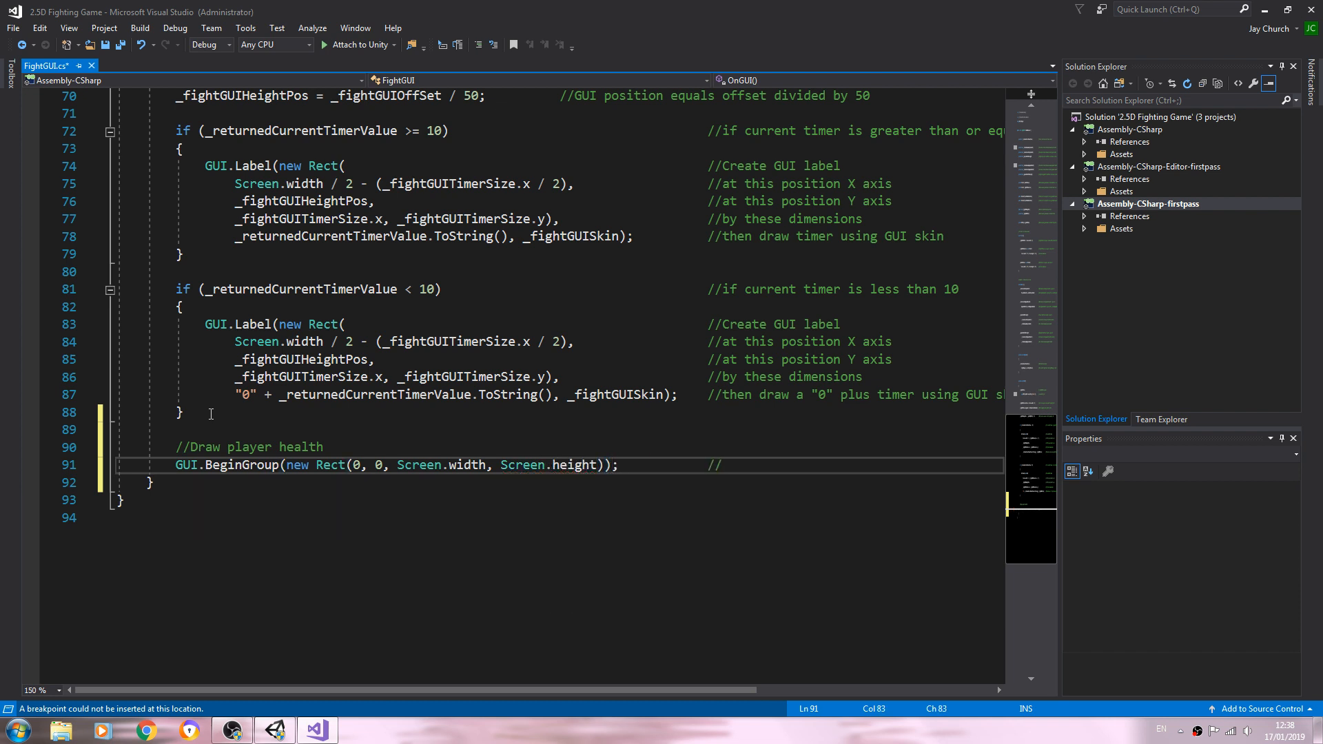
text(Begin group)
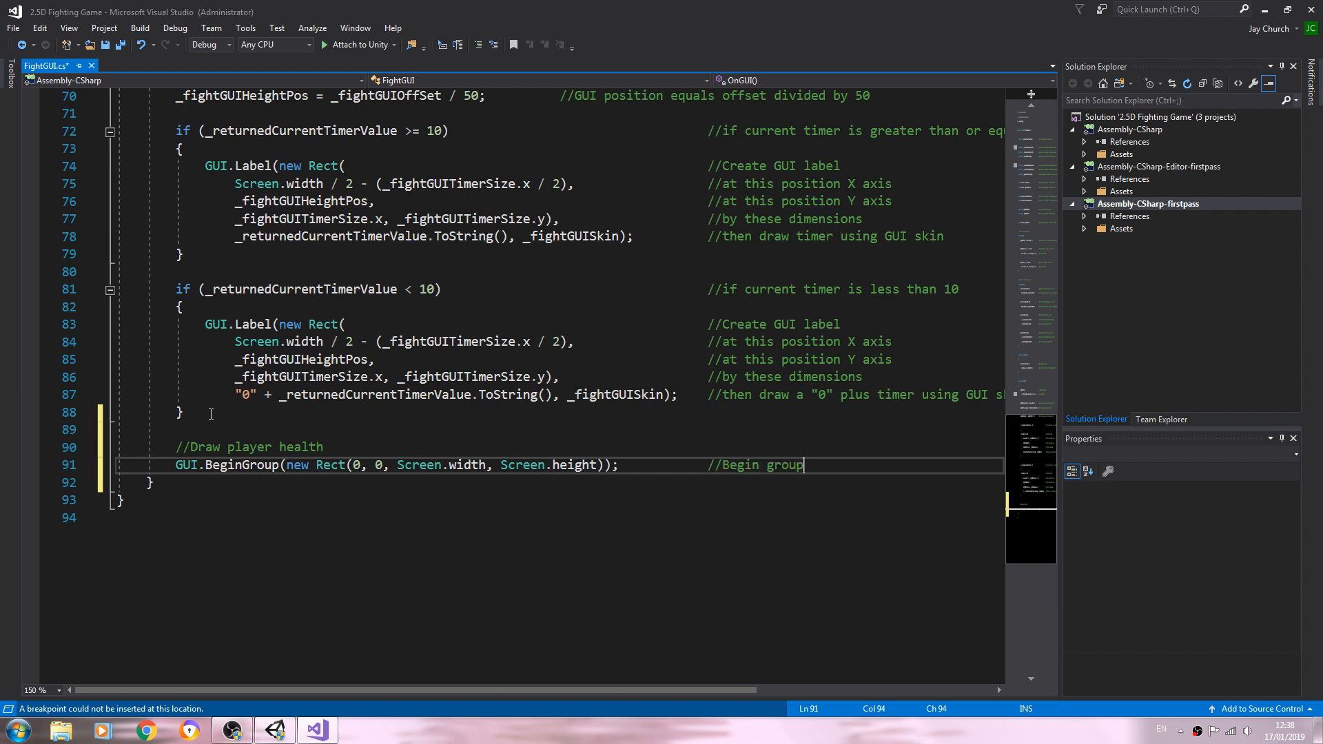
Start GUI.DrawTexture(new Rect(_fightGUIOffSet, _fightGUIOffSet / 2, ...)) on the next line.
key(enter)
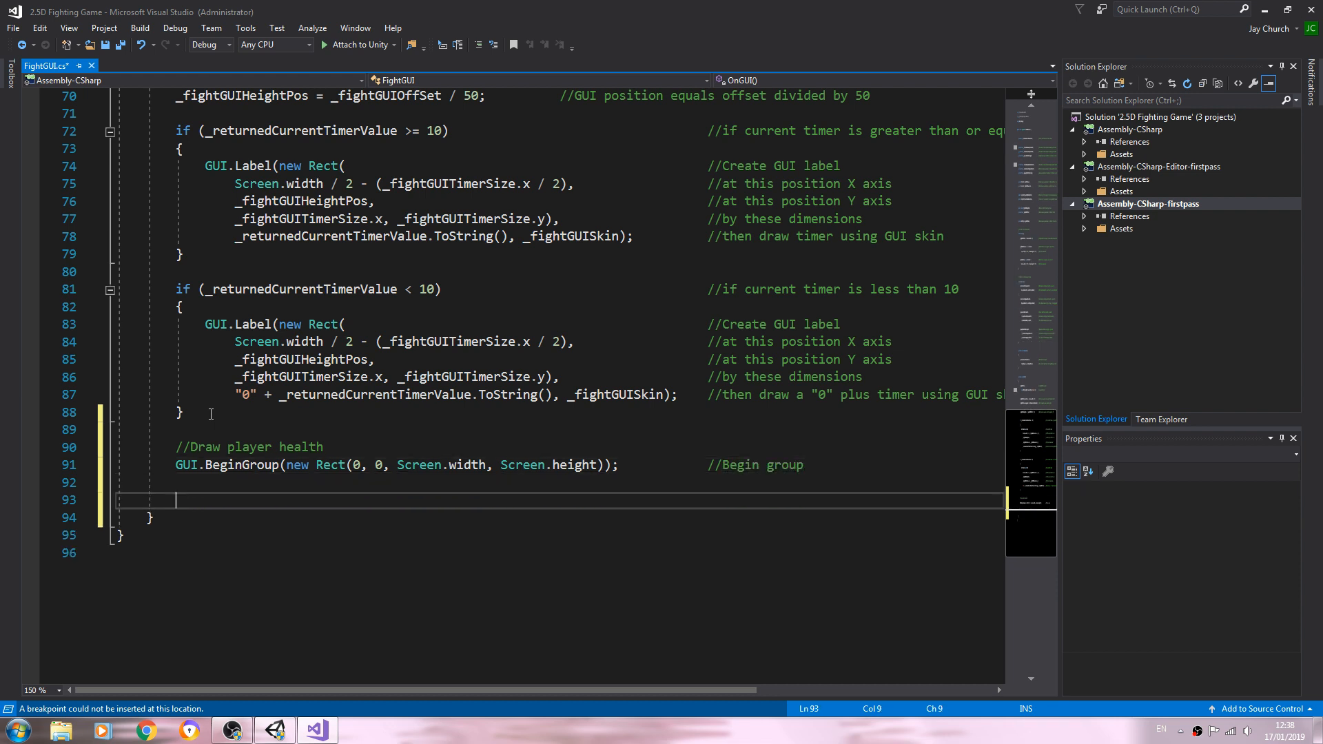
text(GUI)
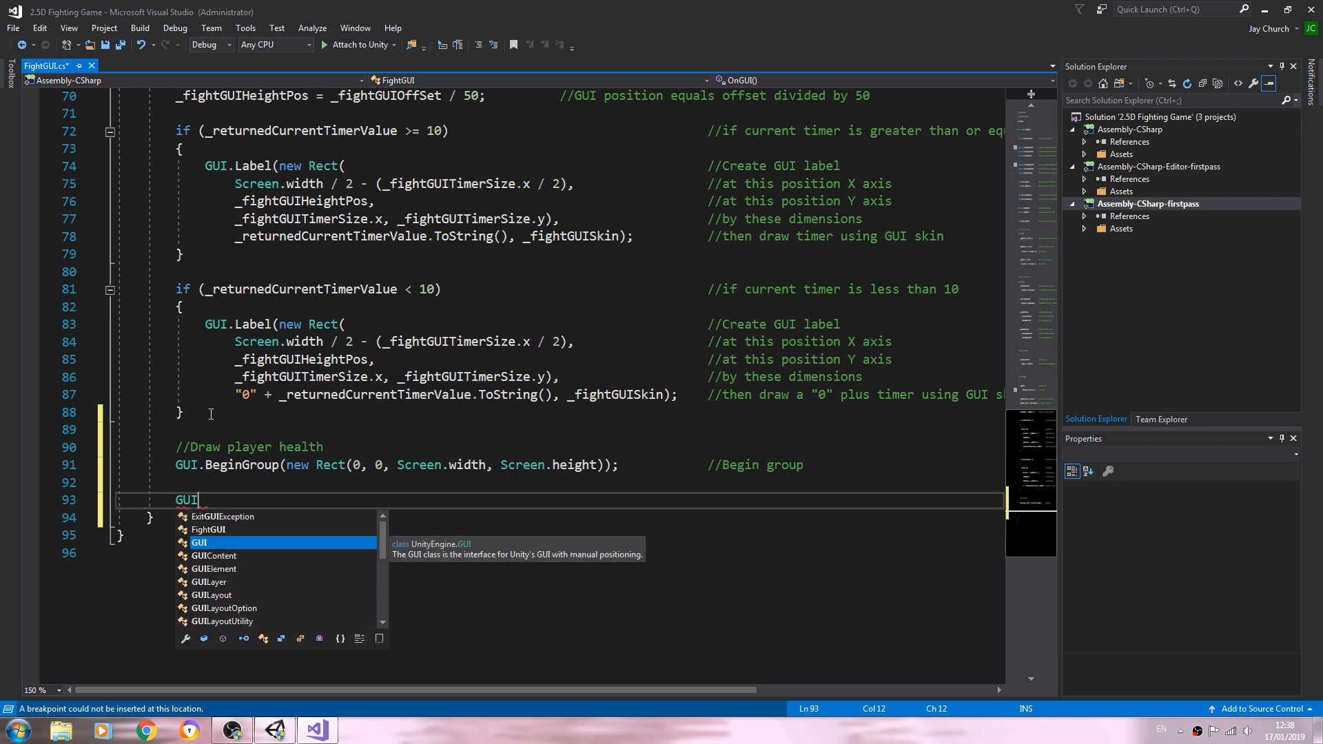
text(.d)
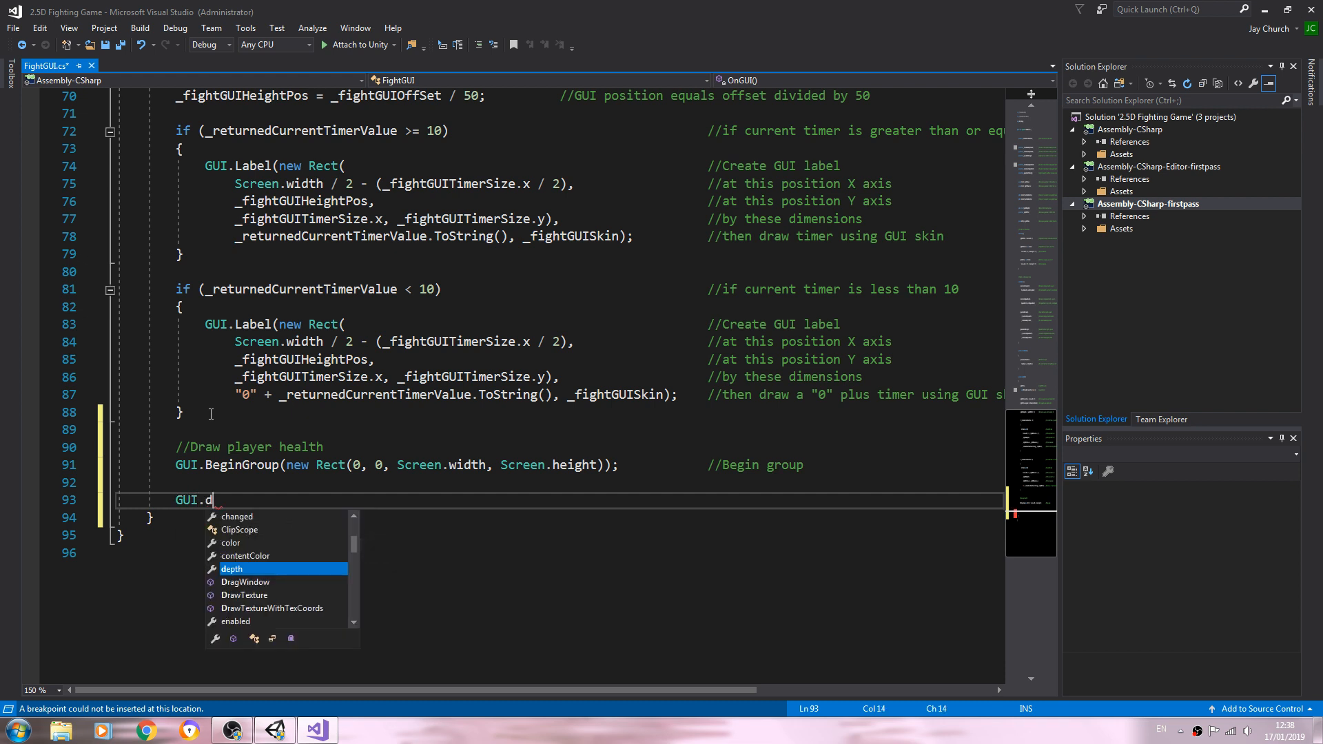
key(Down)
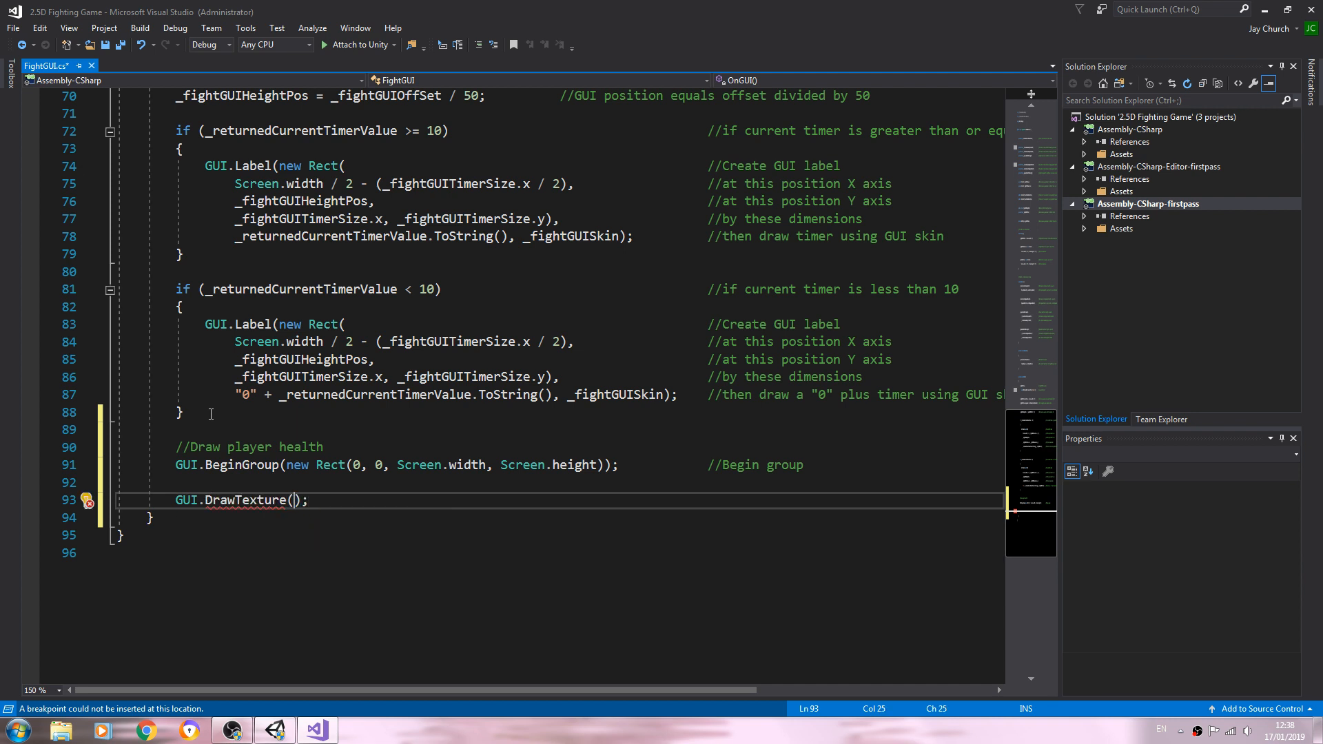
text(new re)
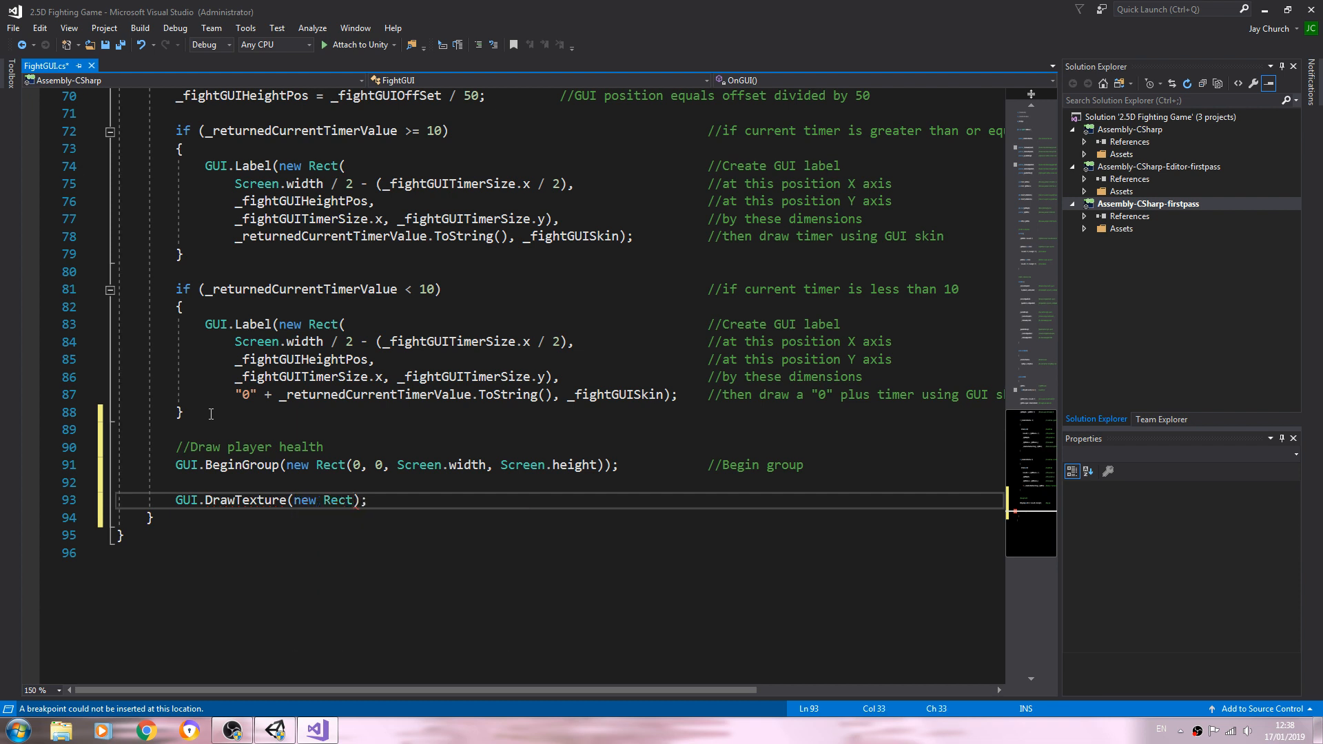
text(()
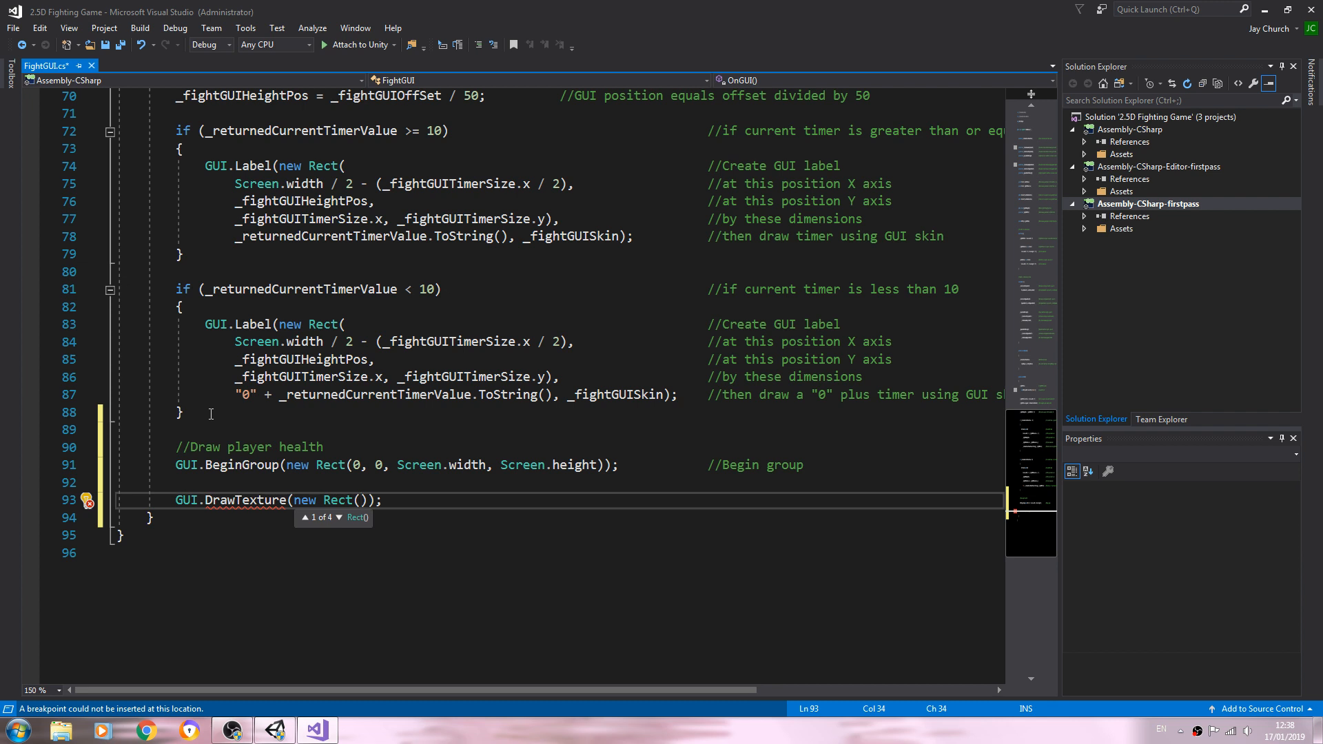
text(_fight)
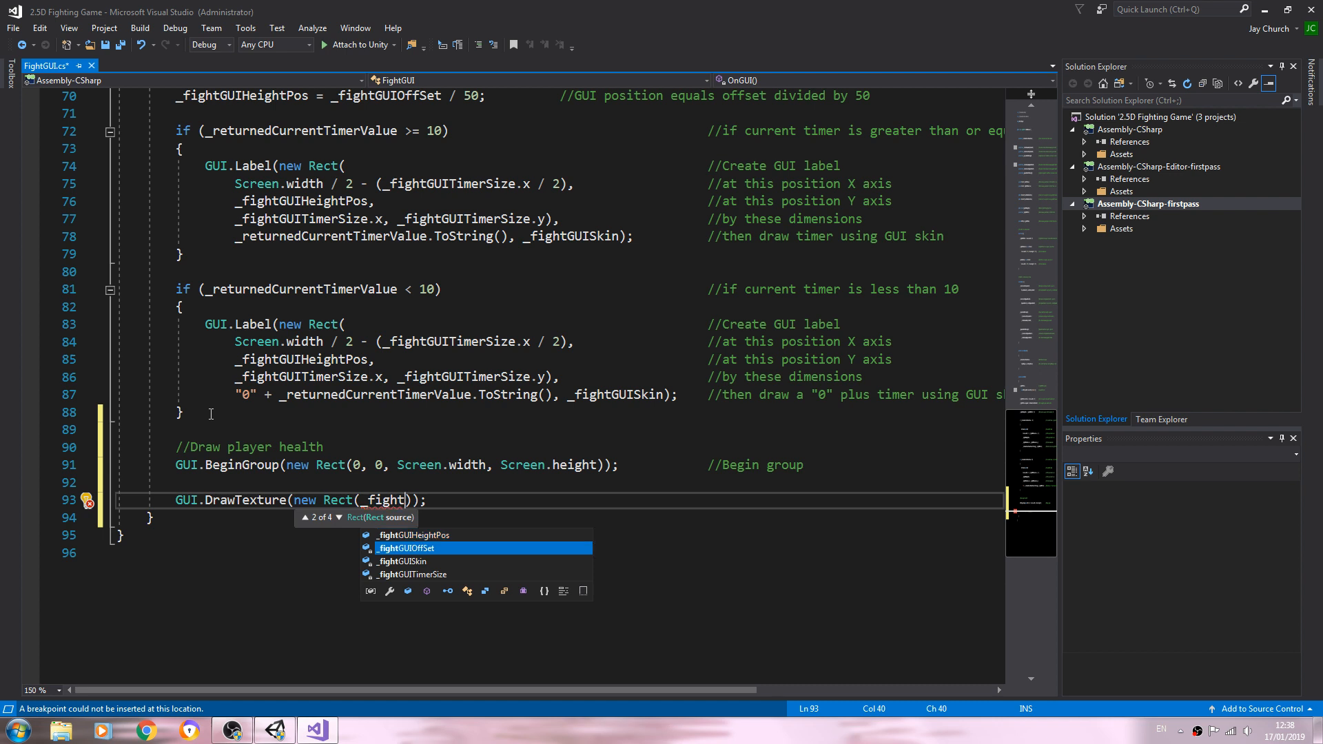
key(Tab)
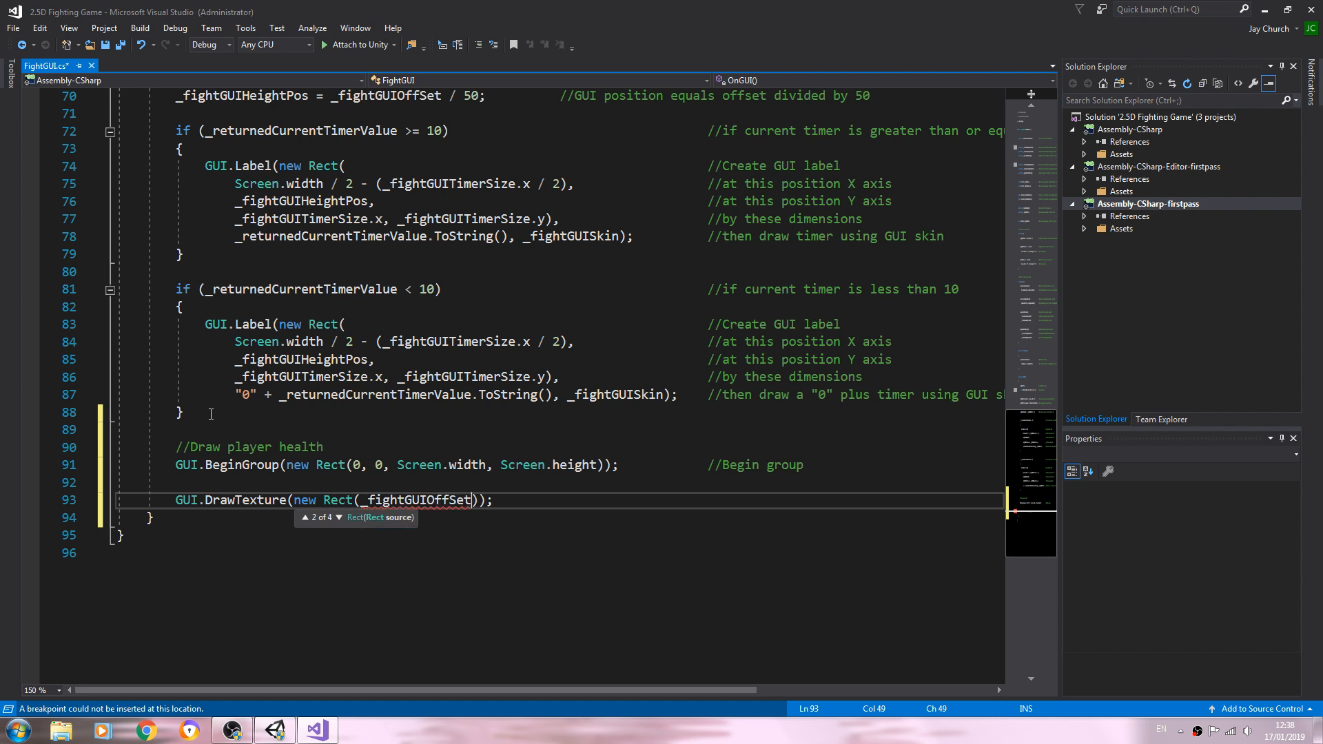
text(,)
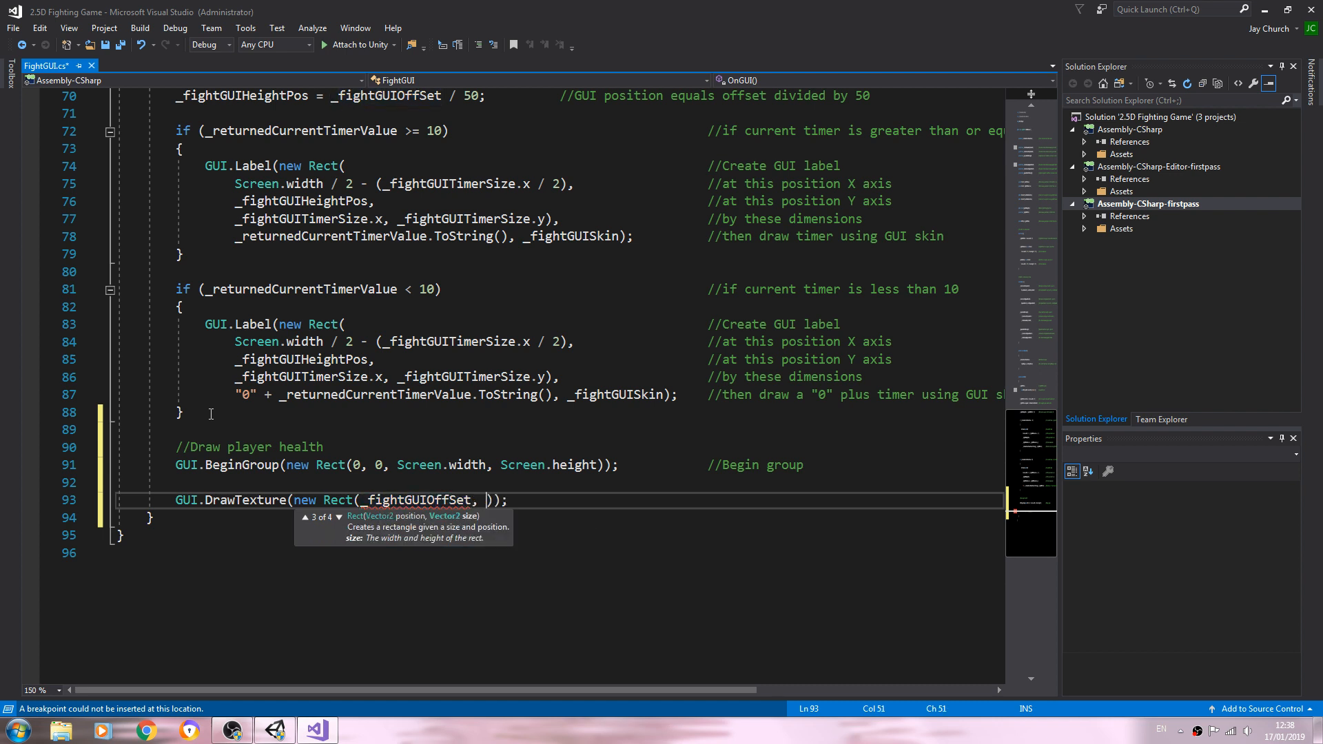
text(_fightGUIOffSet /)
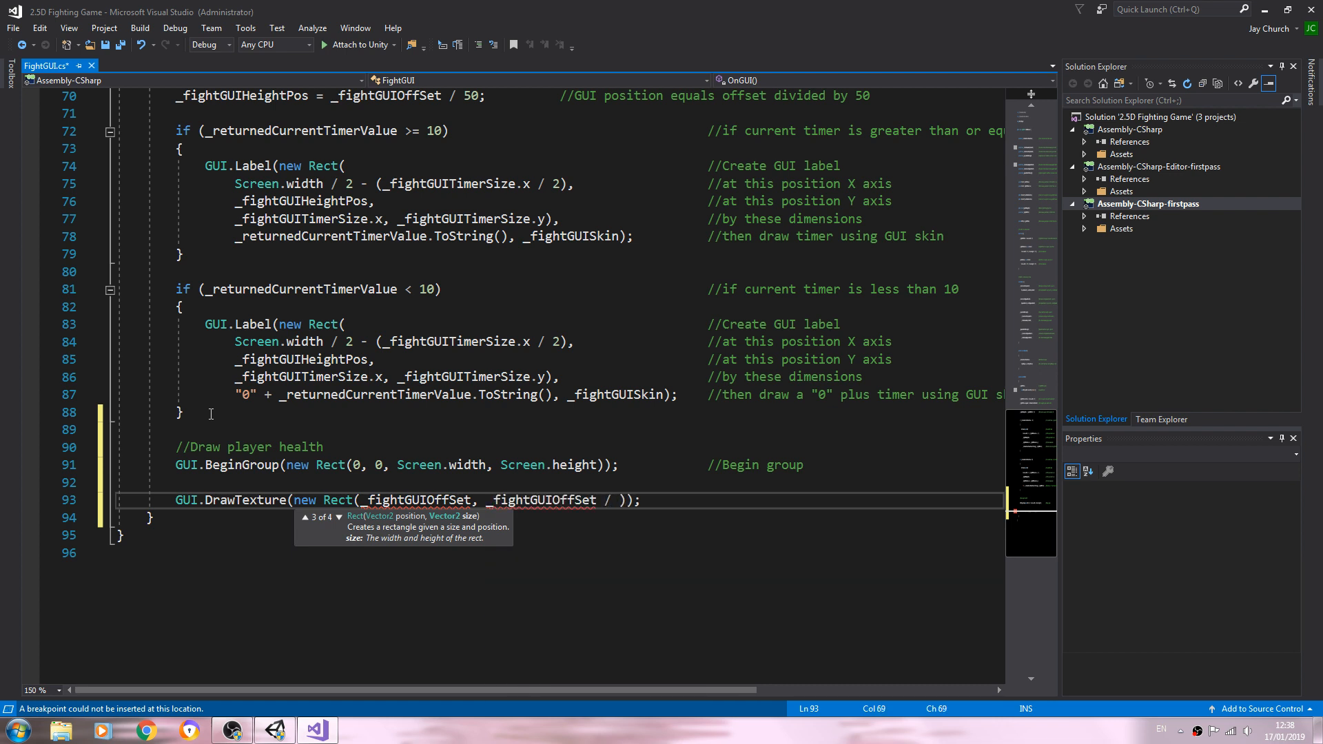
text(2)
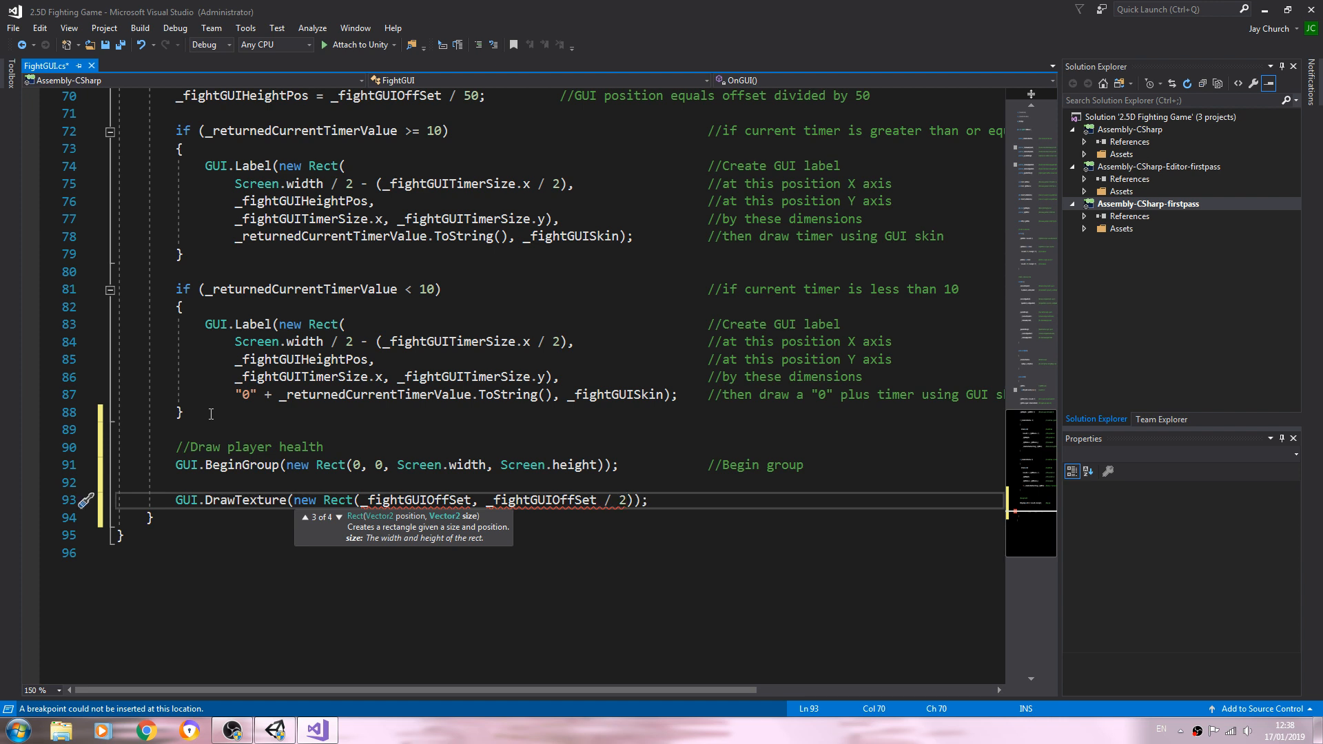
text(, _)
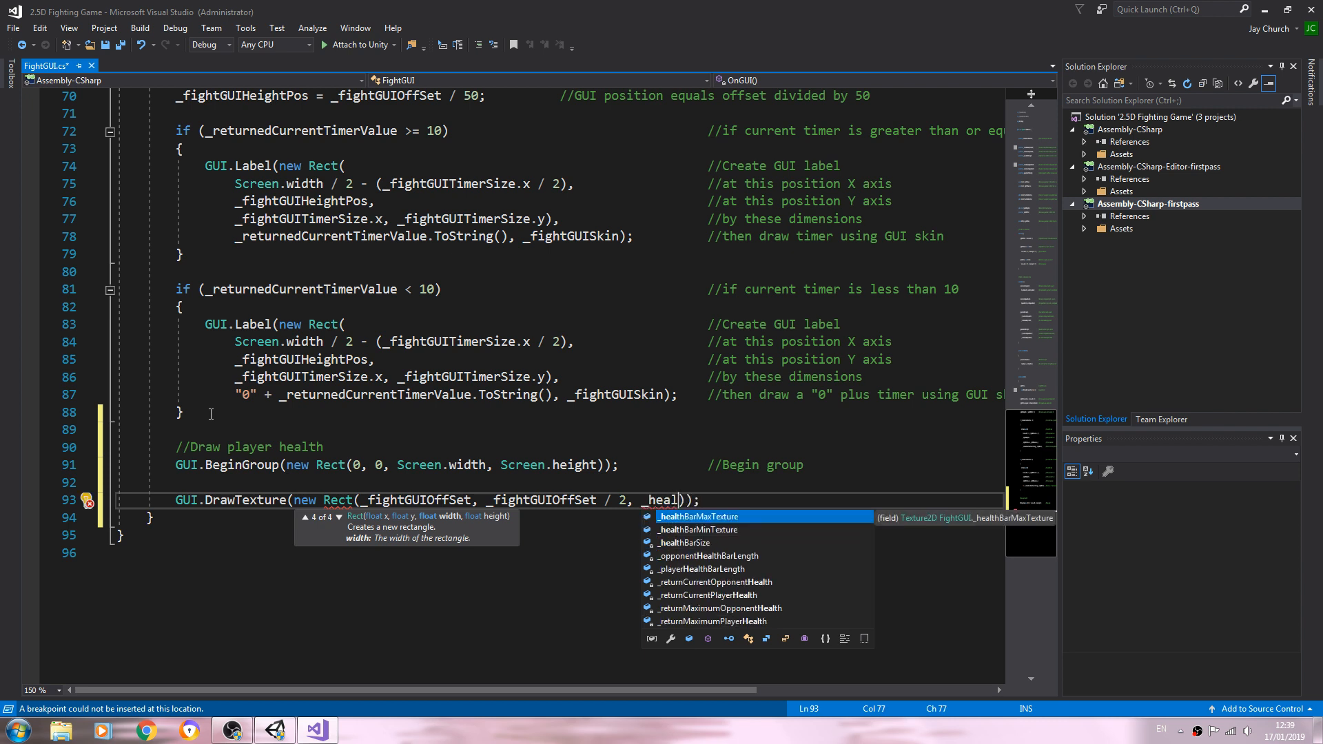
Finish the rect with _healthBarSize.x, _healthBarSize.y and pass _healthBarMinTexture.
text(healthBarSize.)
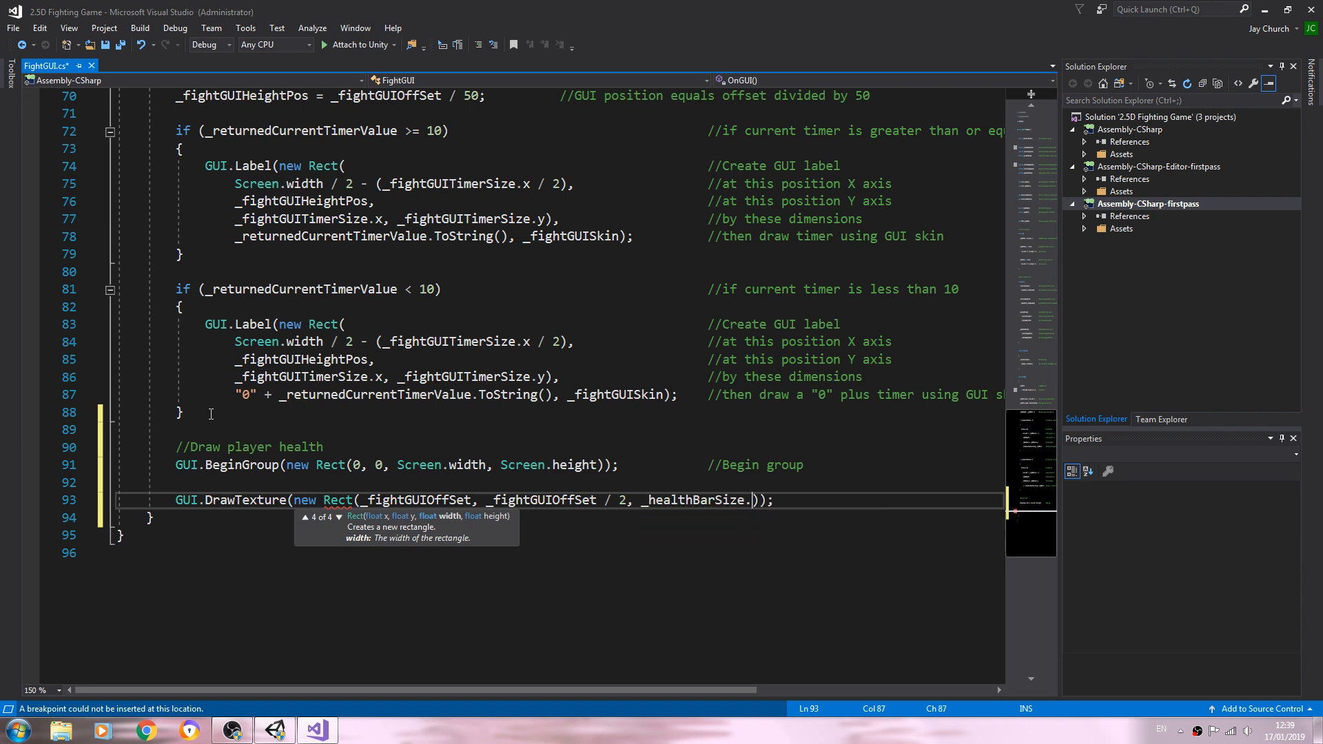
text(.x,)
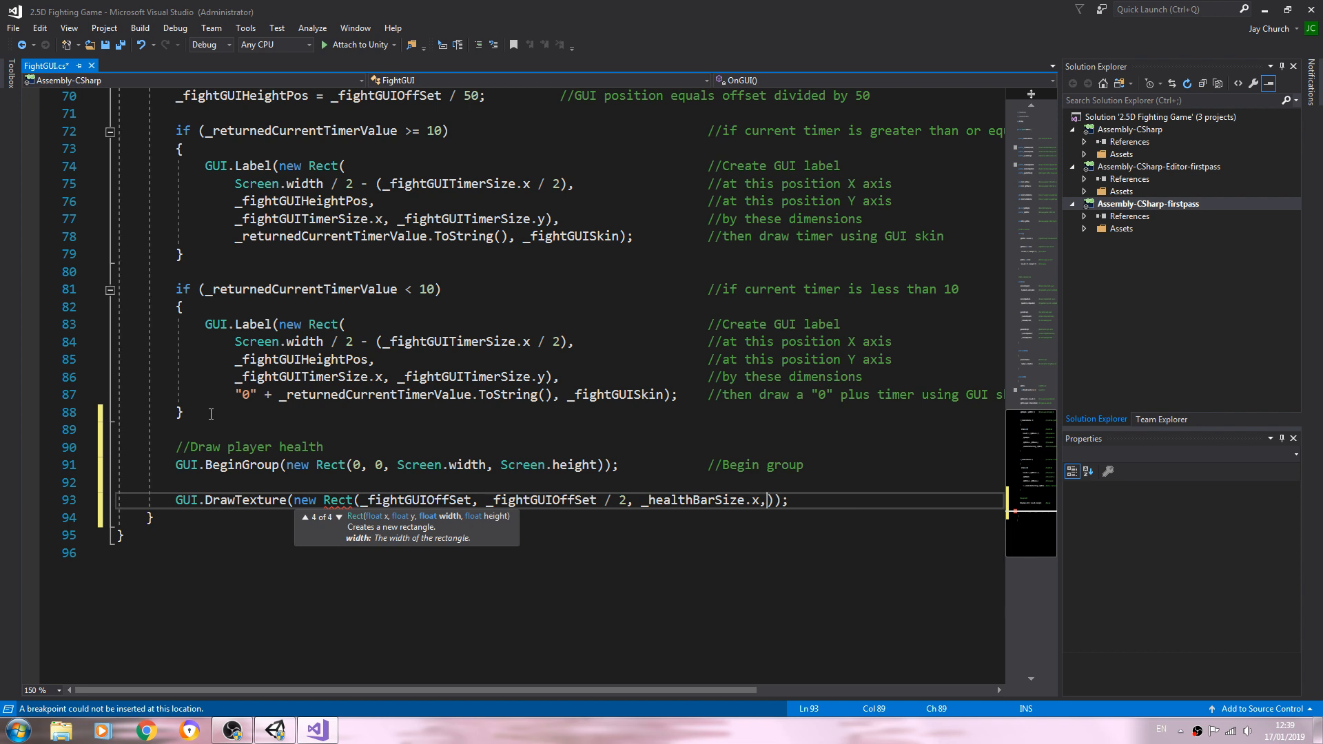
text(h)
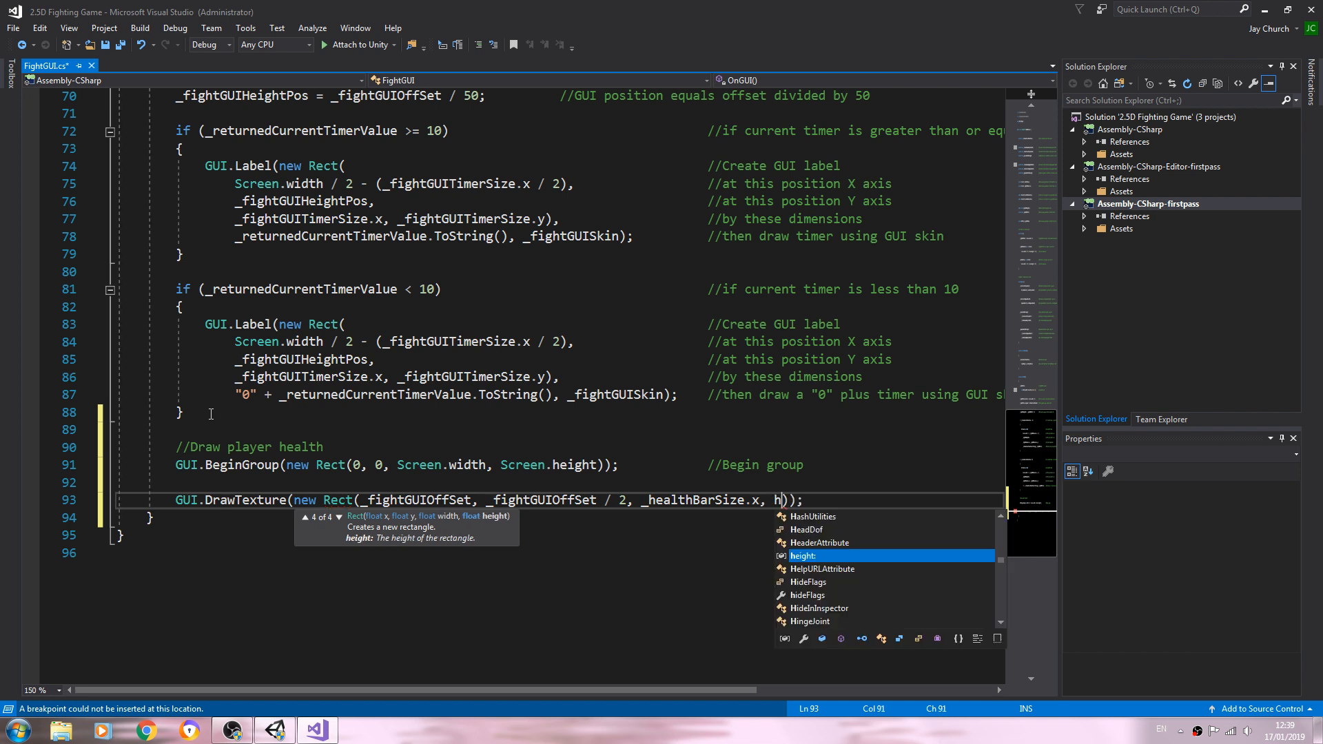
text(_e)
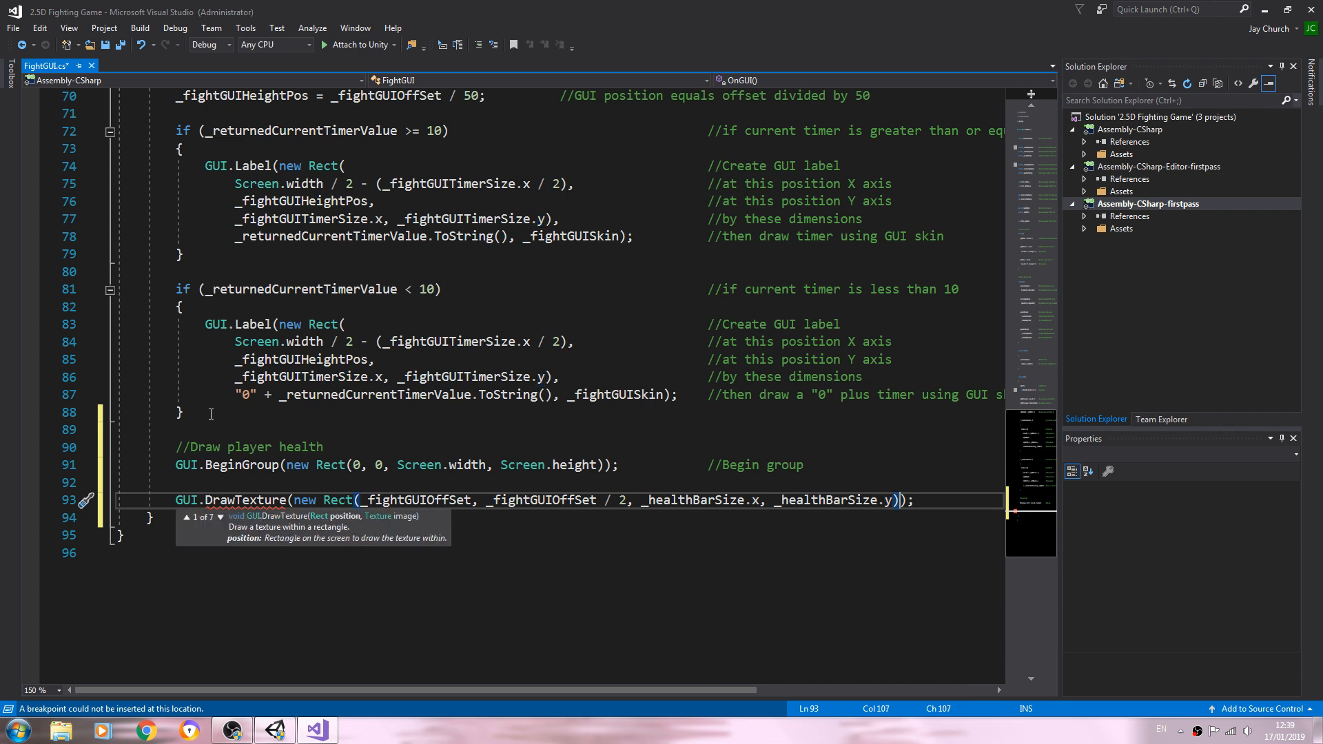
text(,)
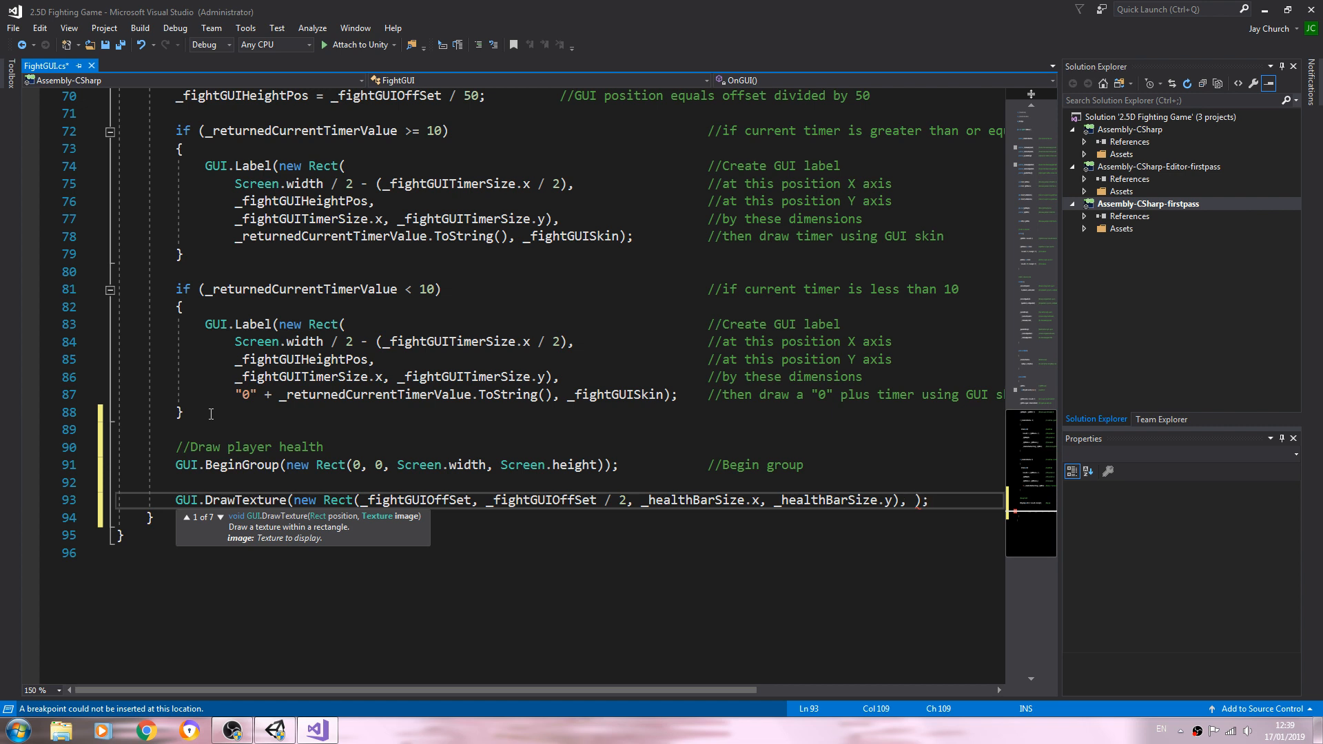
text(healthBarMinTexture)
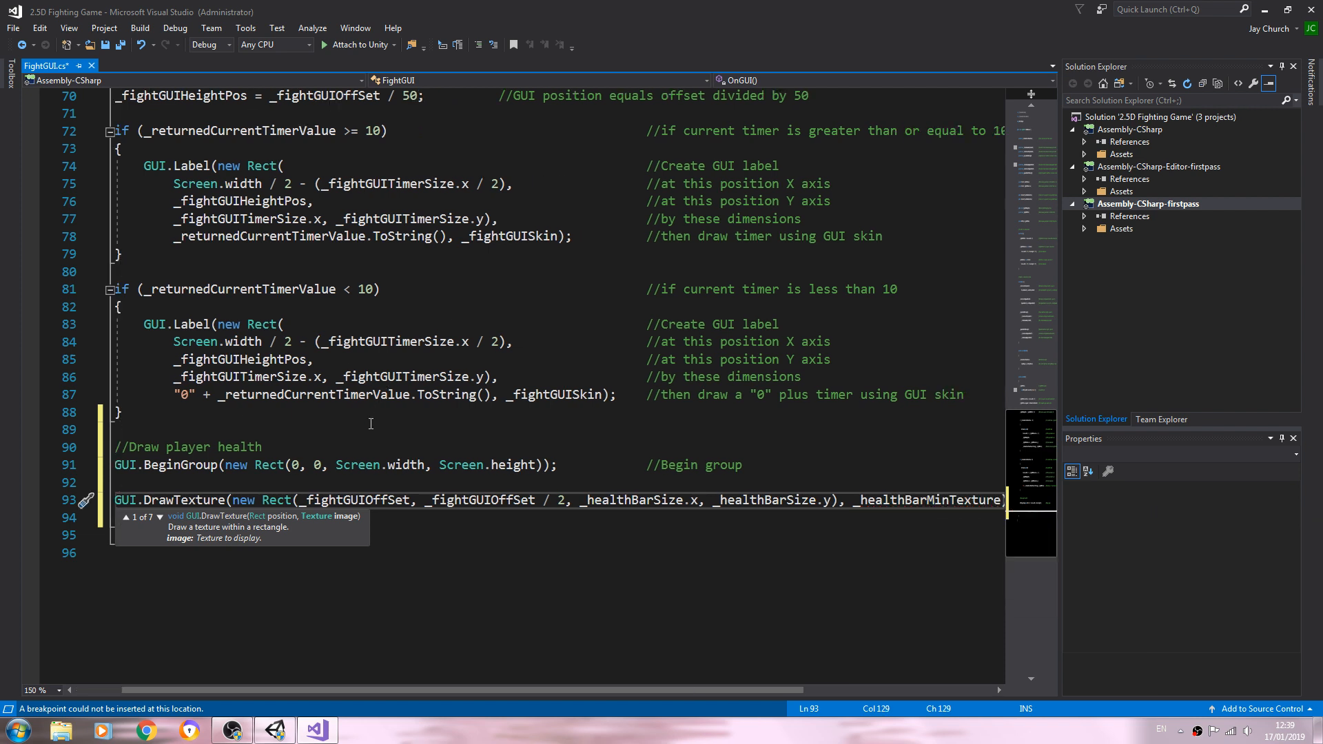
Break the DrawTexture call into lines and comment them '//Draw texture' and '//at this position'.
double_click(927, 499)
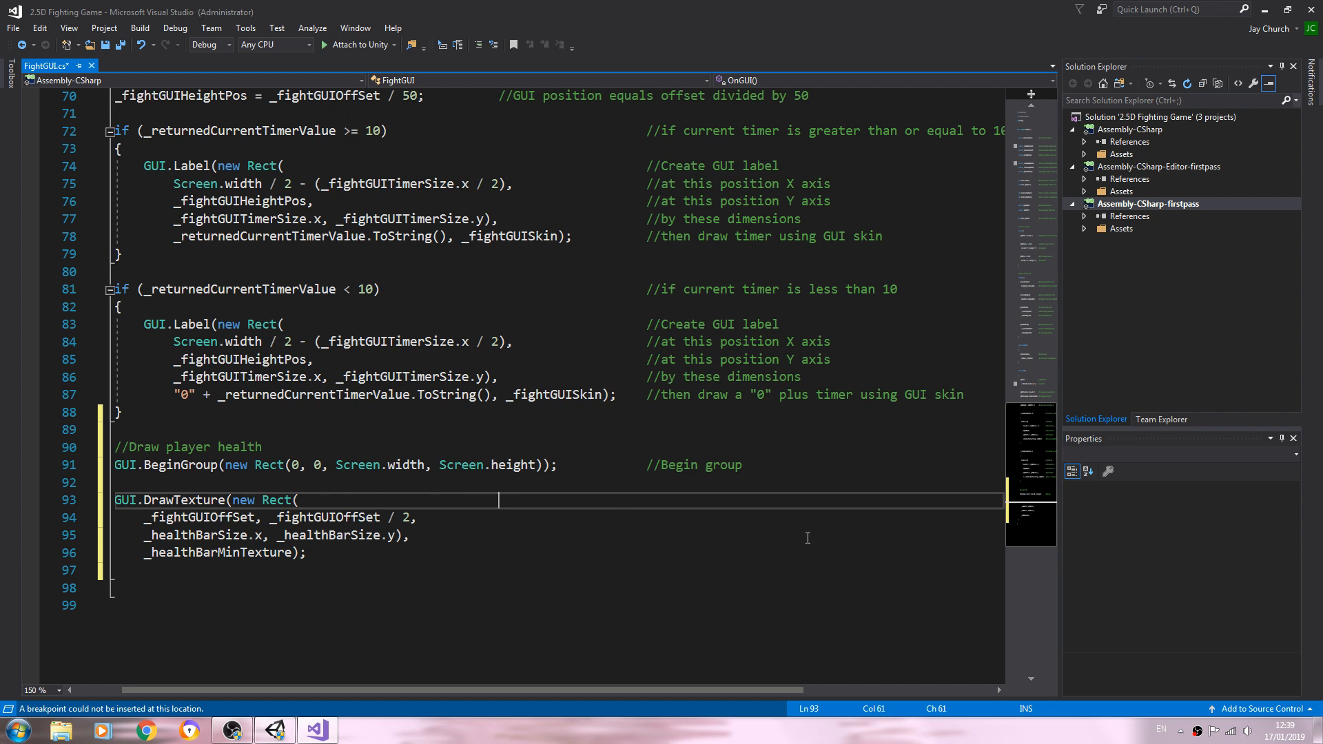
click(646, 499)
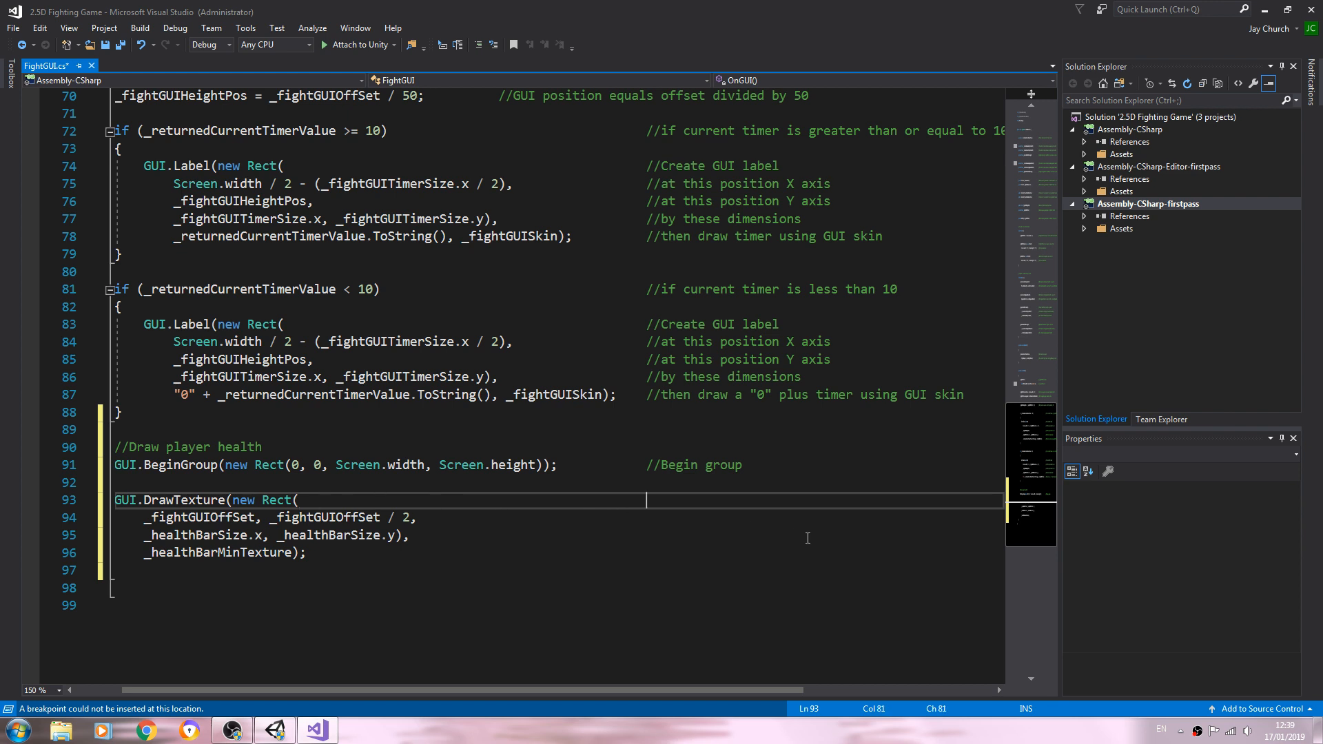
text(//)
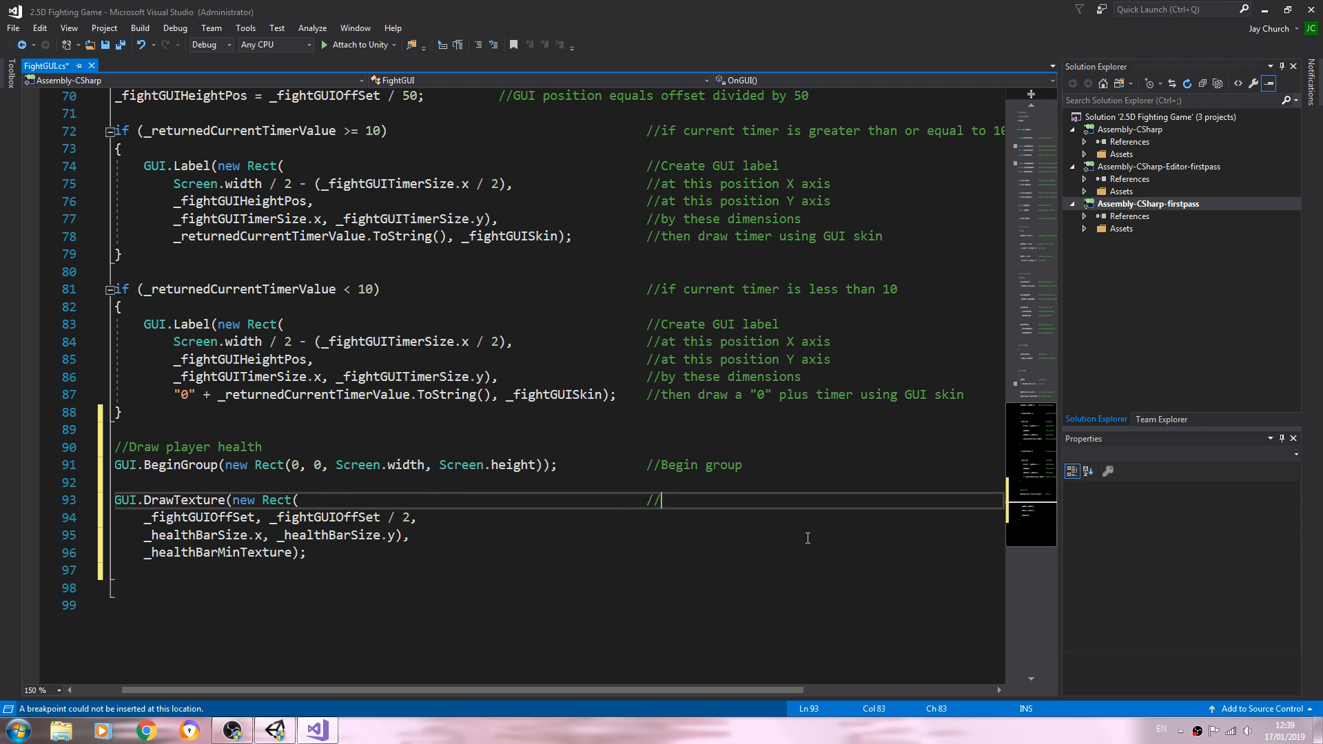
text(Draw)
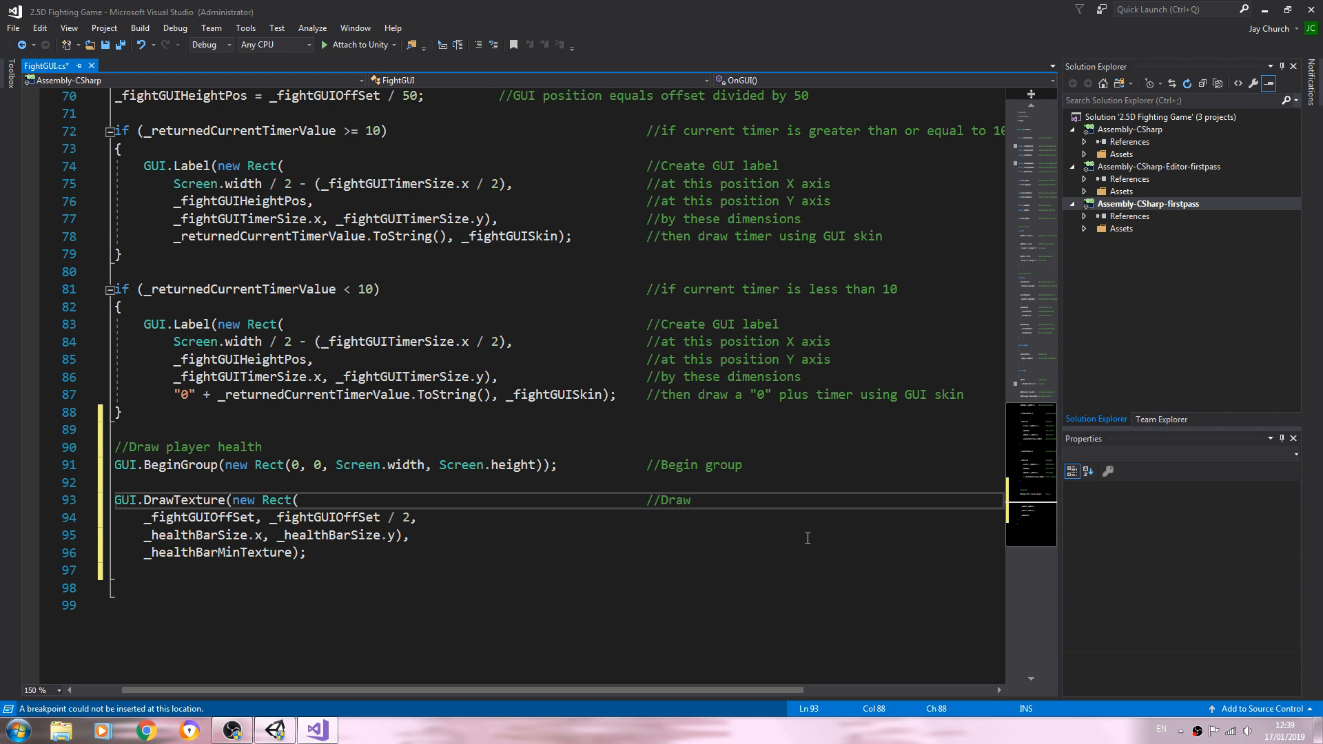
text(texture)
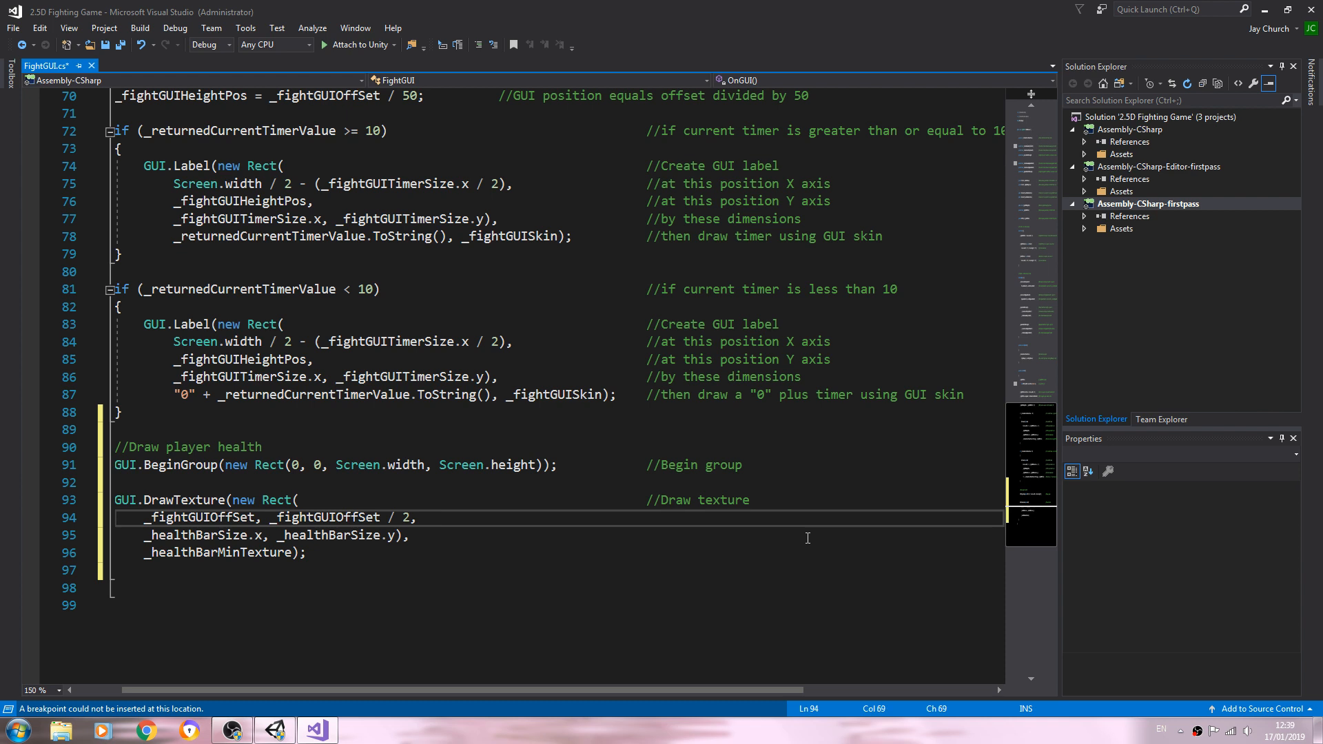
text(//at this positi)
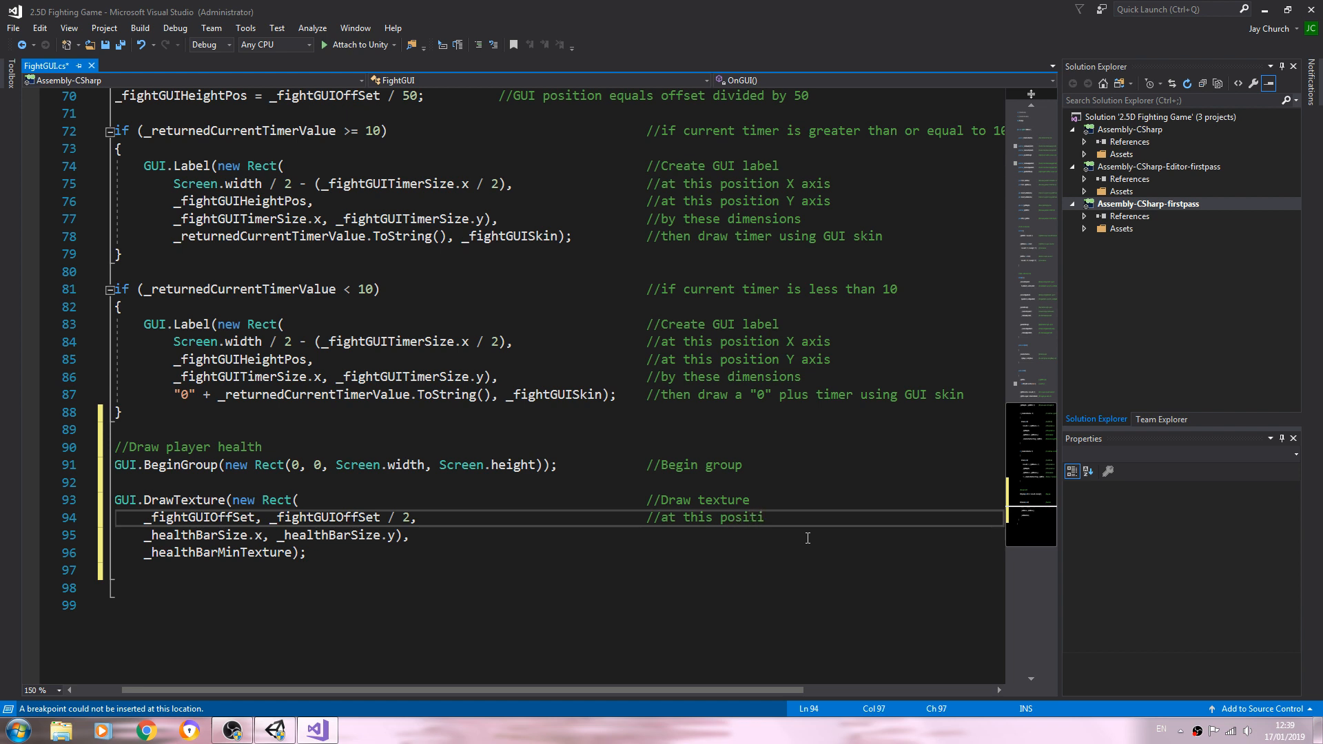
text(on)
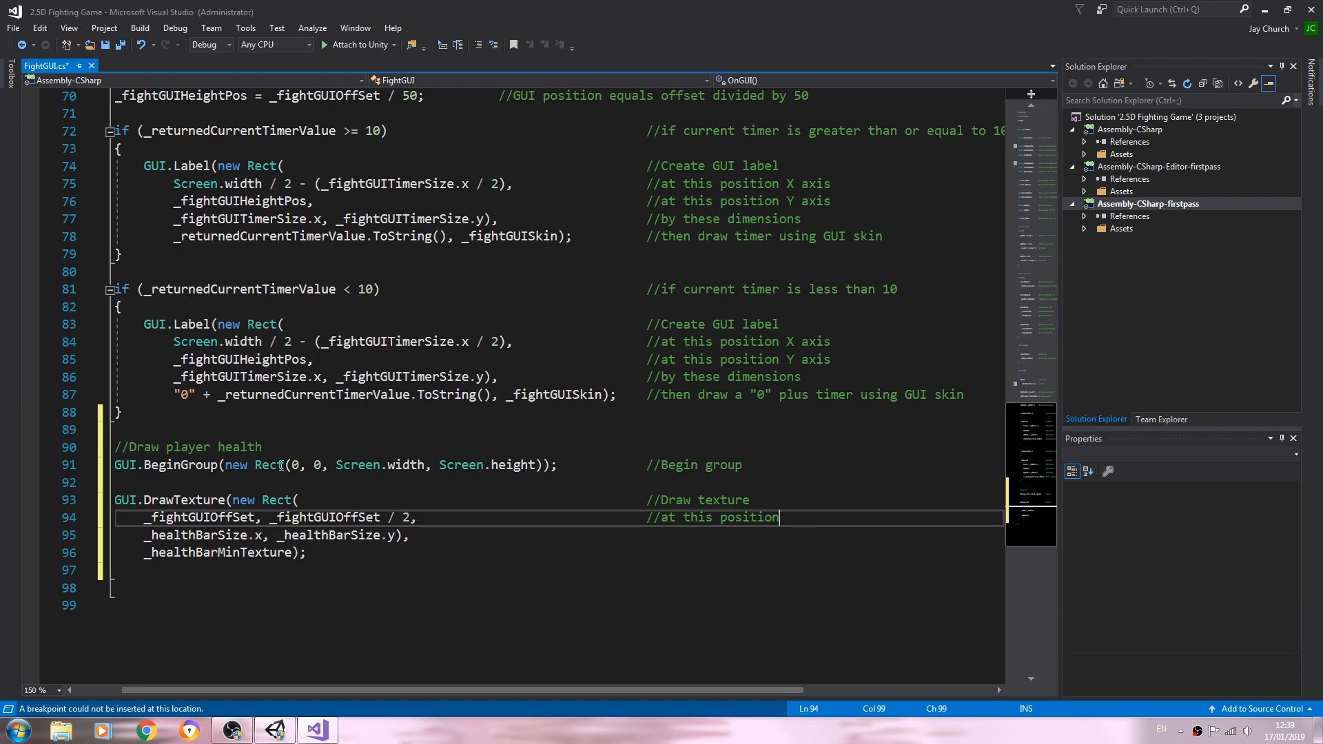
drag(288, 465, 574, 464)
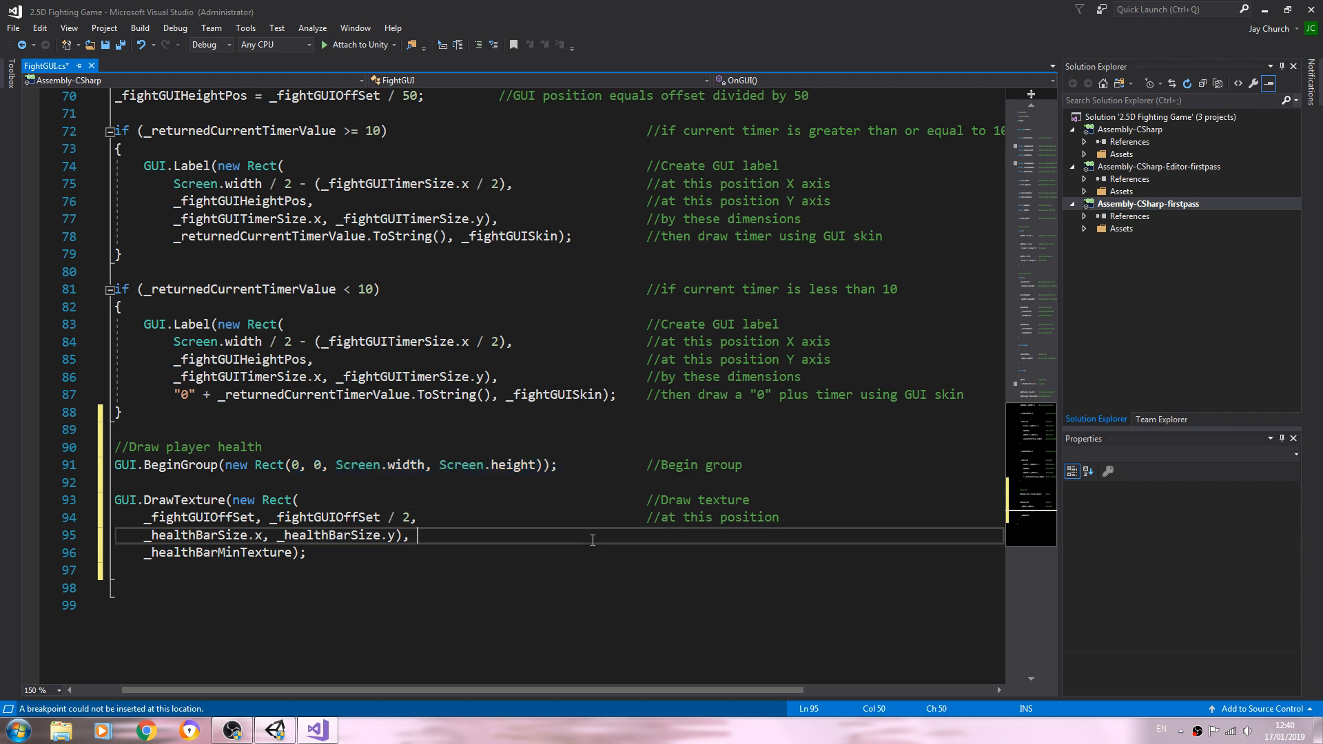
Comment the remaining lines '//by these dimensions' and '//and draw this texture'.
click(647, 536)
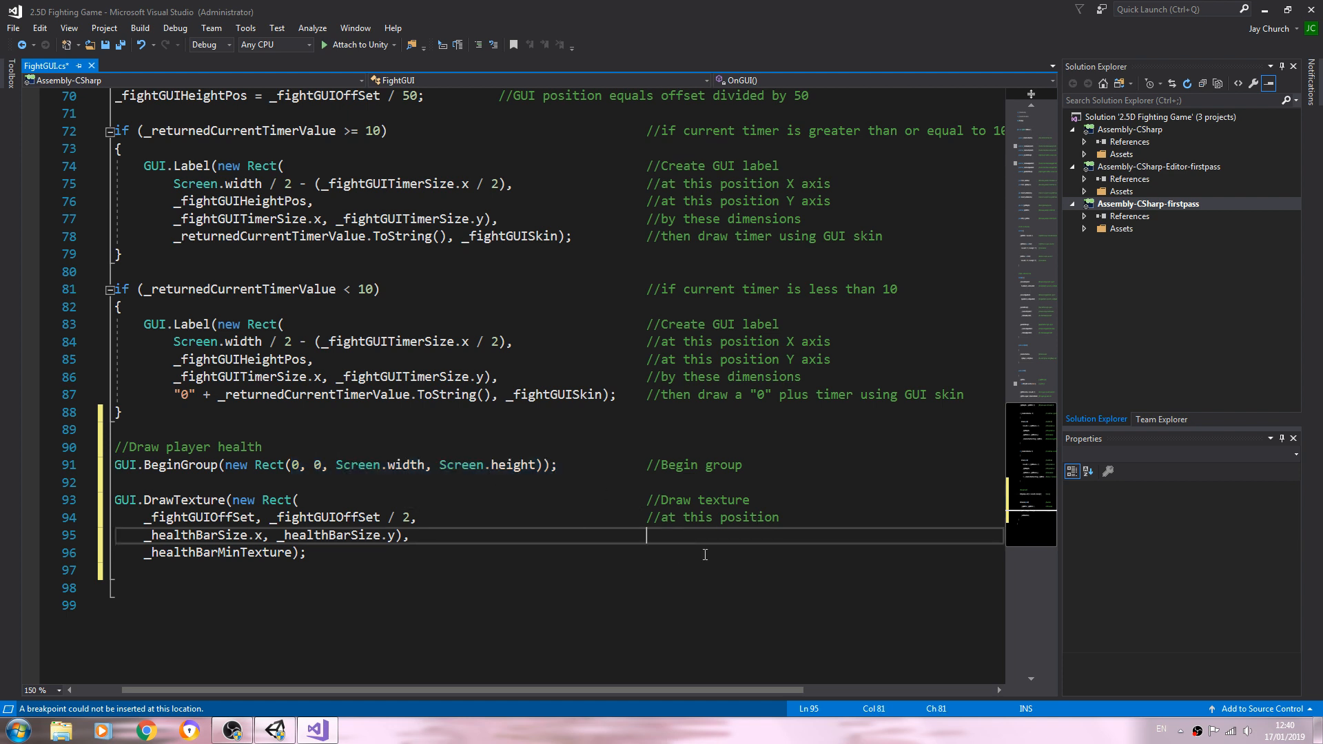
text(//by)
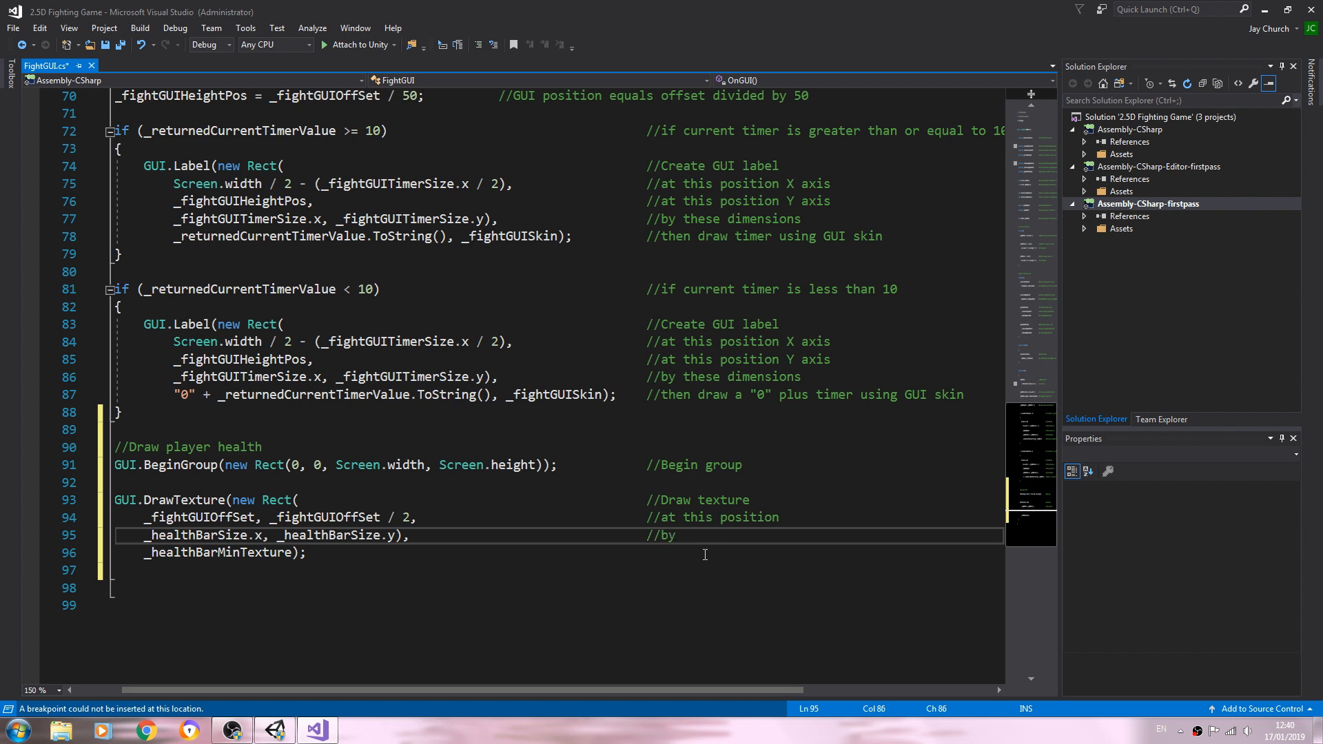
text(these dimensions)
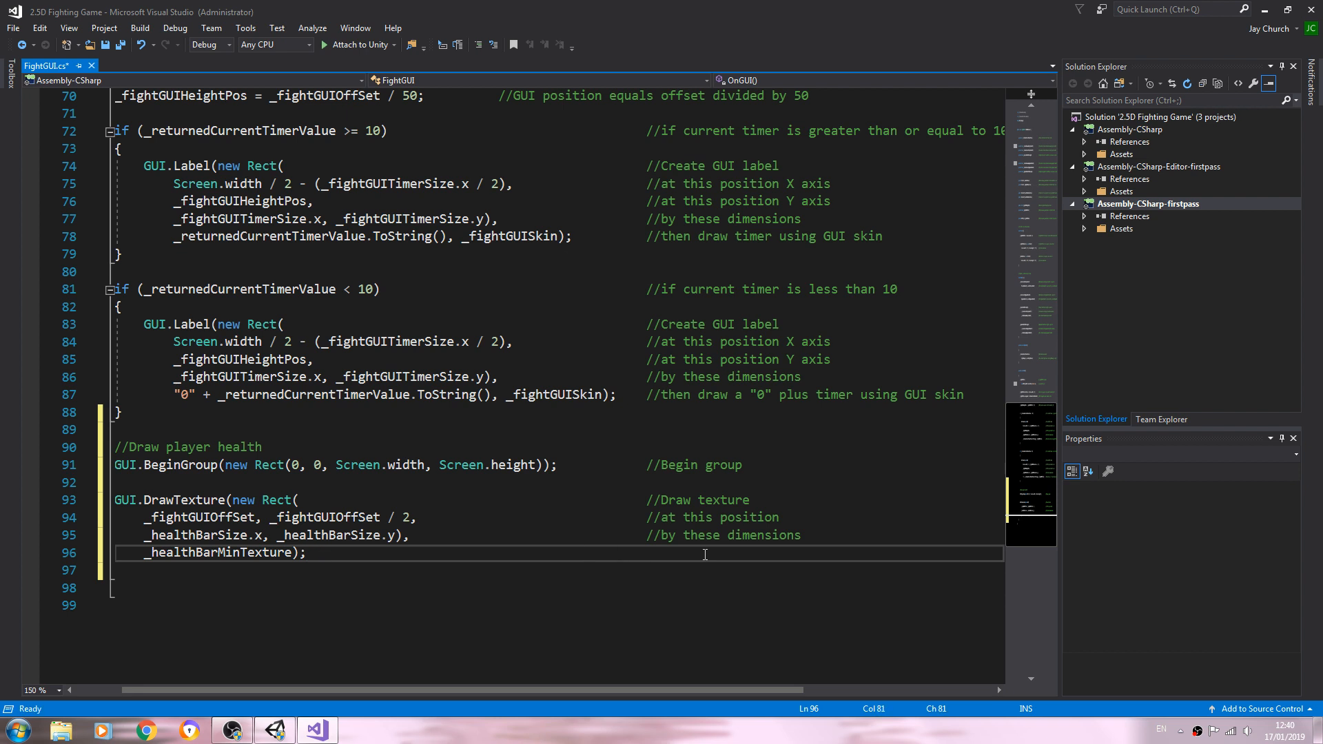
text(//and)
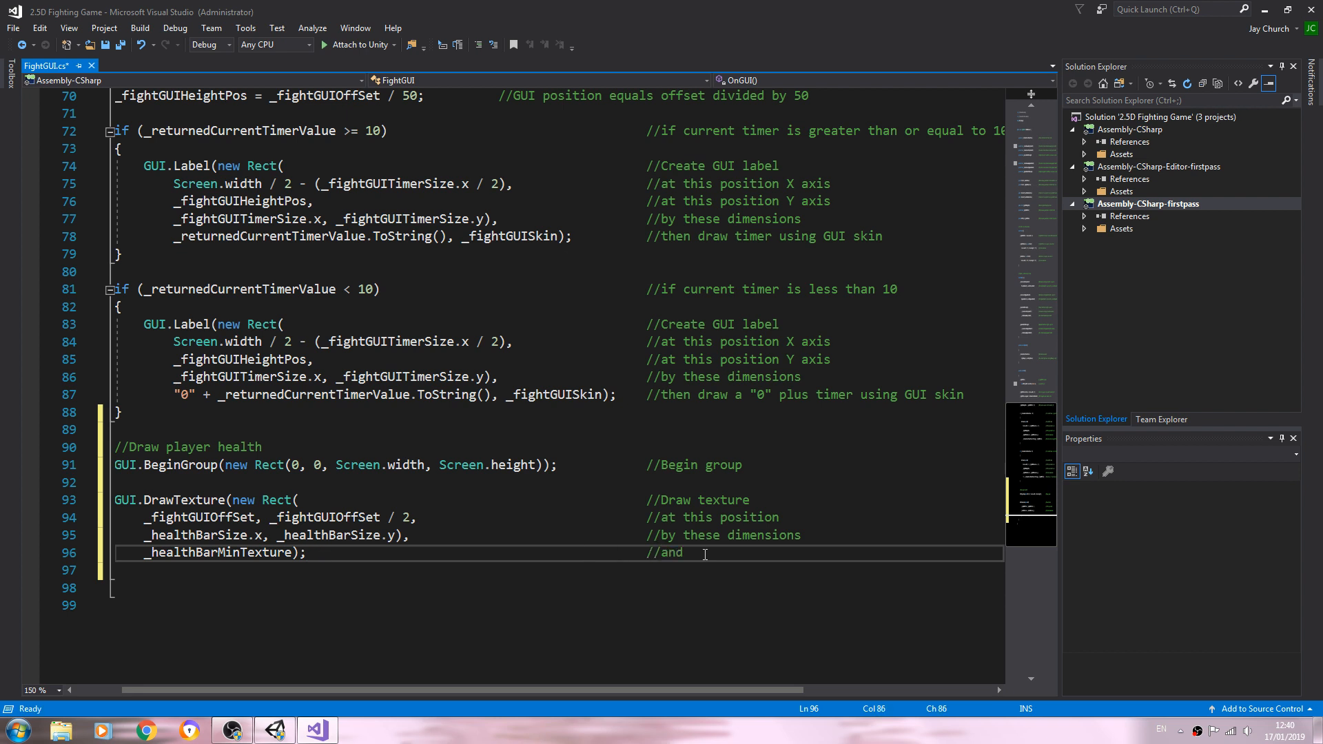
text(draw)
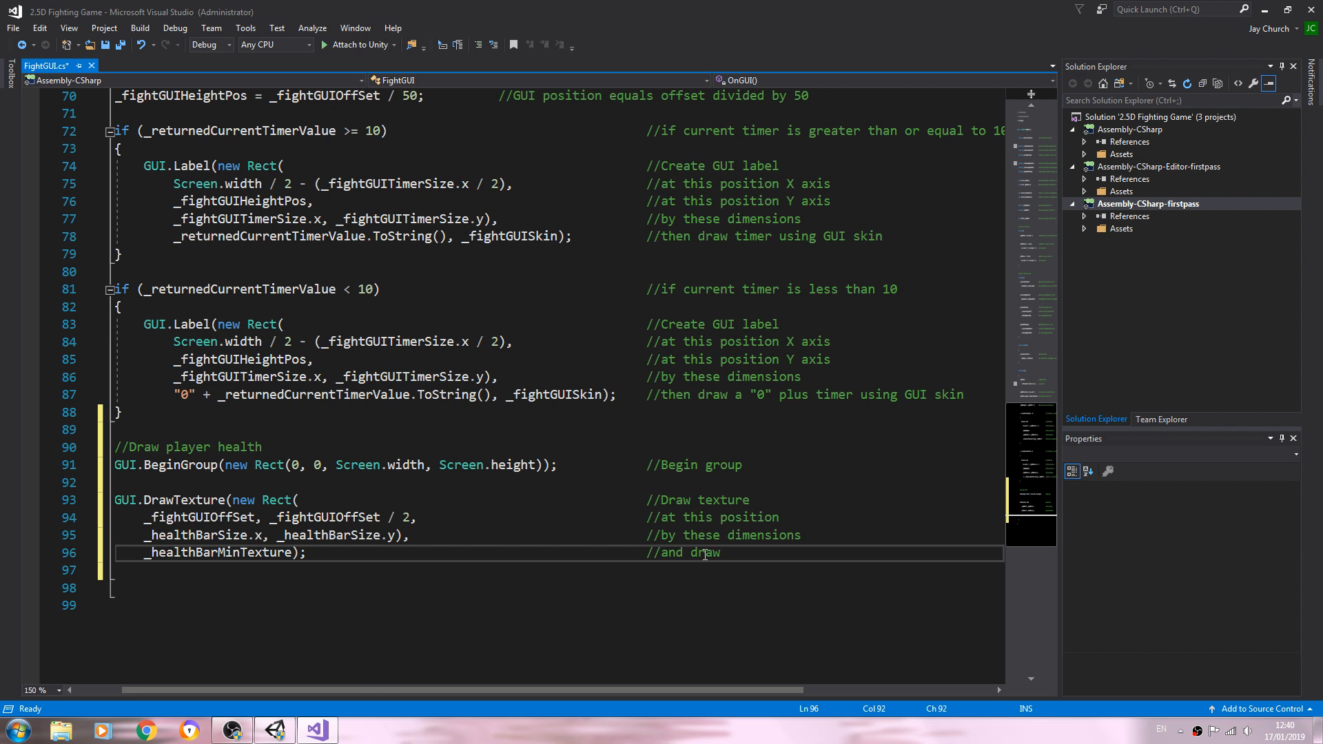
text(this te)
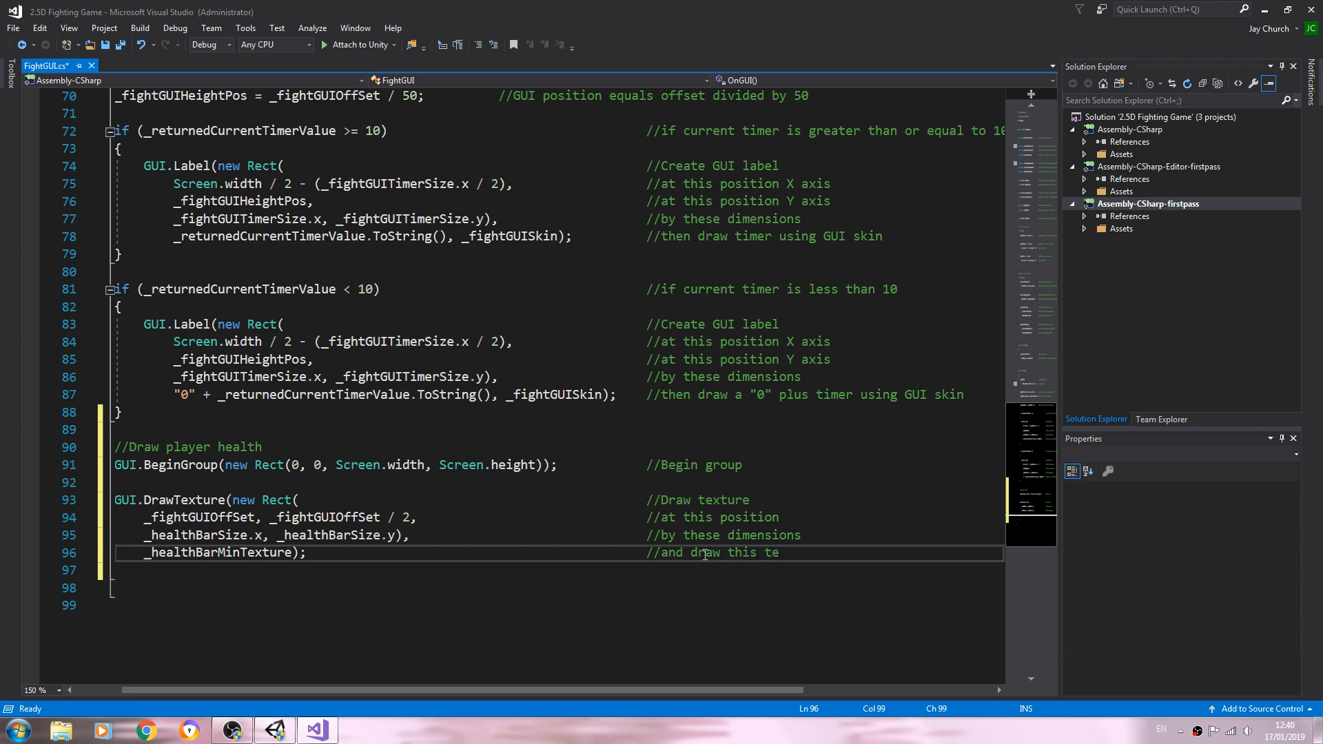
In the second DrawTexture call use _healthBarMaxTexture and width _healthBarSize.x * _playerHealthBarLength.
text(xture)
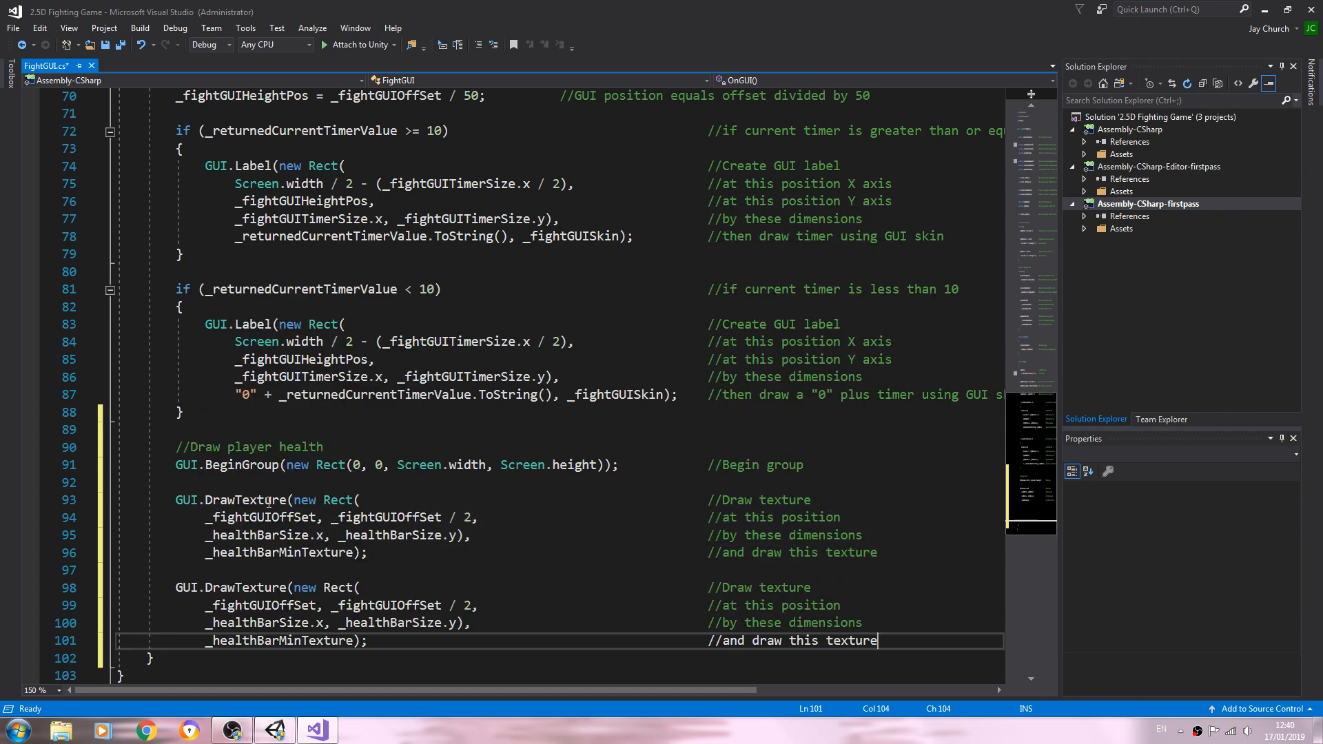
scroll(down, 3)
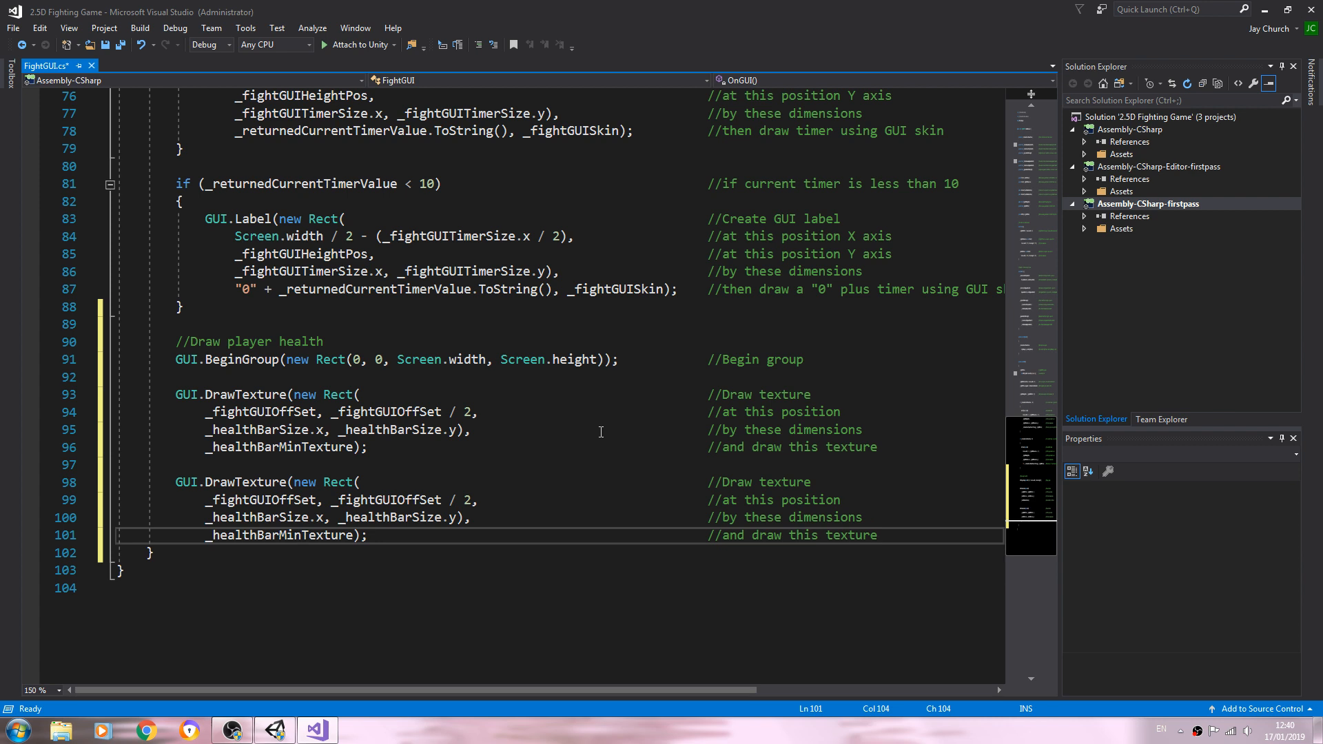
mouse_move(434, 432)
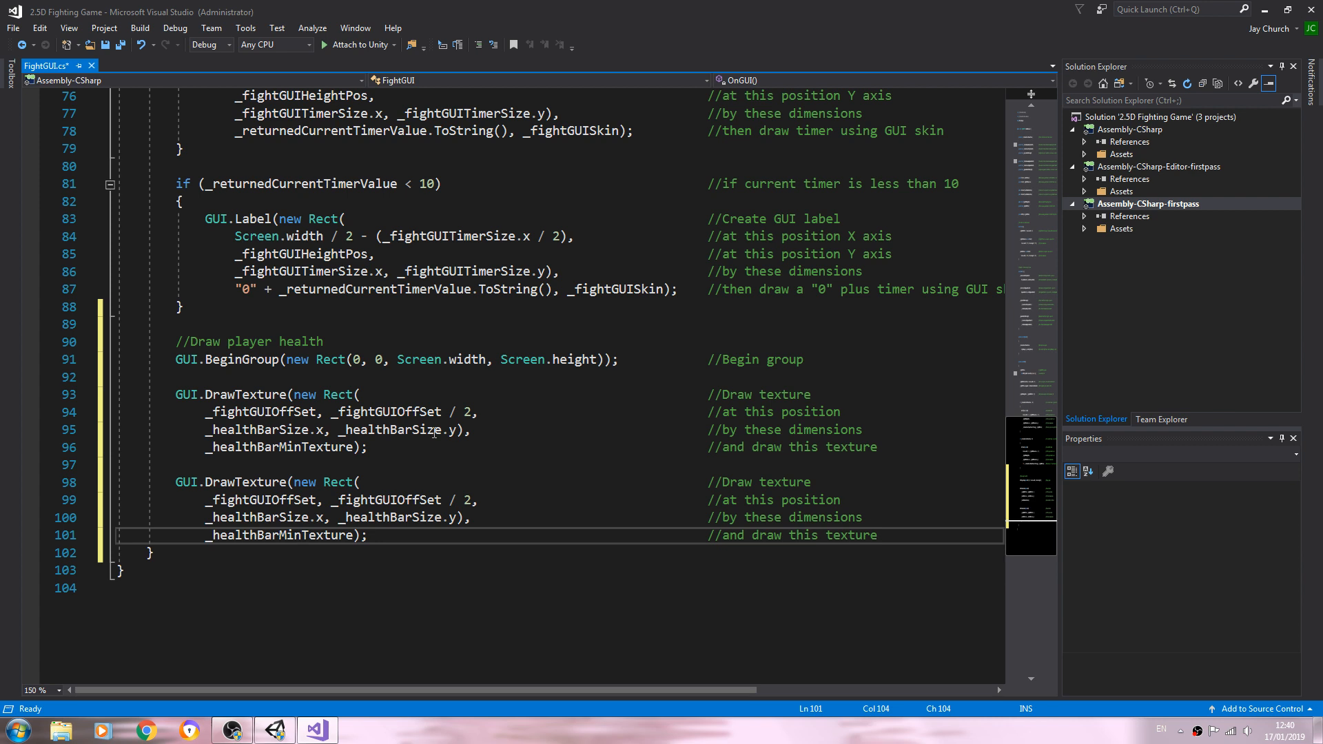
mouse_move(281, 535)
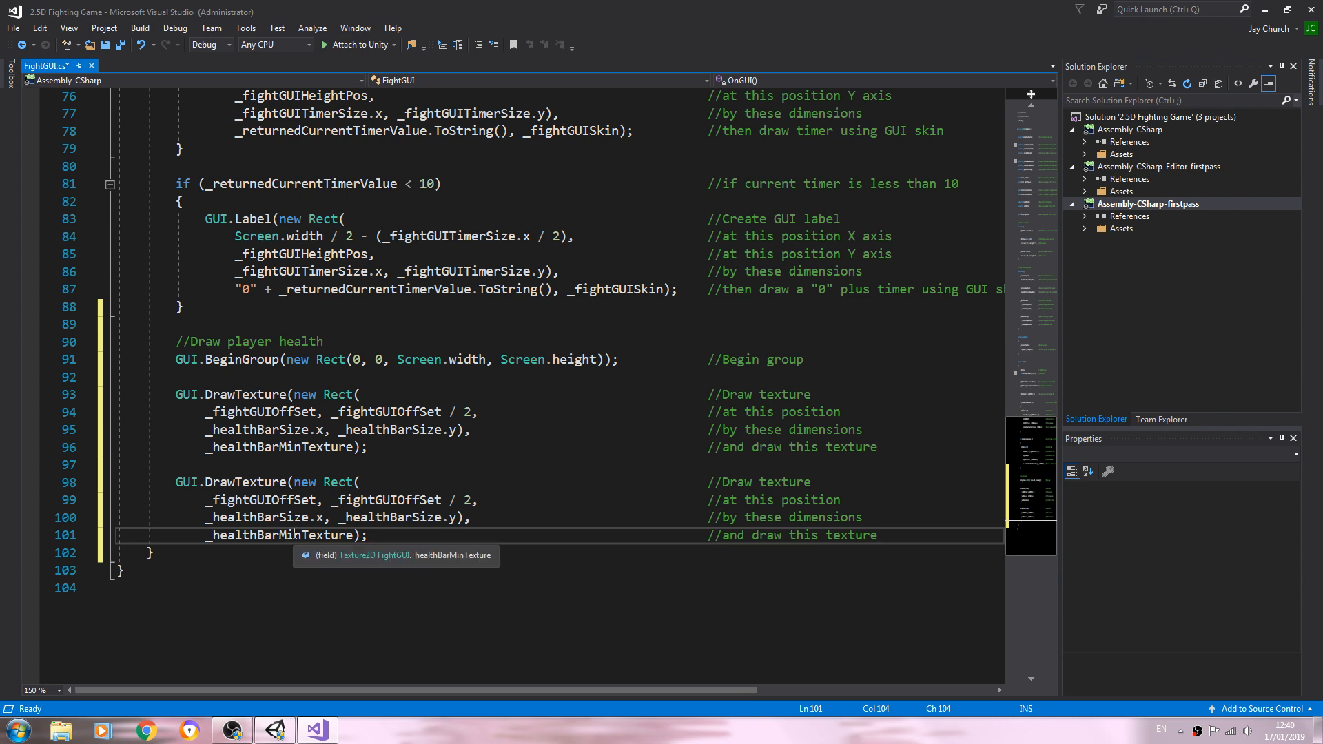
double_click(279, 535)
text(ax)
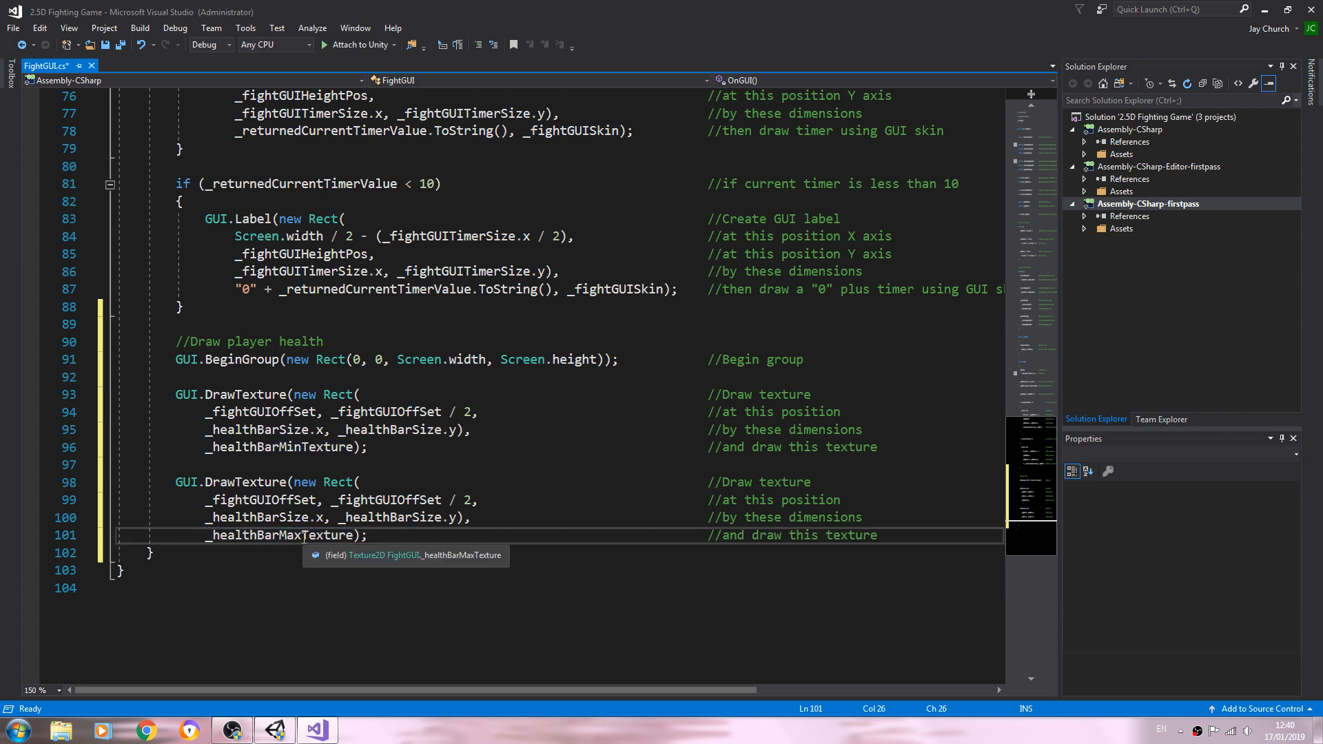
double_click(280, 535)
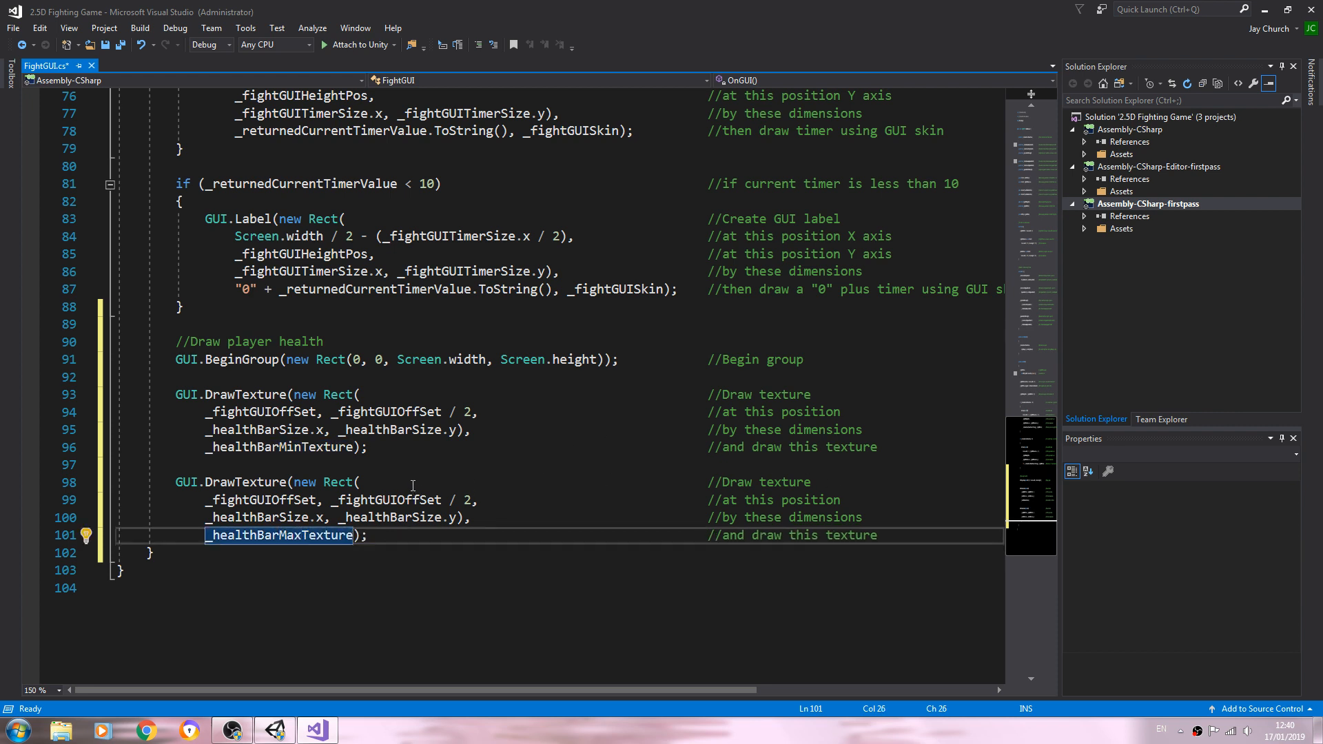
mouse_move(272, 520)
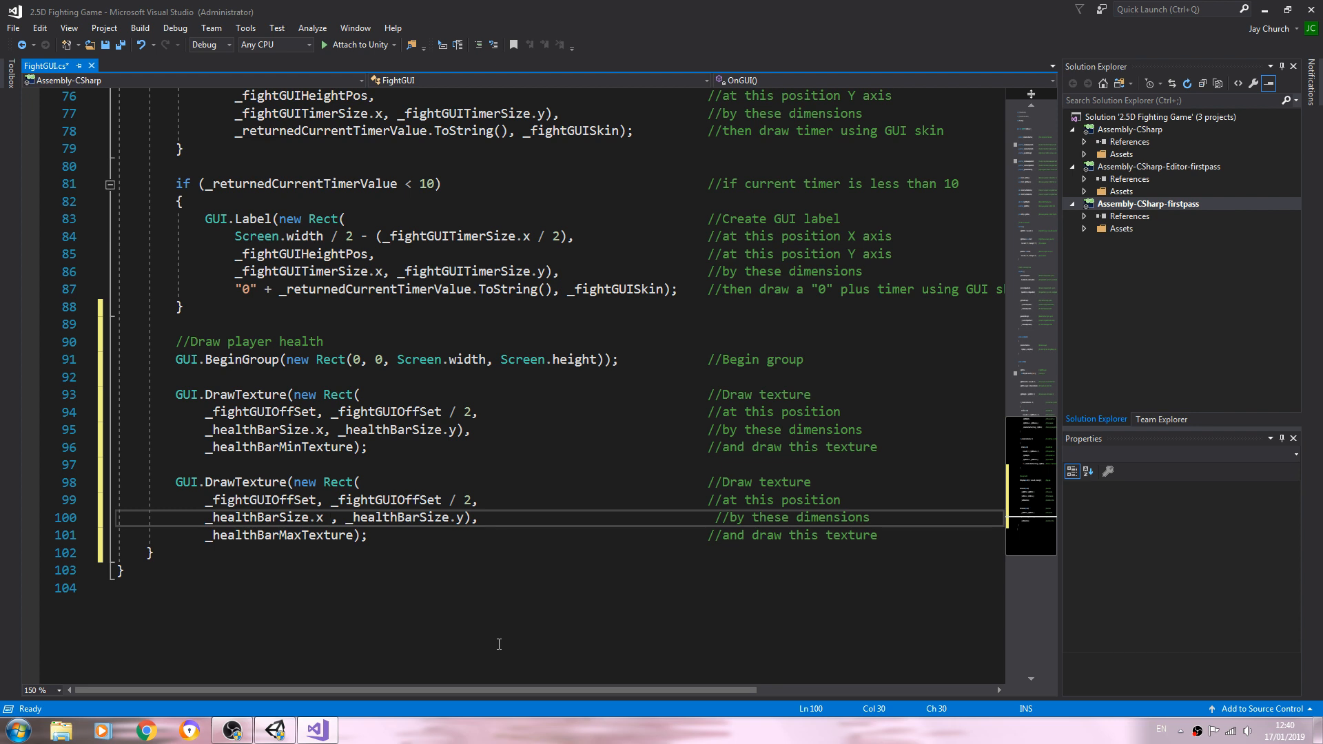
text(*)
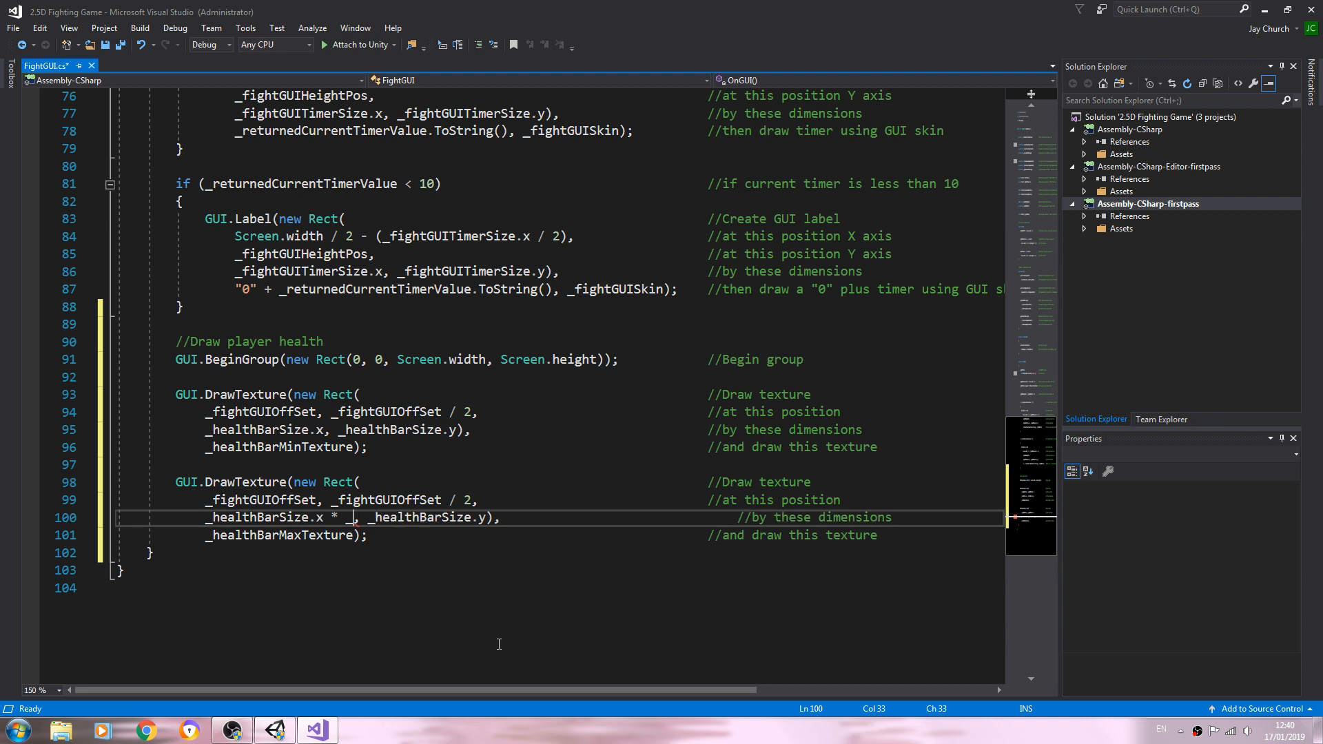
text(_playerHealthBarLength)
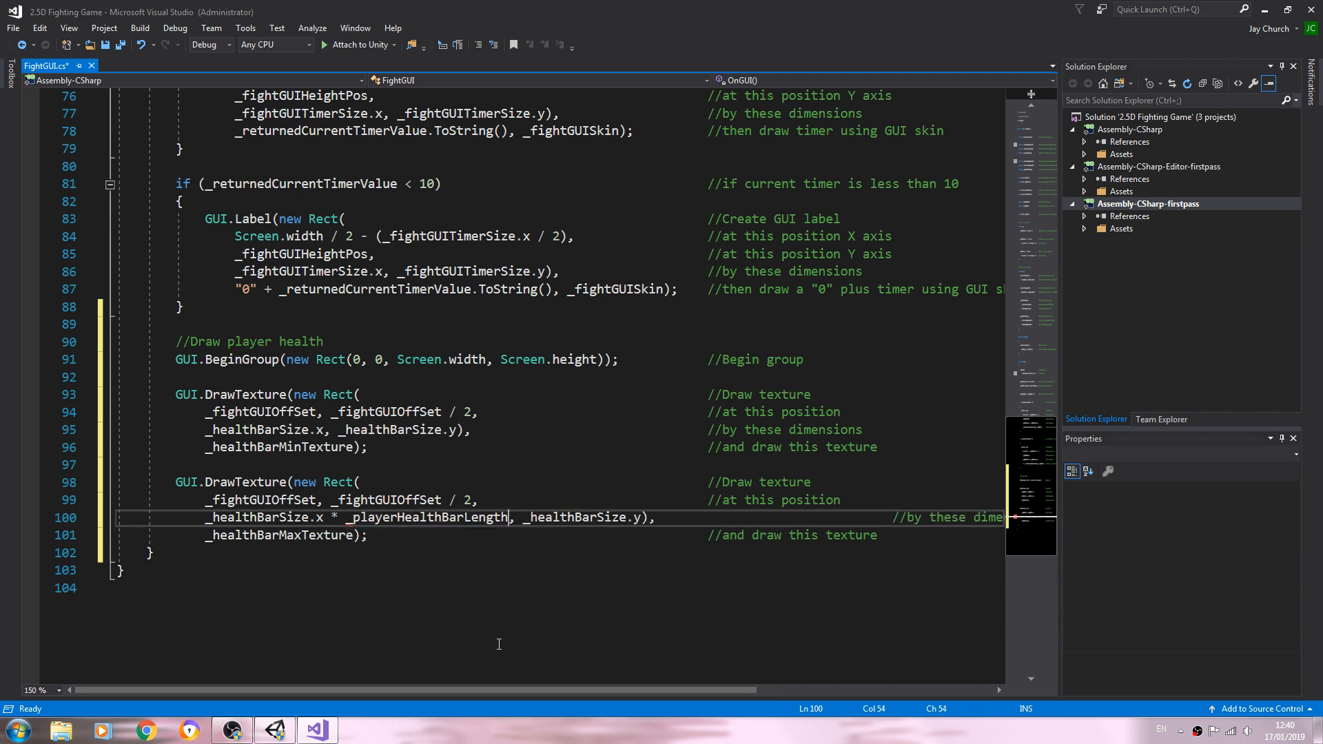
double_click(427, 517)
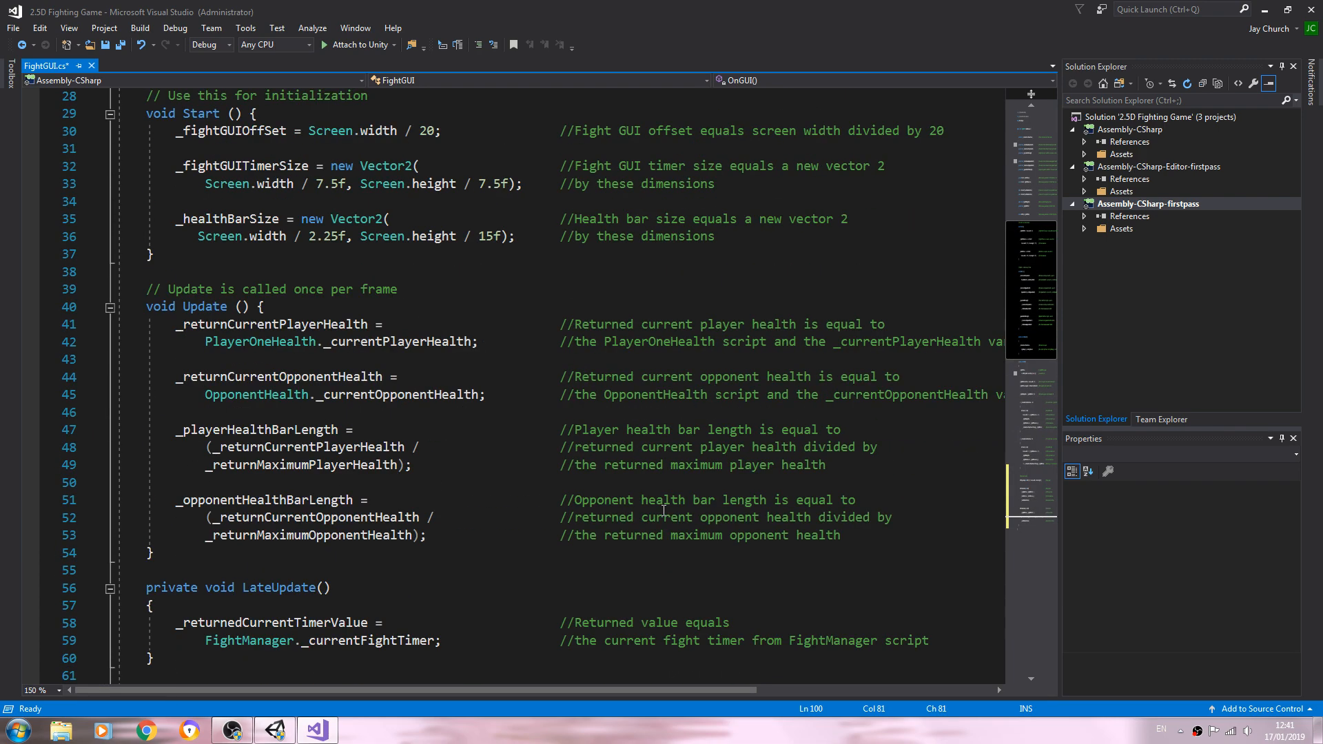
Insert new blank lines after the full-health DrawTexture call.
scroll(down, 3)
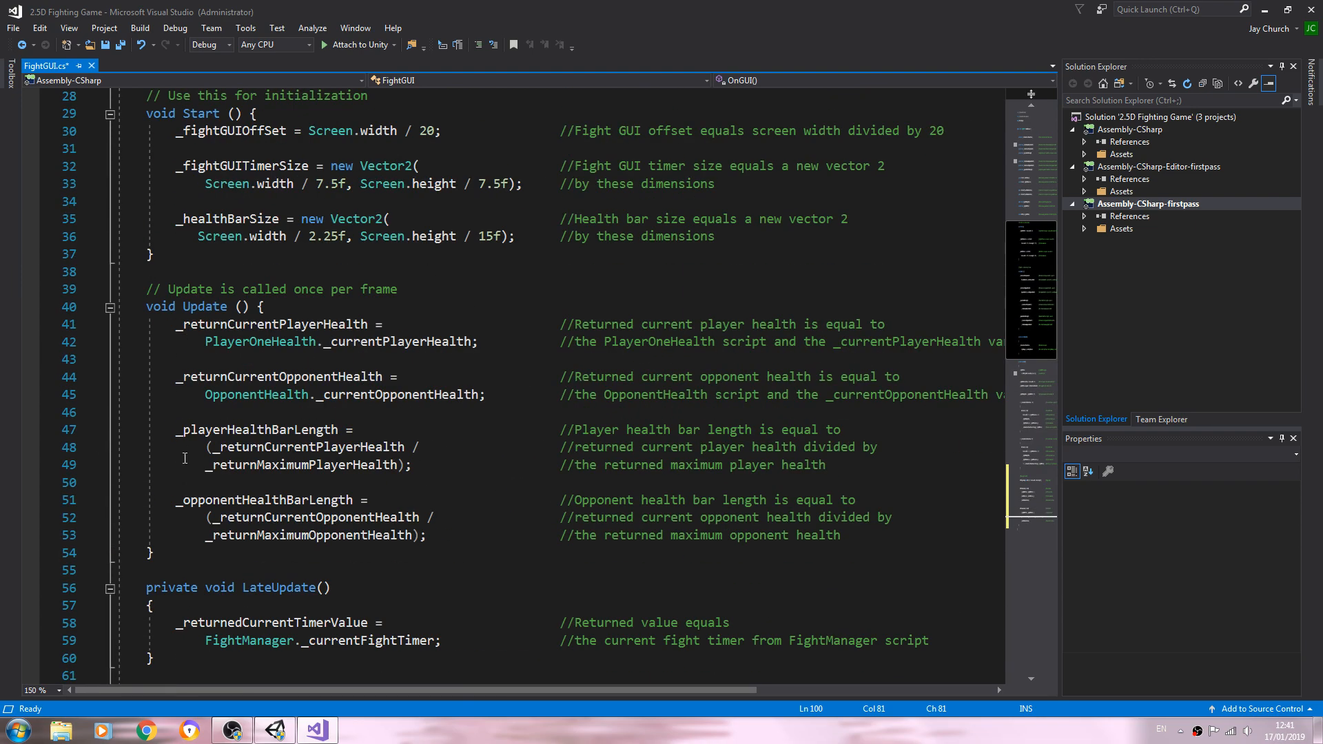
scroll(down, 3)
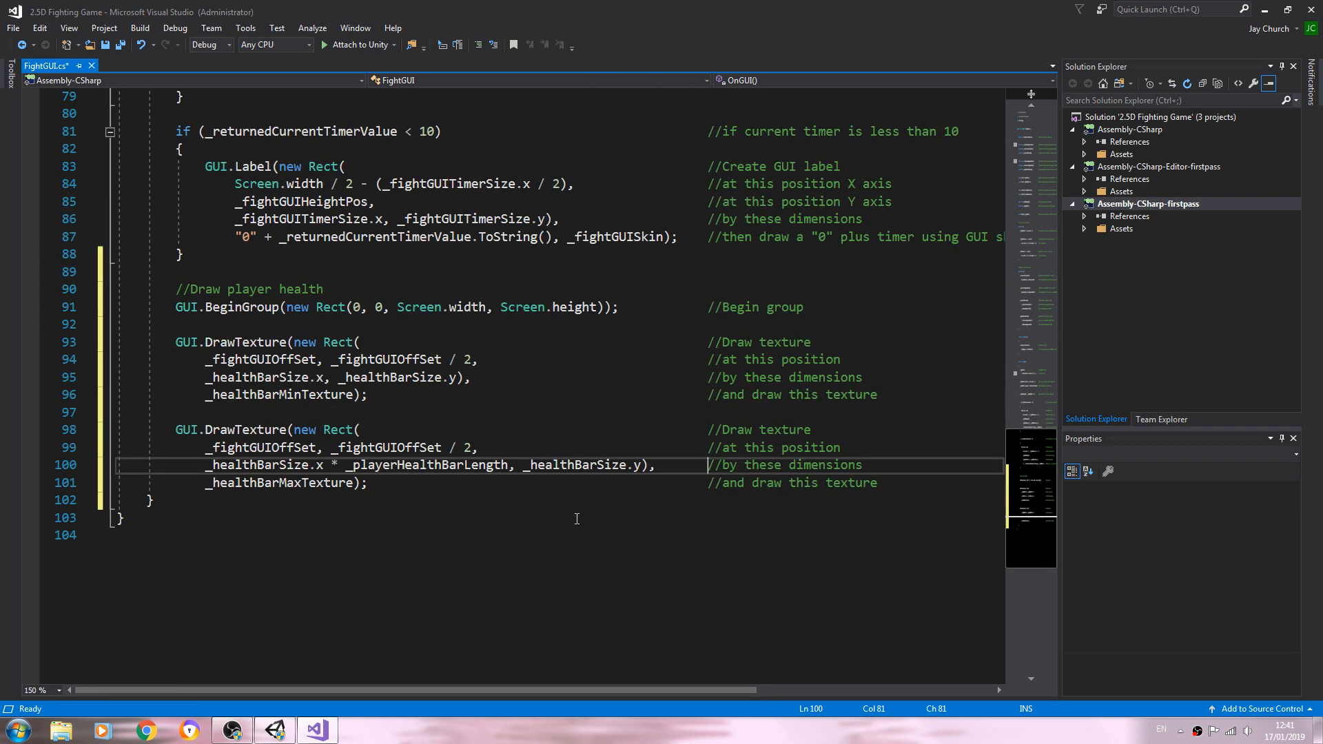
click(877, 483)
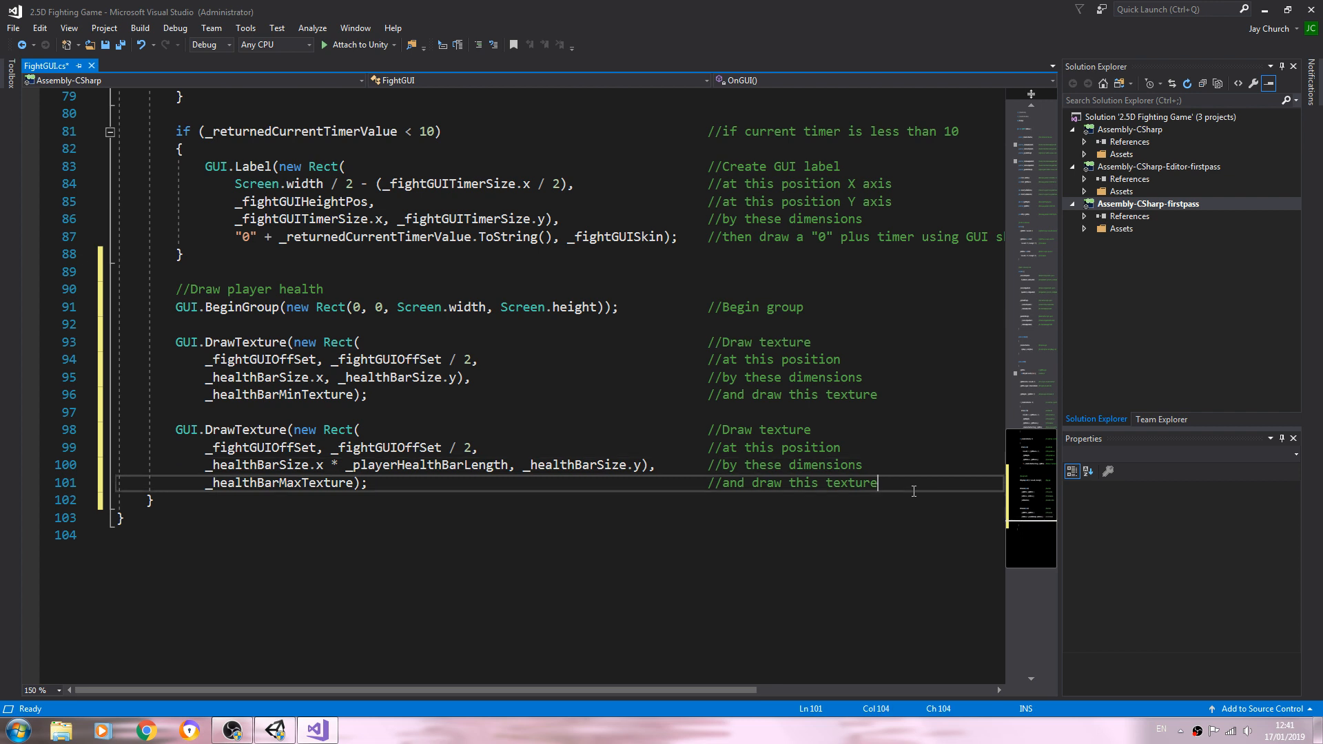
key(enter)
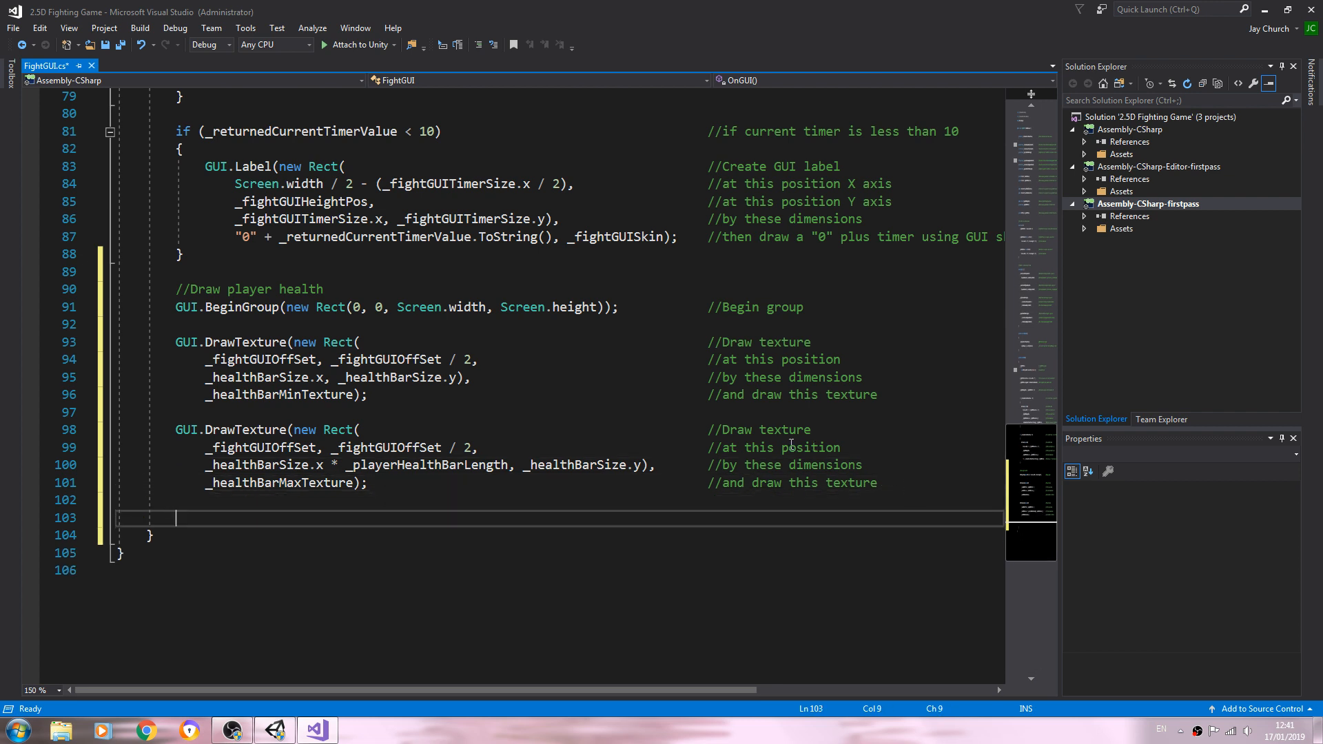
Write GUI.EndGroup(); with a trailing '//End GUI group' comment.
text(GUI)
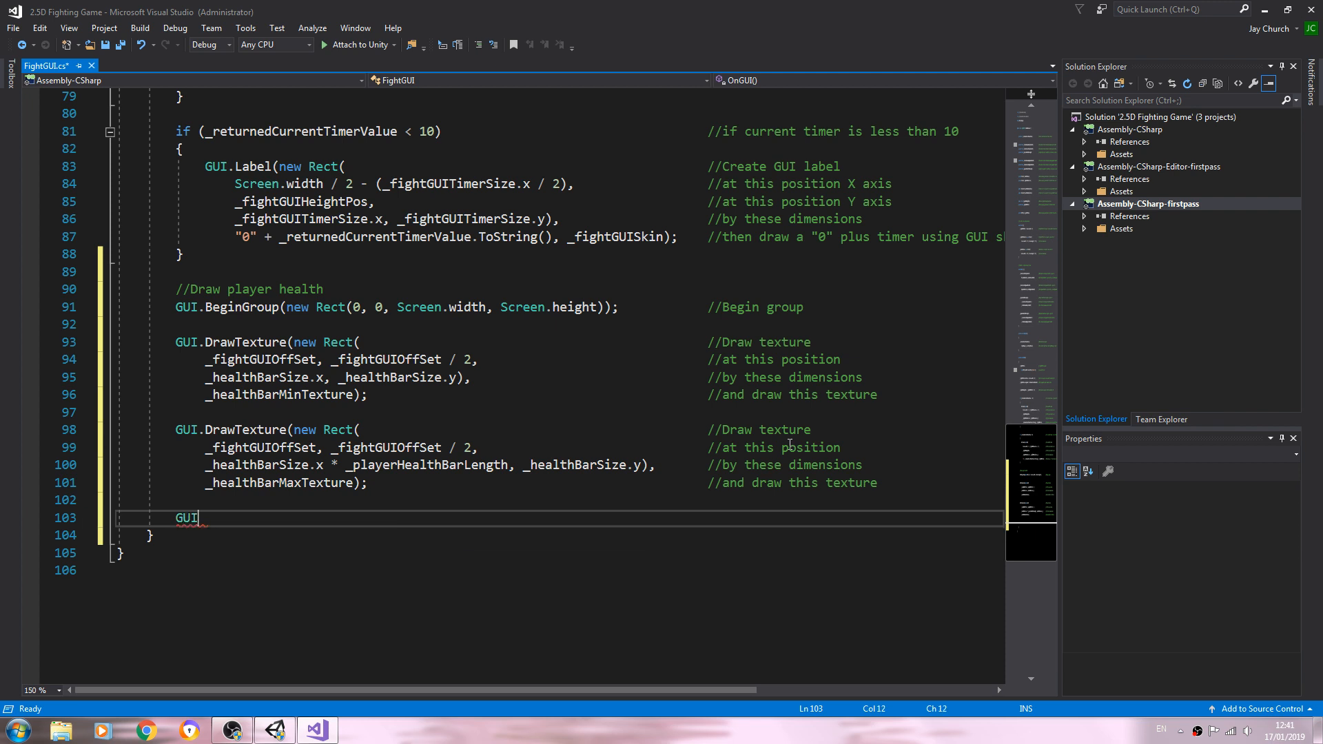
text(.en)
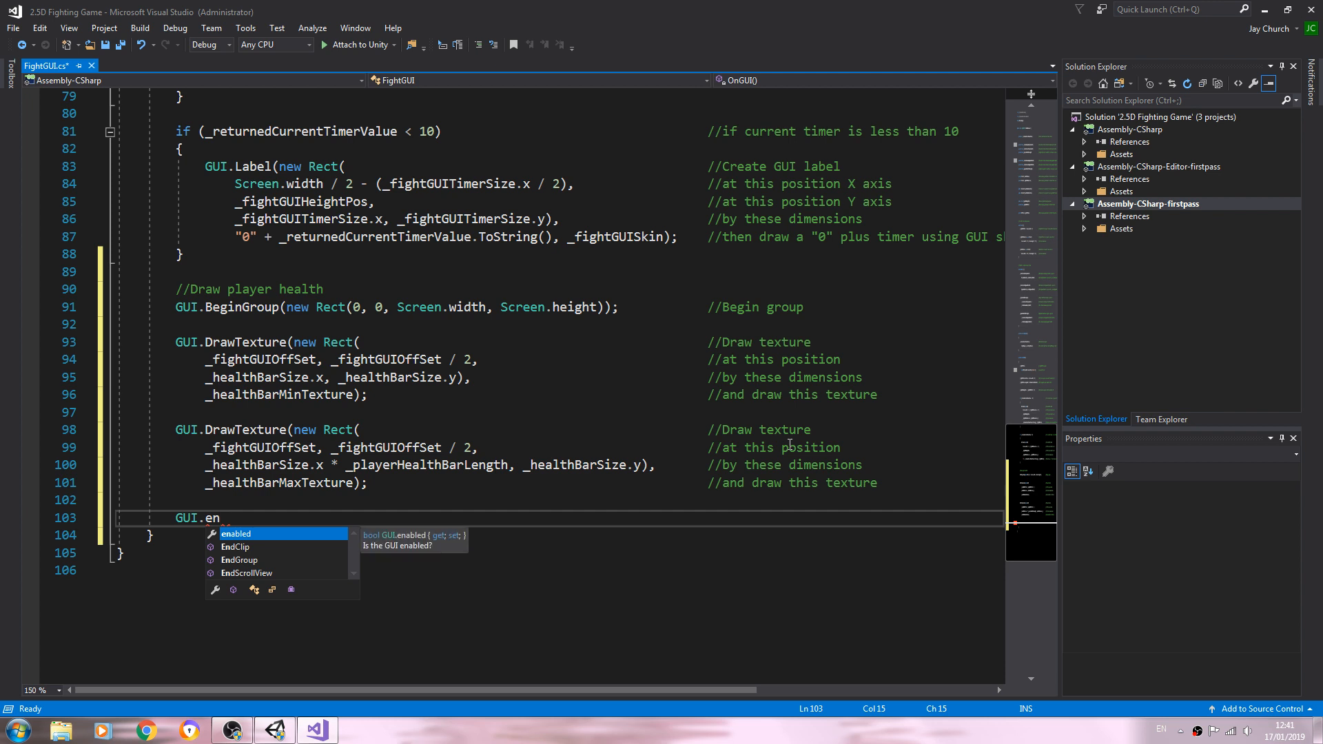
text(dC)
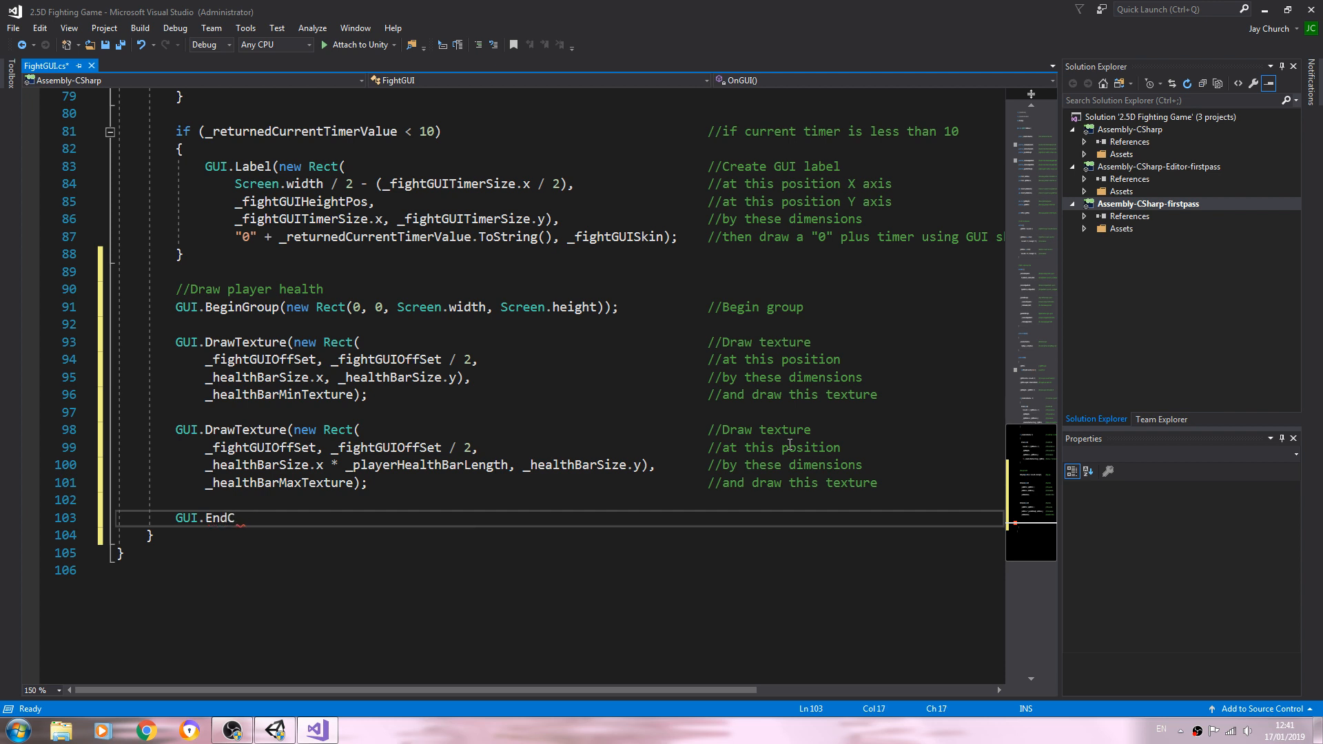
text(r)
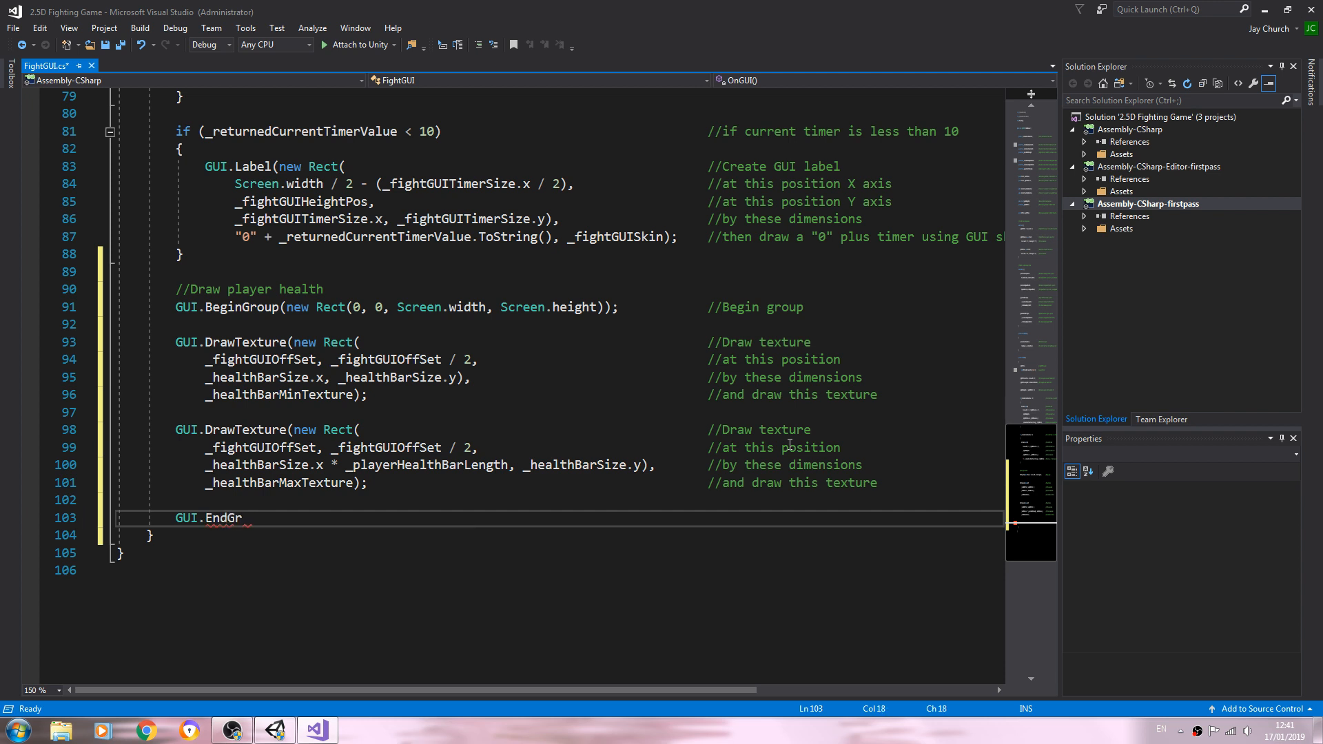
text(oup)
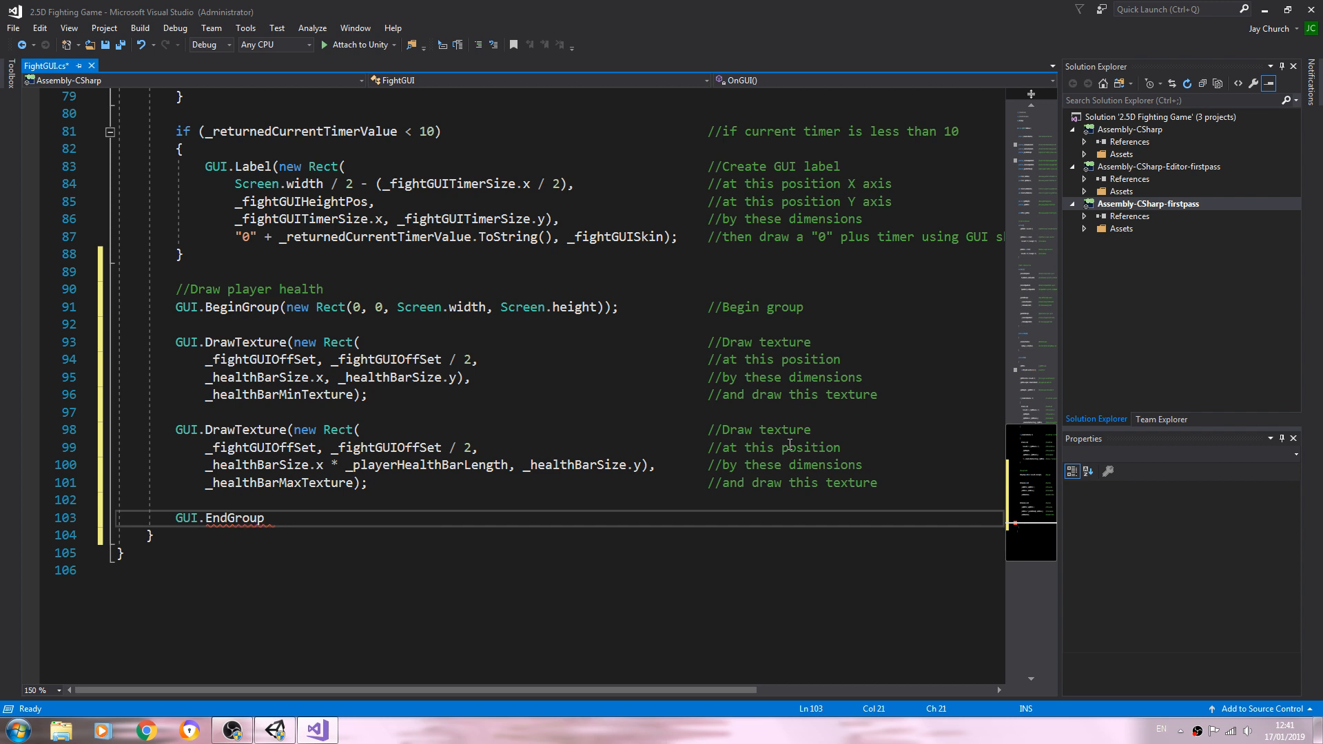
text(;)
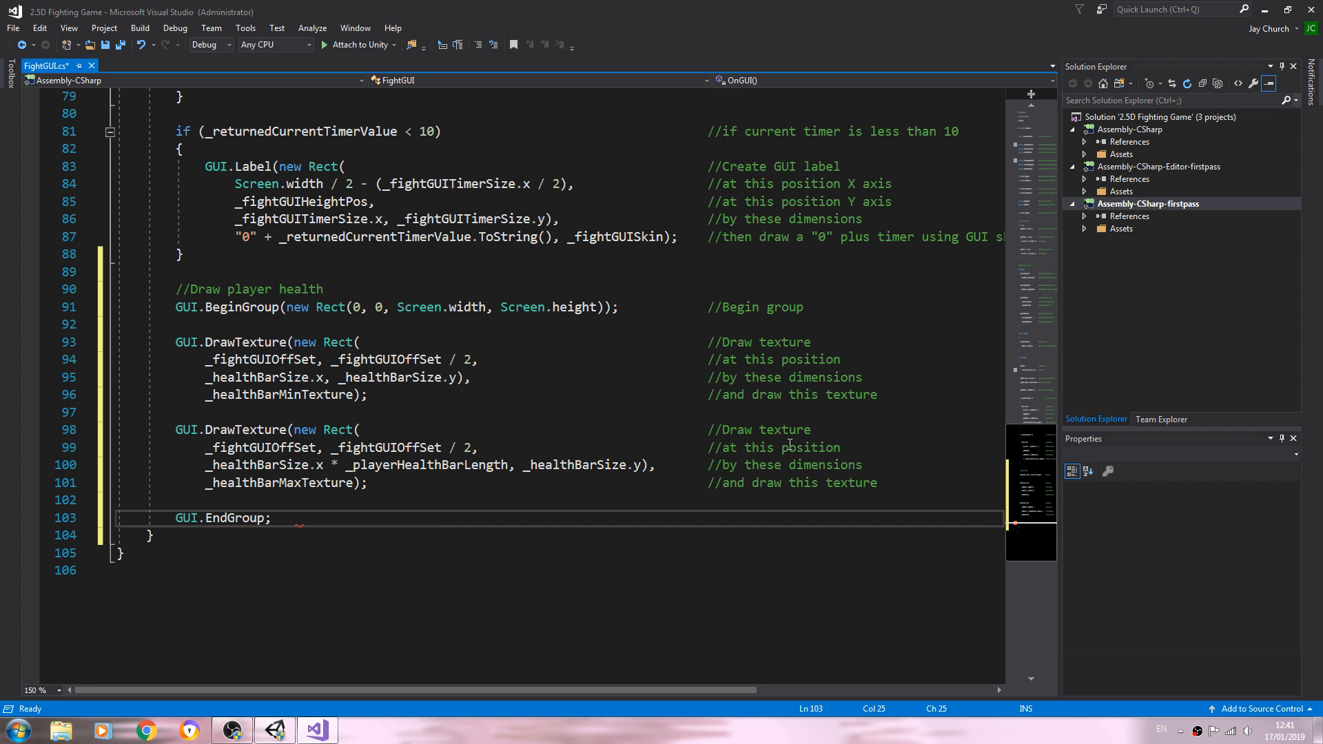
click(707, 519)
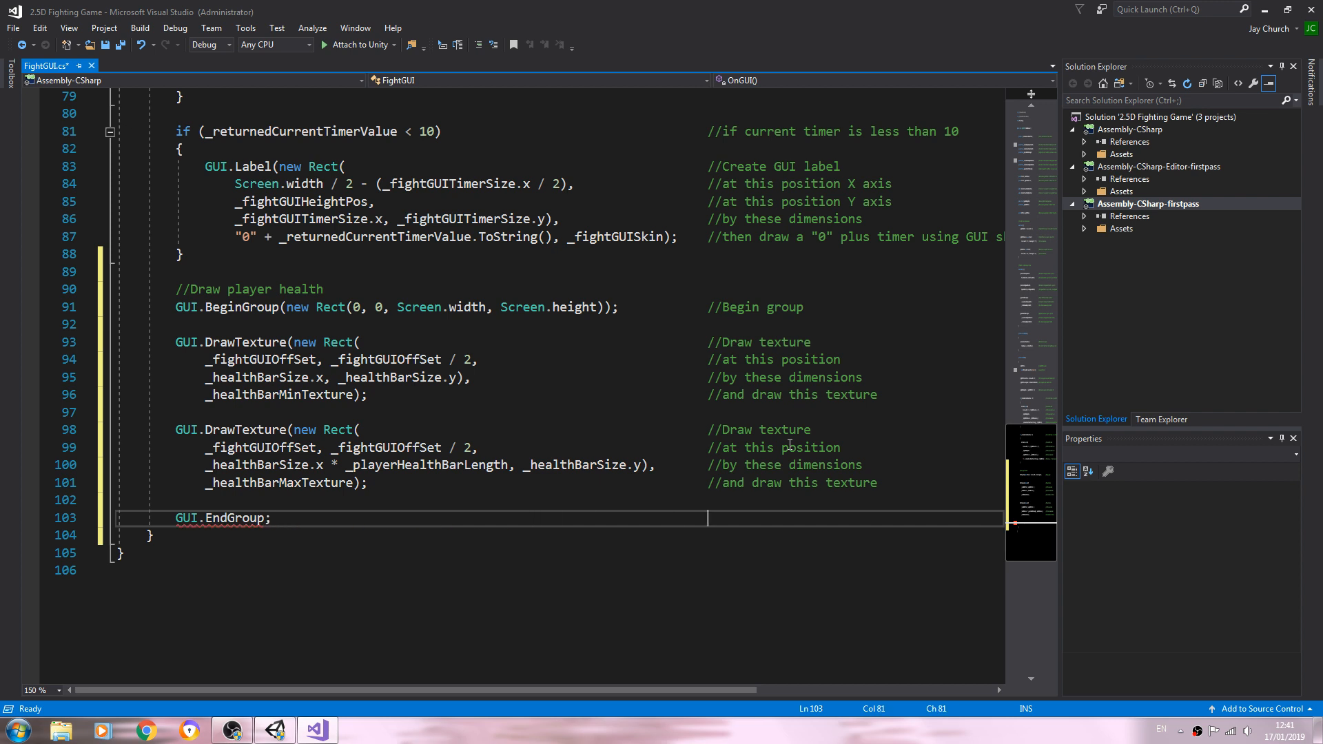
text(//)
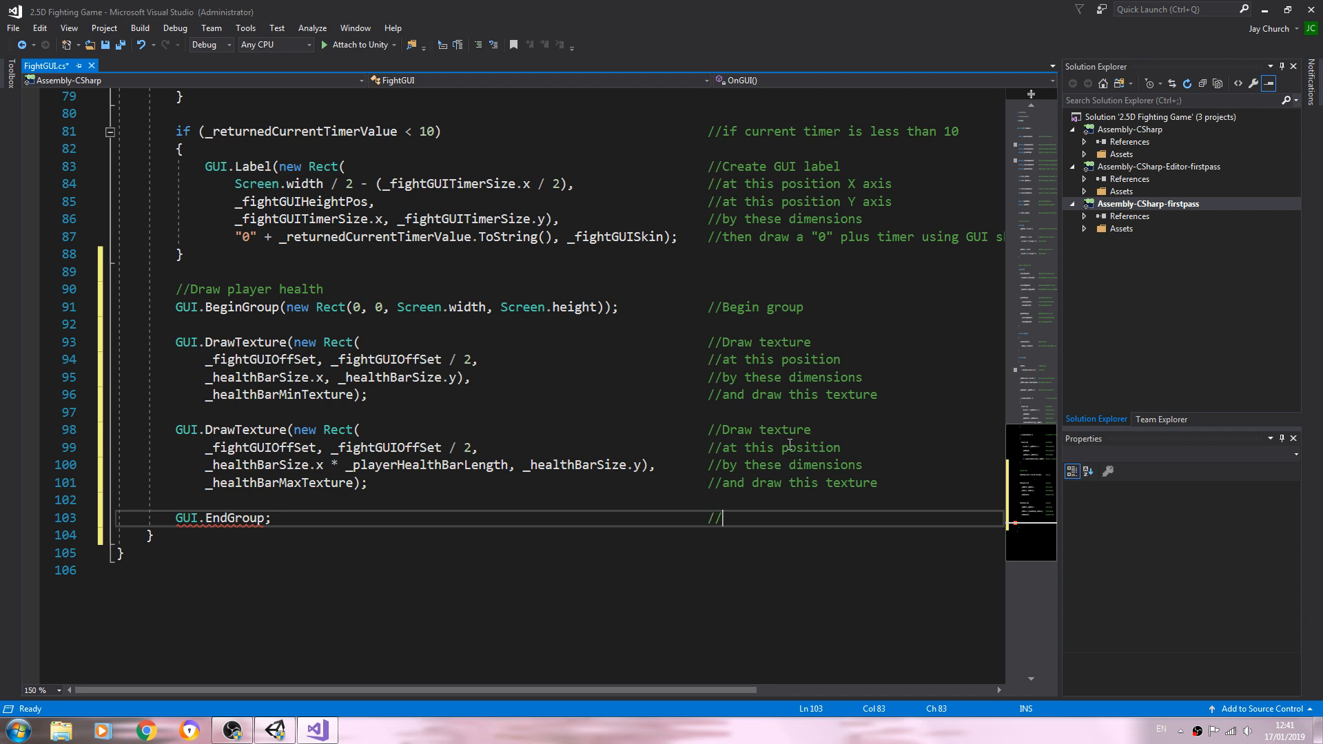
mouse_move(227, 536)
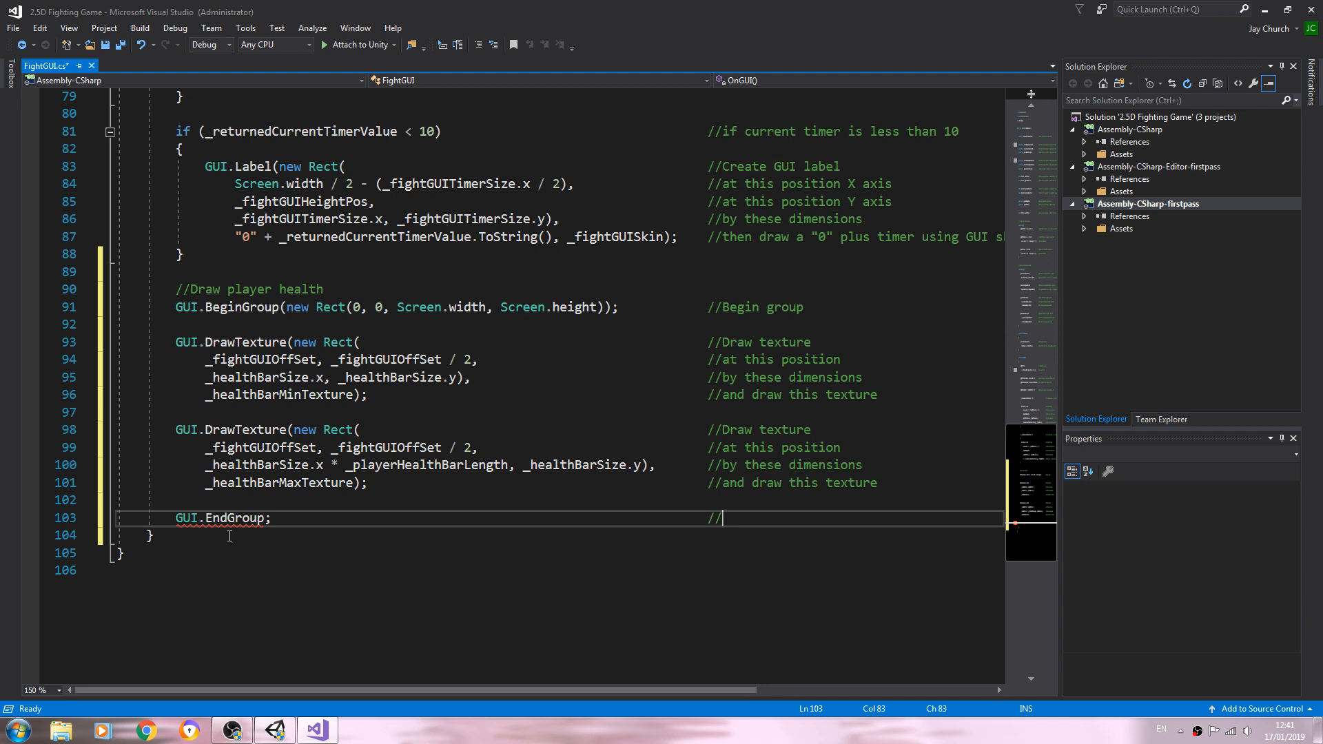
double_click(235, 518)
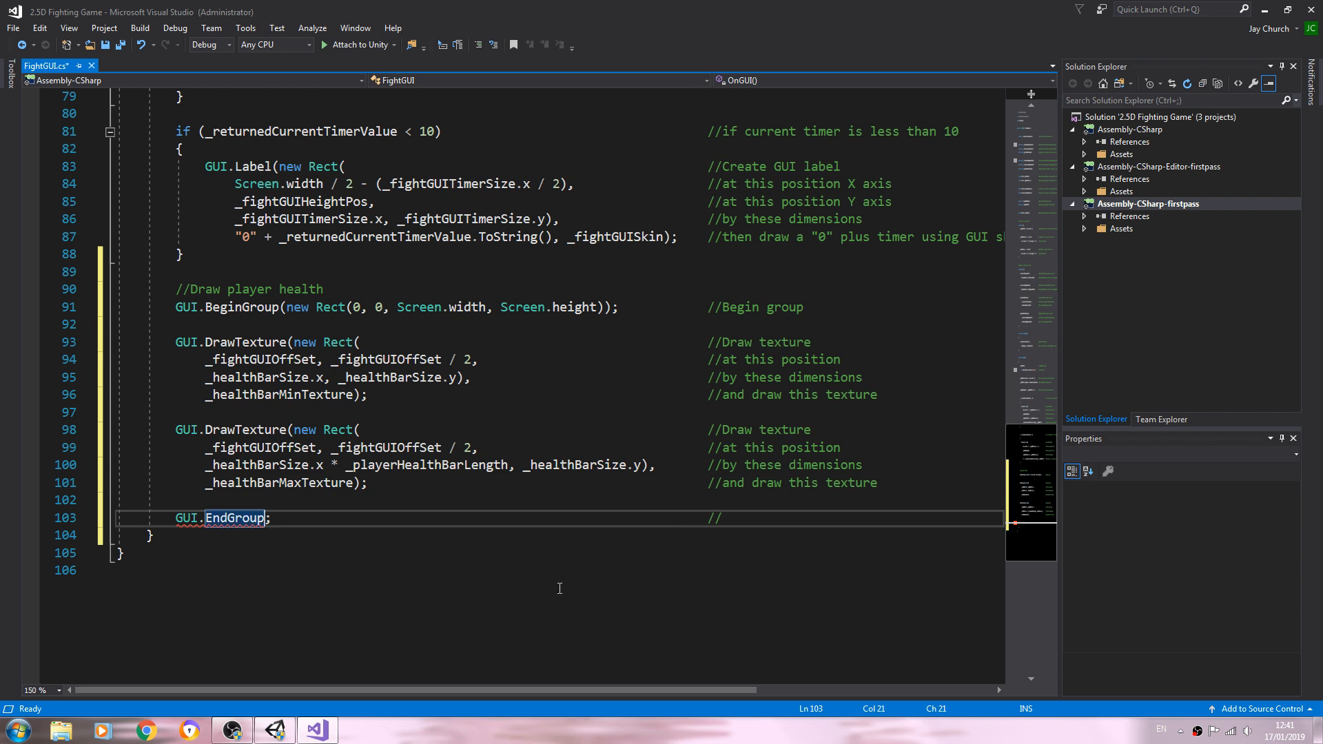
text(())
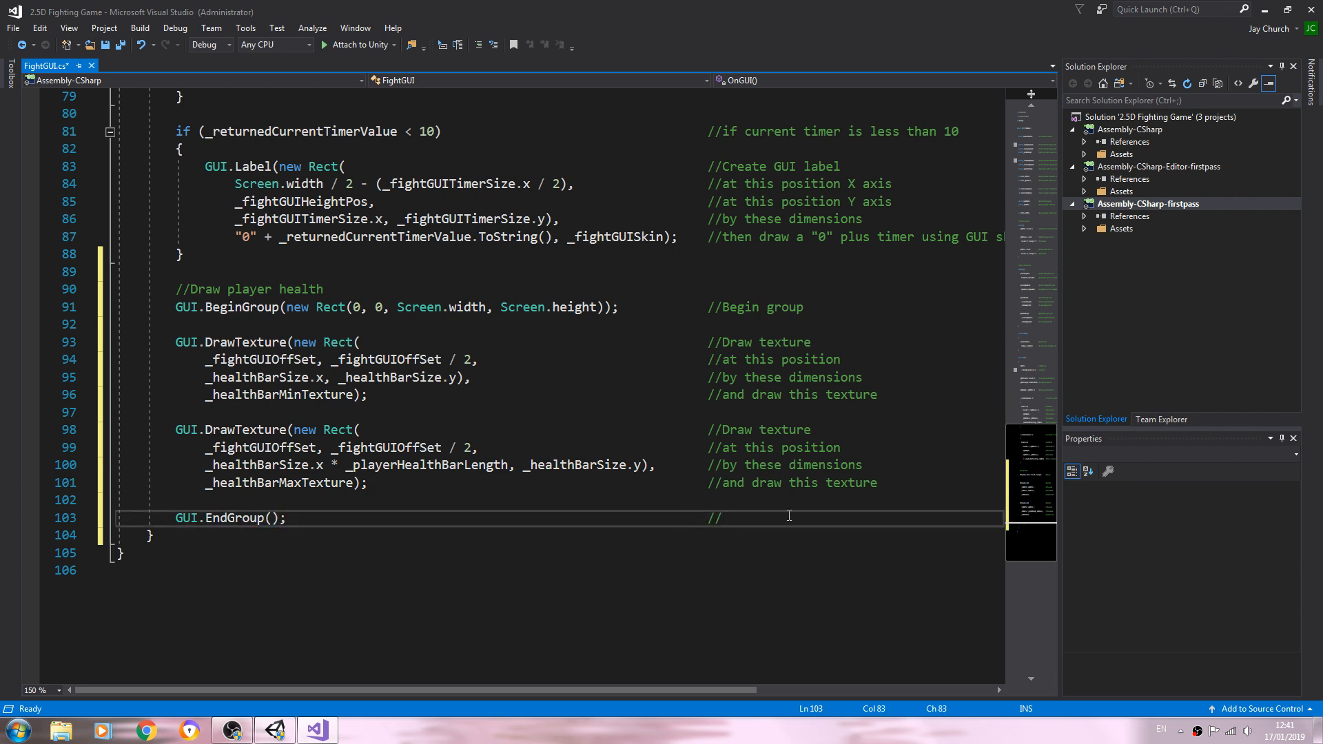
text(End GUI g)
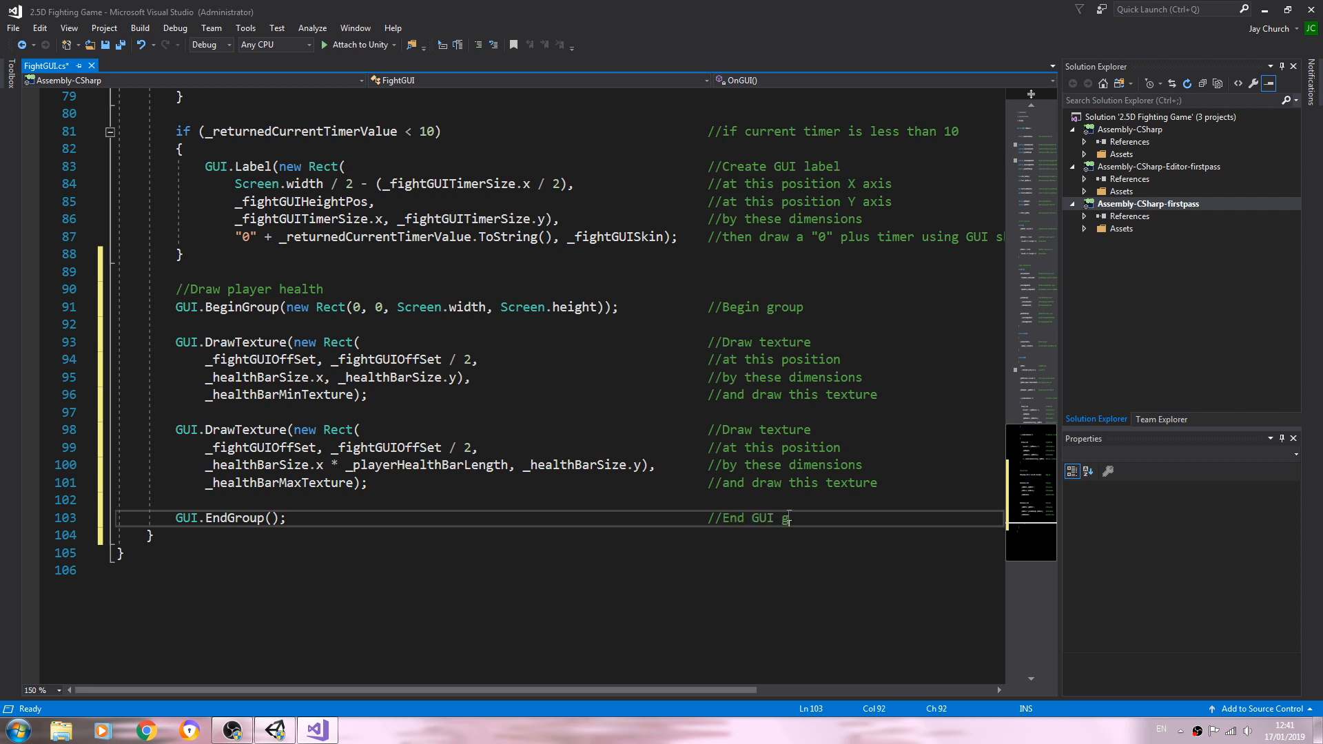
text(roup)
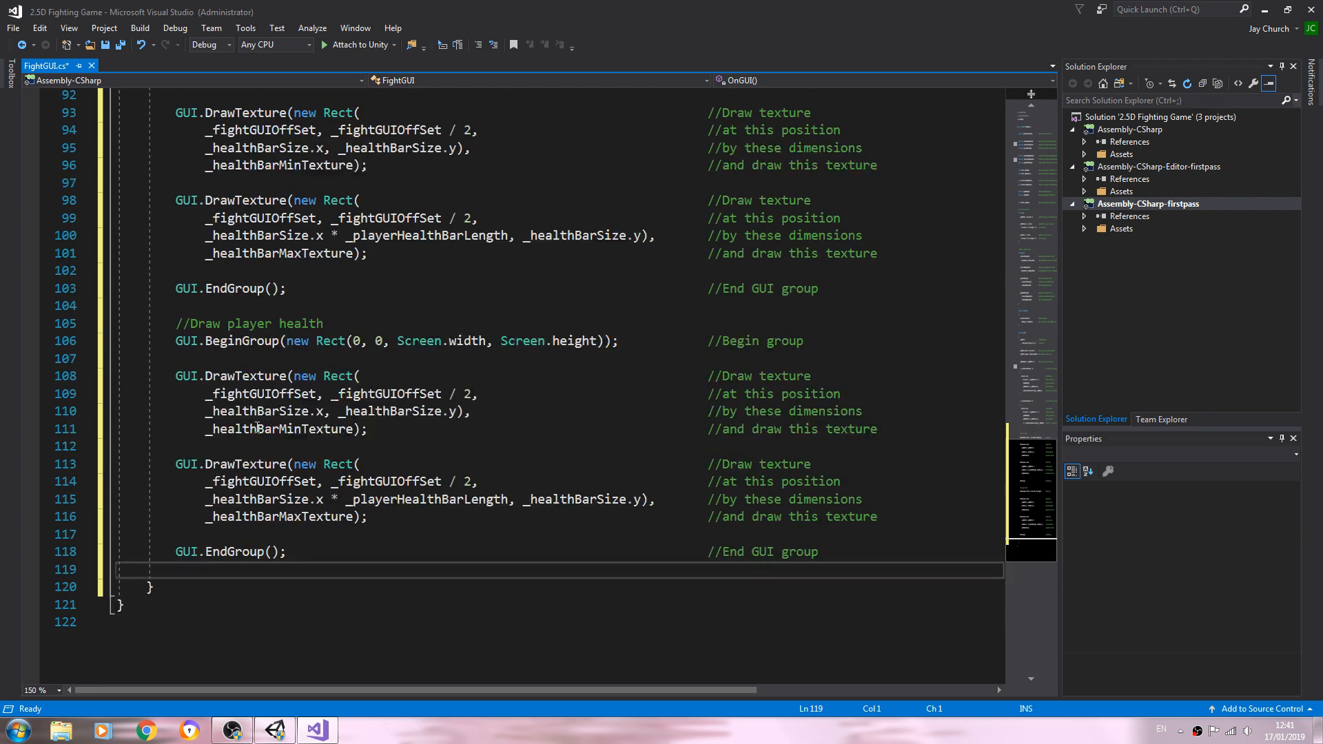
Rename the copied block's comment from player to opponent health.
double_click(246, 322)
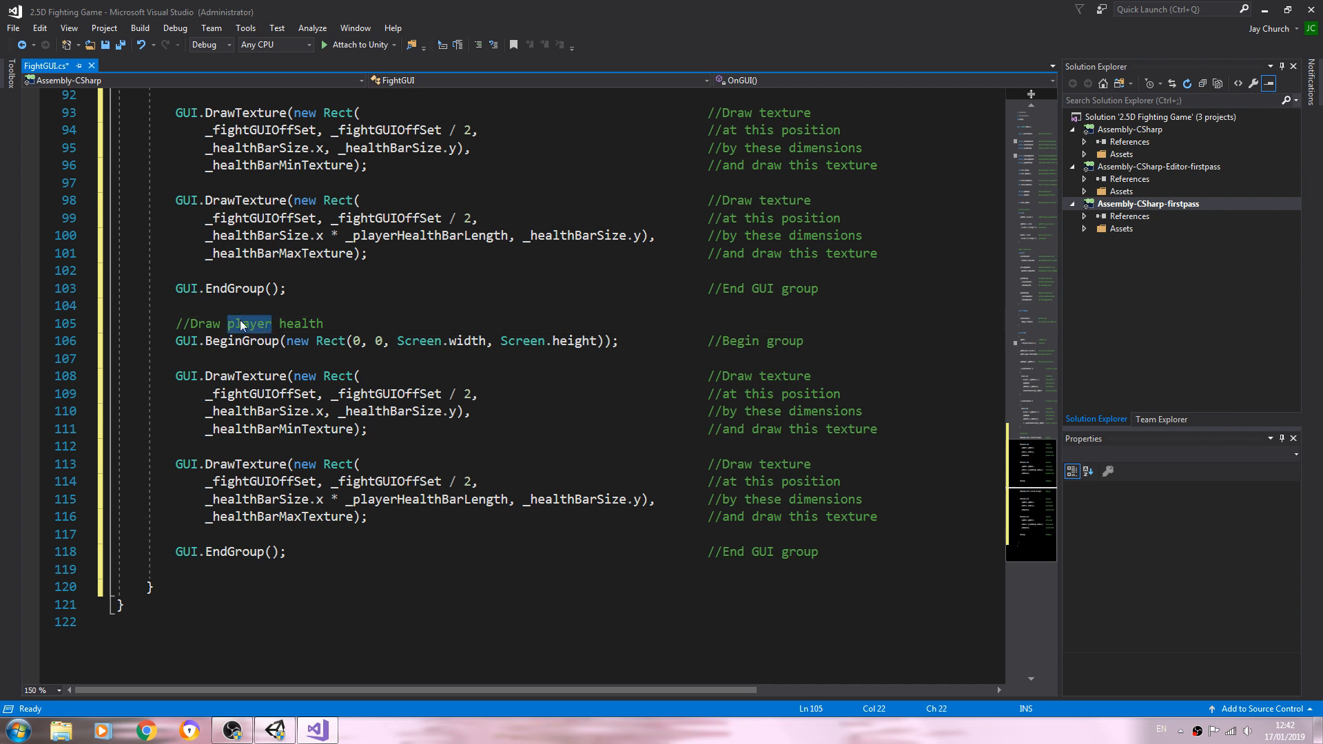
text(oppone)
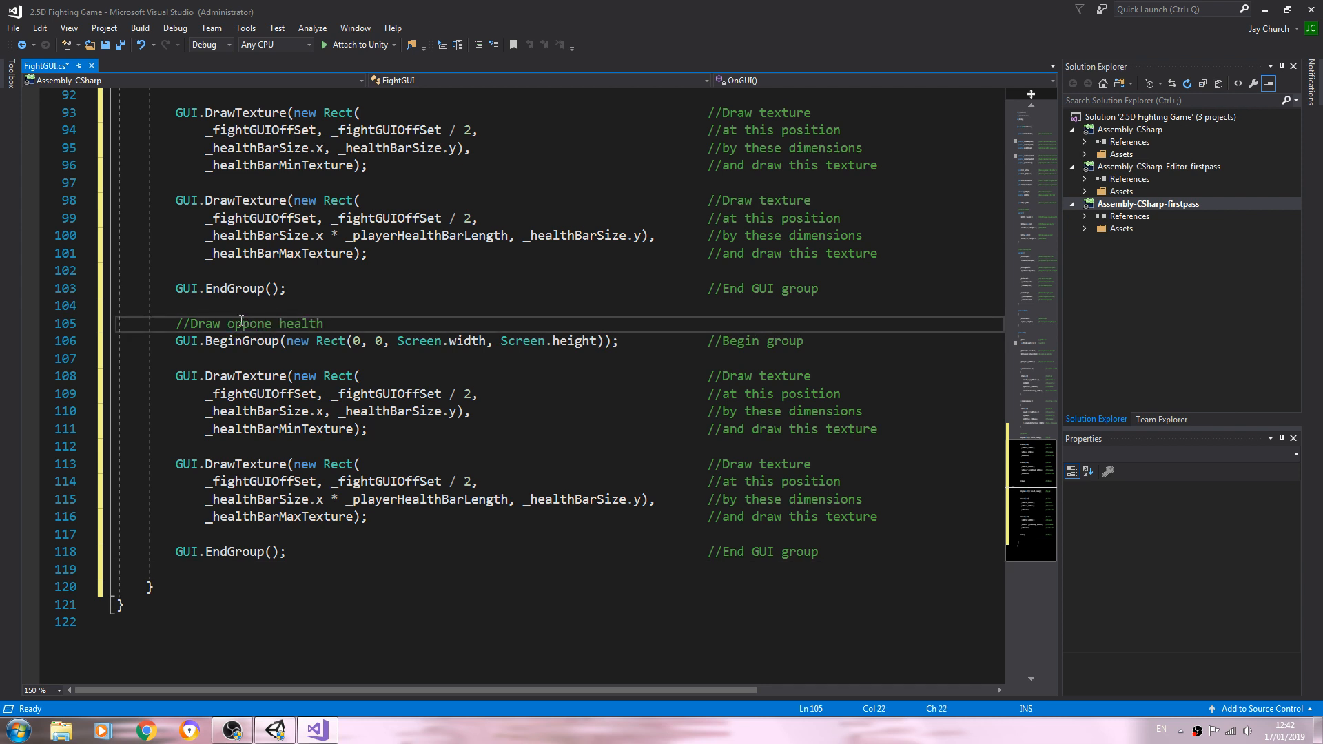
text(nt)
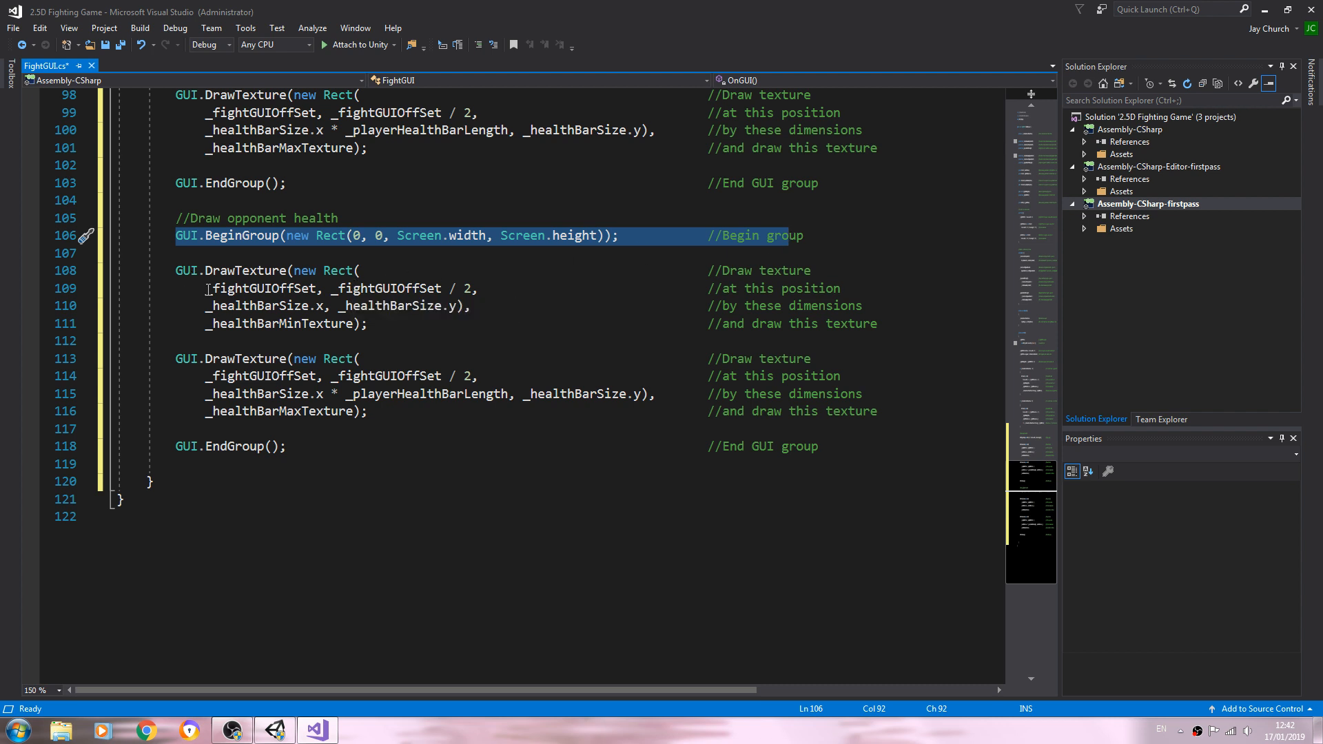
mouse_move(236, 288)
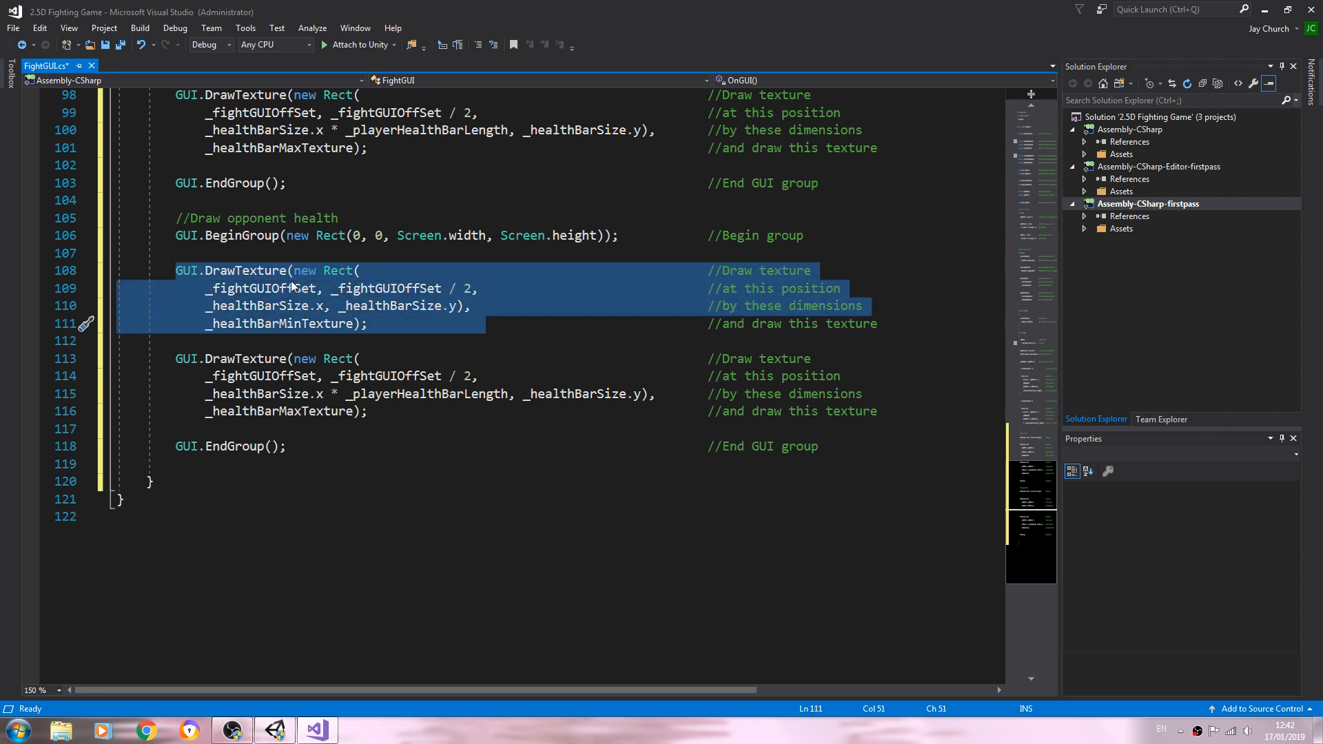
Set the opponent bar X position to Screen.width - (_fightGUIOffSet + _healthBarSize.x).
click(262, 288)
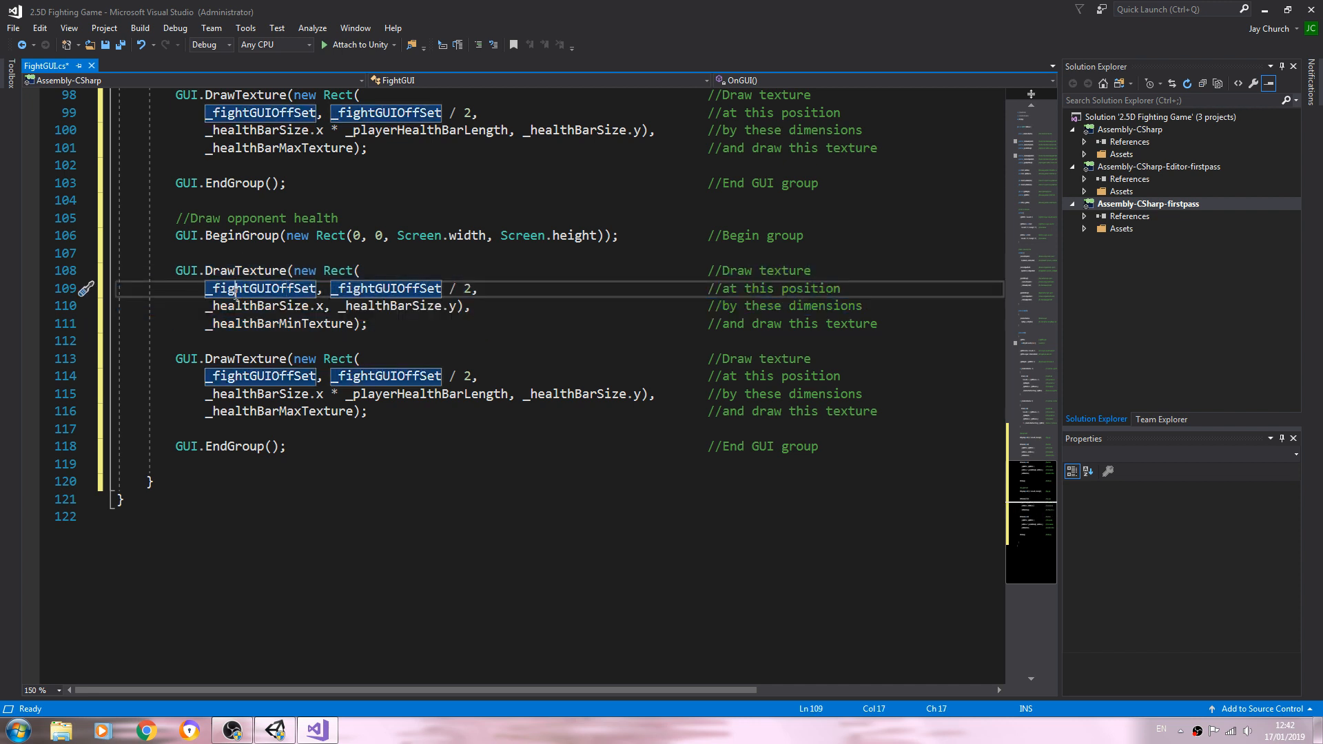
click(232, 289)
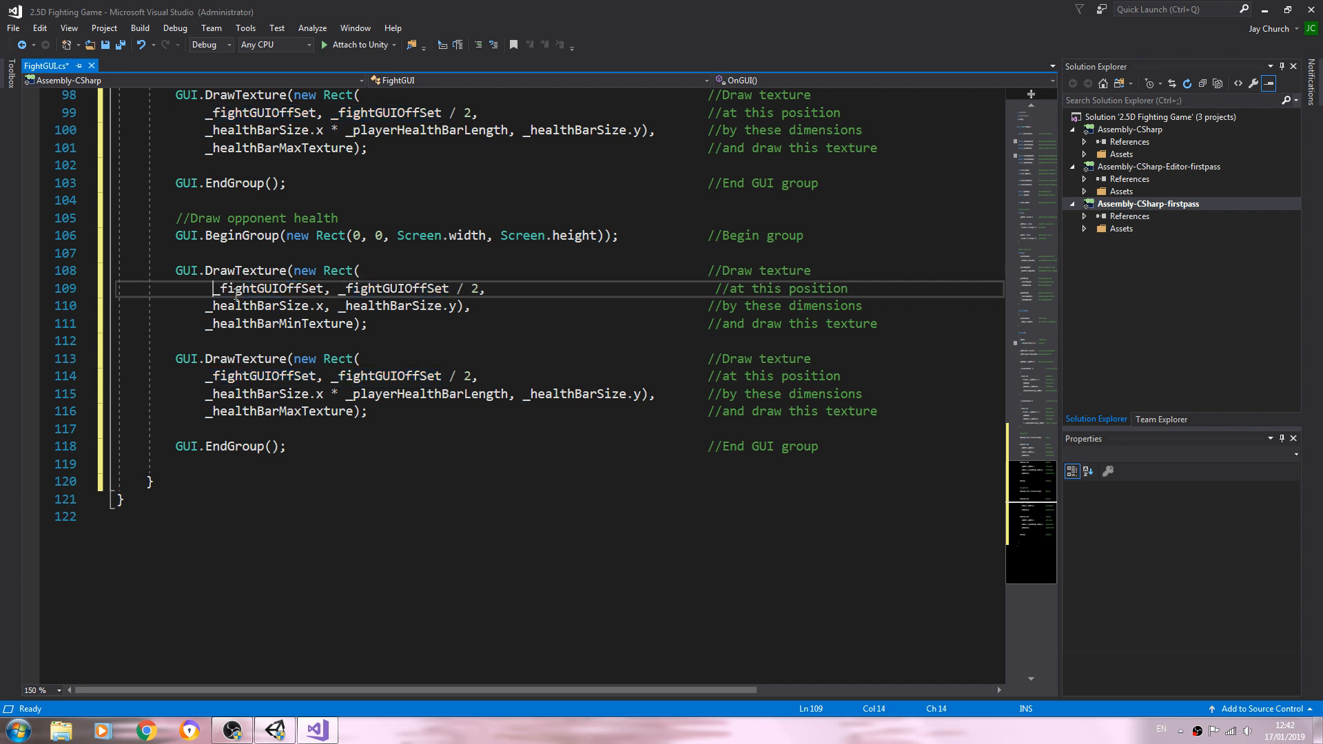
text(S)
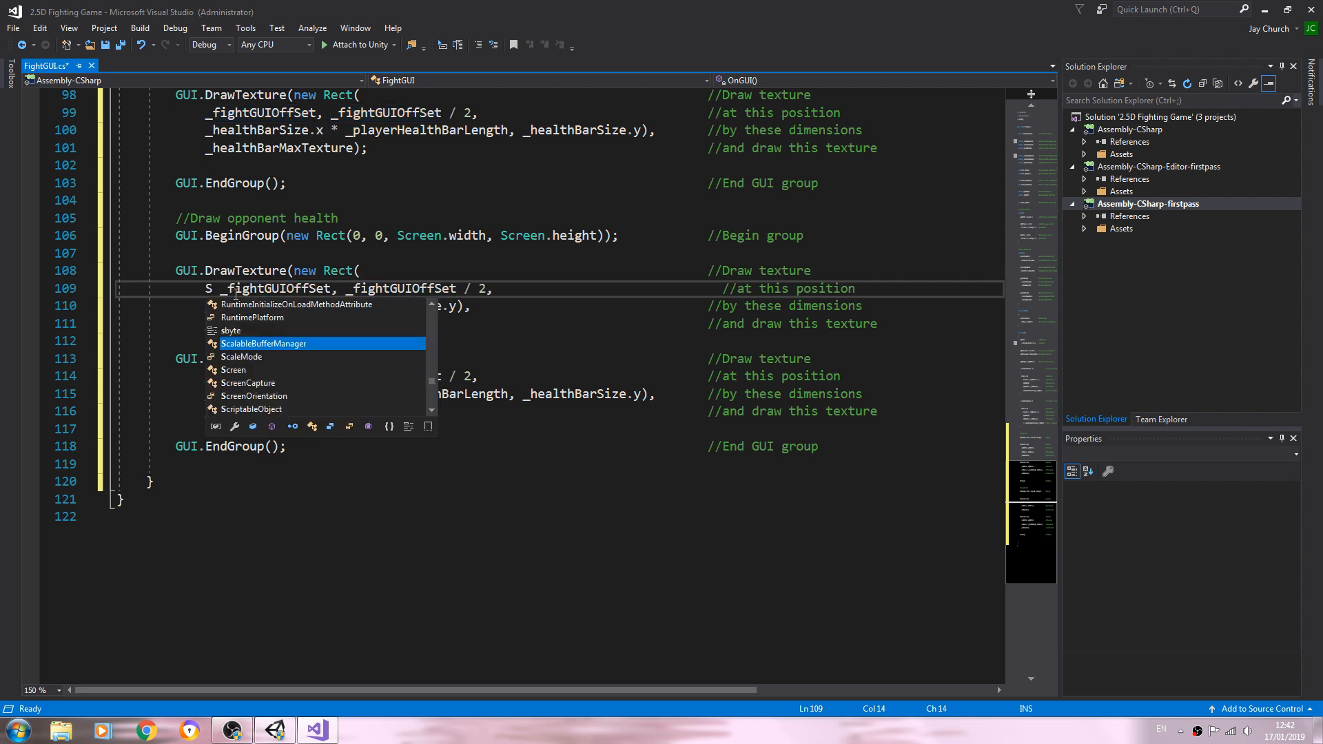
text(creen.width)
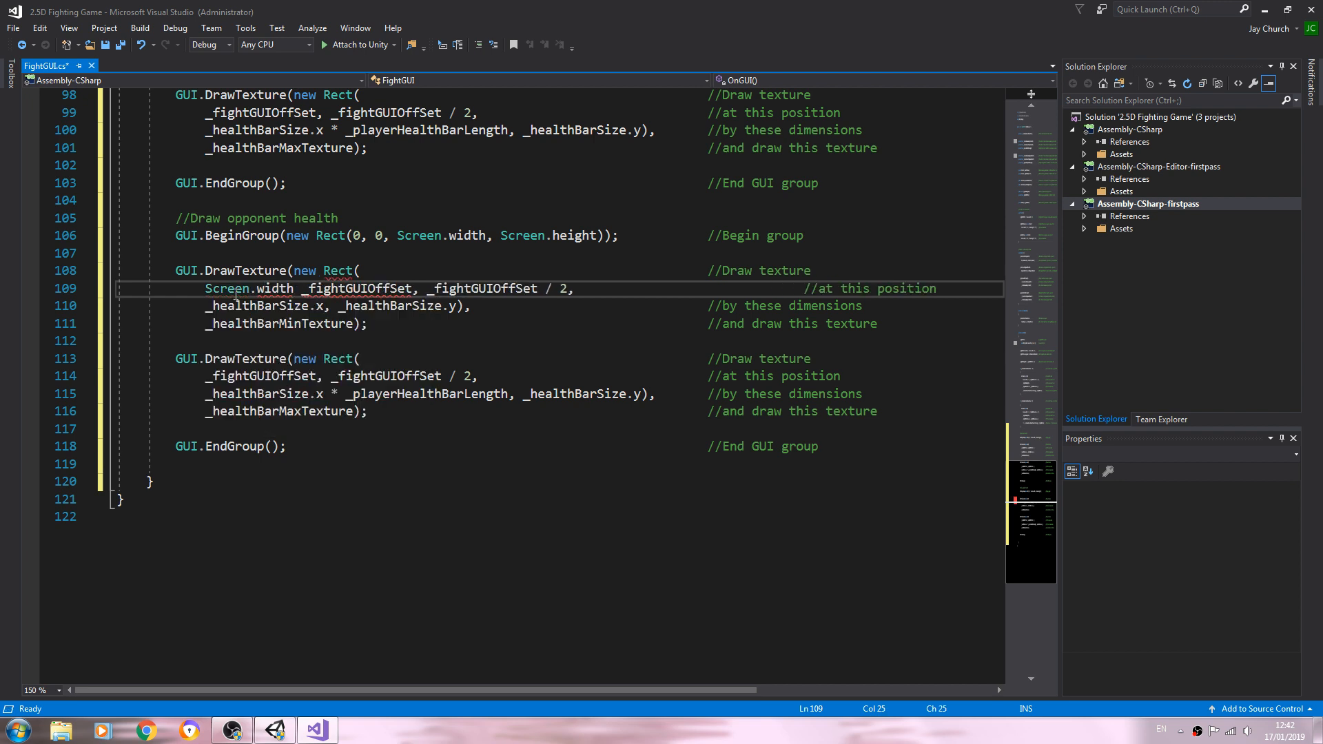
text(-)
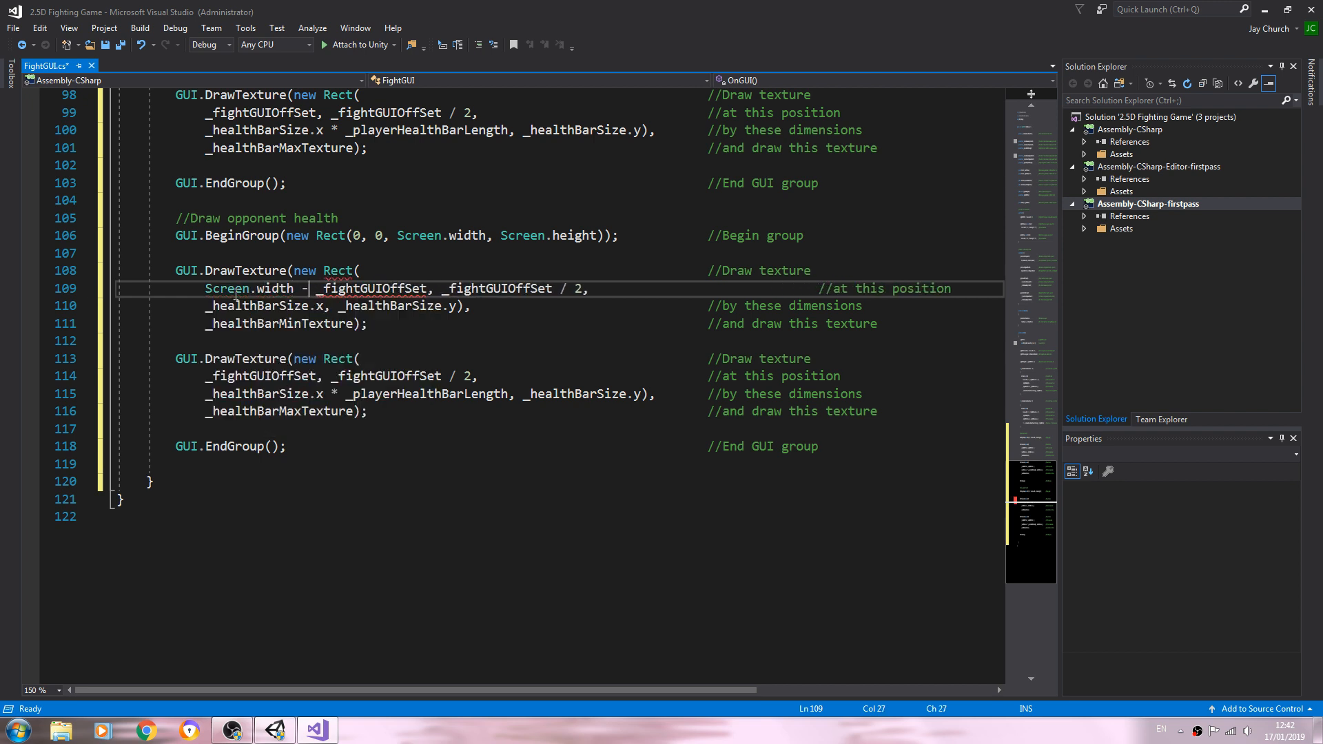
text(()
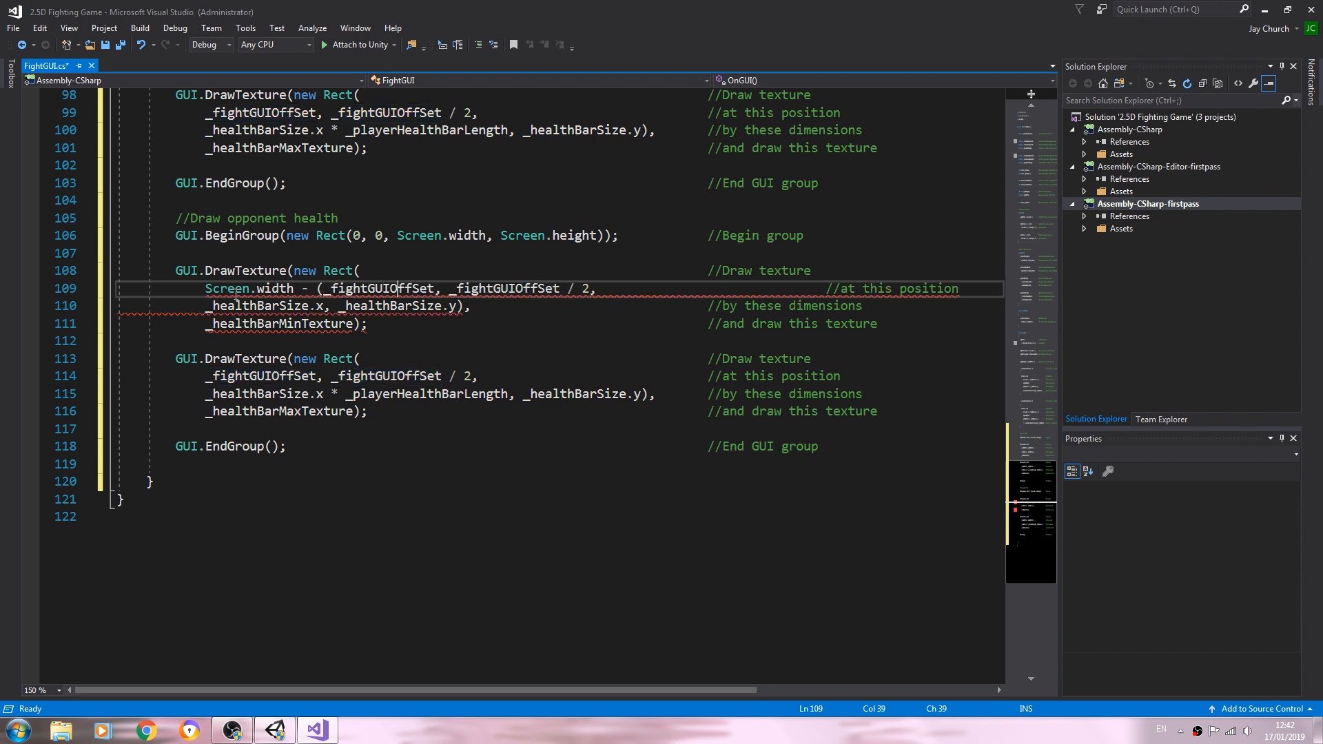
text())
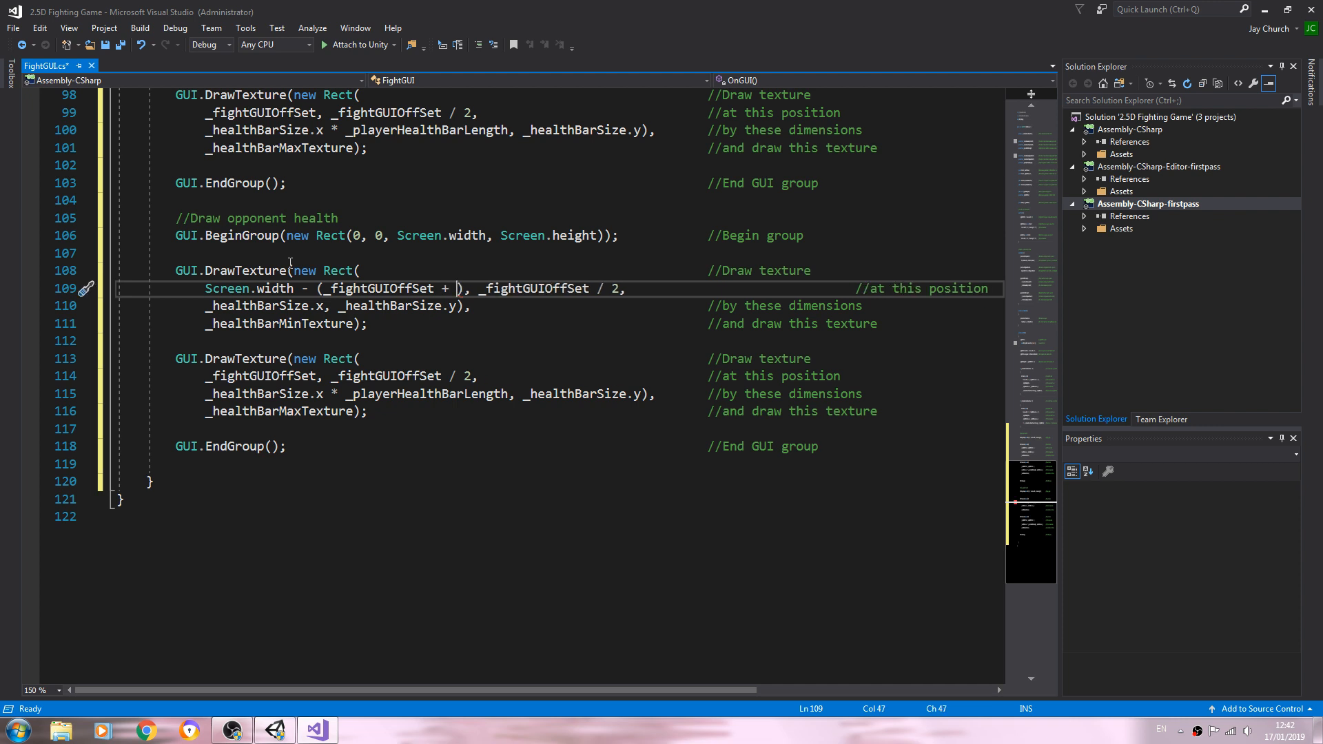
text(H)
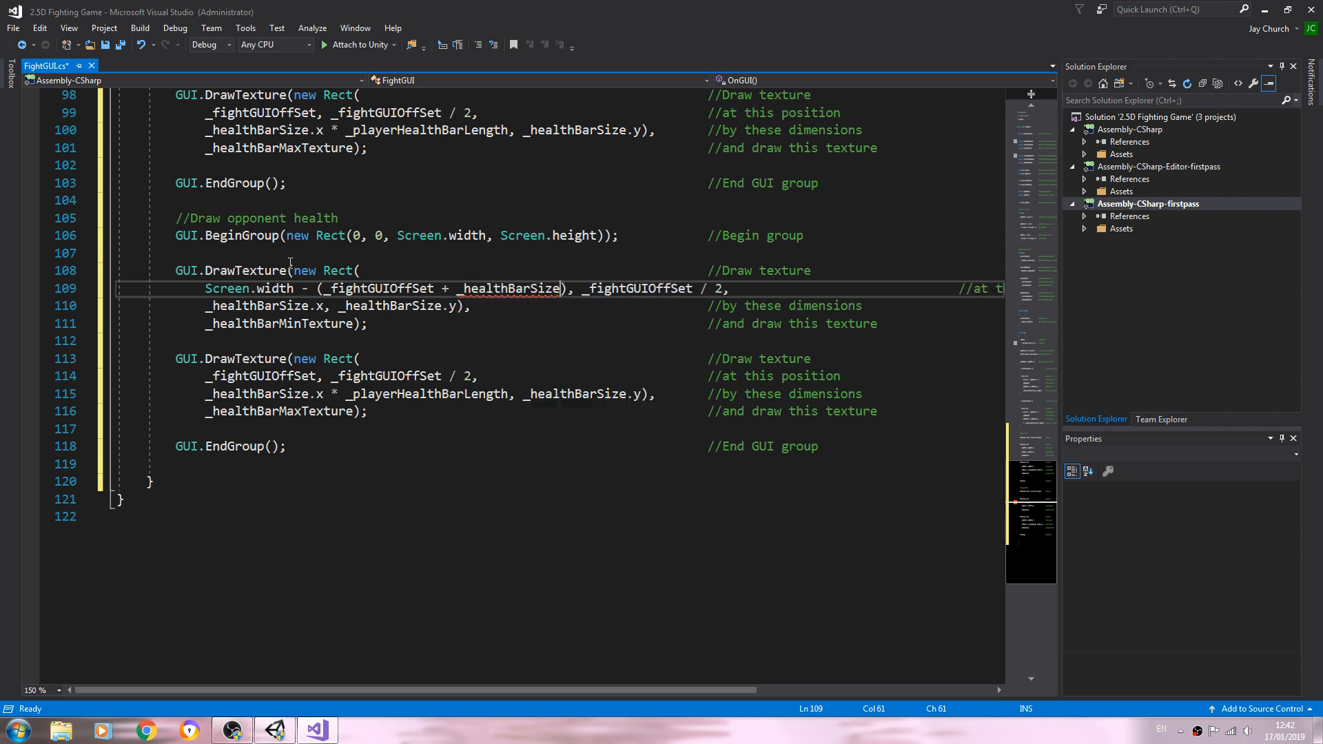
text(.x)
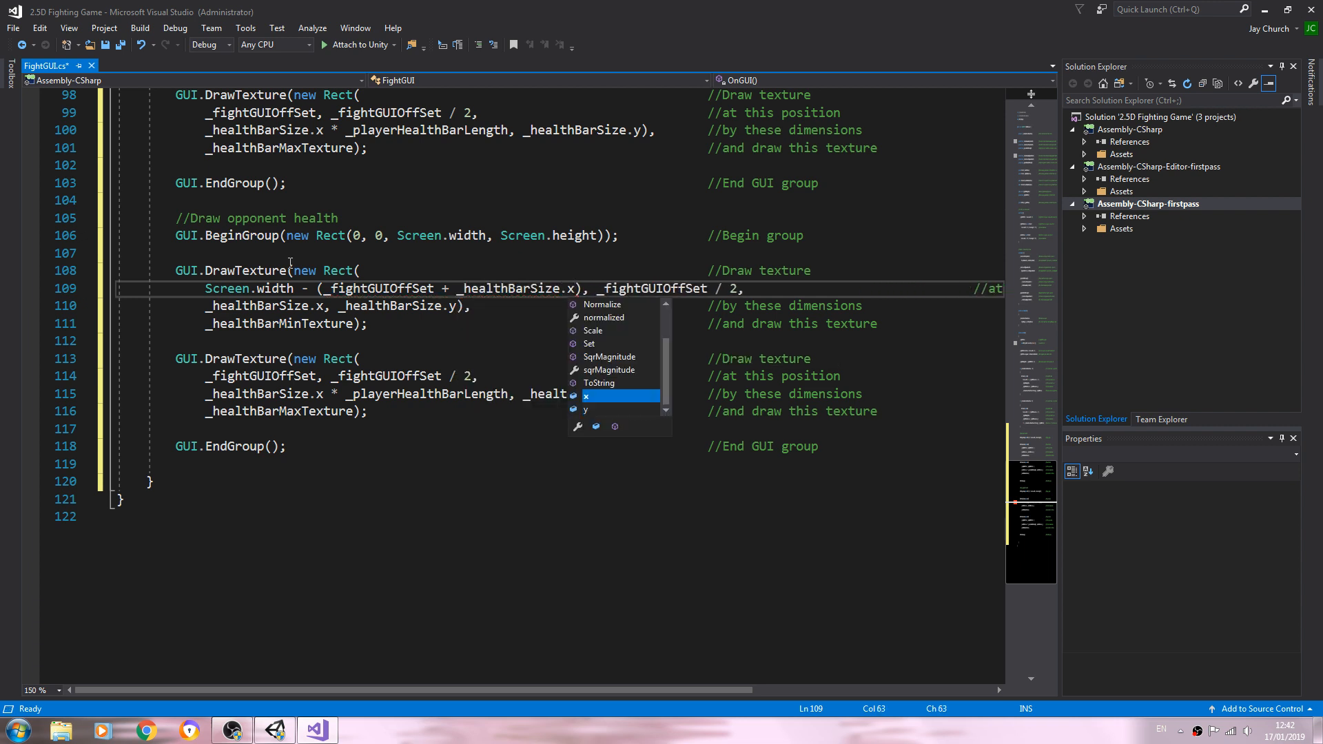
key(Escape)
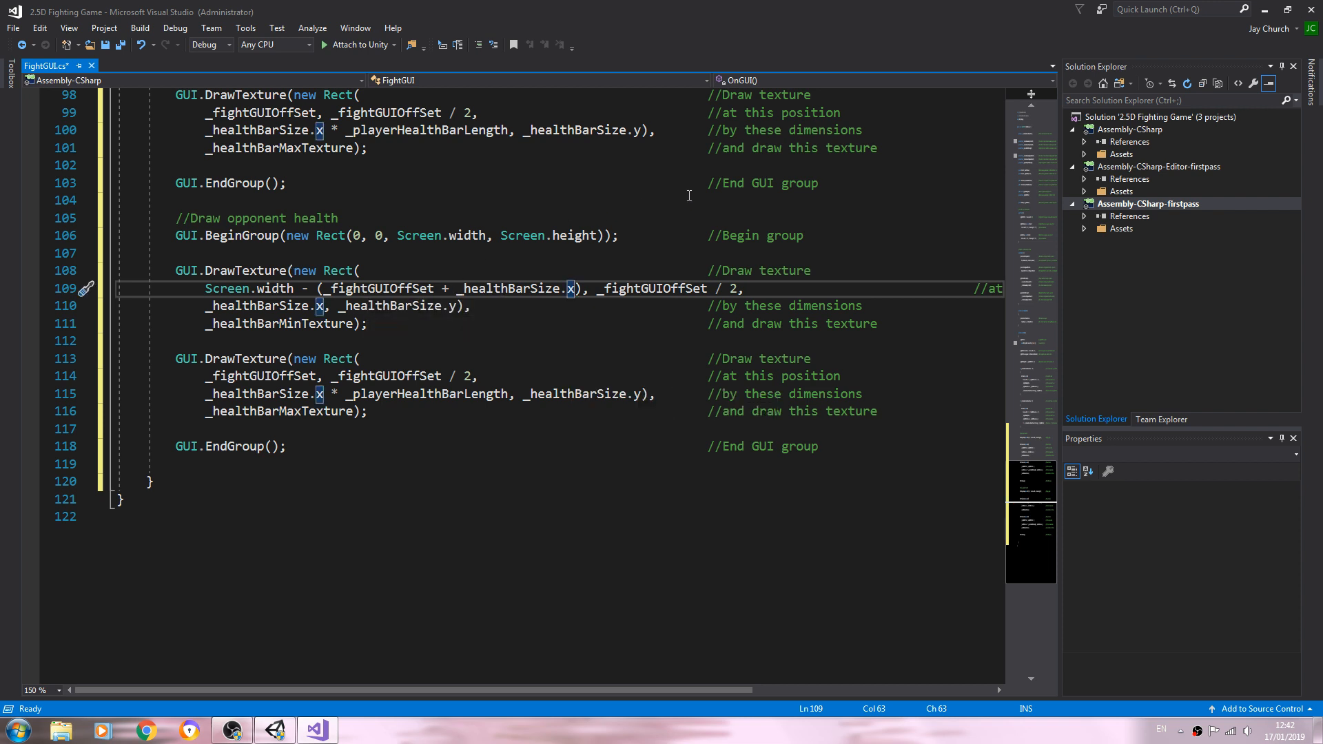
mouse_move(1274, 28)
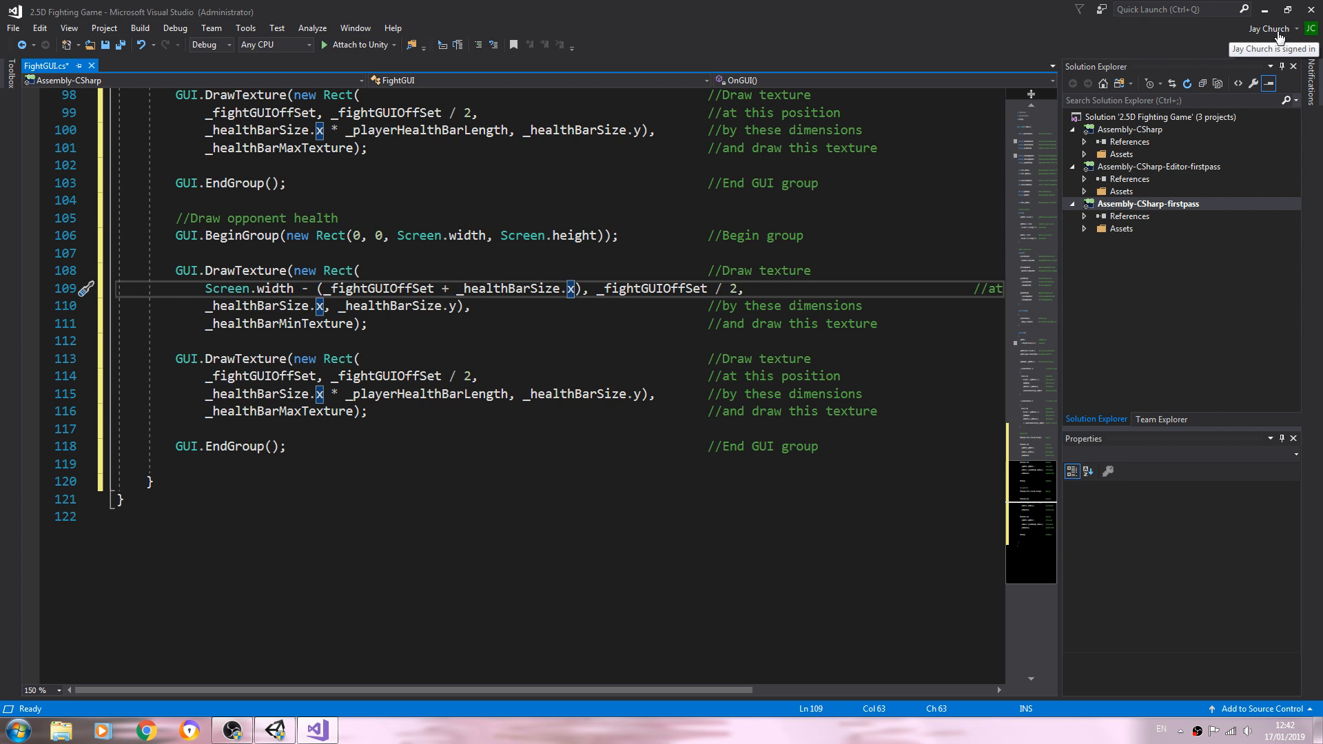
mouse_move(943, 29)
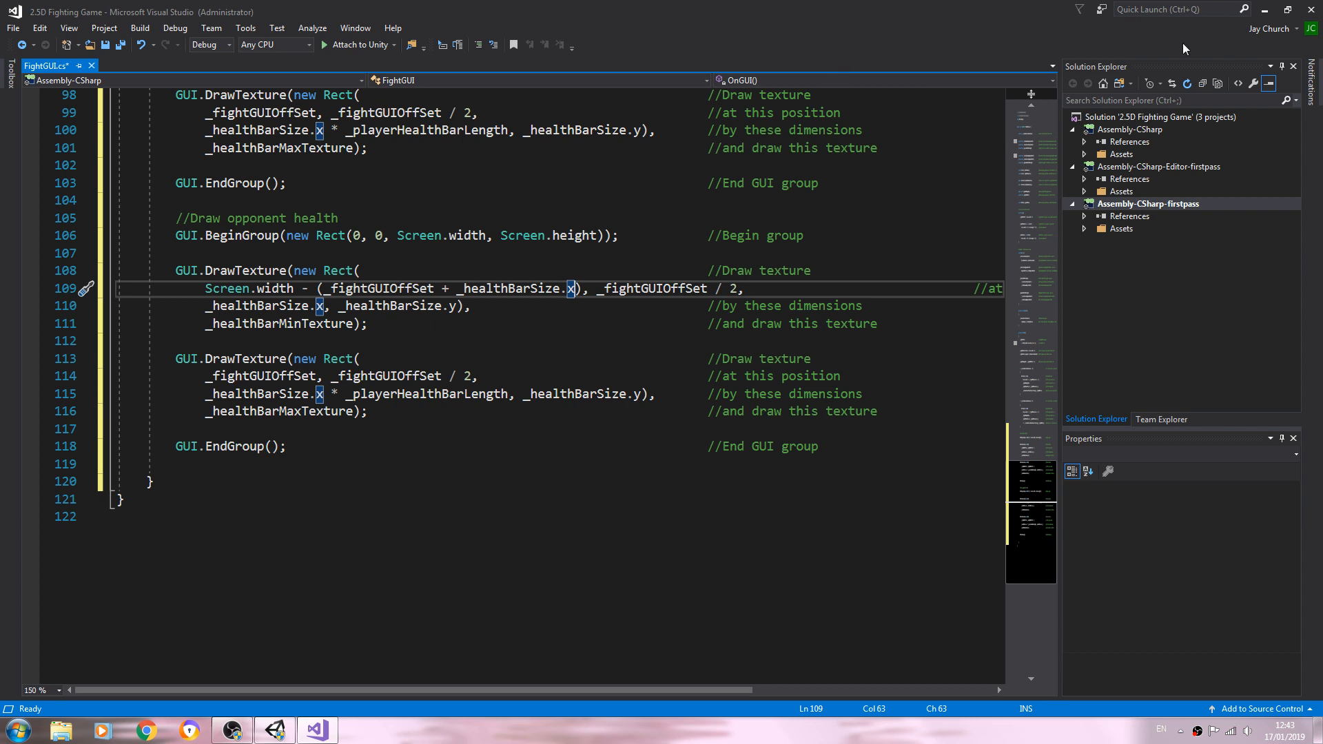
mouse_move(1264, 10)
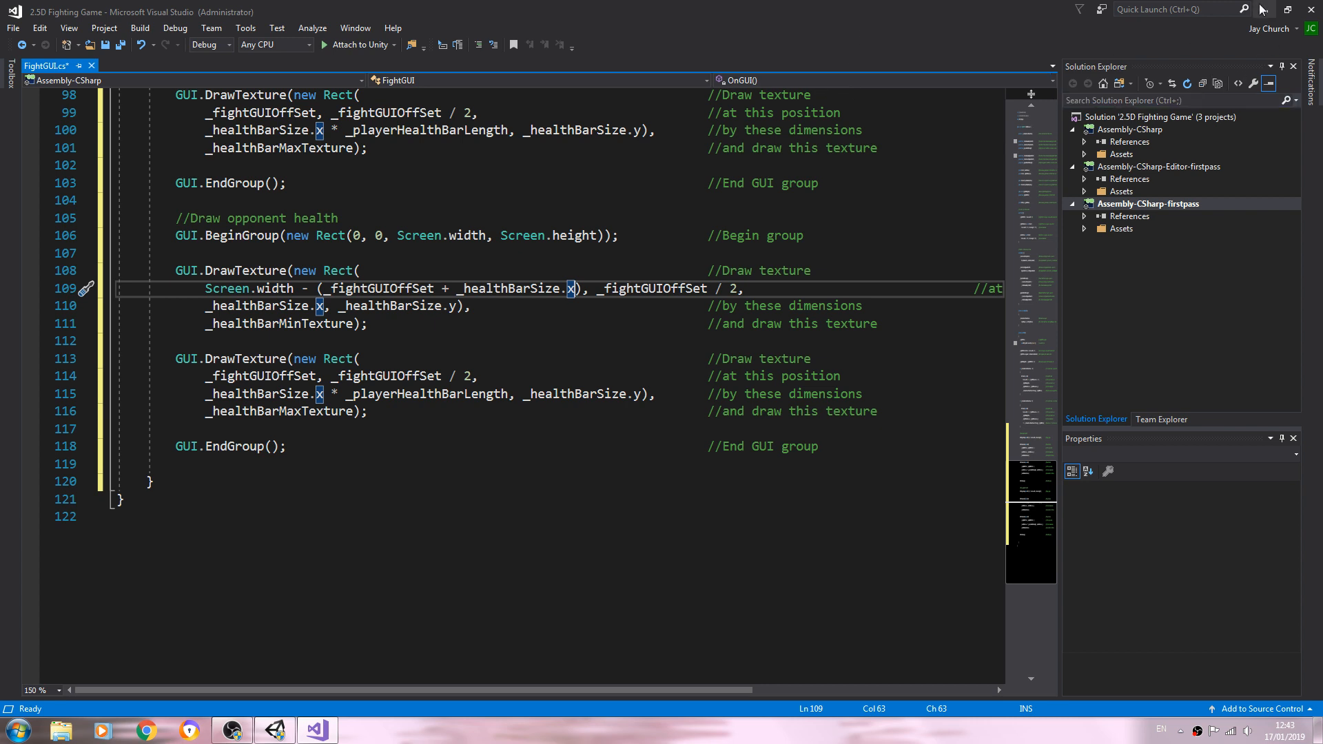
mouse_move(735, 245)
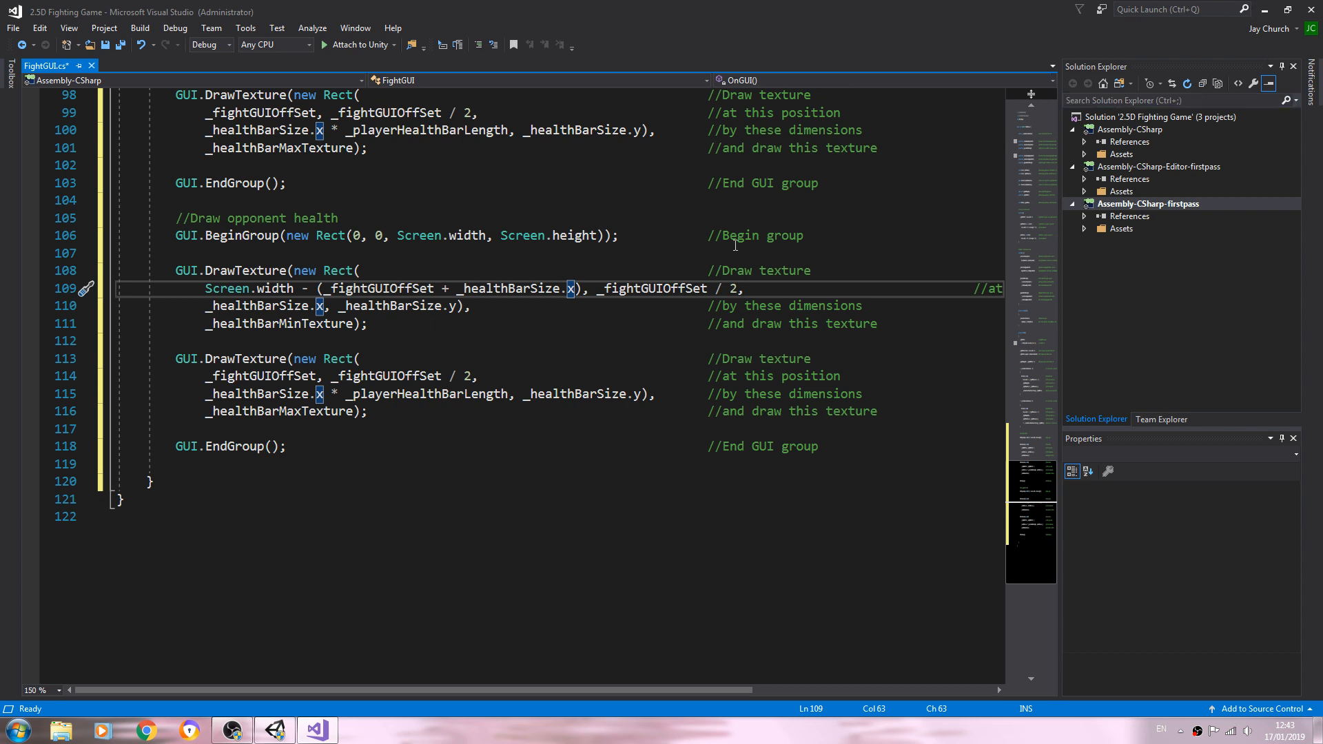
mouse_move(707, 318)
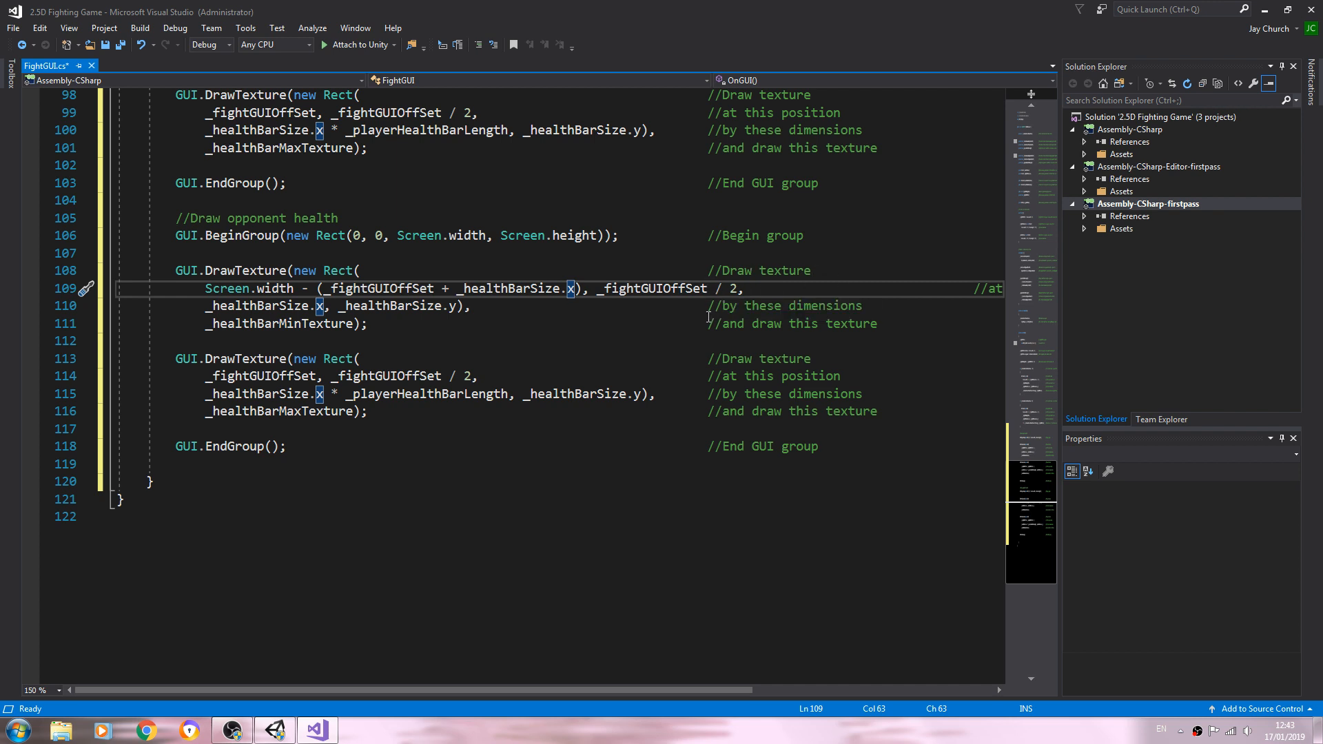
mouse_move(696, 328)
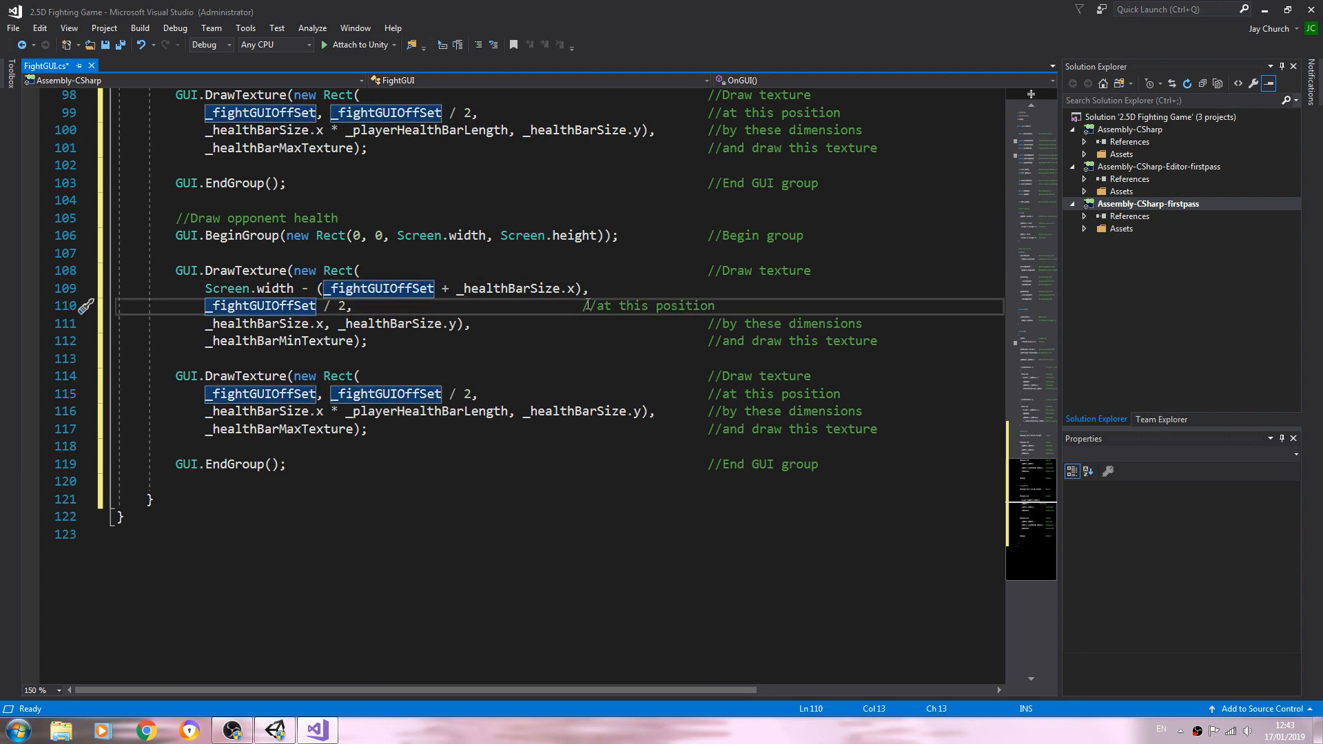
Comment the position lines '//at this position X axis' and '//at this position Y axis' and copy them.
right_click(649, 304)
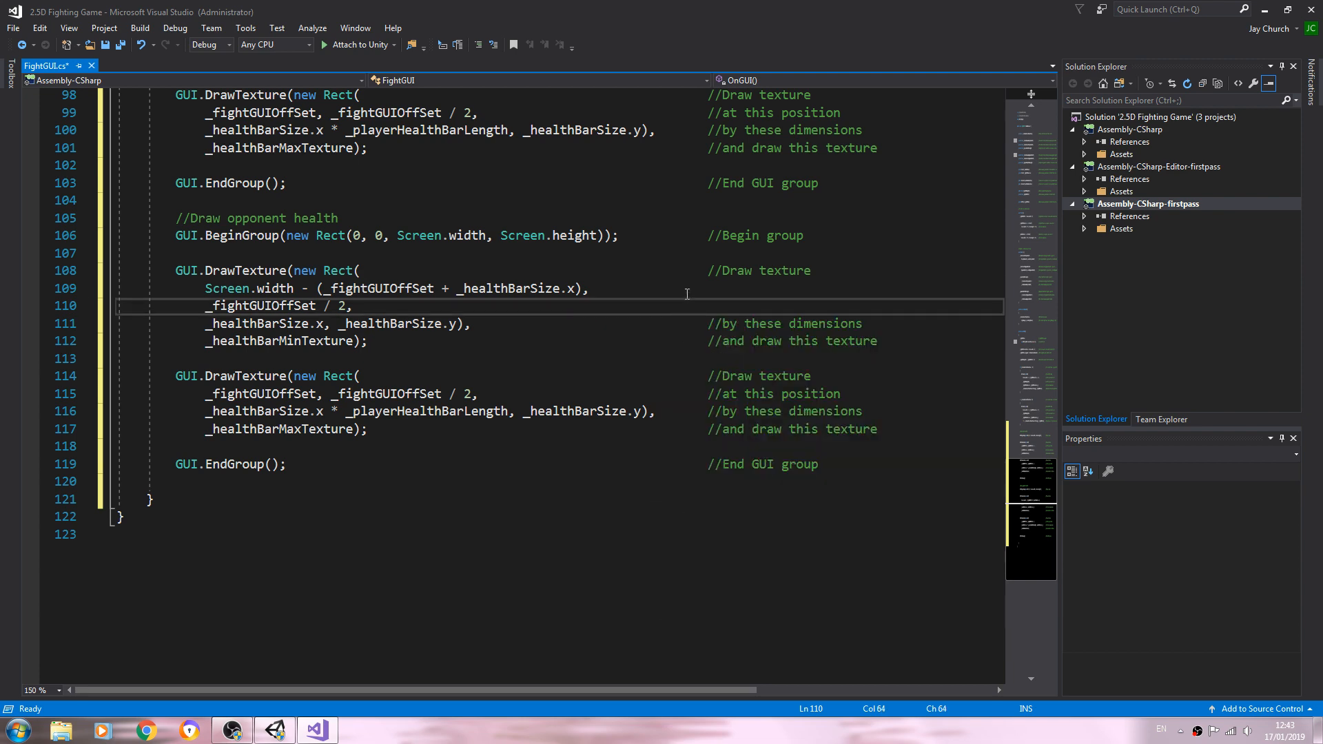
right_click(687, 288)
text(                //at this position X axis)
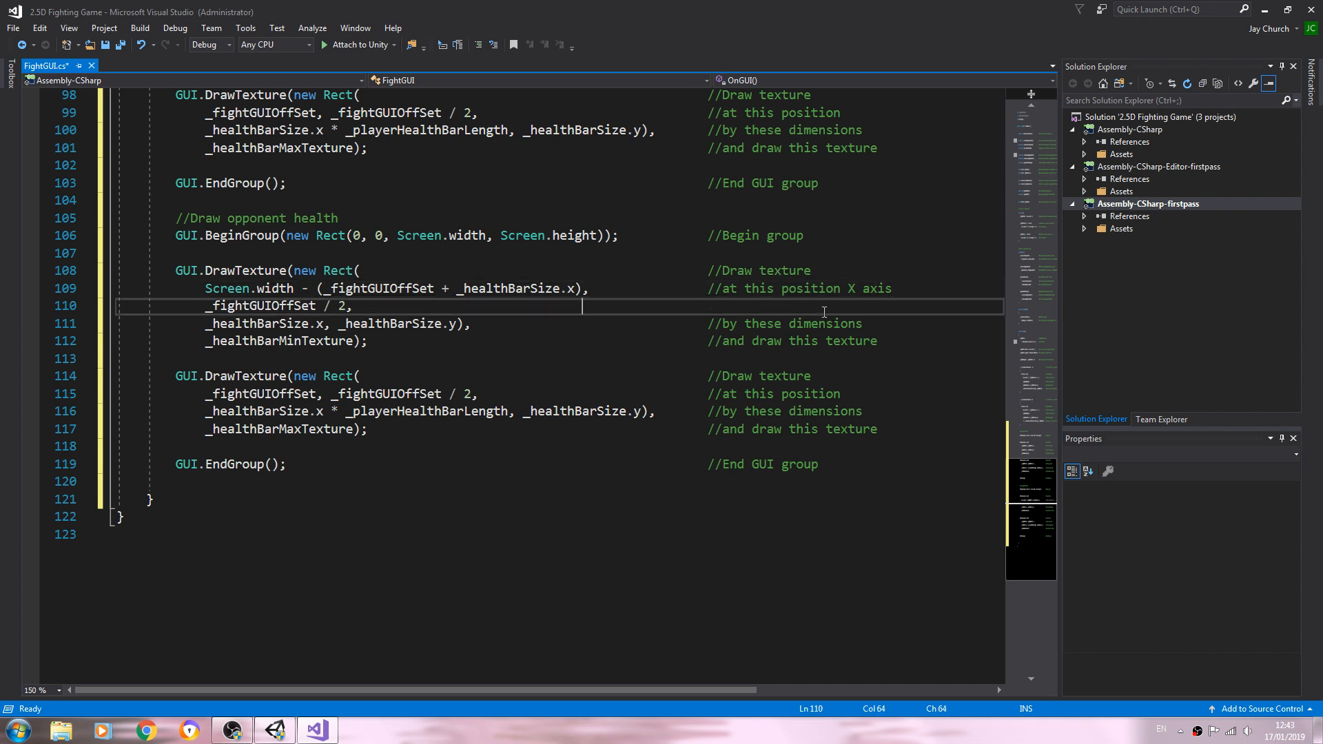
click(717, 306)
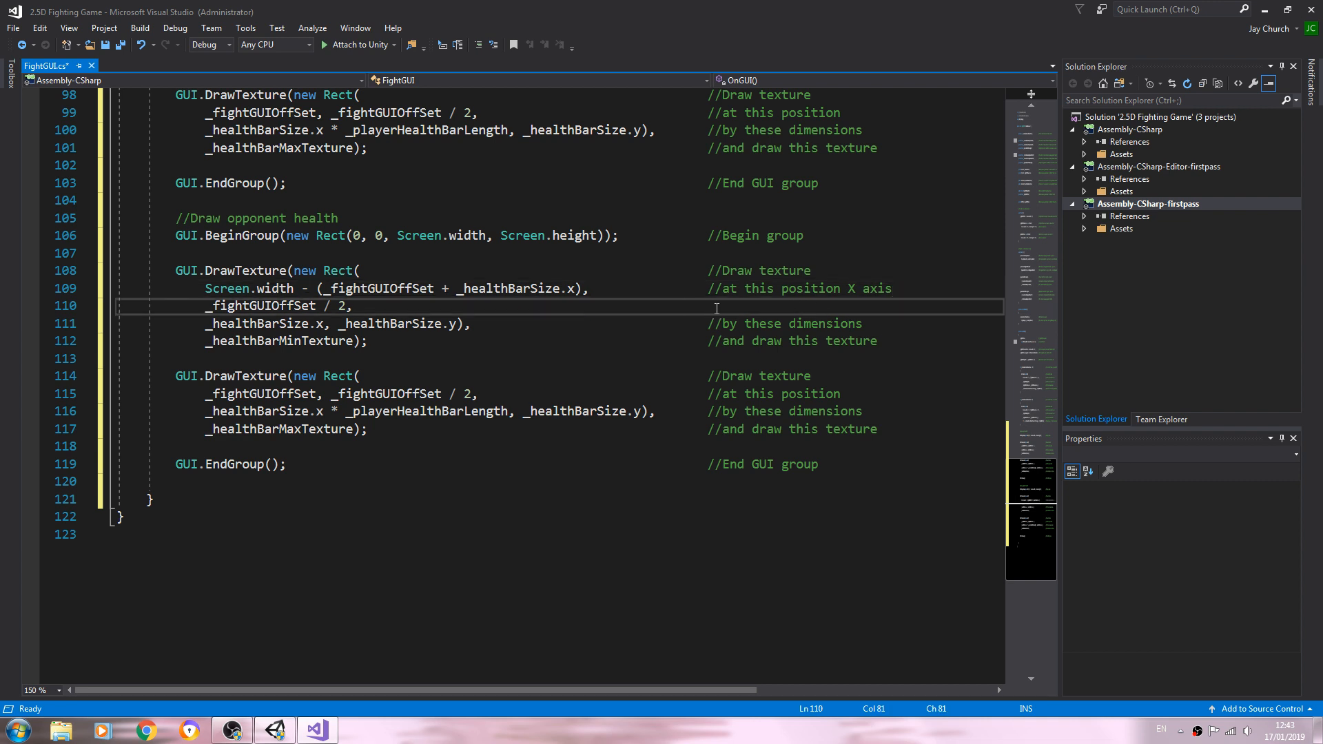
text(//at this position)
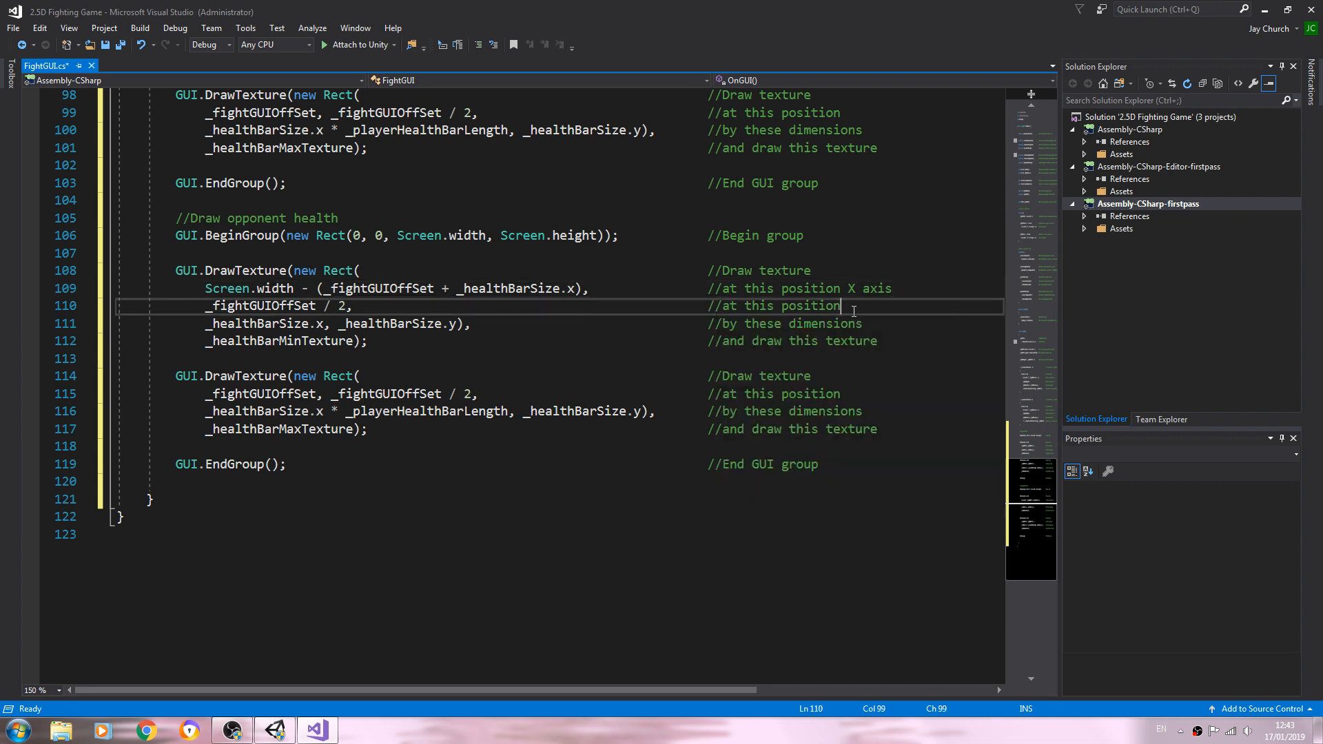
text(Y axis)
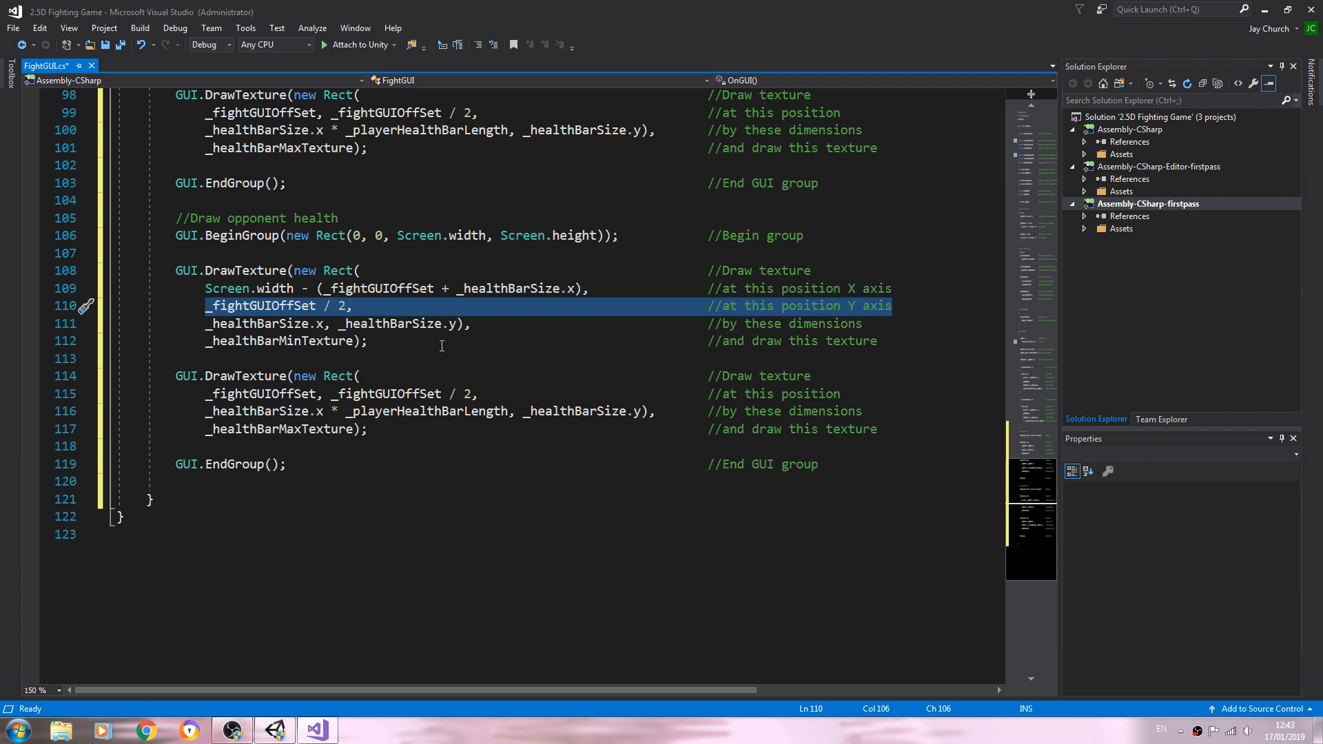
mouse_move(567, 371)
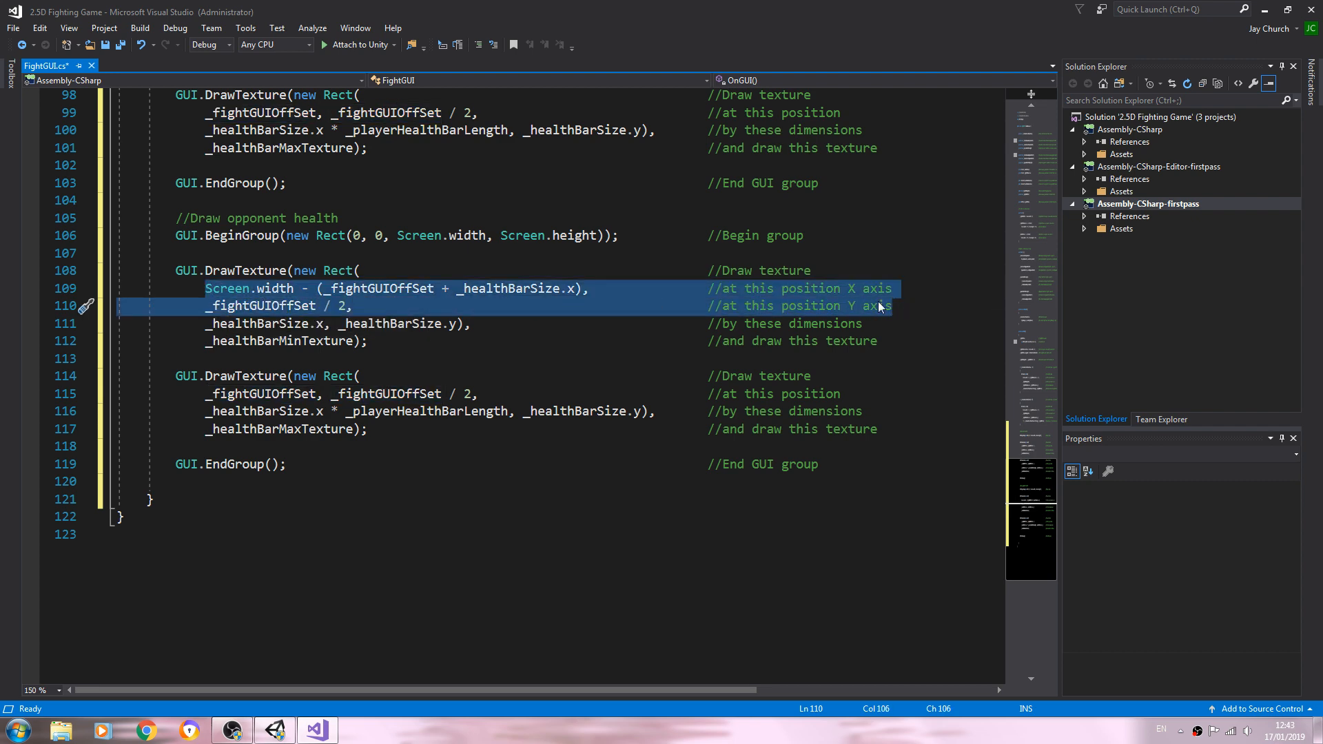
mouse_move(852, 306)
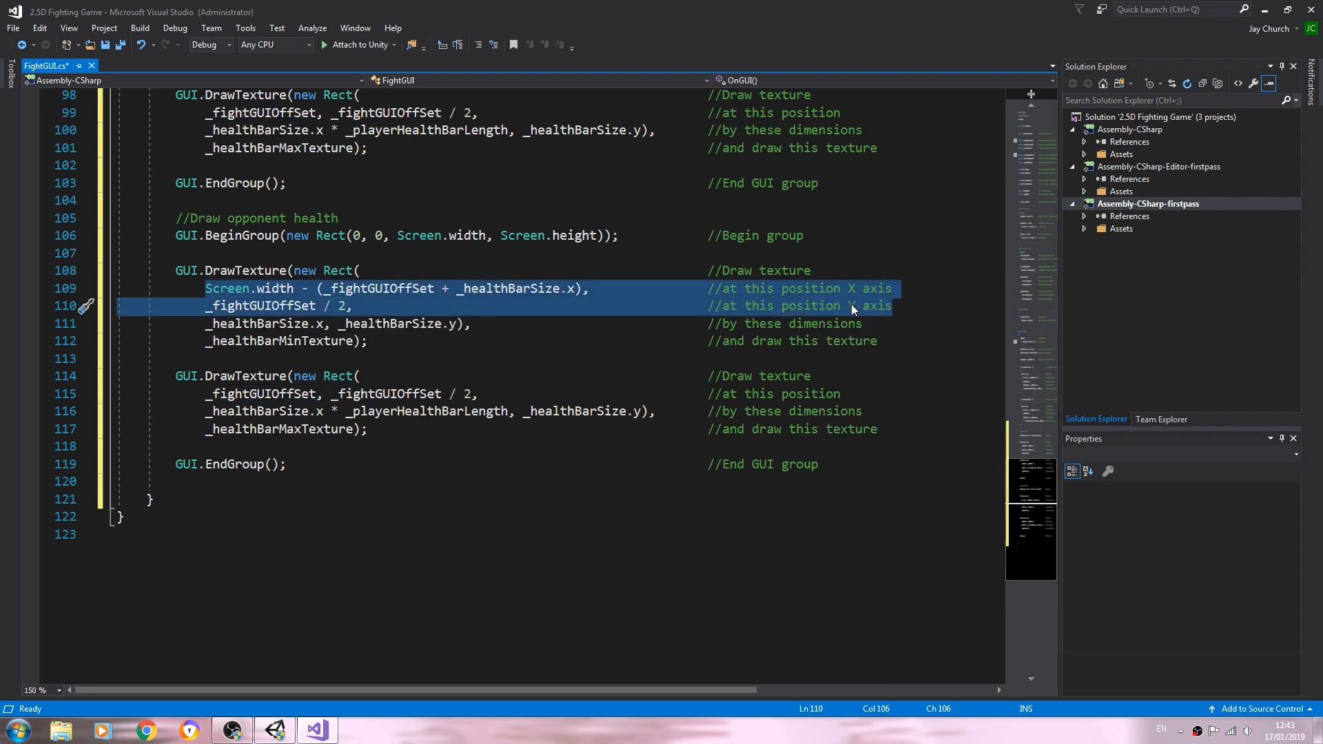
click(839, 394)
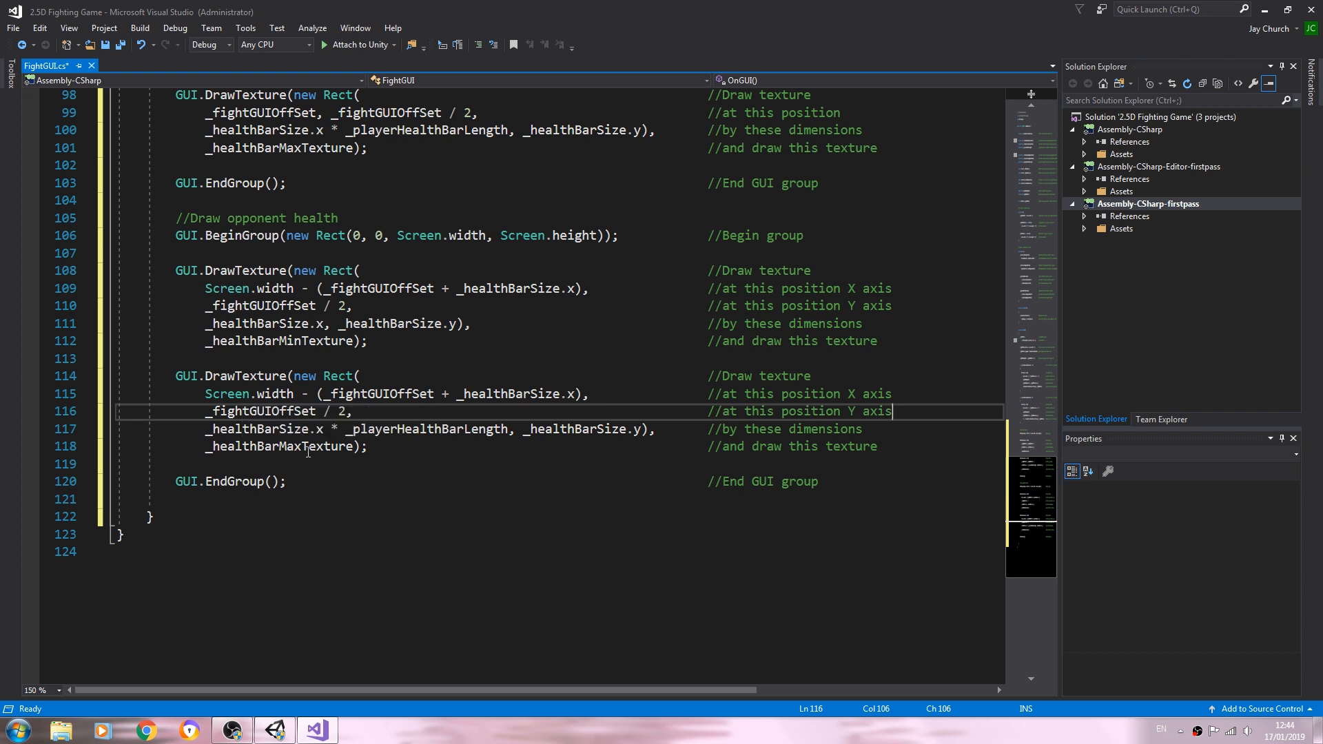
mouse_move(313, 446)
text(opponent)
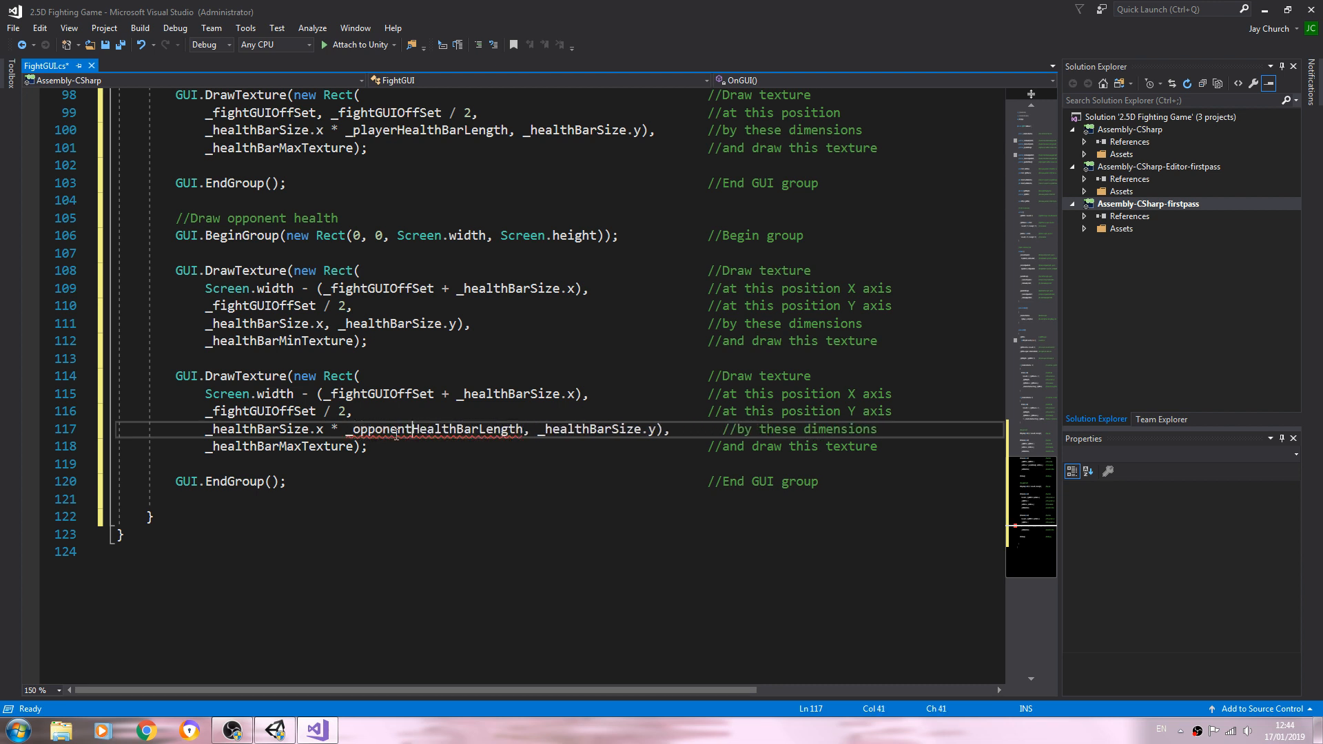
Use _opponentHealthBarLength for the opponent full bar and remove the stray blank line.
double_click(435, 429)
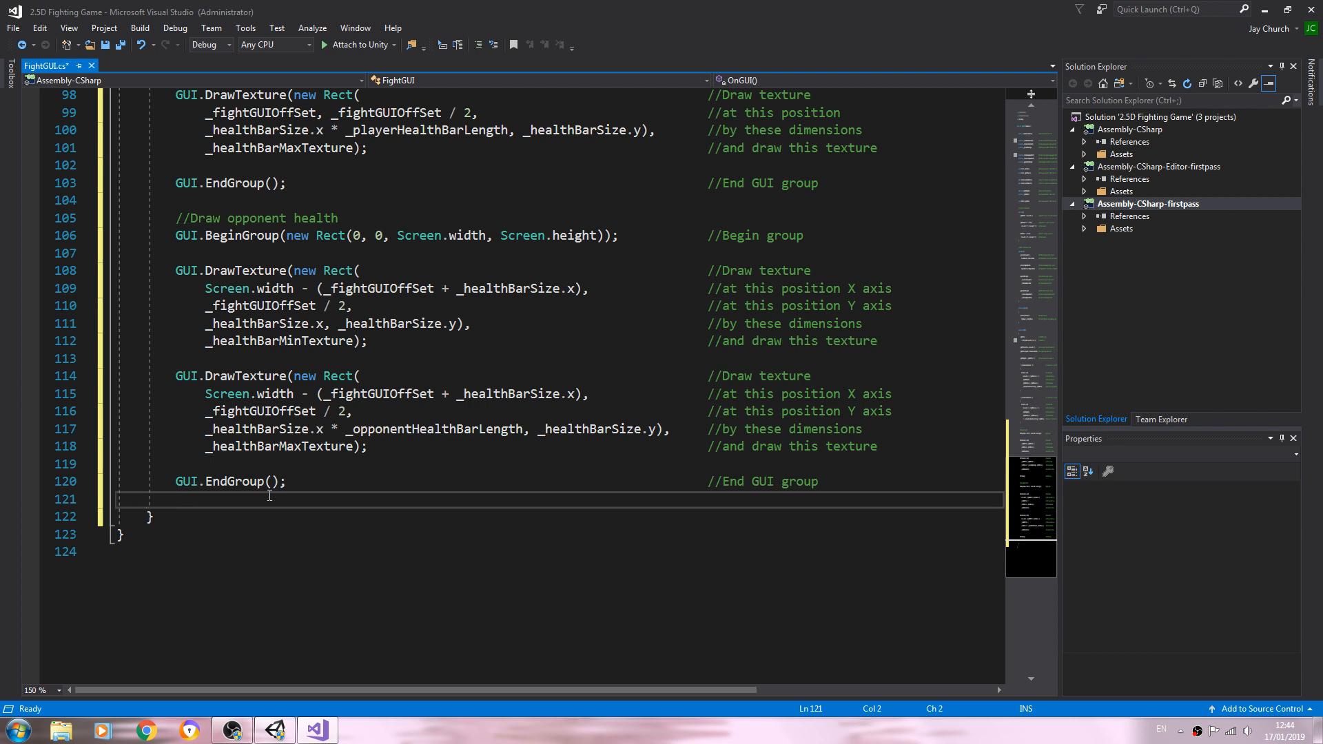
key(Backspace)
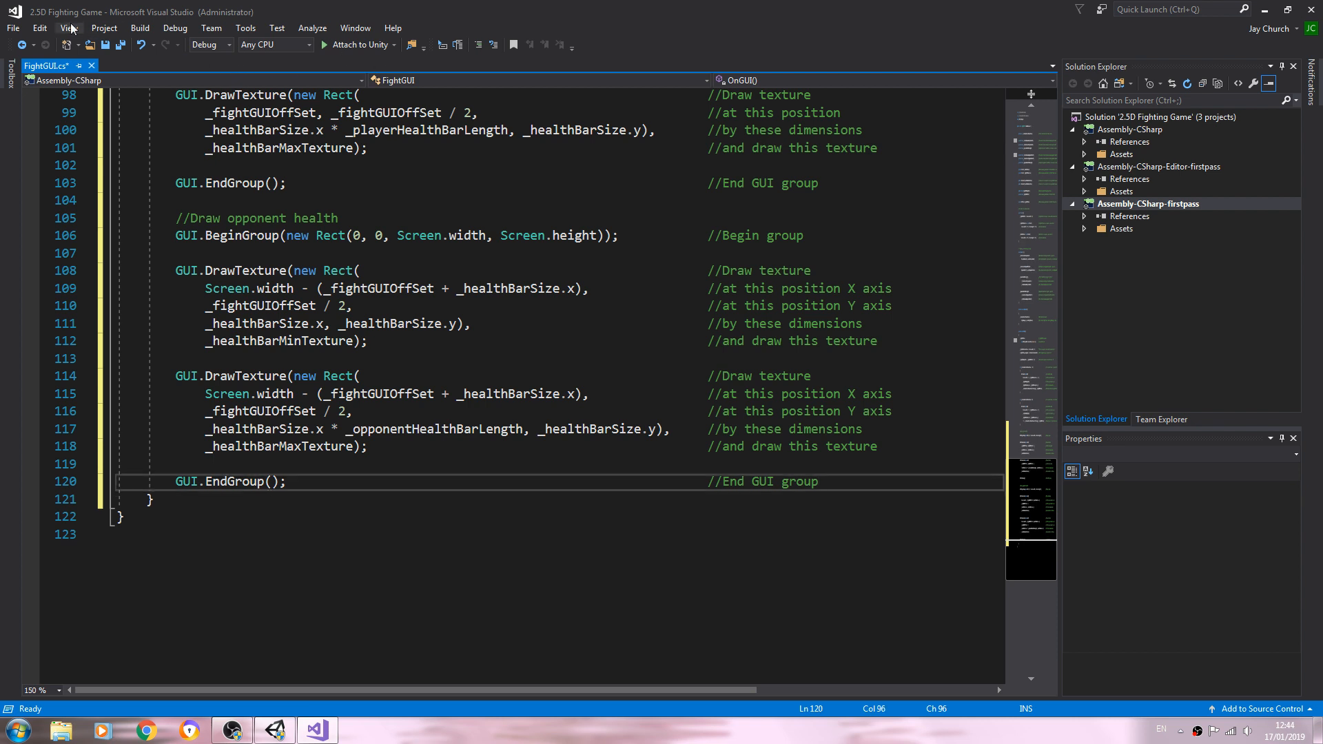
Save all open files including FightGUI.cs, then return to the Unity editor.
click(14, 28)
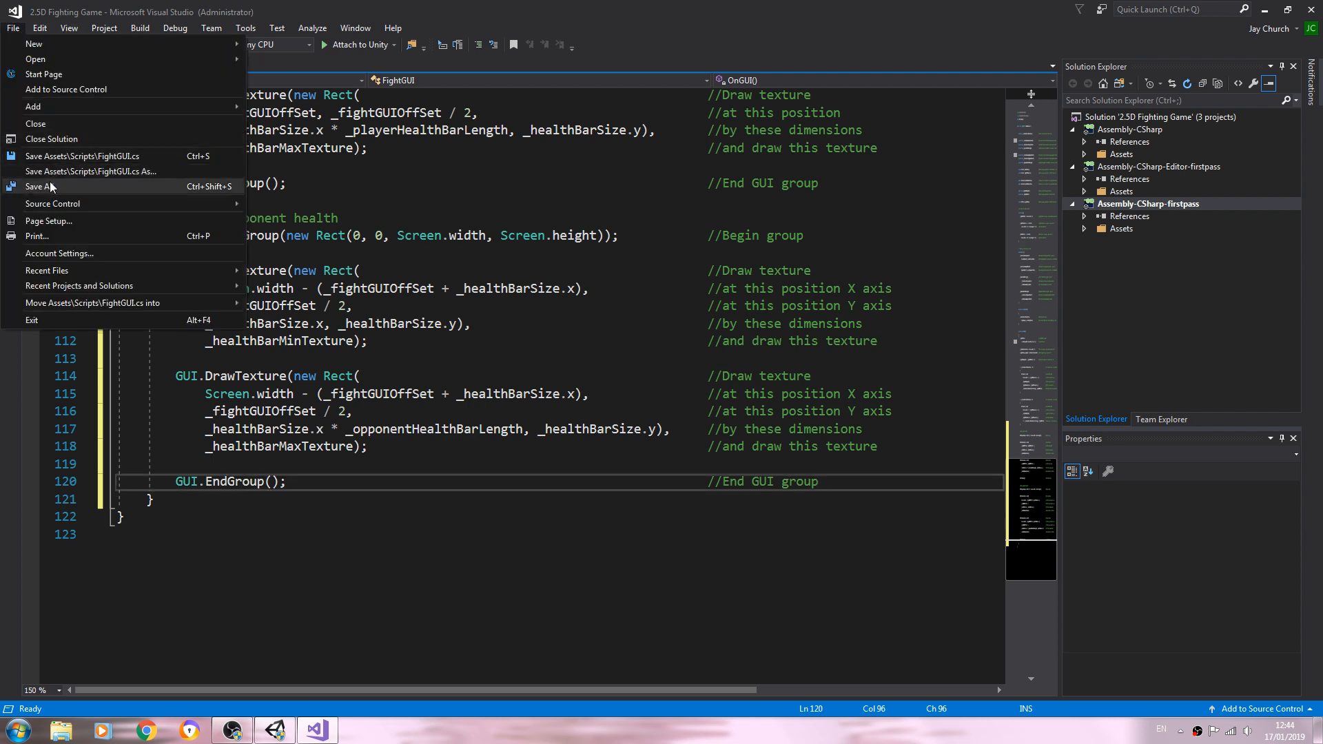
click(40, 186)
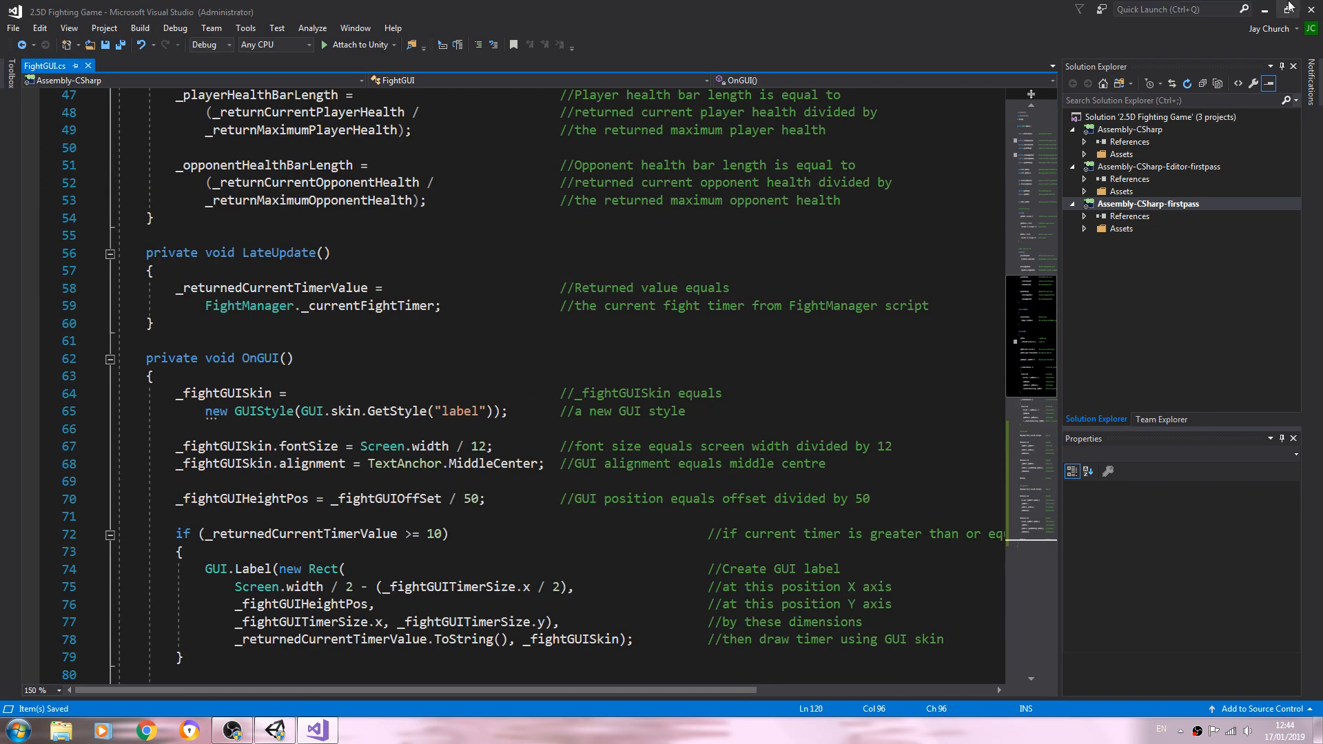
click(273, 731)
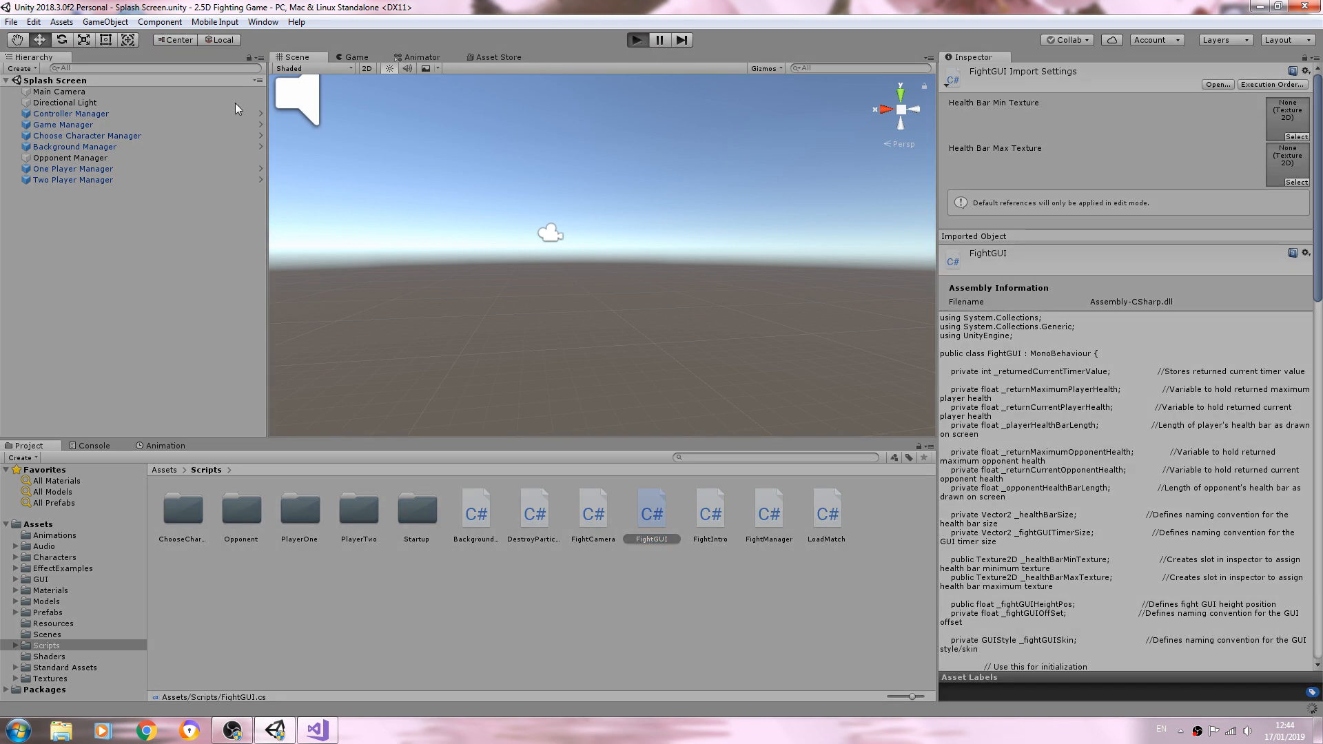
Start Play mode and let the game advance to the fight scene with both robots and the timer.
click(637, 39)
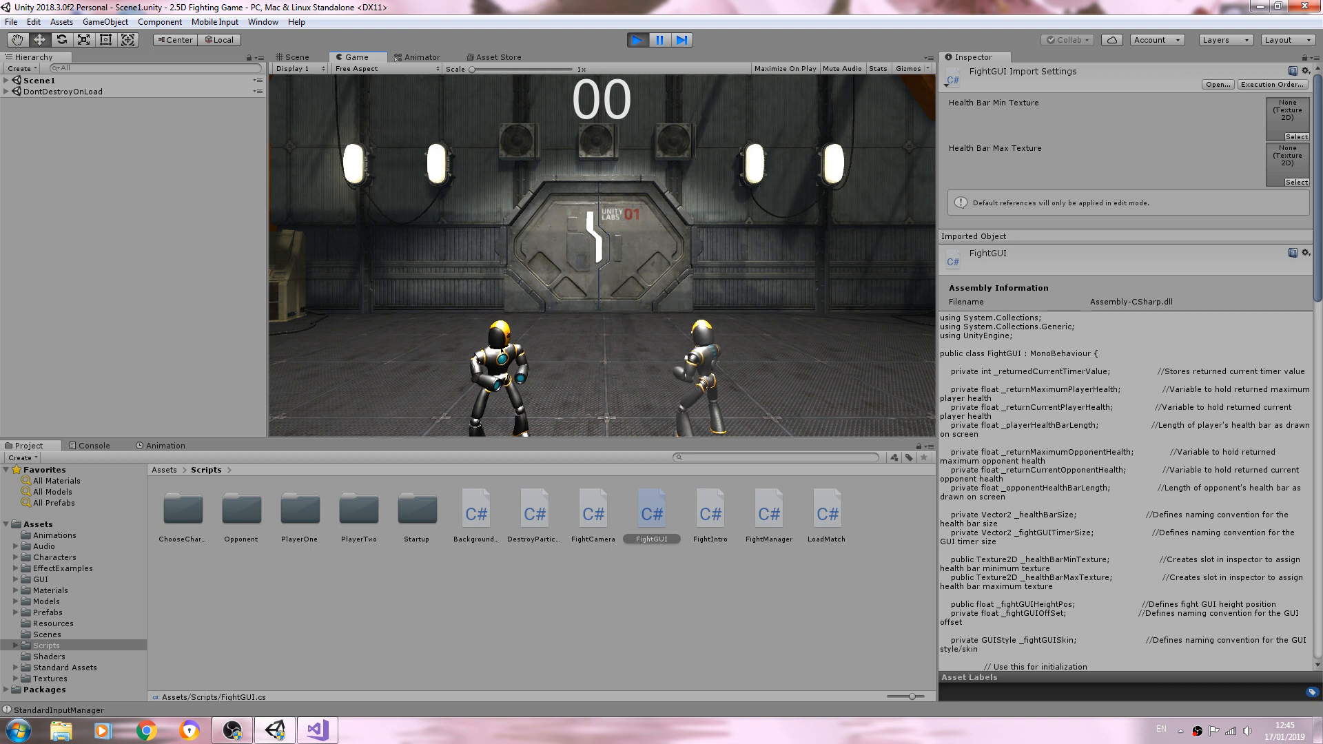
mouse_move(486, 100)
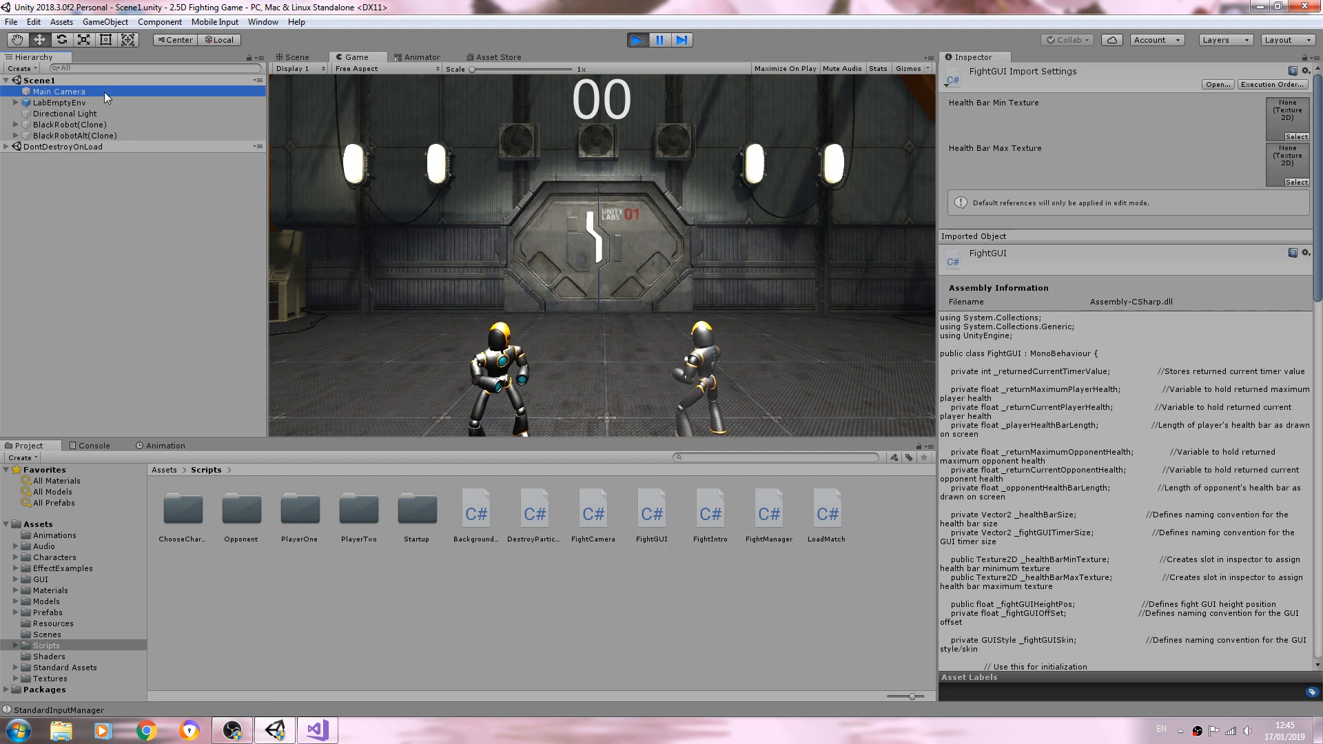
Assign the Empty Health texture from the GUI folder as Fight GUI's Health Bar Min Texture.
click(59, 91)
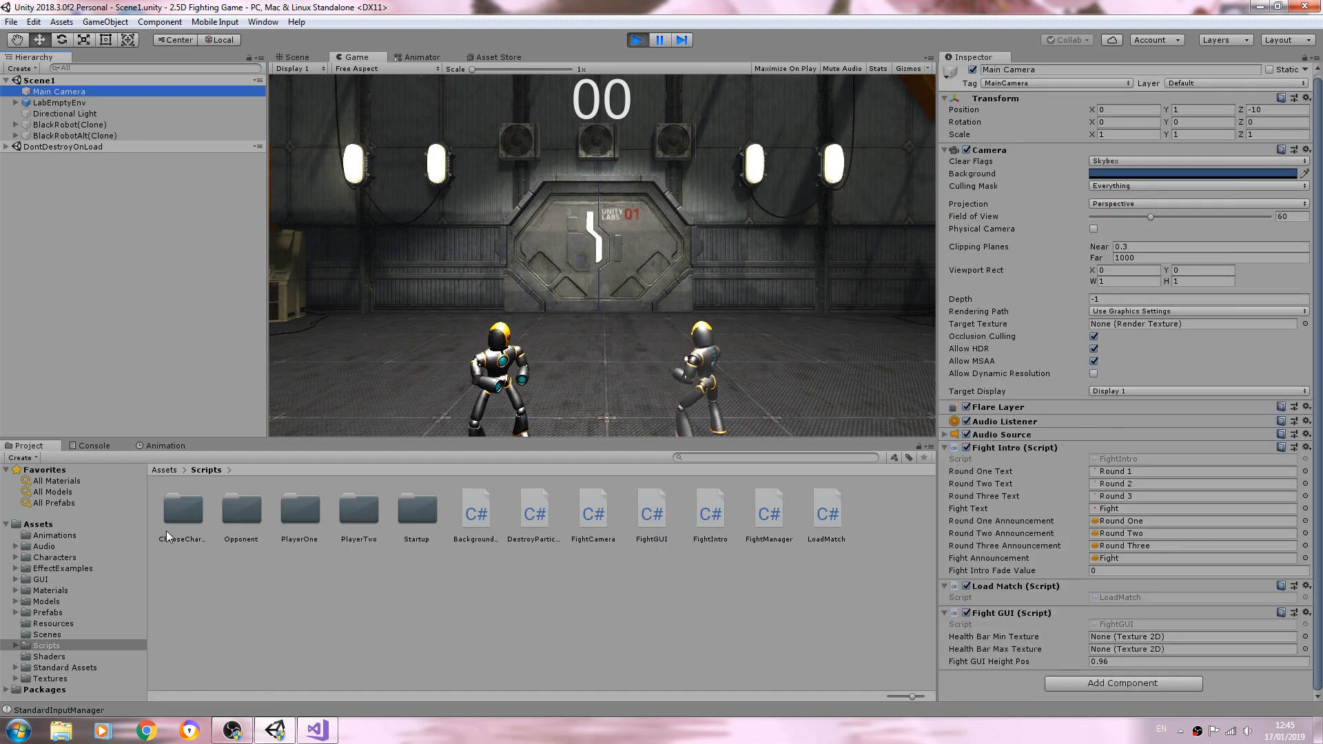
click(40, 579)
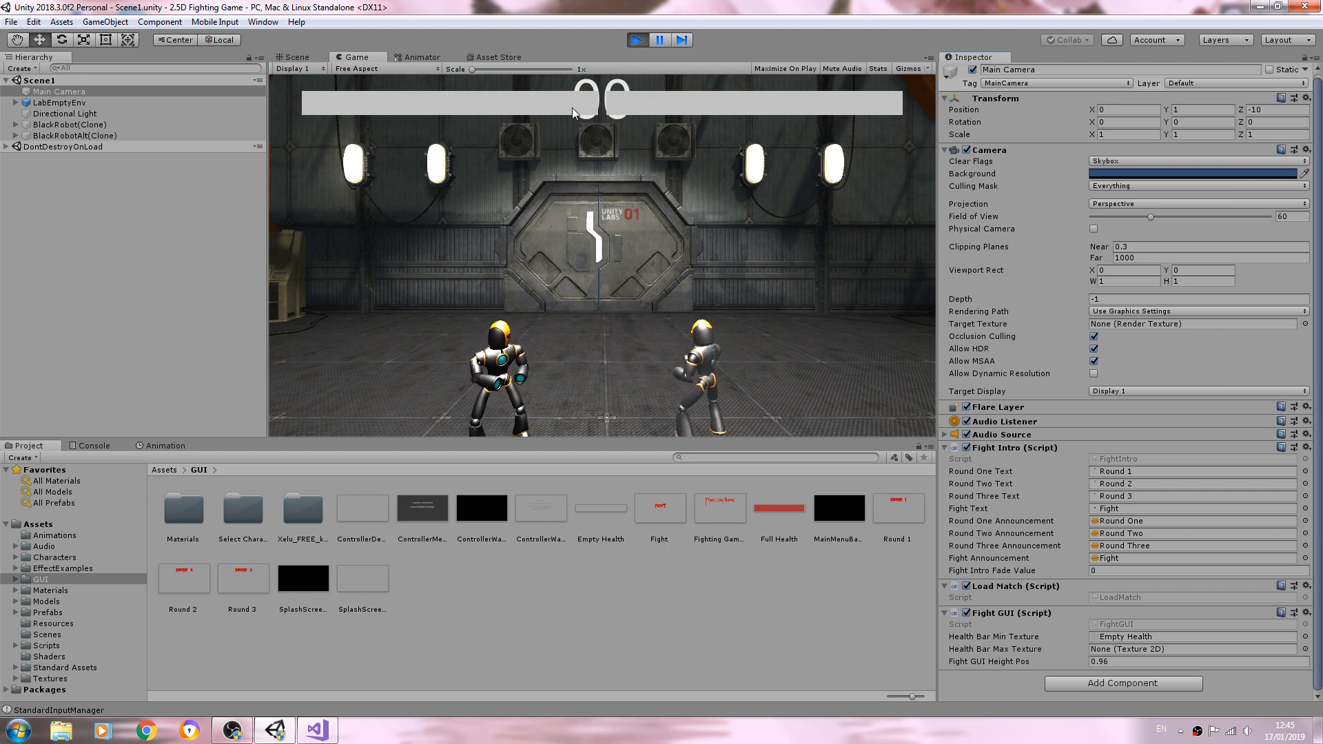
mouse_move(852, 195)
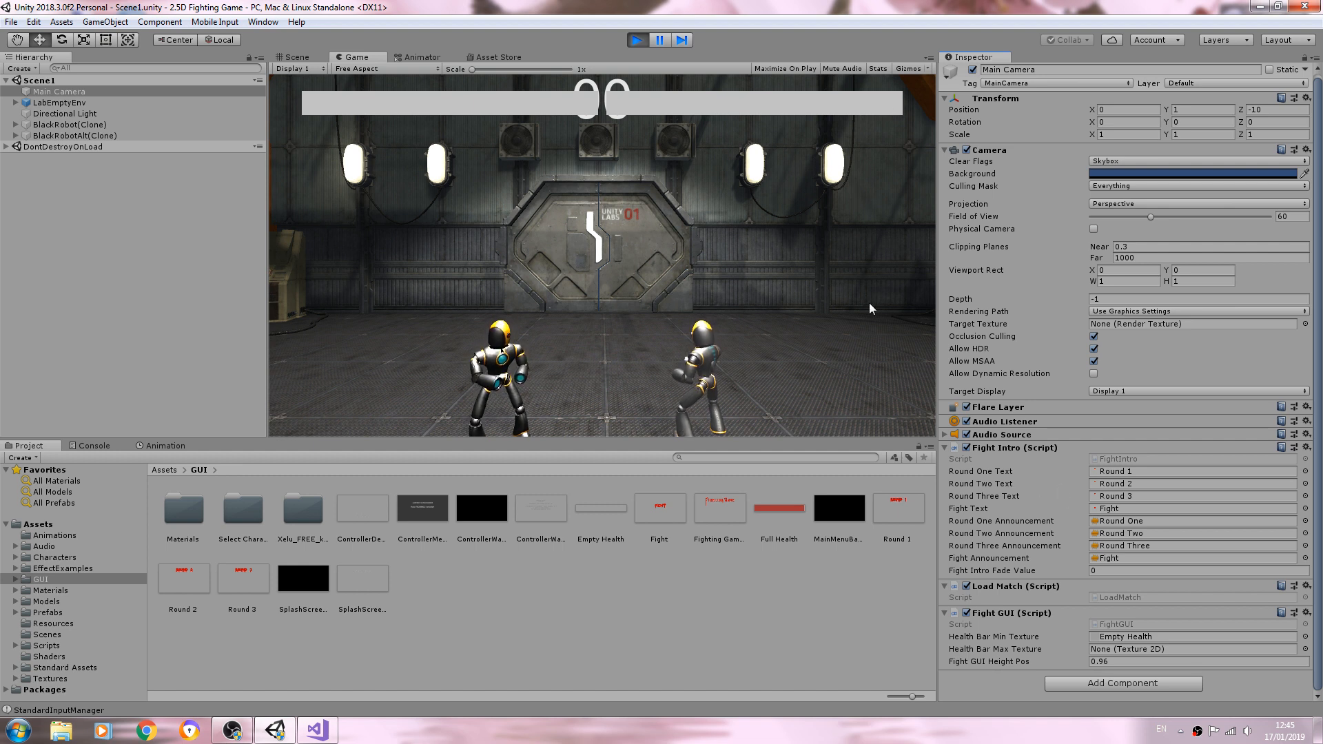
mouse_move(612, 129)
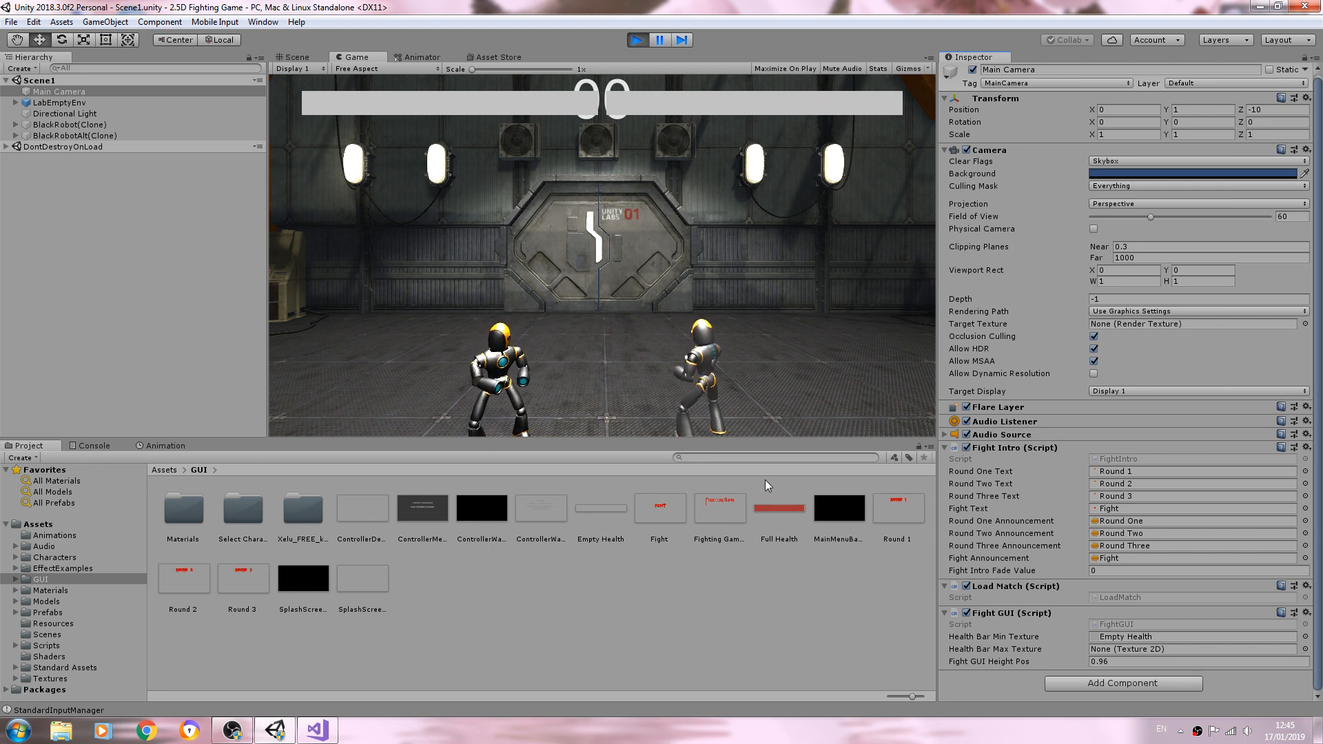
Assign the Full Health texture as Fight GUI's Health Bar Max Texture.
click(1190, 650)
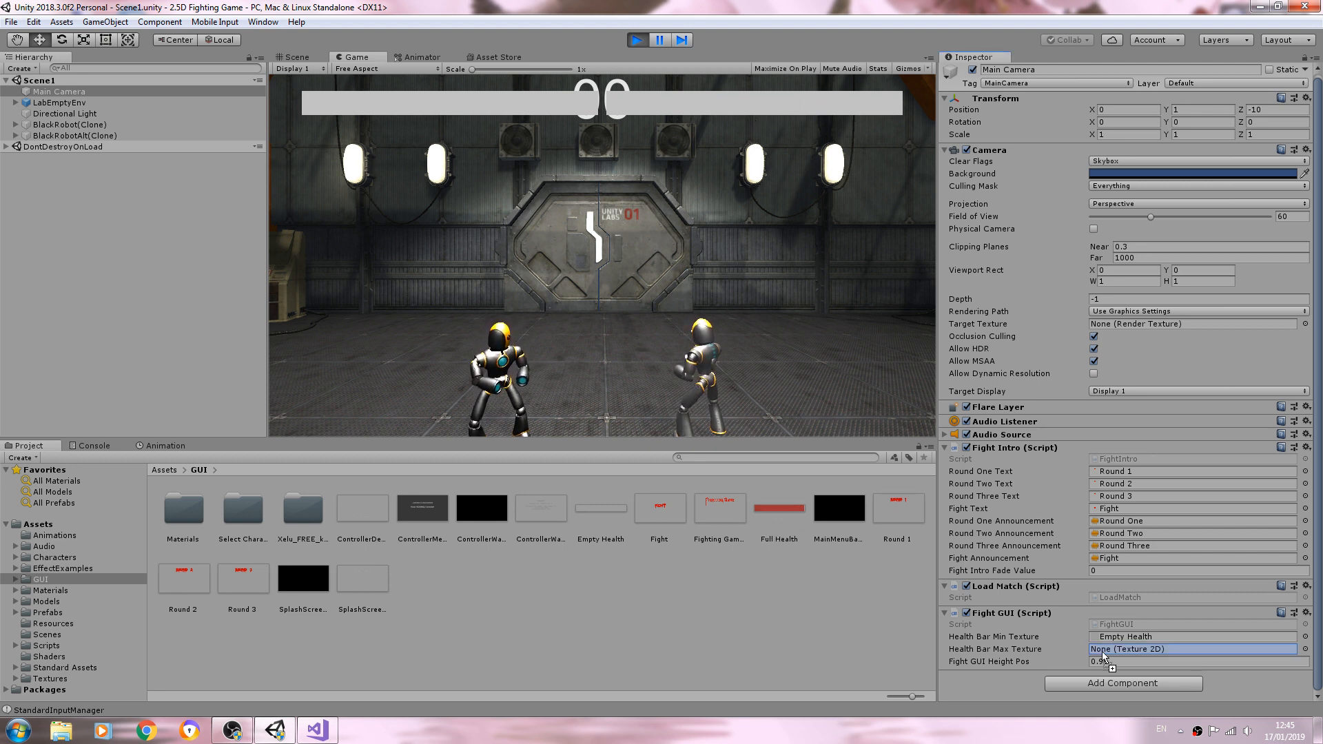
click(1190, 650)
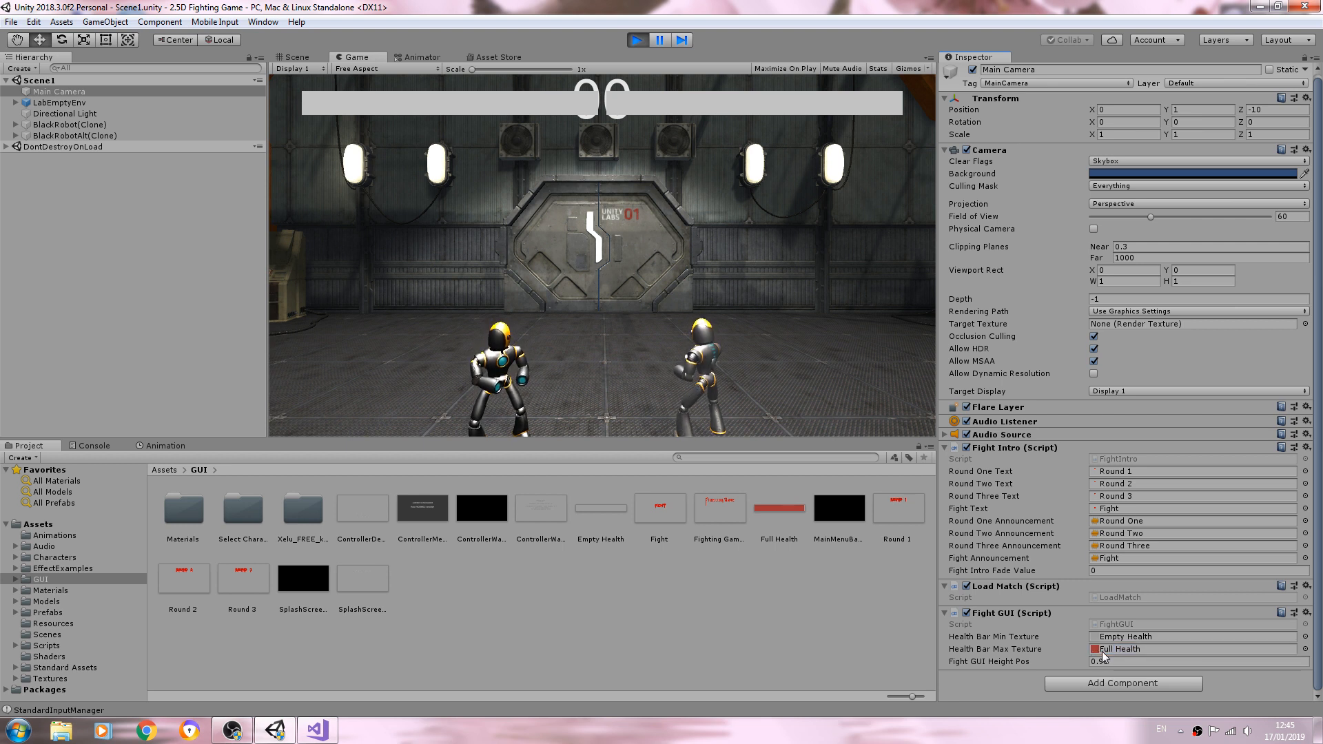
text(0.96)
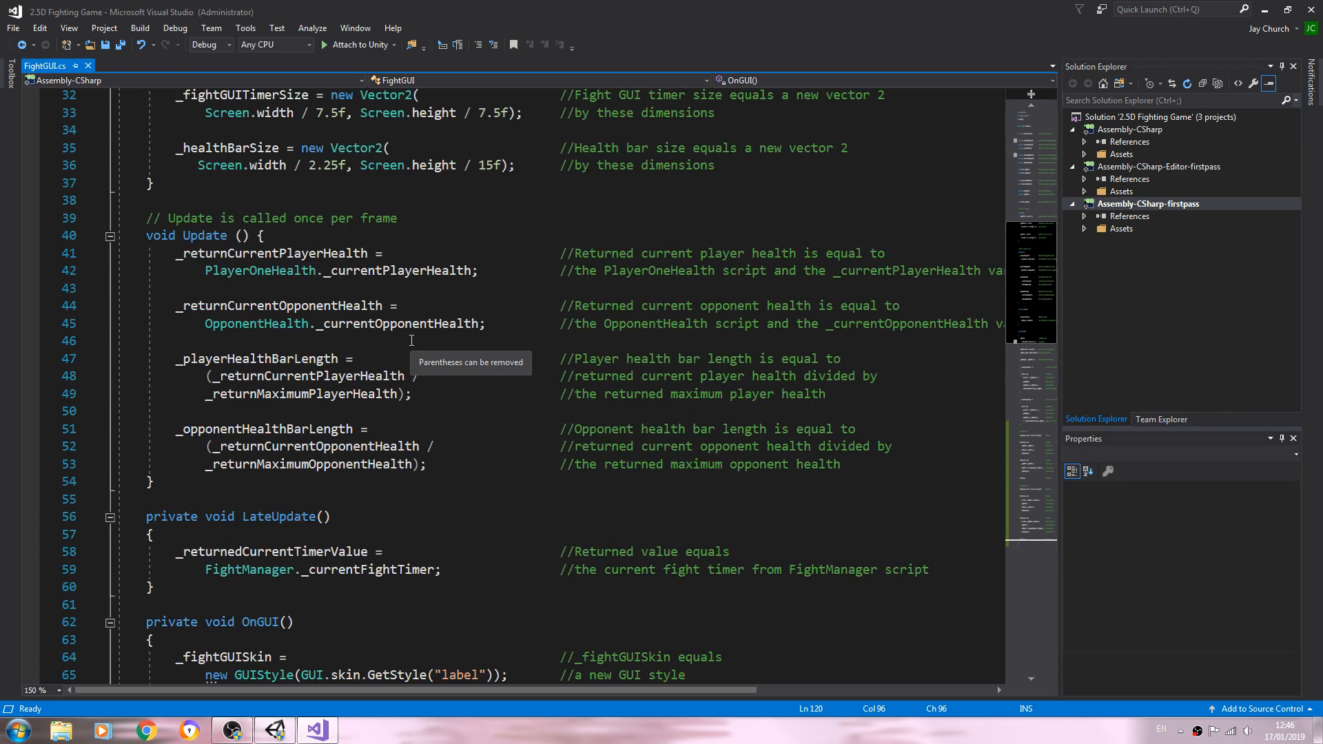
scroll(down, 3)
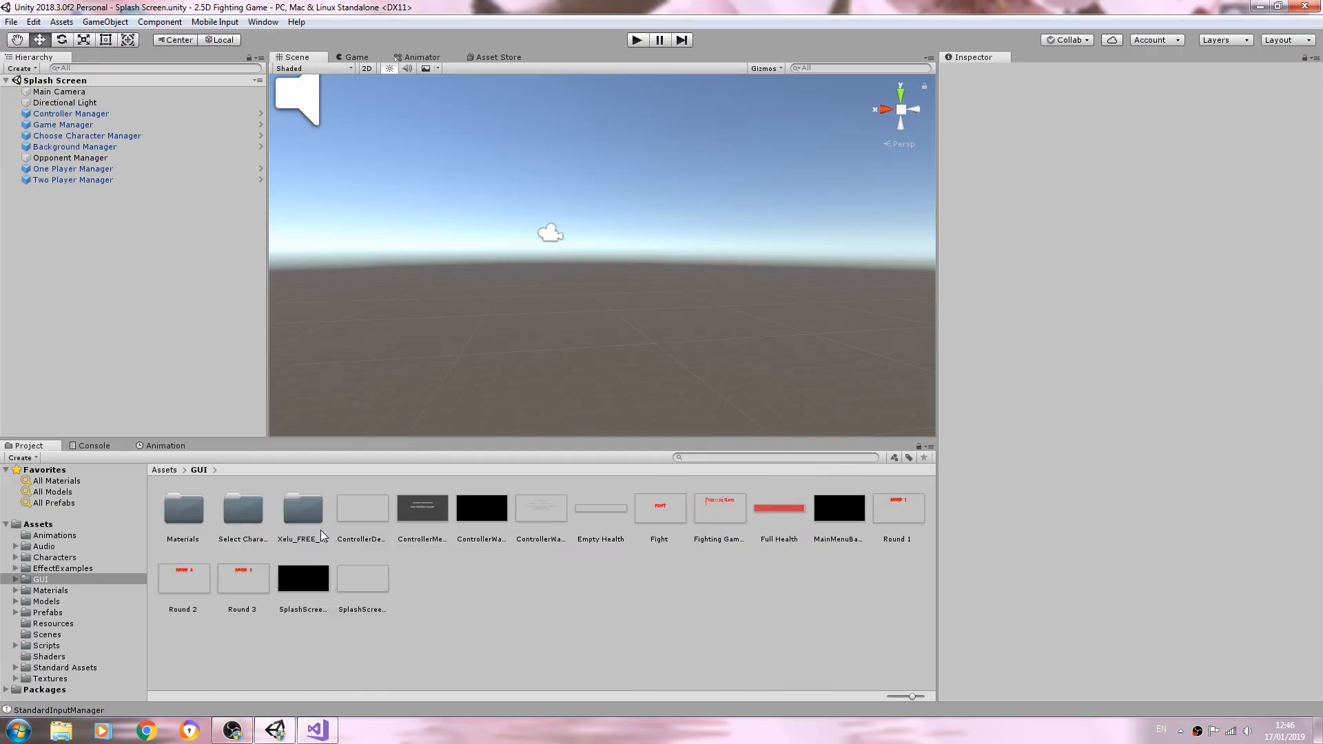
Open PlayerOneHealth.cs from Assets > Scripts > PlayerOne in Visual Studio, accepting normalized line endings.
click(47, 645)
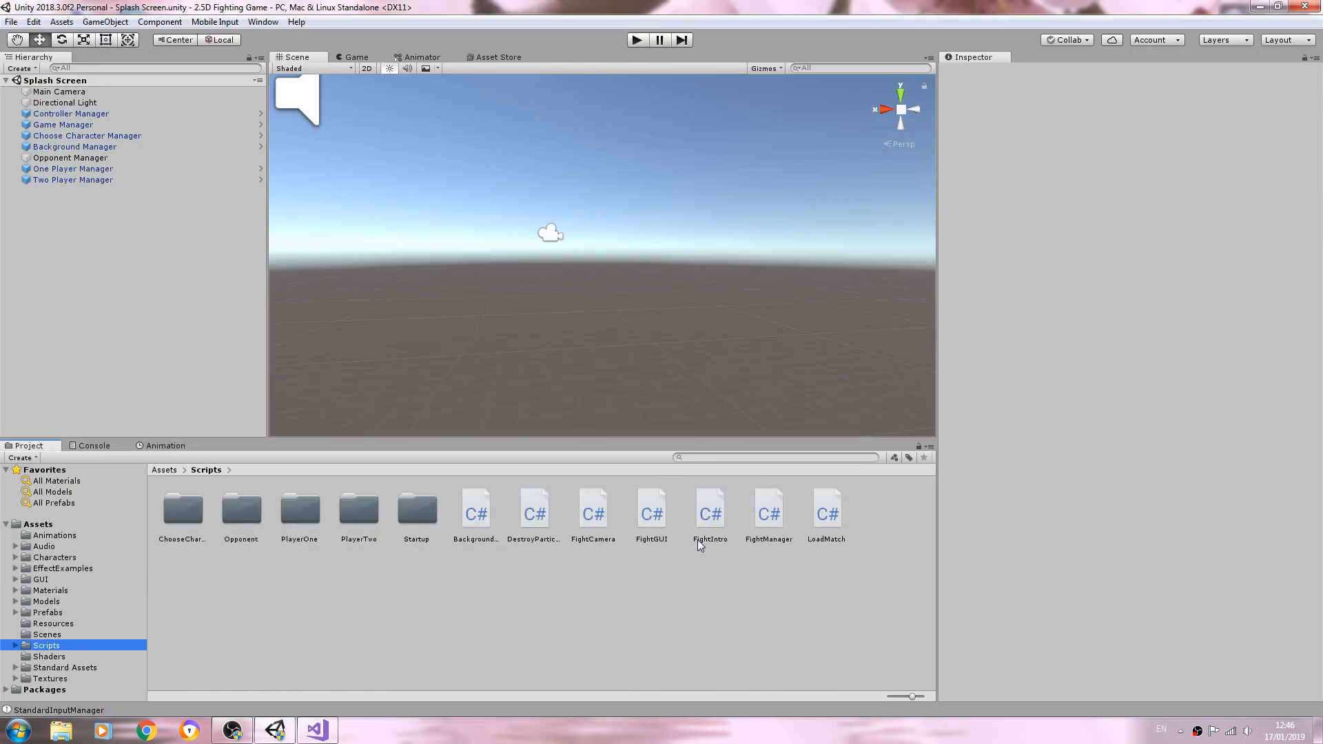
click(299, 508)
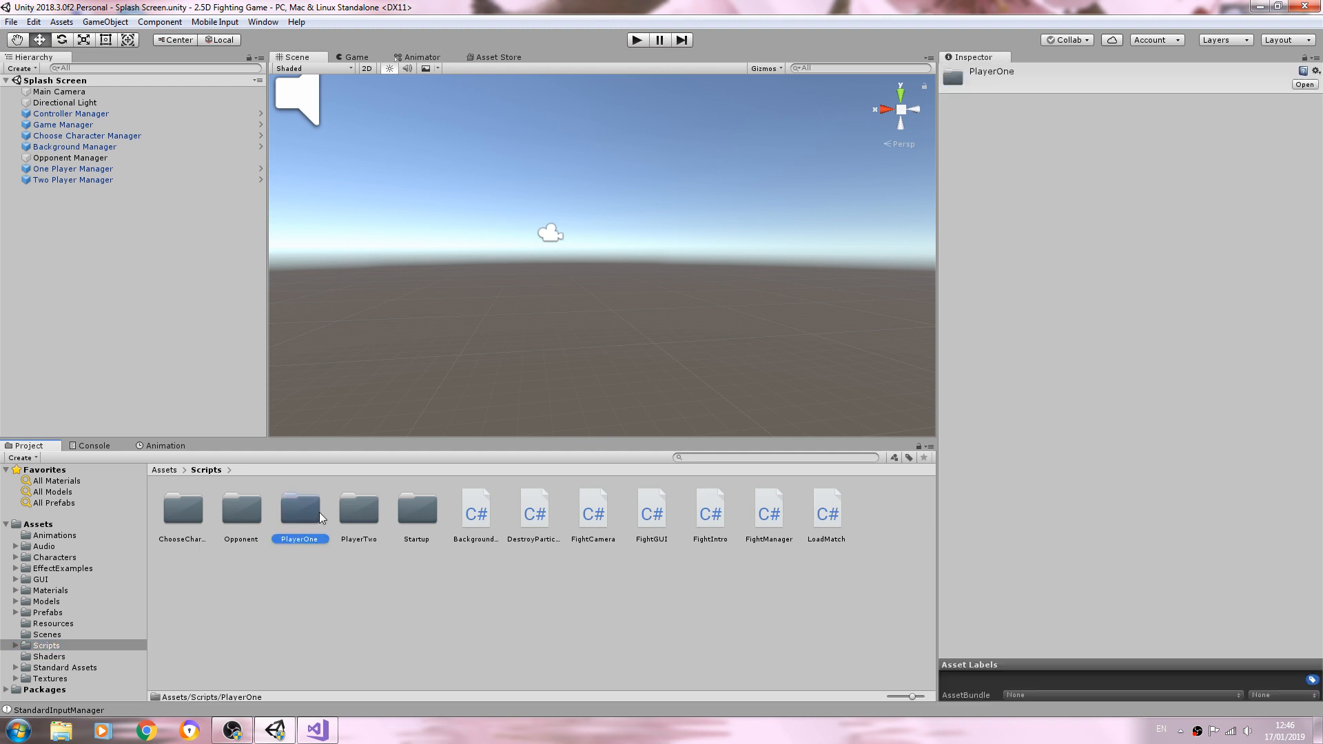
double_click(299, 509)
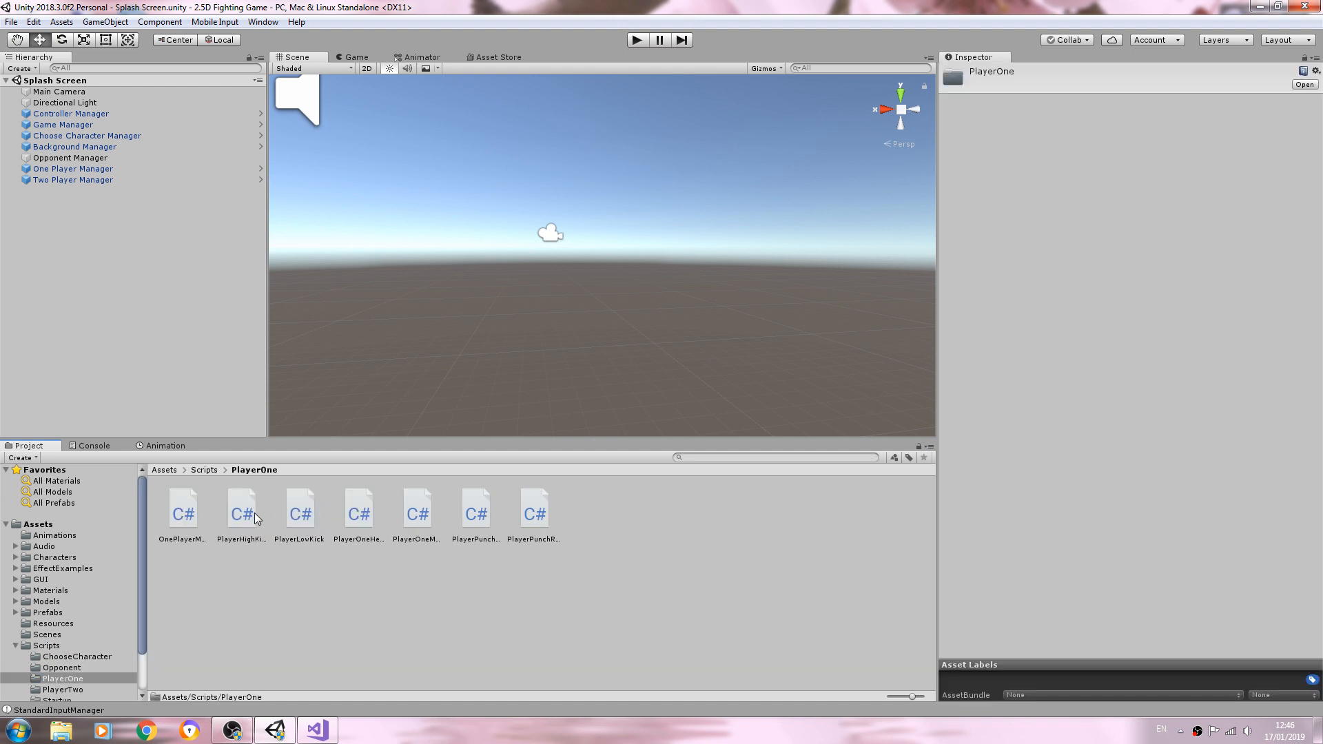
mouse_move(82, 672)
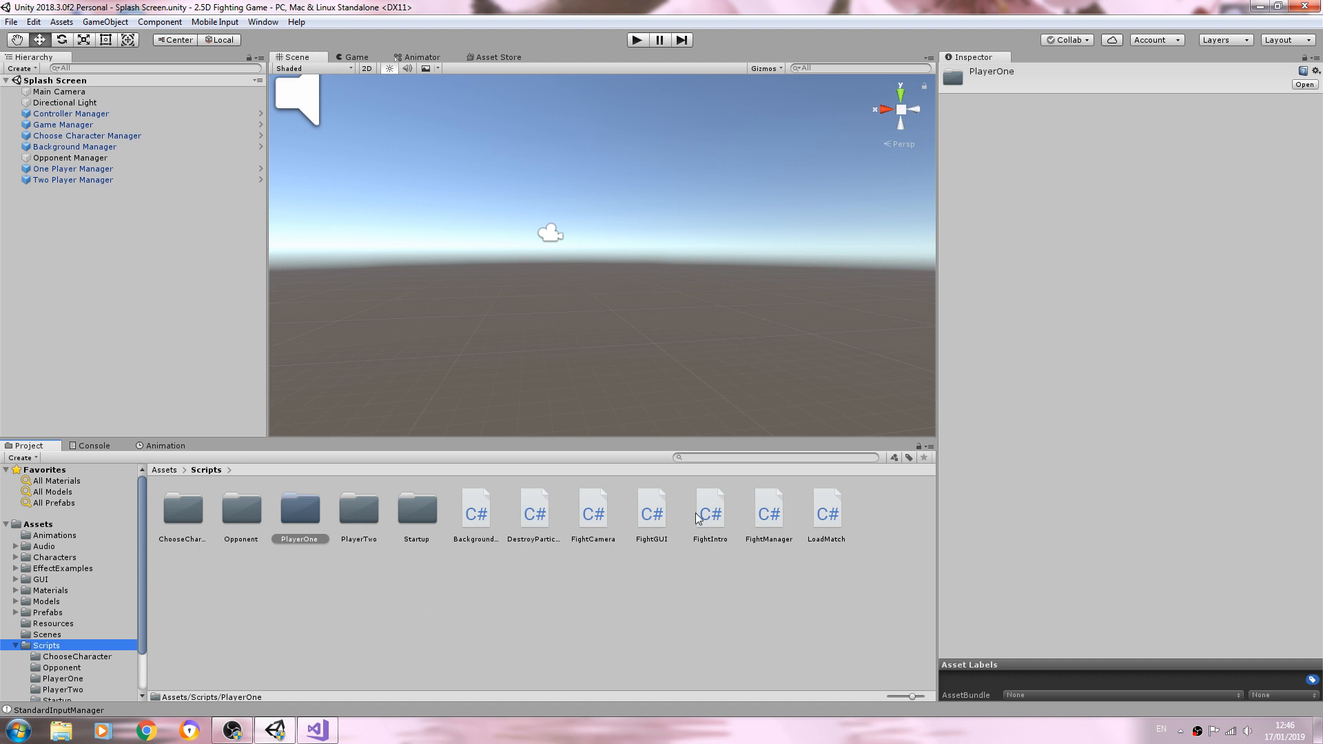
mouse_move(244, 529)
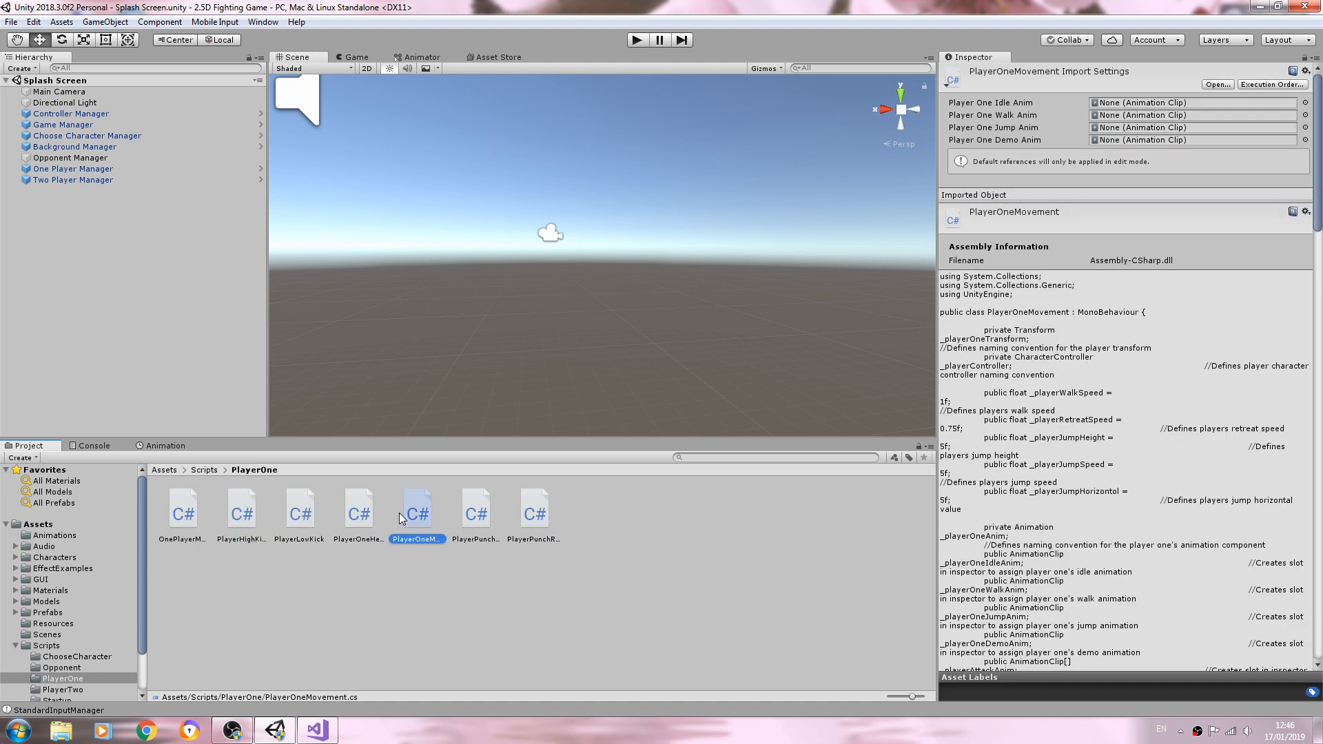
click(359, 510)
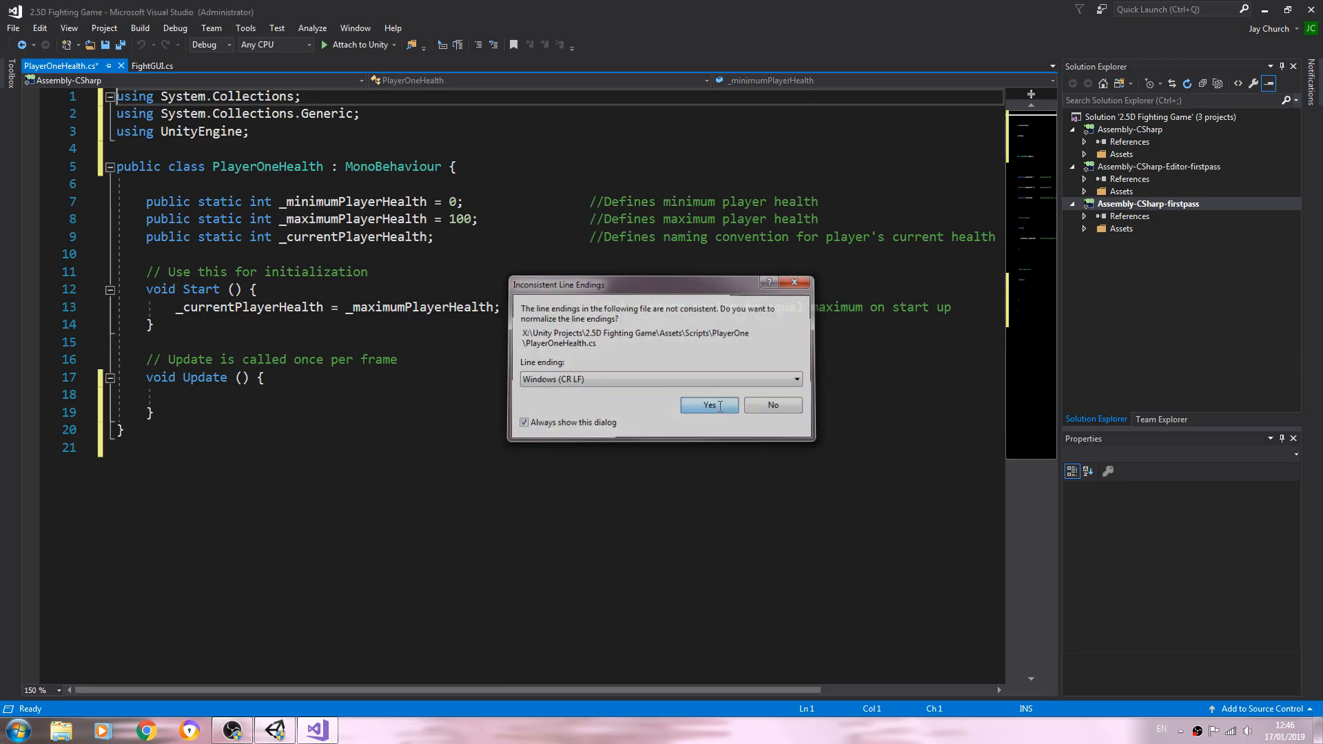
click(708, 405)
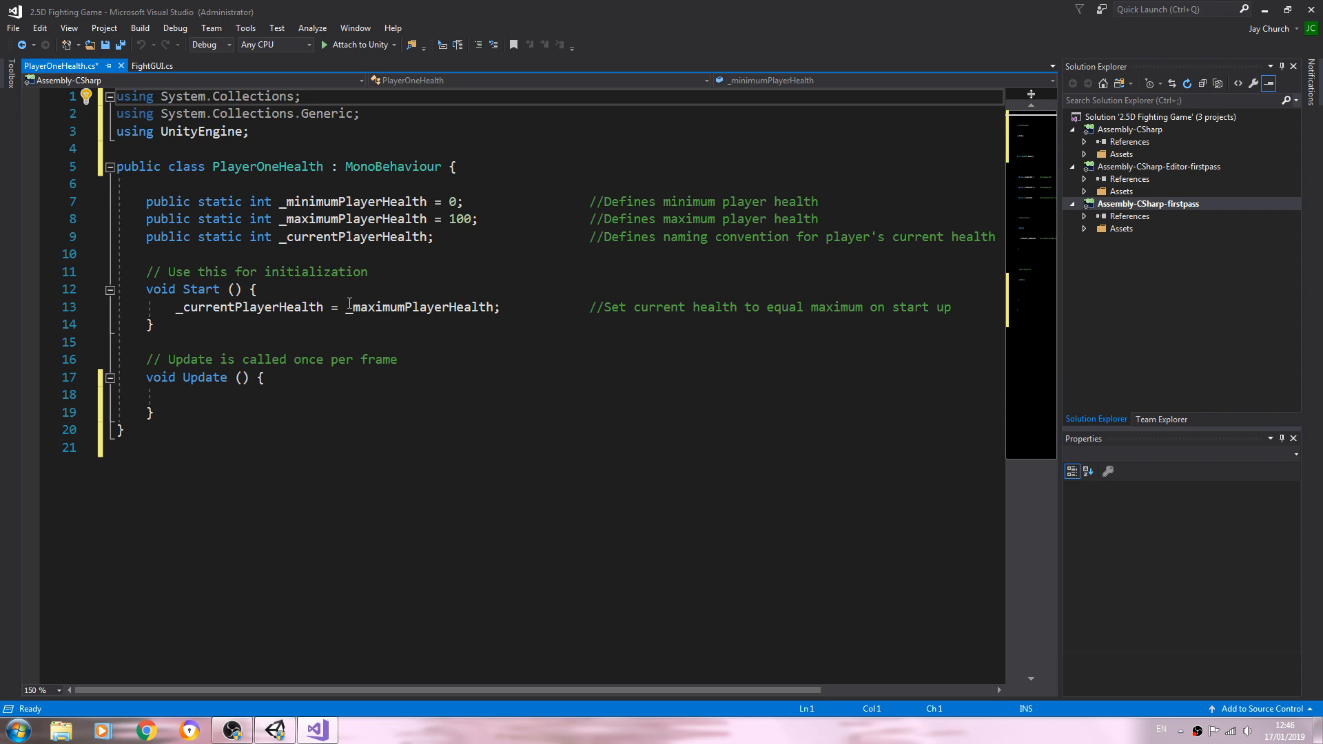
mouse_move(1001, 228)
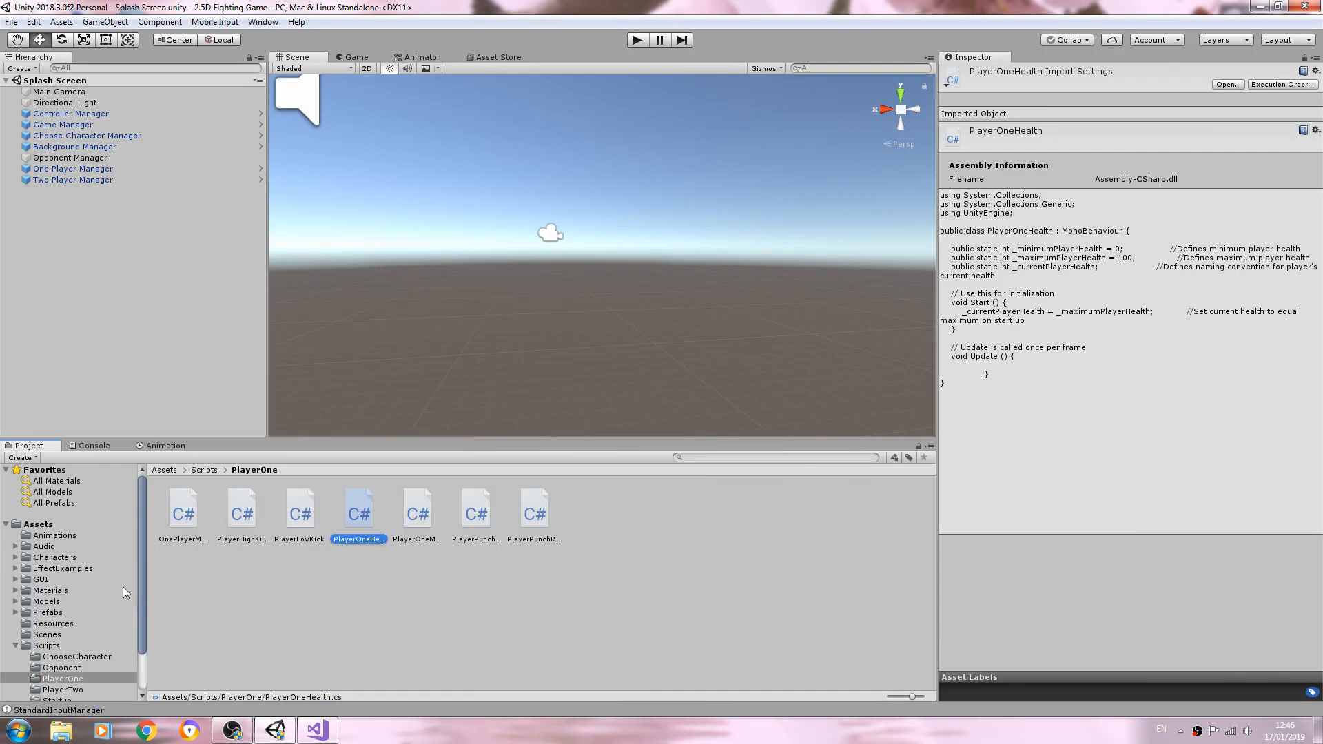
Open the BlackRobot prefab from Resources and locate its PlayerOneHealth script in the project.
click(52, 623)
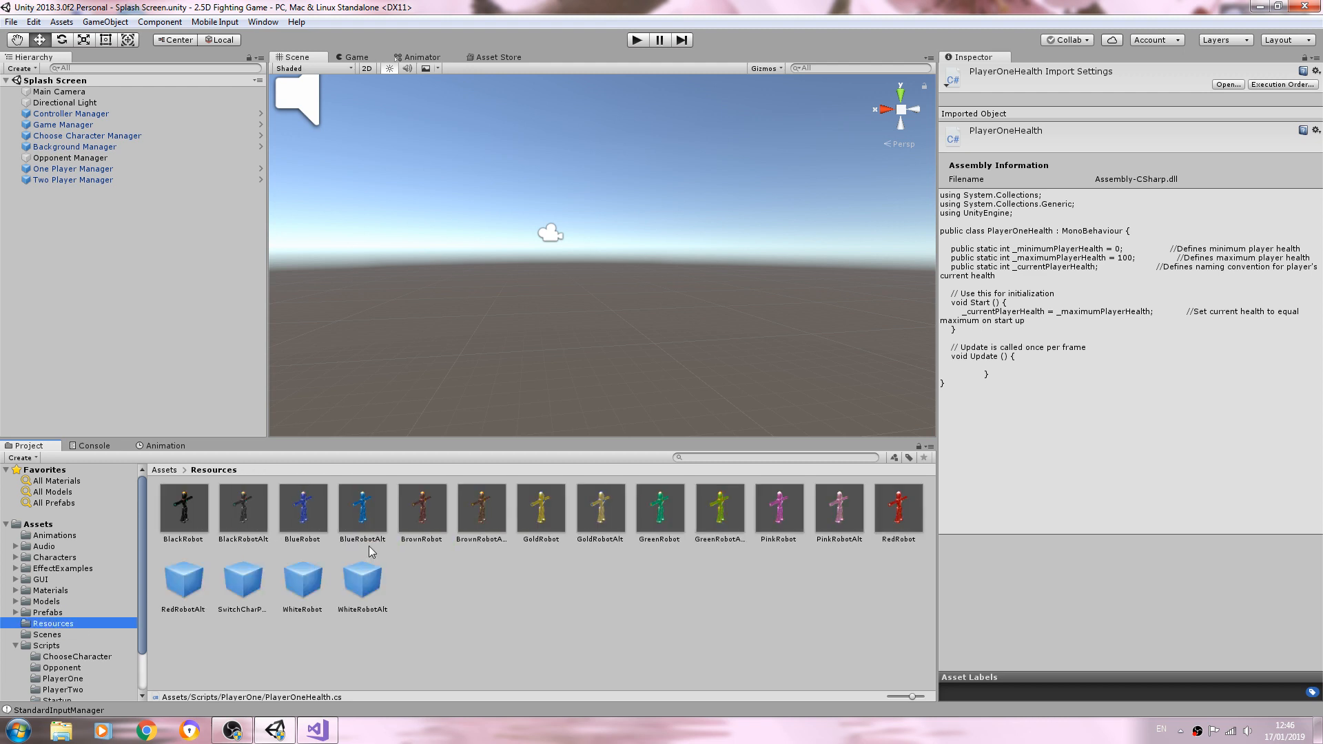
click(182, 510)
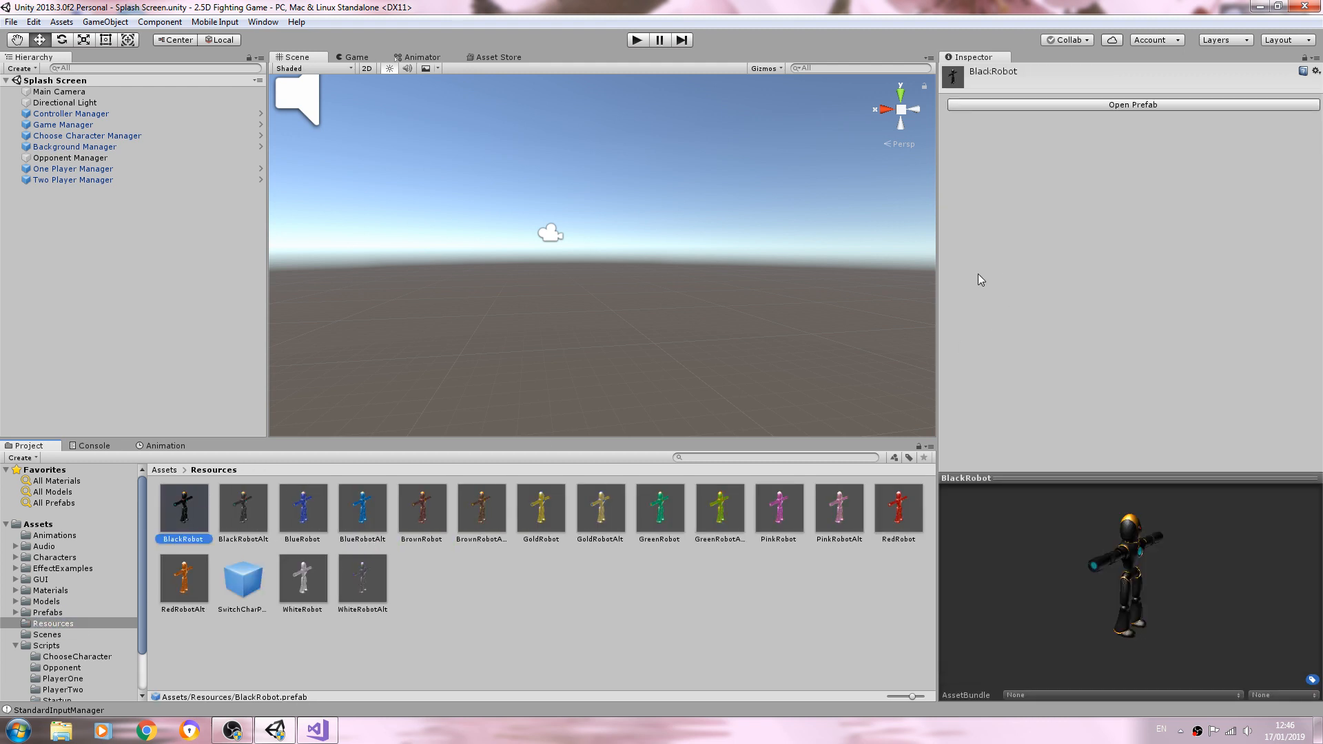
click(1133, 104)
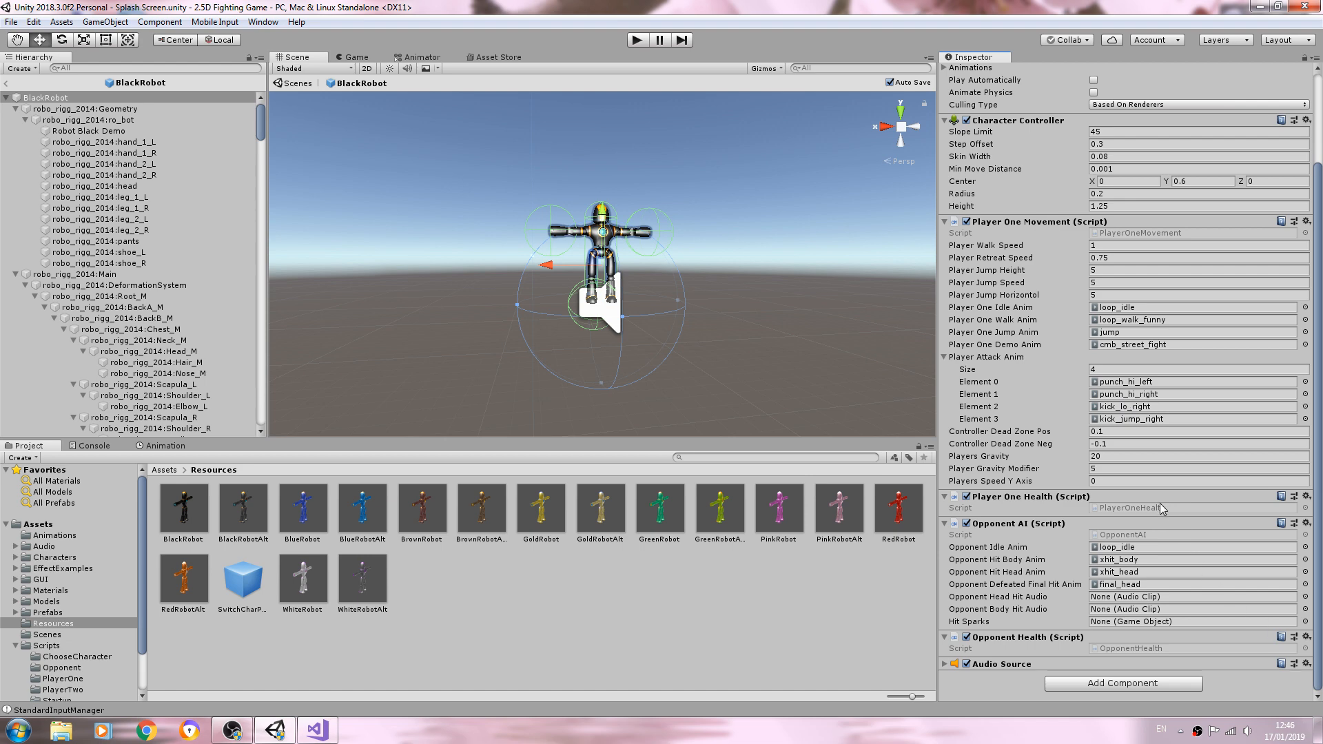
click(62, 678)
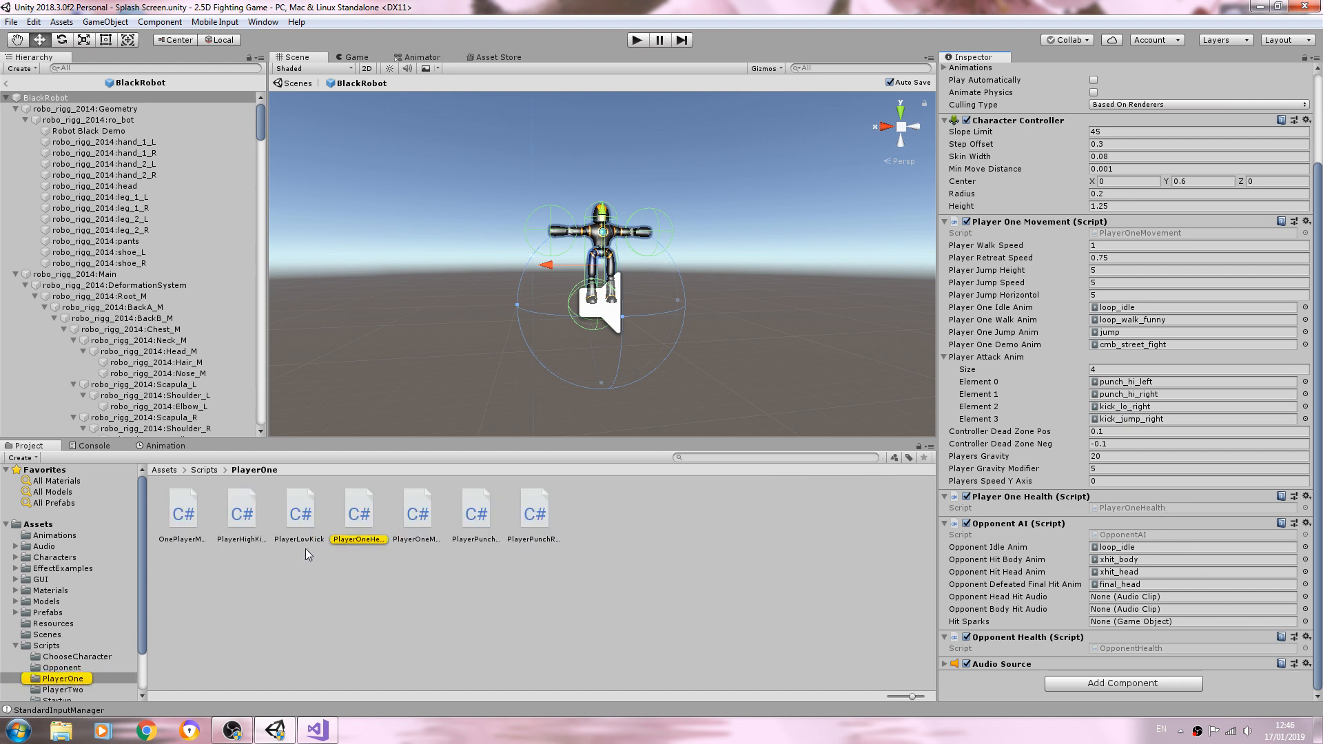
double_click(358, 510)
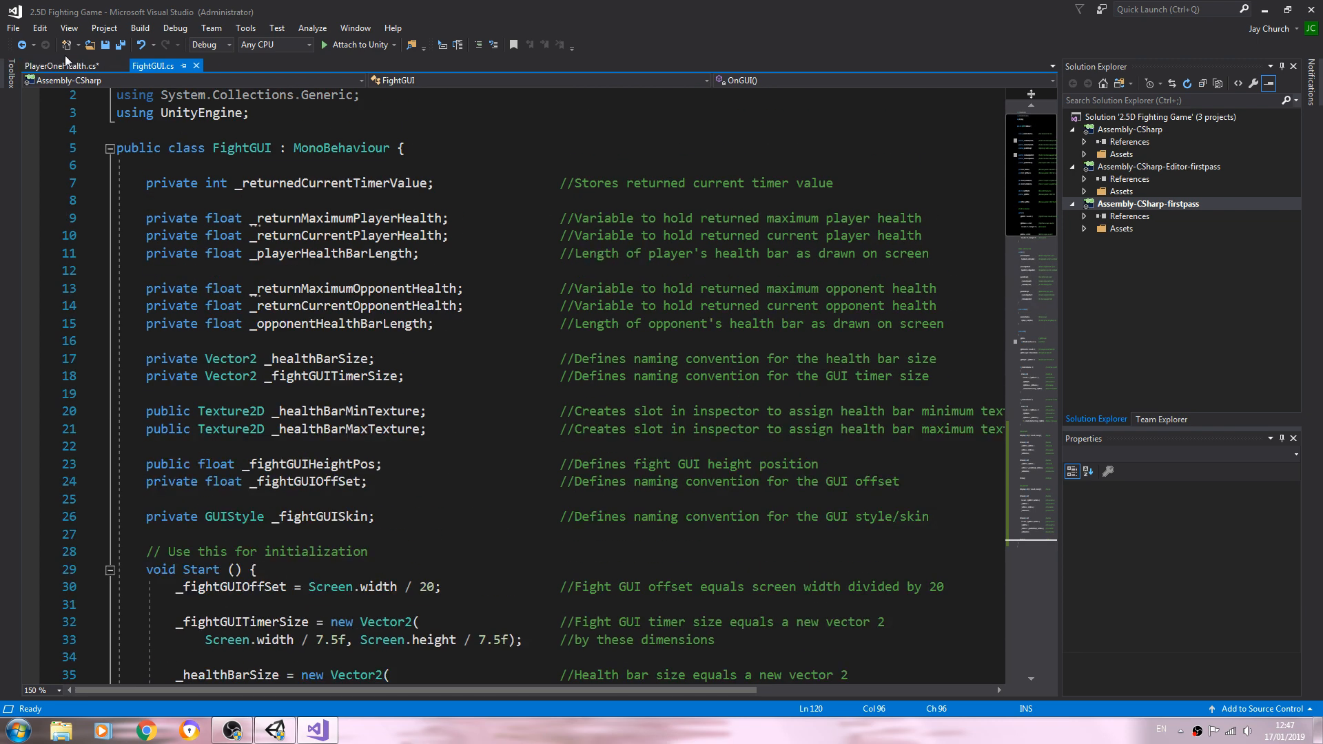
scroll(down, 3)
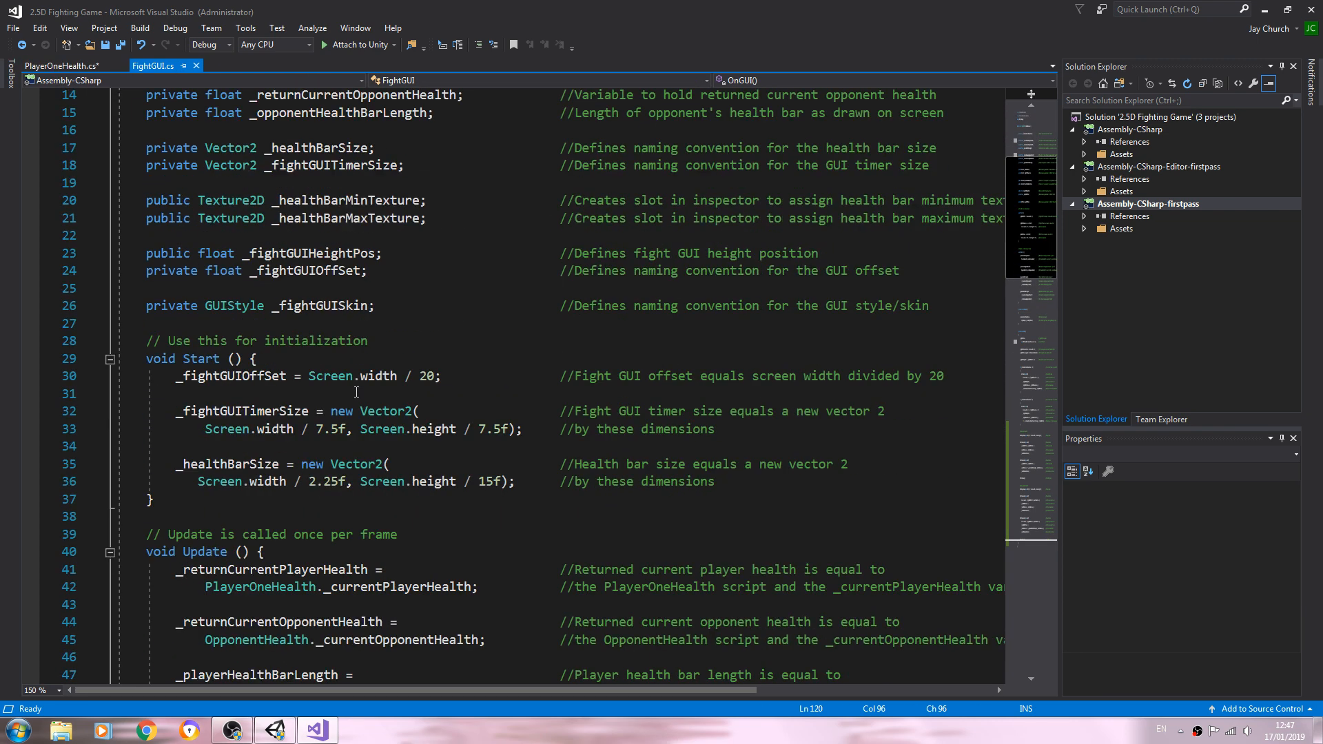
scroll(down, 3)
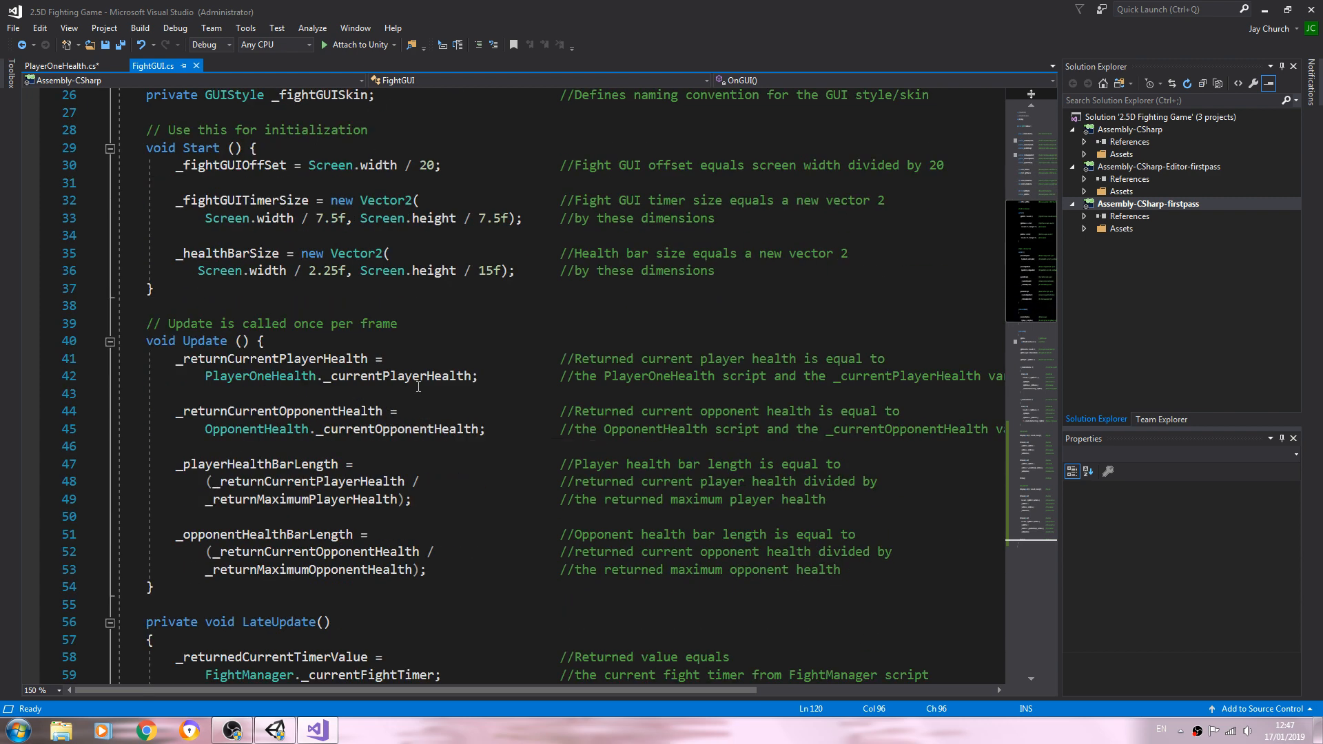
mouse_move(394, 400)
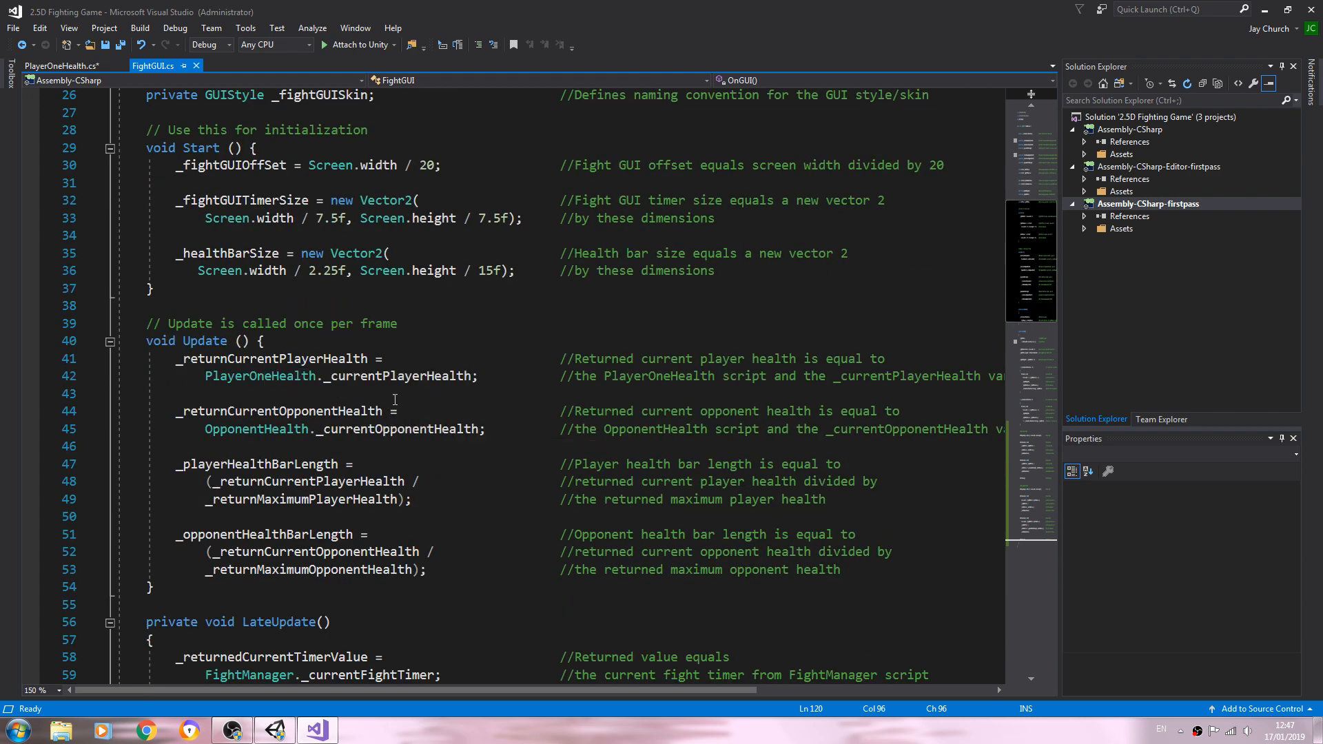
click(61, 66)
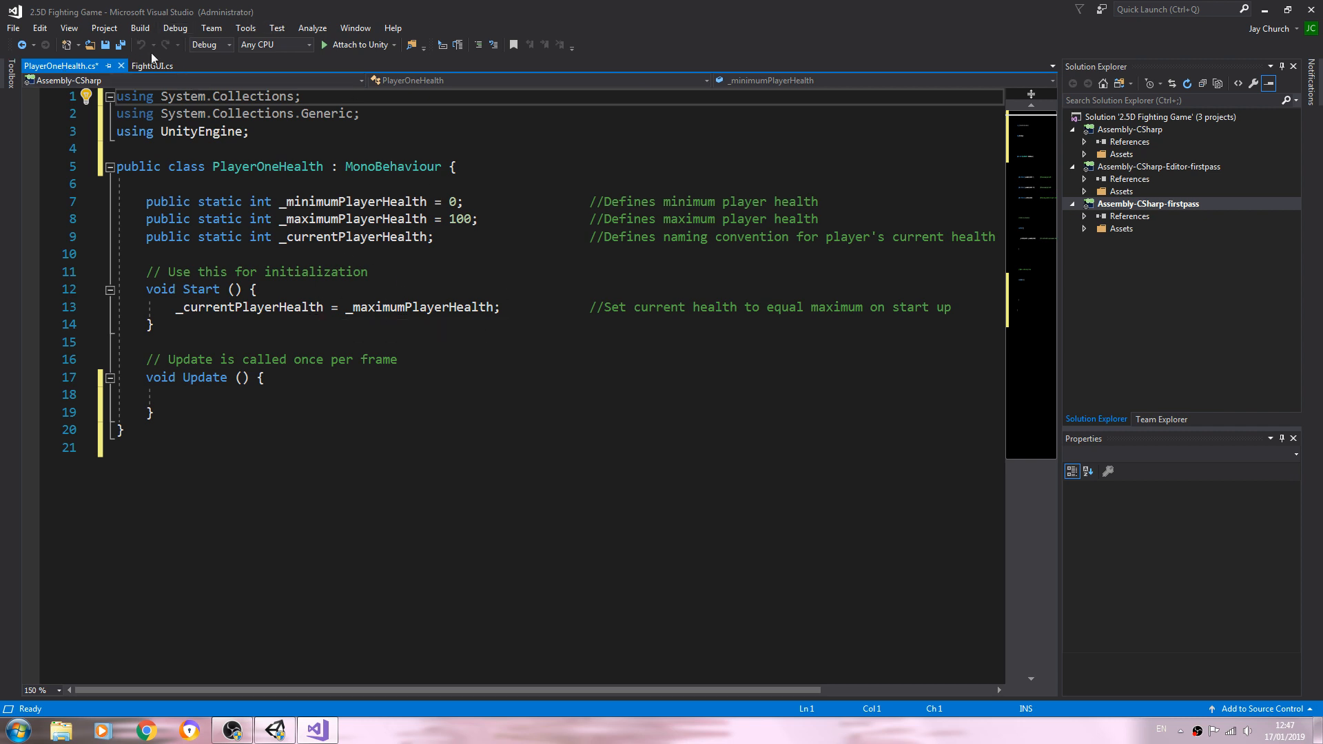
click(153, 66)
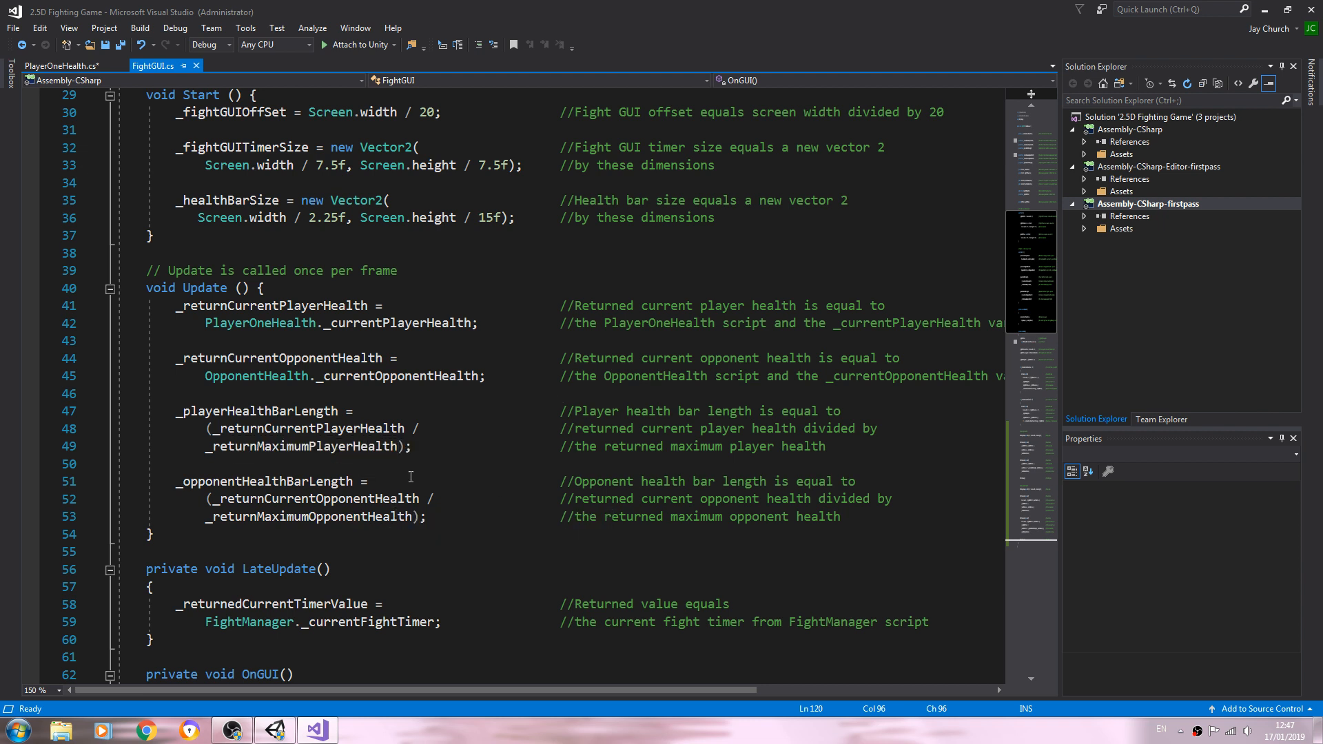
scroll(down, 3)
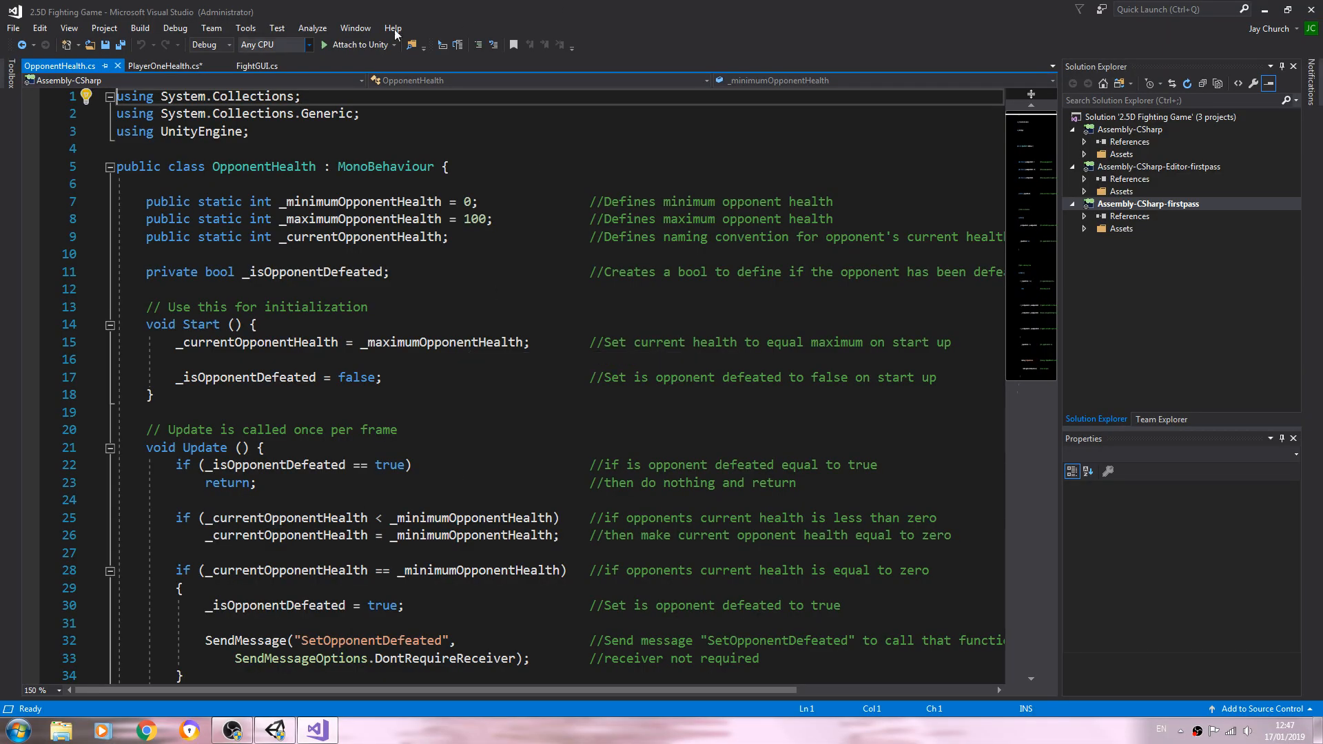
Change the six FightGUI health float fields from private to public and save with Ctrl+S.
click(258, 66)
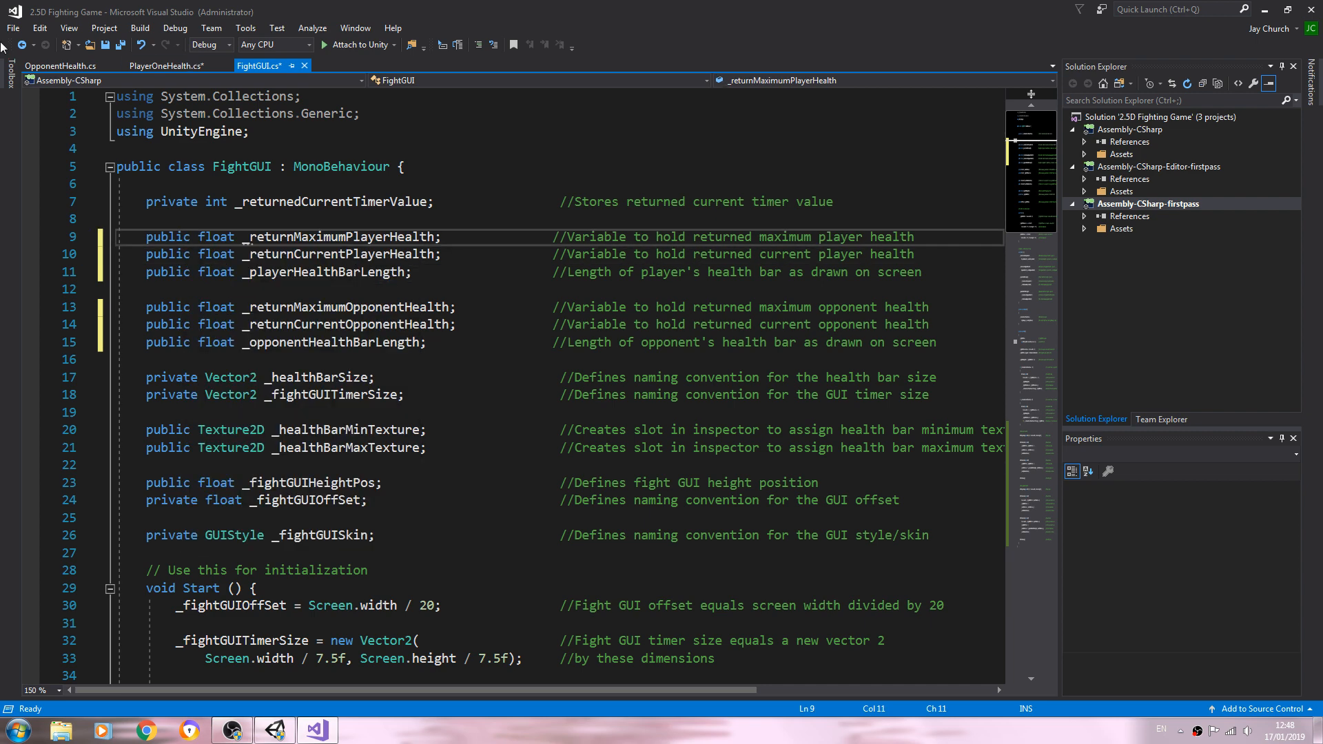
key(ctrl+s)
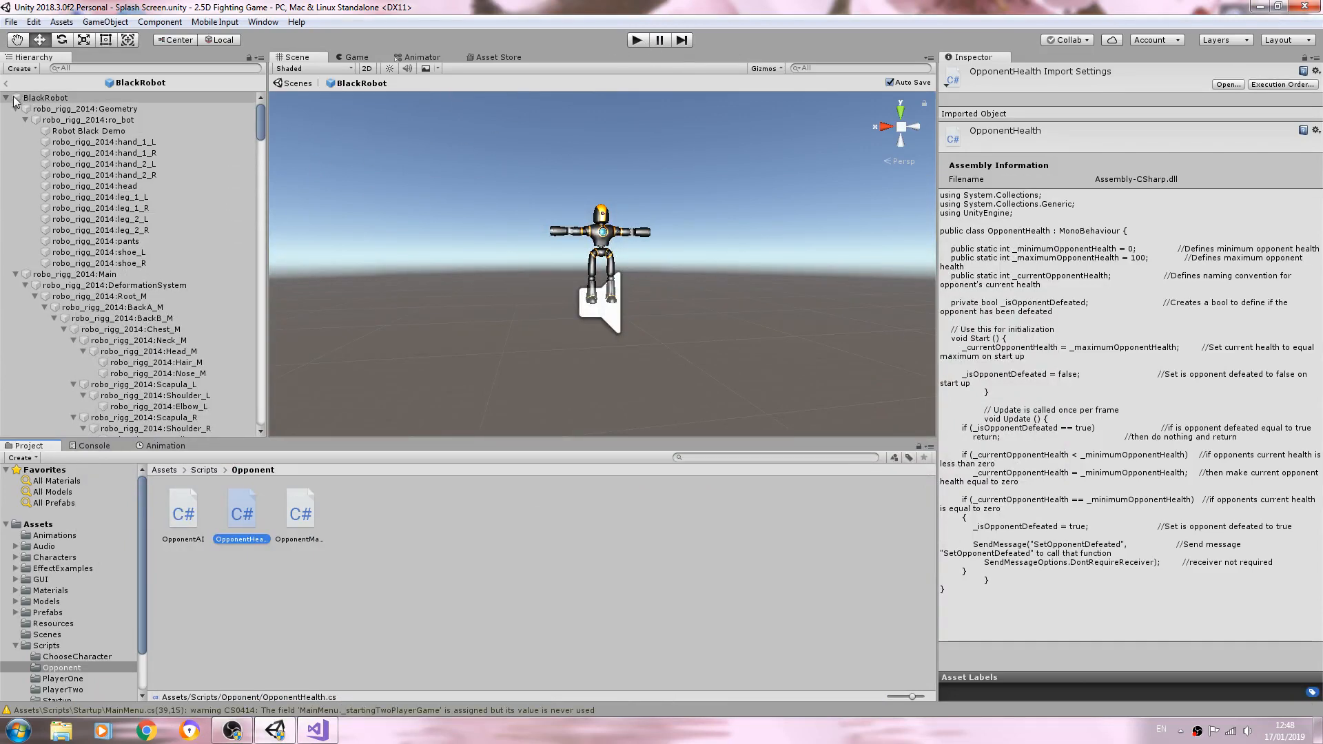
Enter Play mode so the fight scene loads showing Fight GUI's public health values.
click(6, 97)
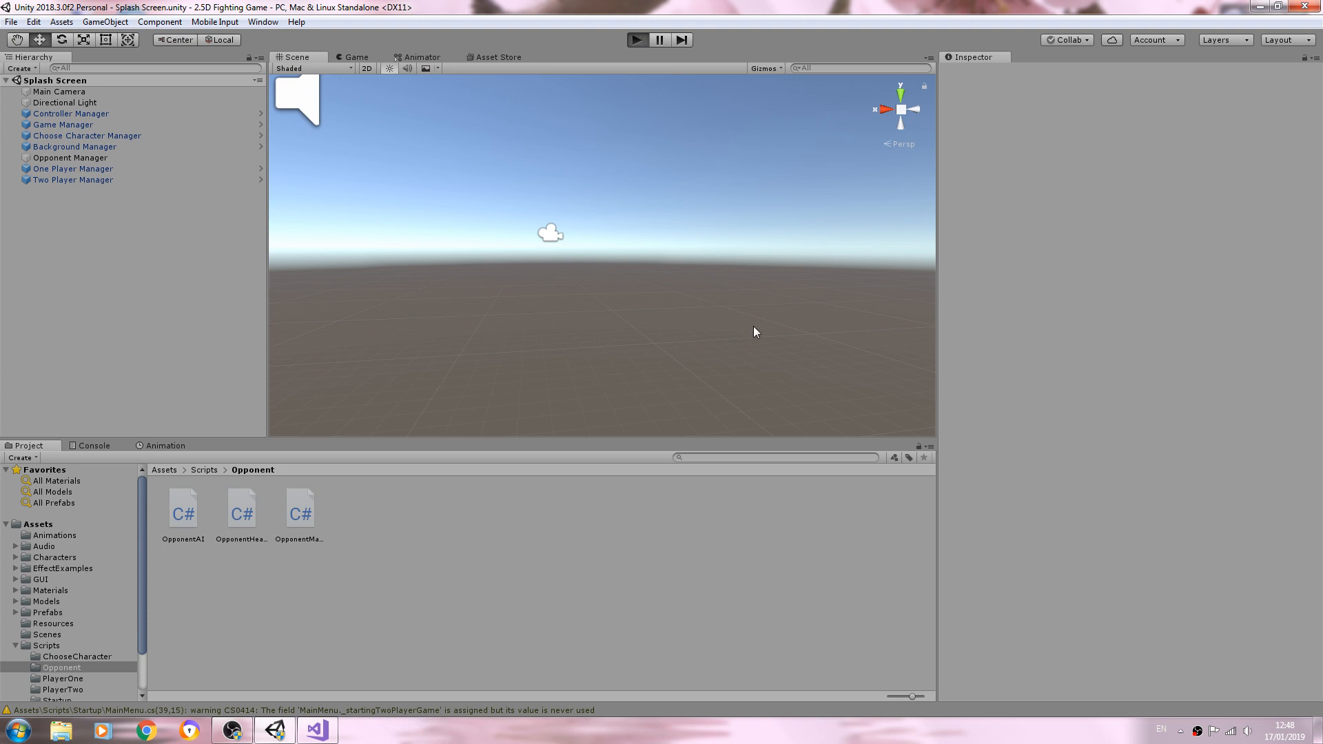
click(636, 40)
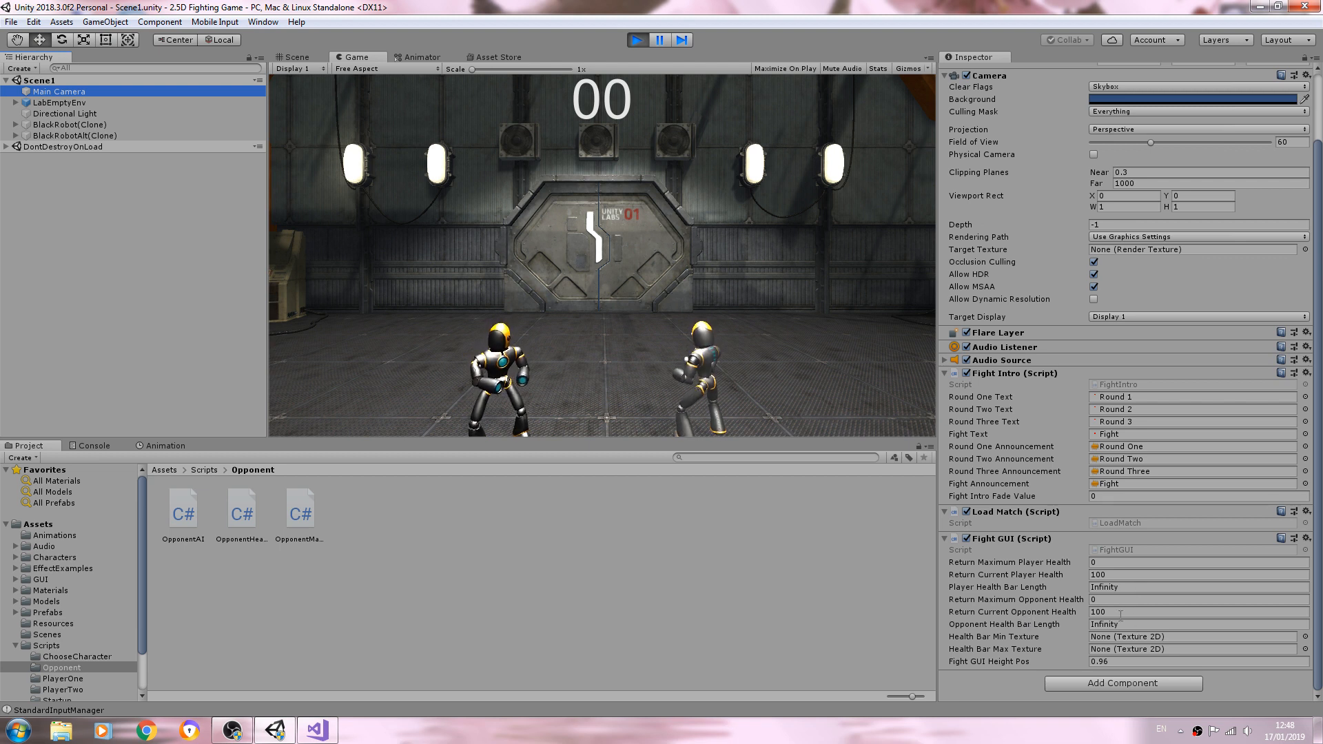
Assign Empty Health and Full Health to Fight GUI's min and max health bar texture slots.
click(1181, 612)
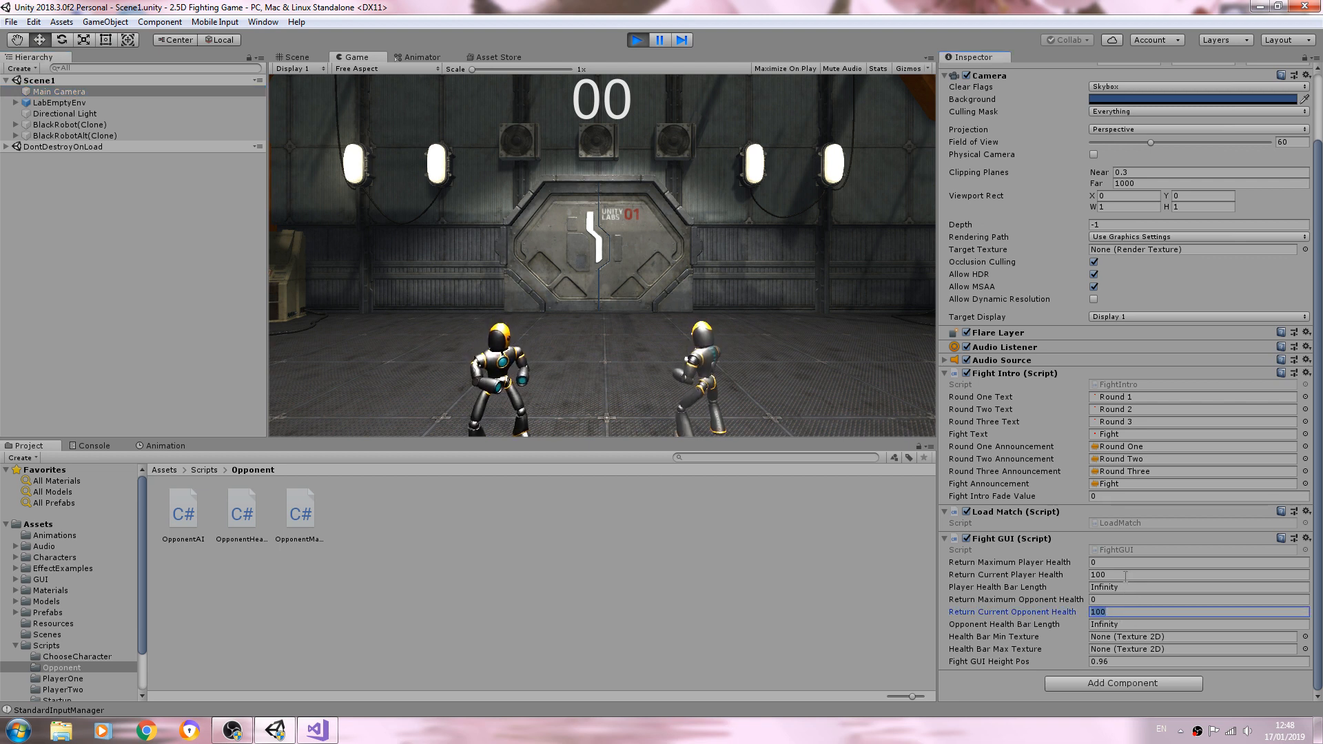
click(1182, 575)
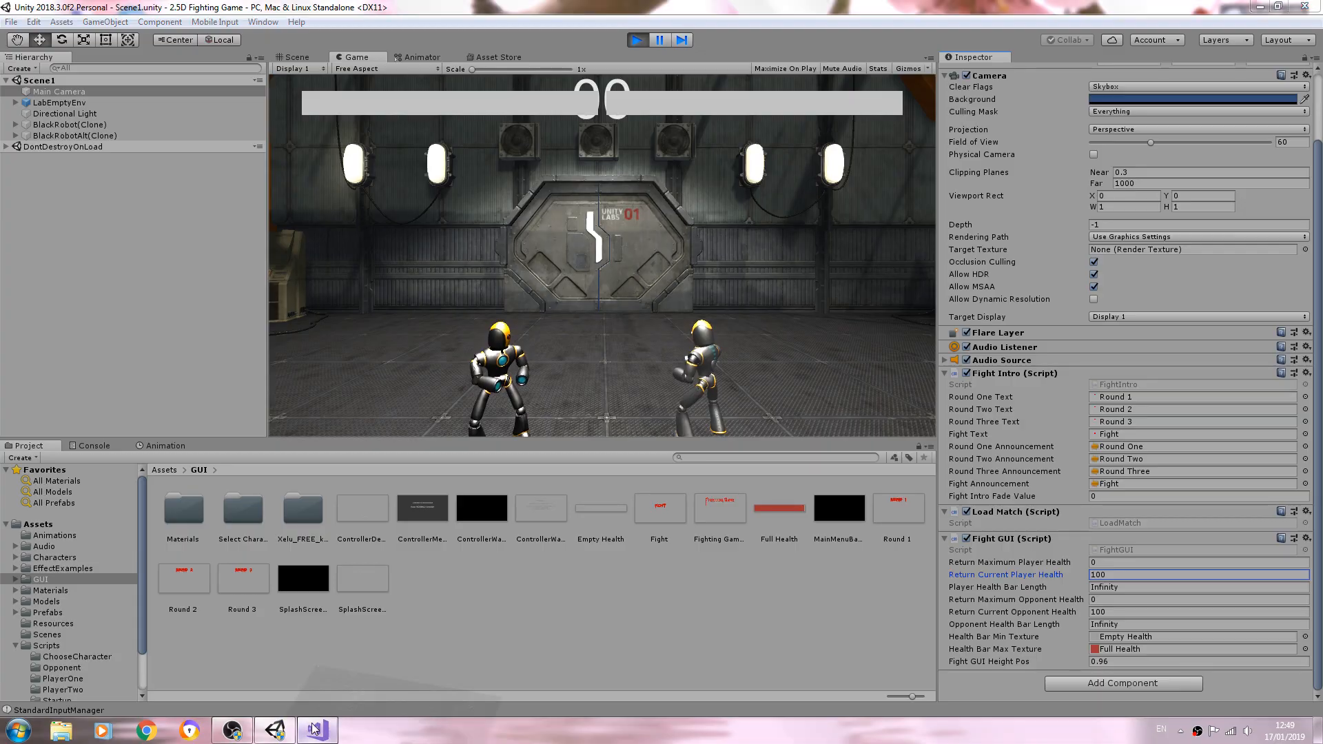
click(317, 731)
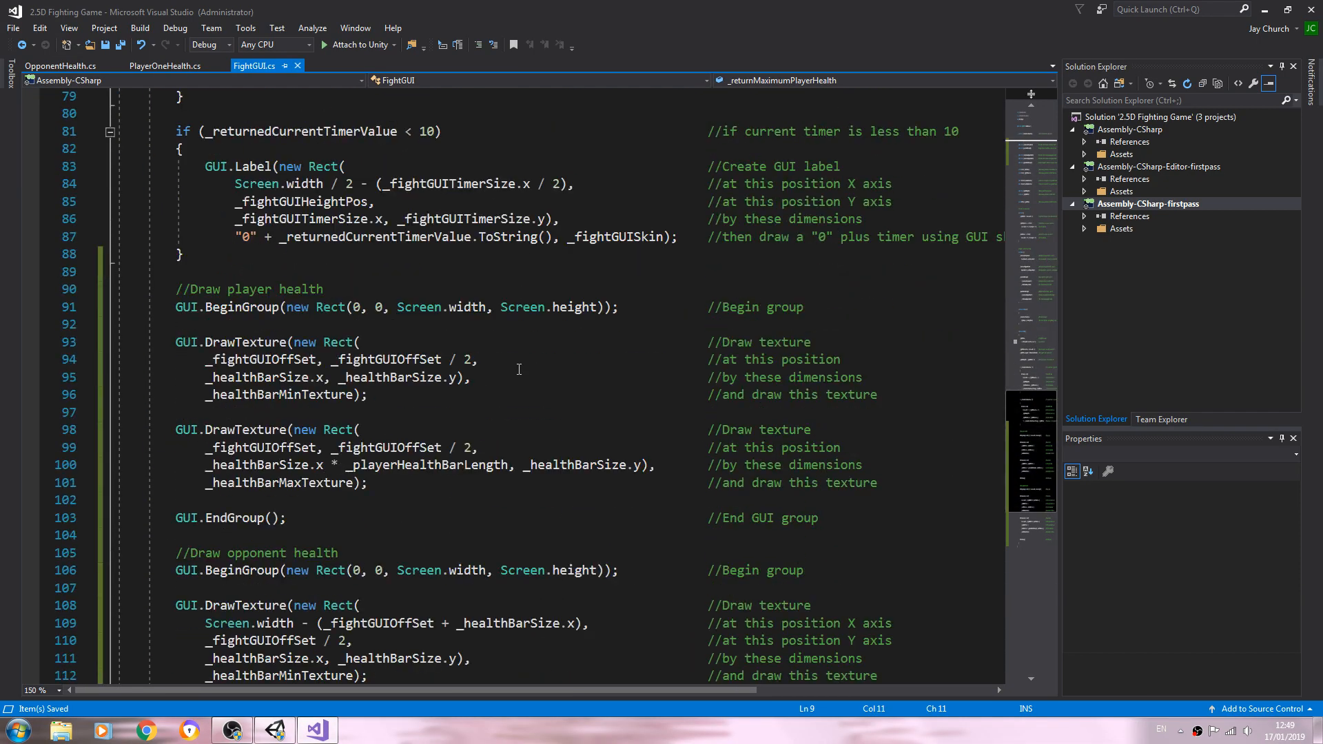
scroll(down, 3)
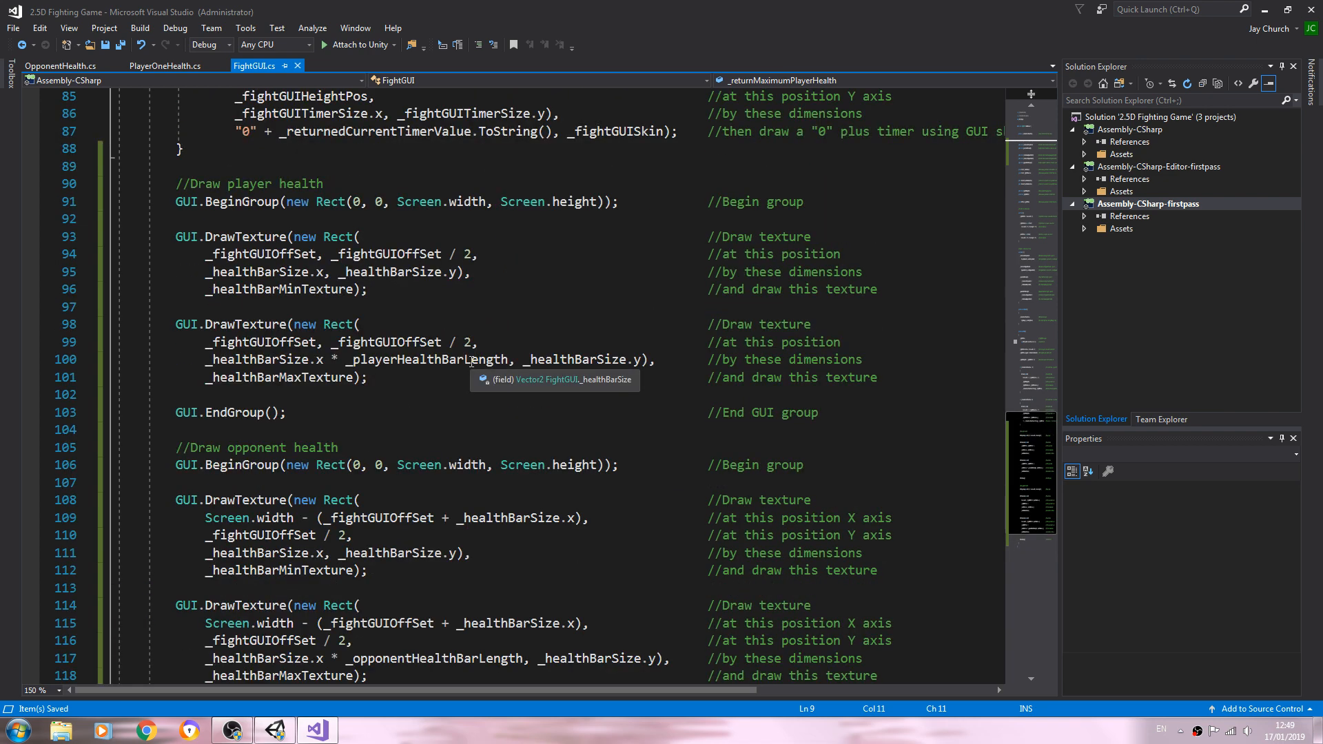
mouse_move(471, 360)
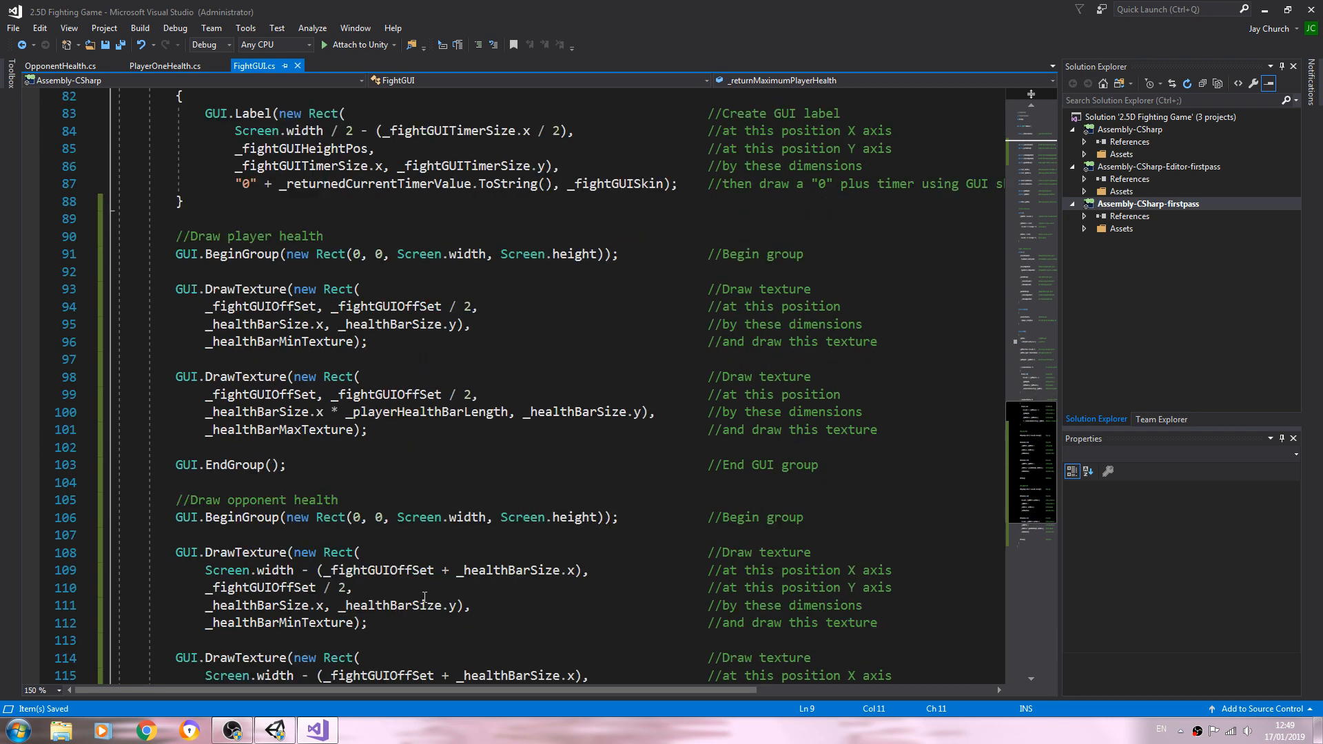
scroll(down, 3)
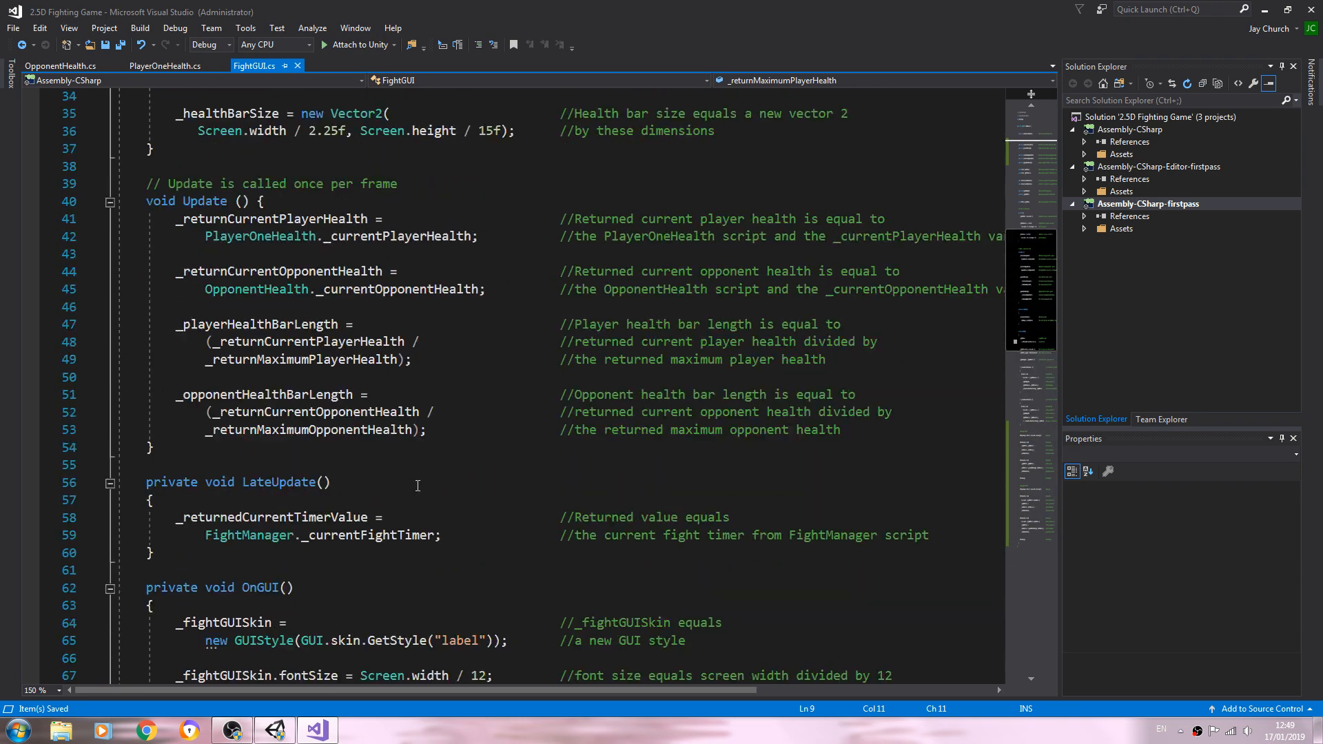
scroll(down, 3)
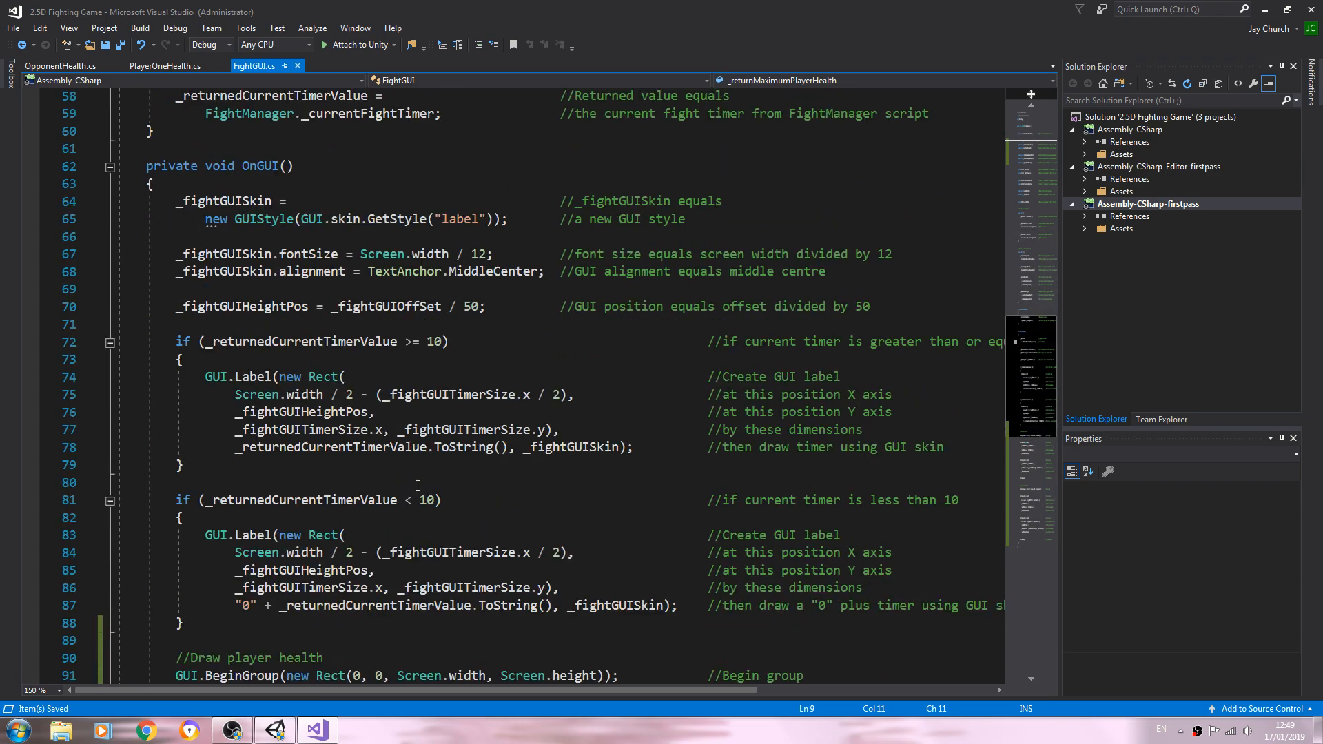
scroll(down, 3)
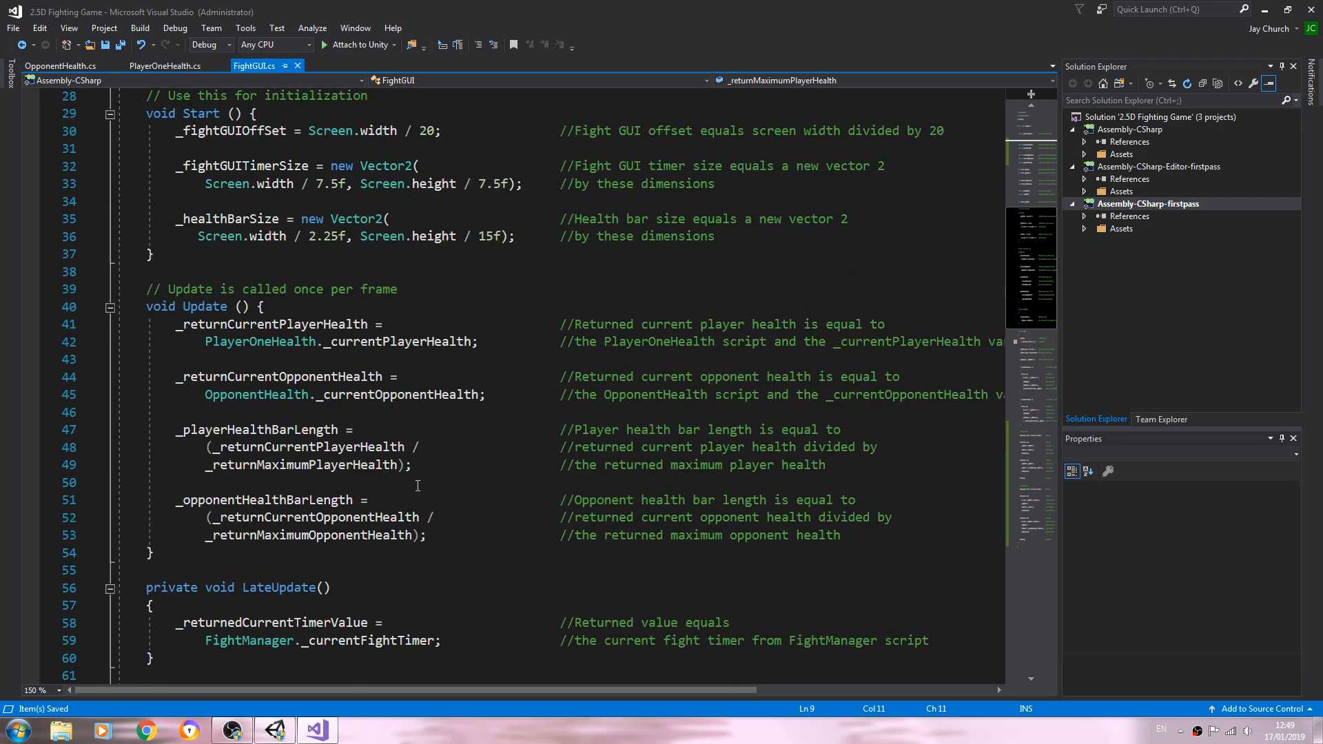
mouse_move(321, 535)
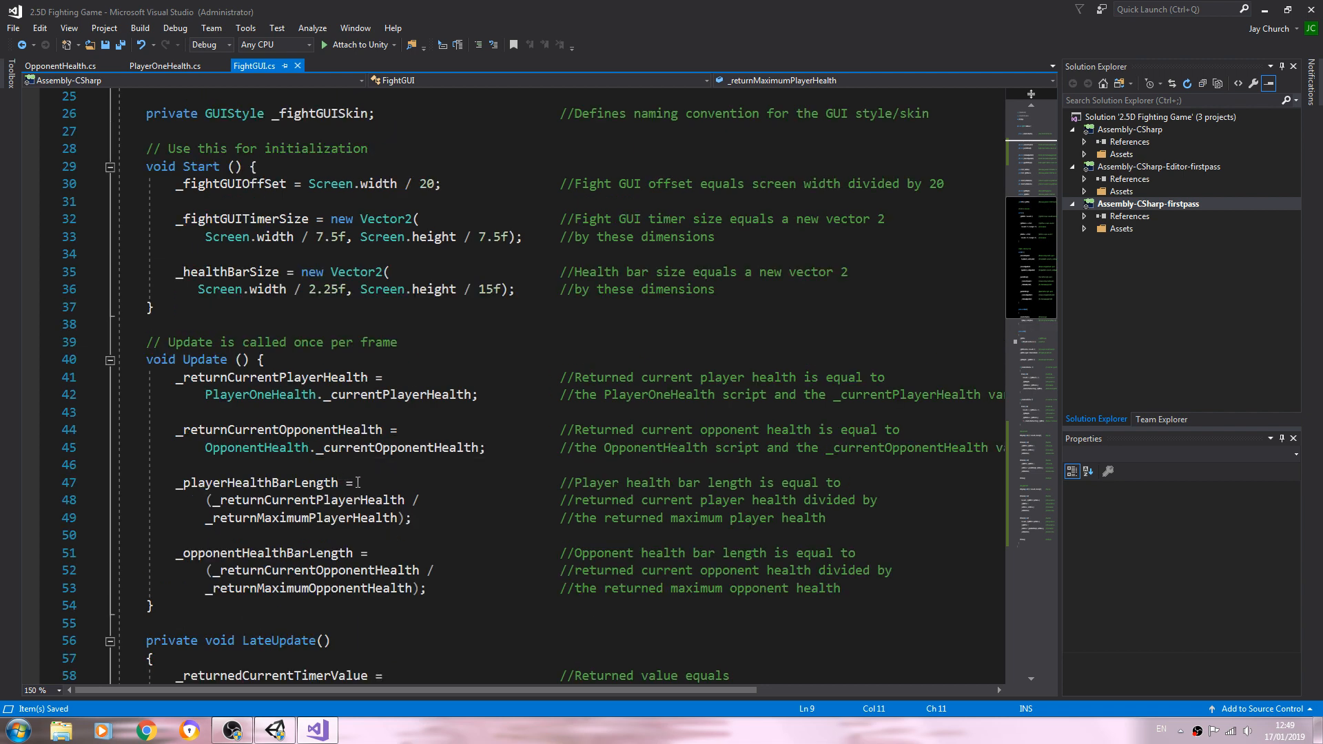
scroll(up, 3)
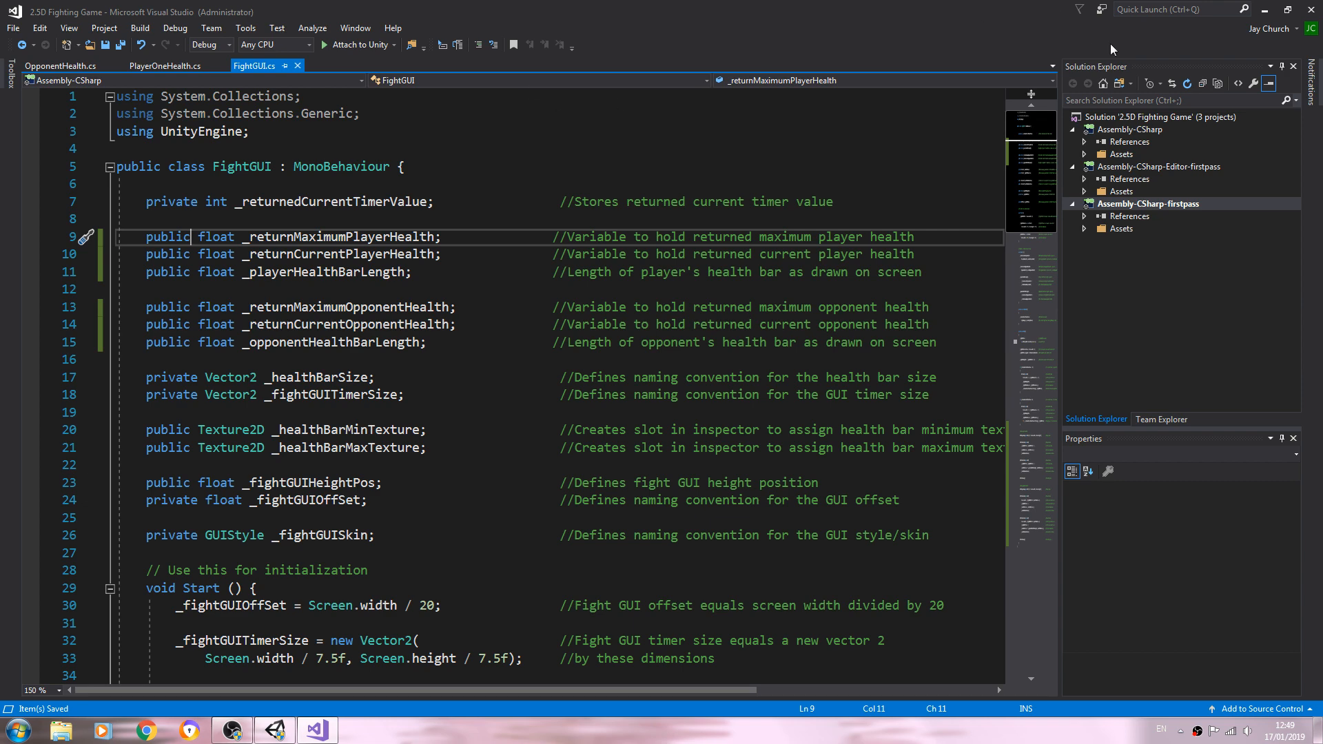
click(273, 730)
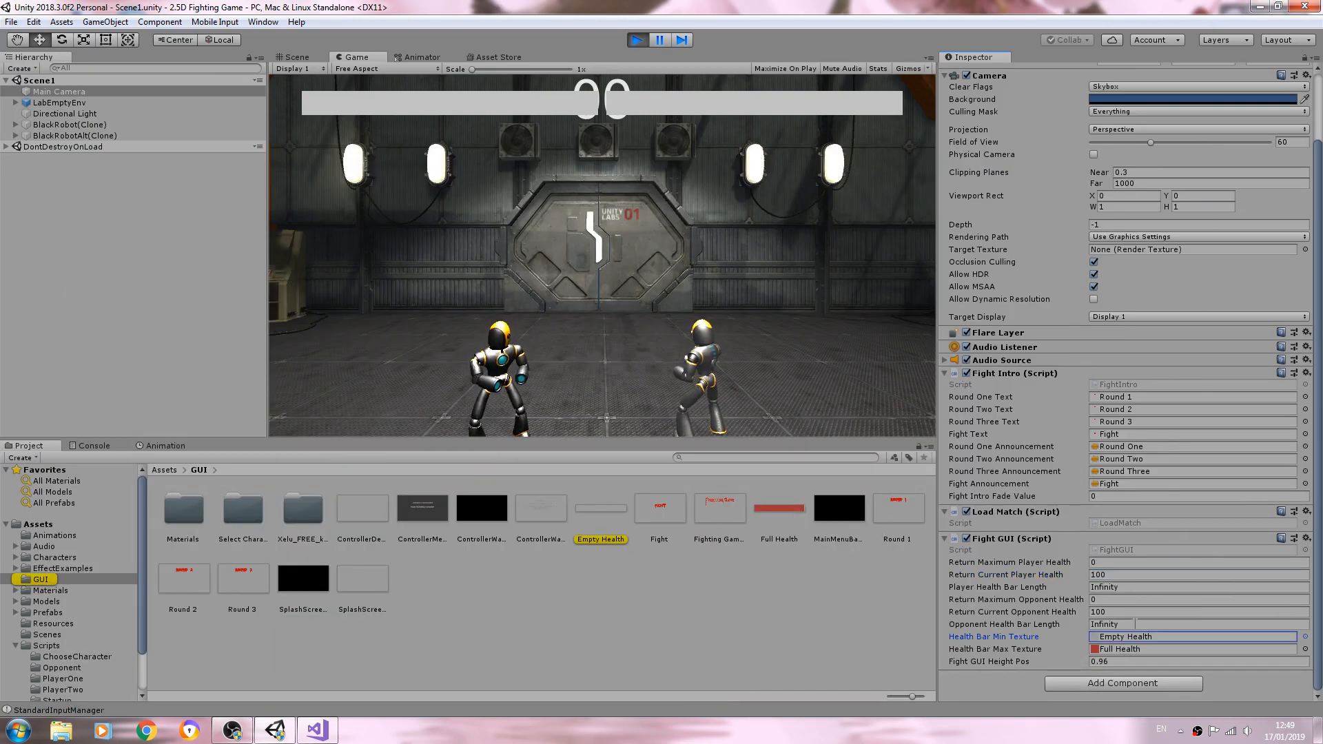
Set Return Maximum Player Health to 100 so the player bar length becomes 1 and fills red.
click(1189, 624)
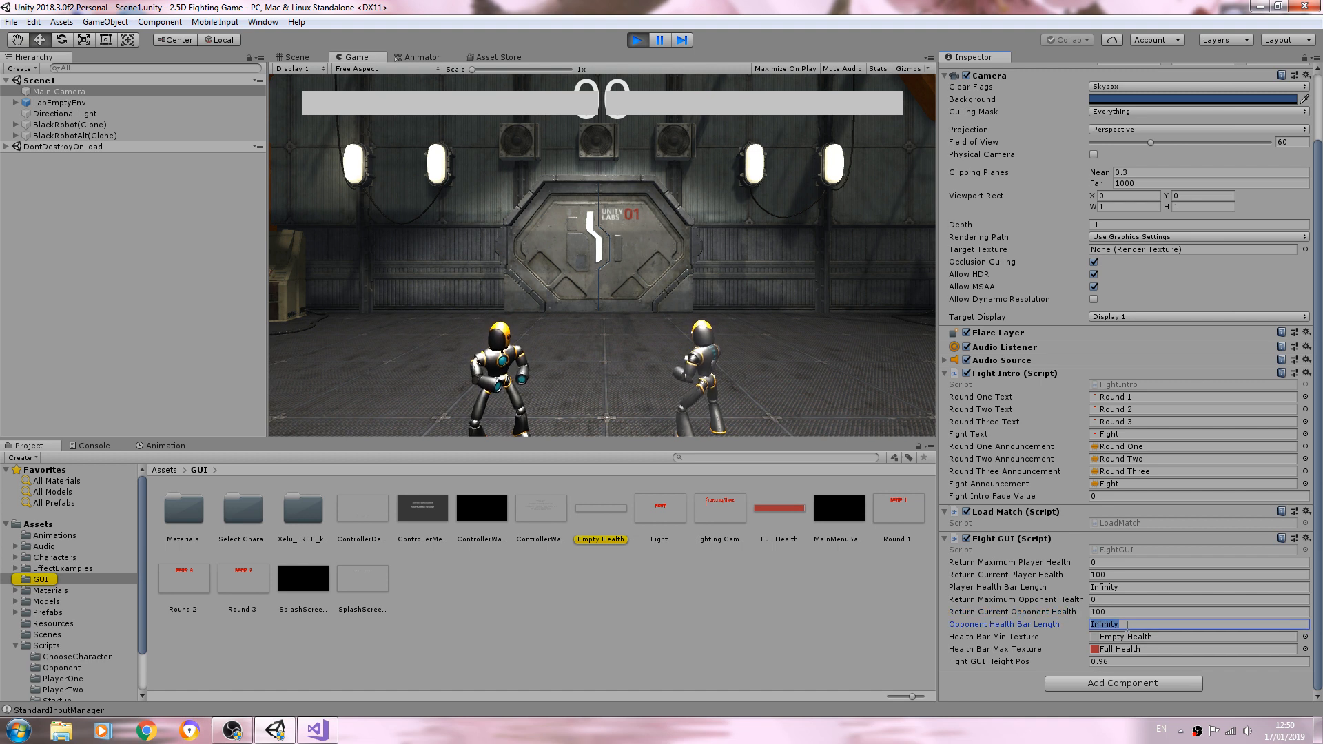
text(100)
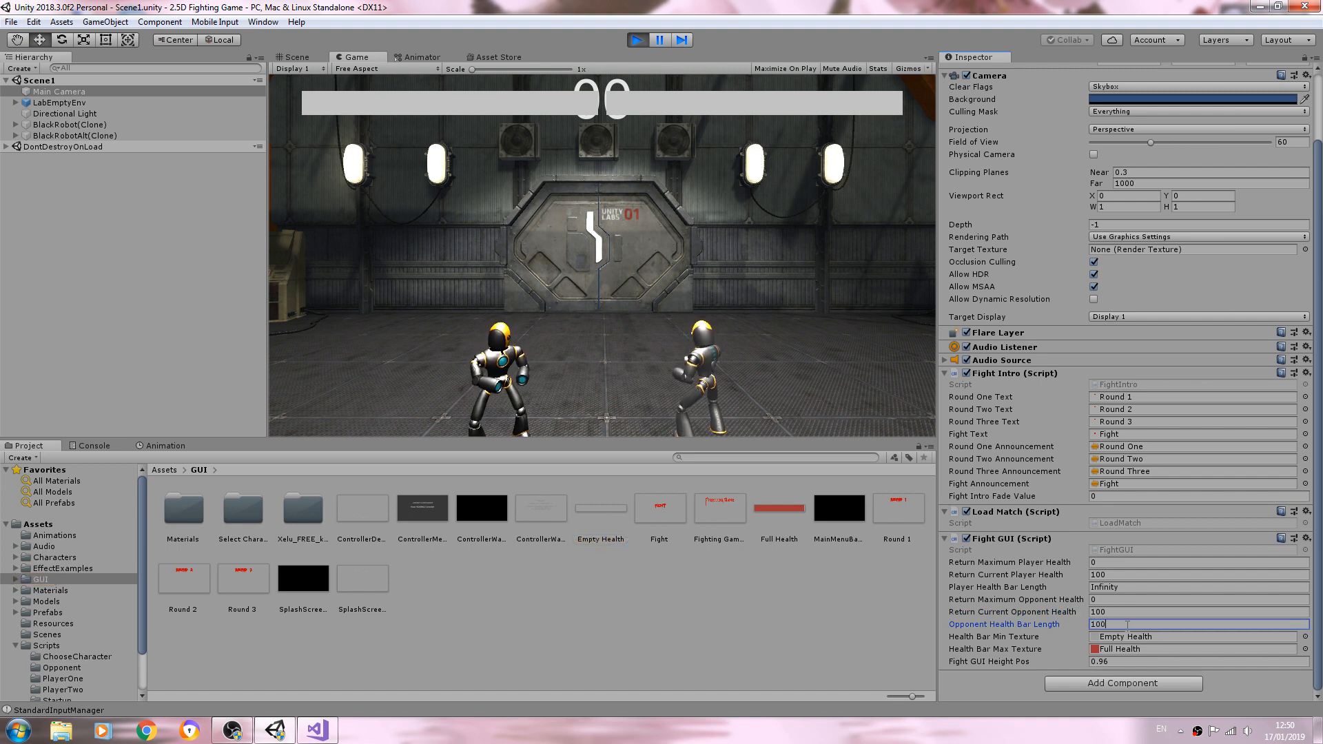
text(Infinity)
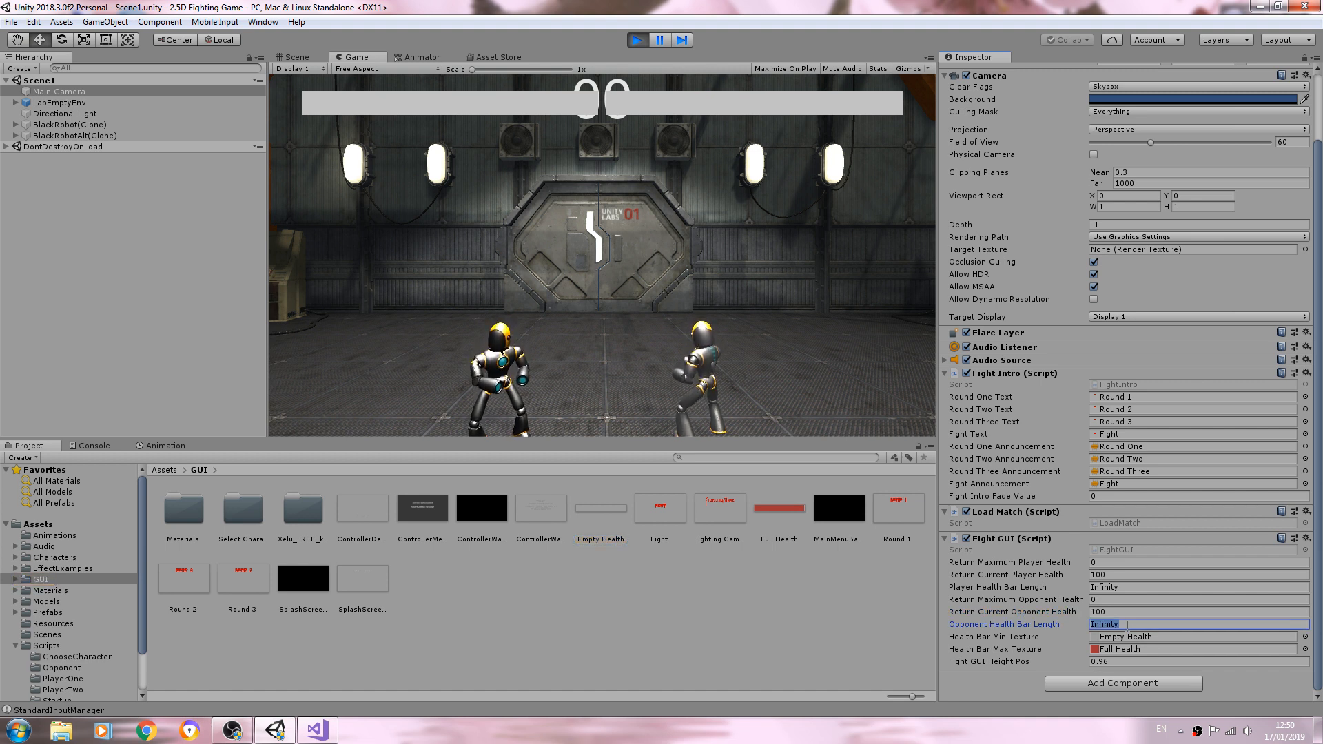
click(1194, 587)
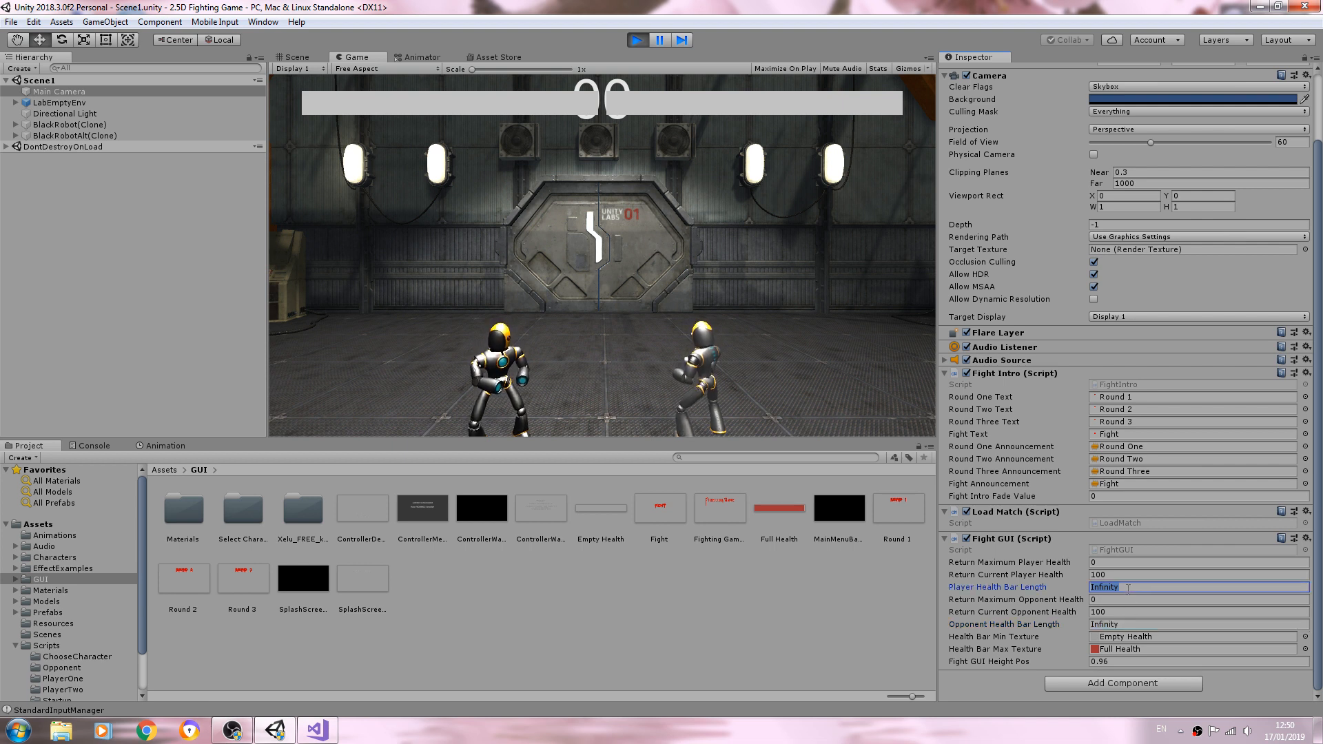
click(1182, 563)
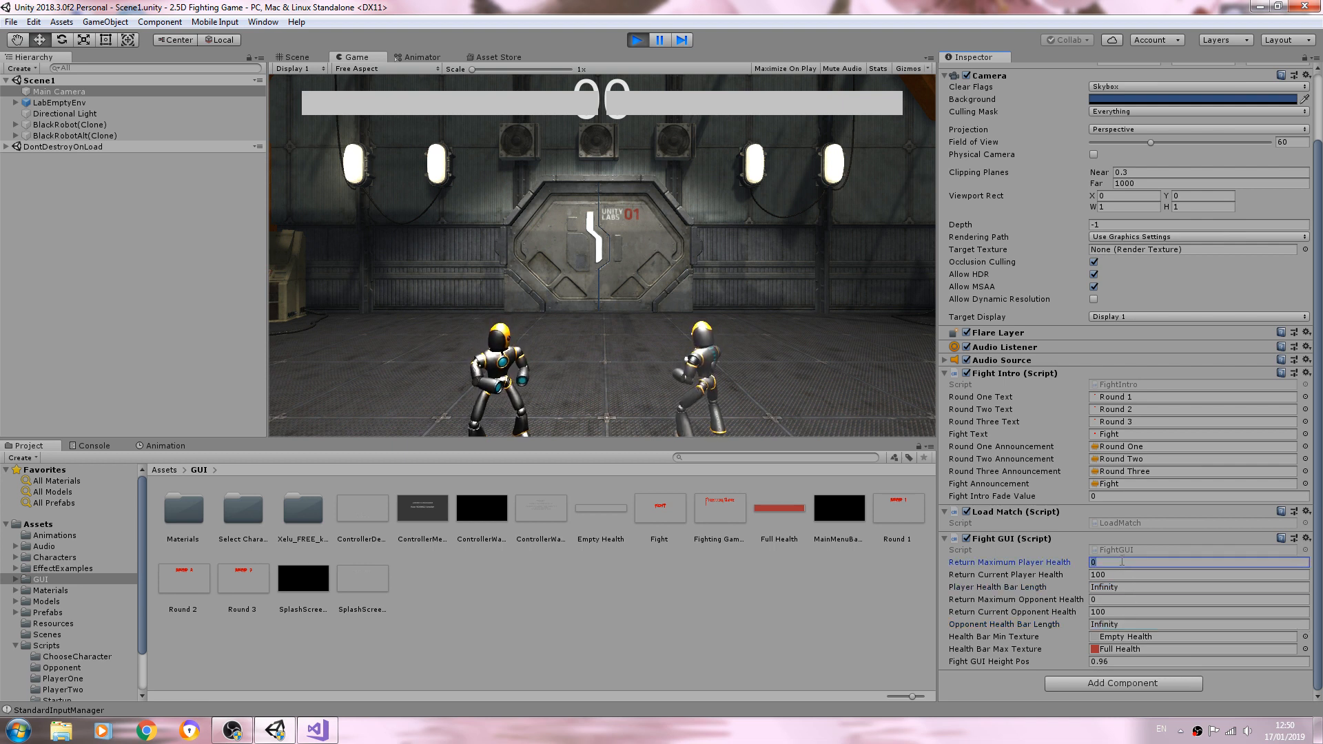
text(100)
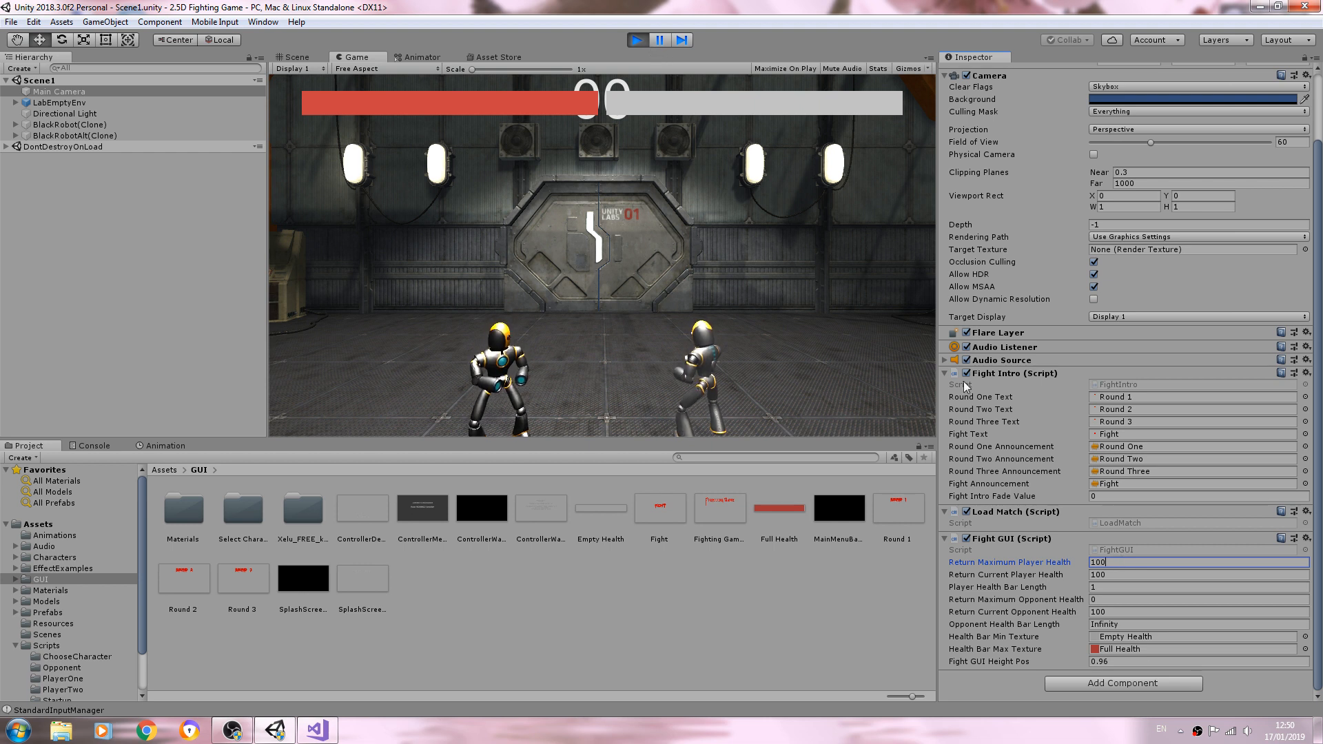
mouse_move(919, 377)
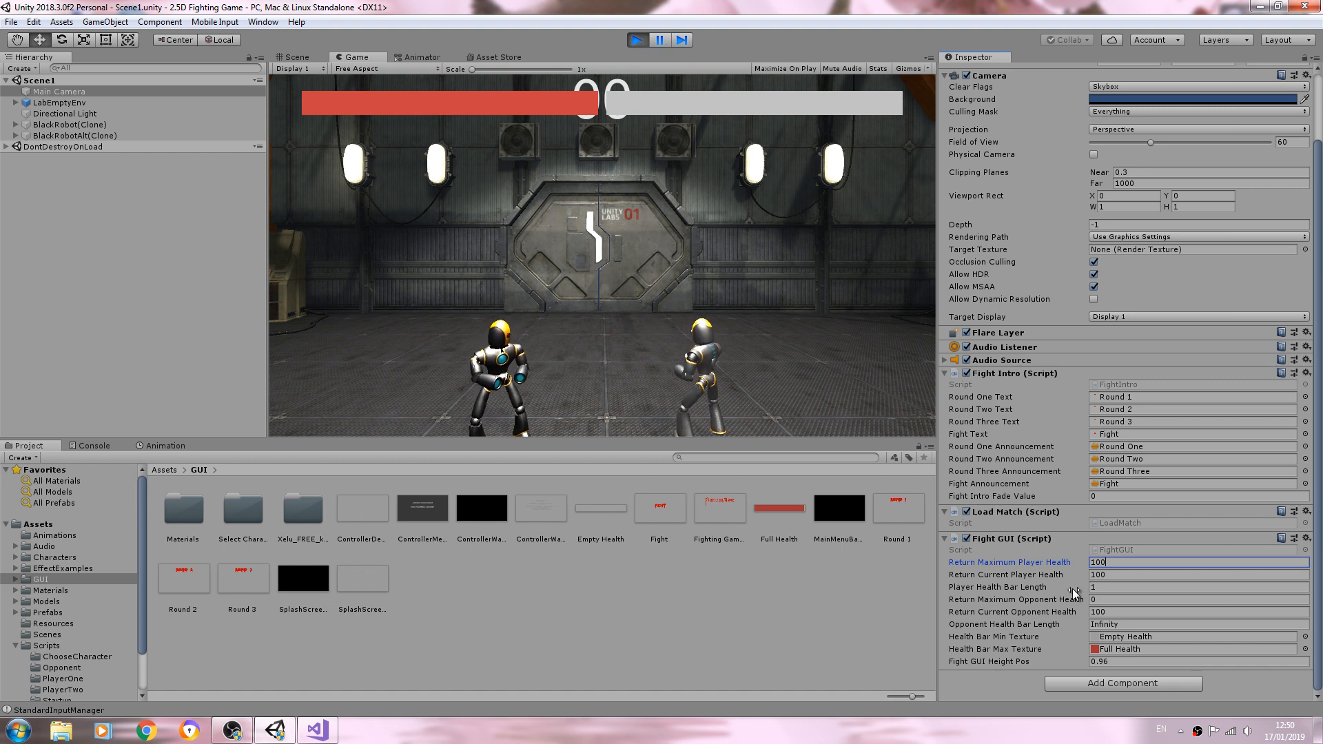
Return to FightGUI.cs and bring its Update() bar-length calculations into view.
click(1198, 599)
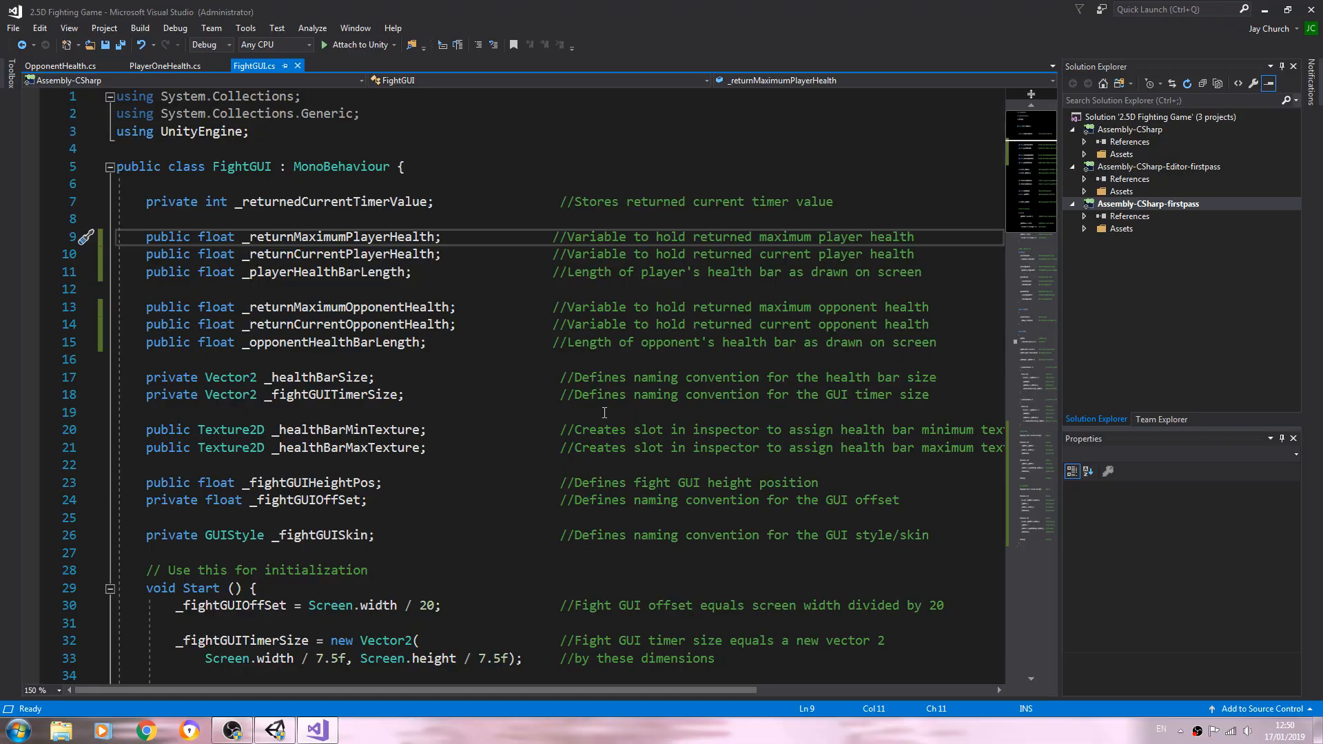
scroll(down, 3)
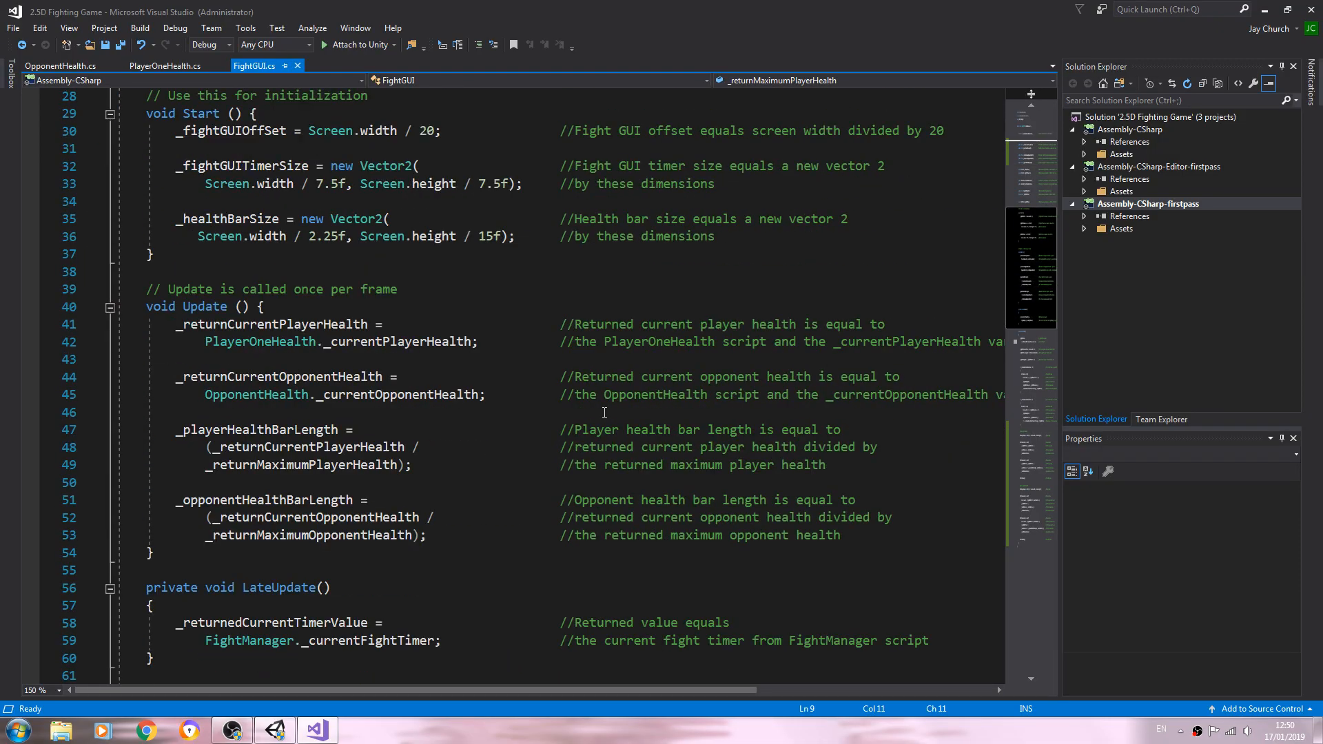
mouse_move(433, 394)
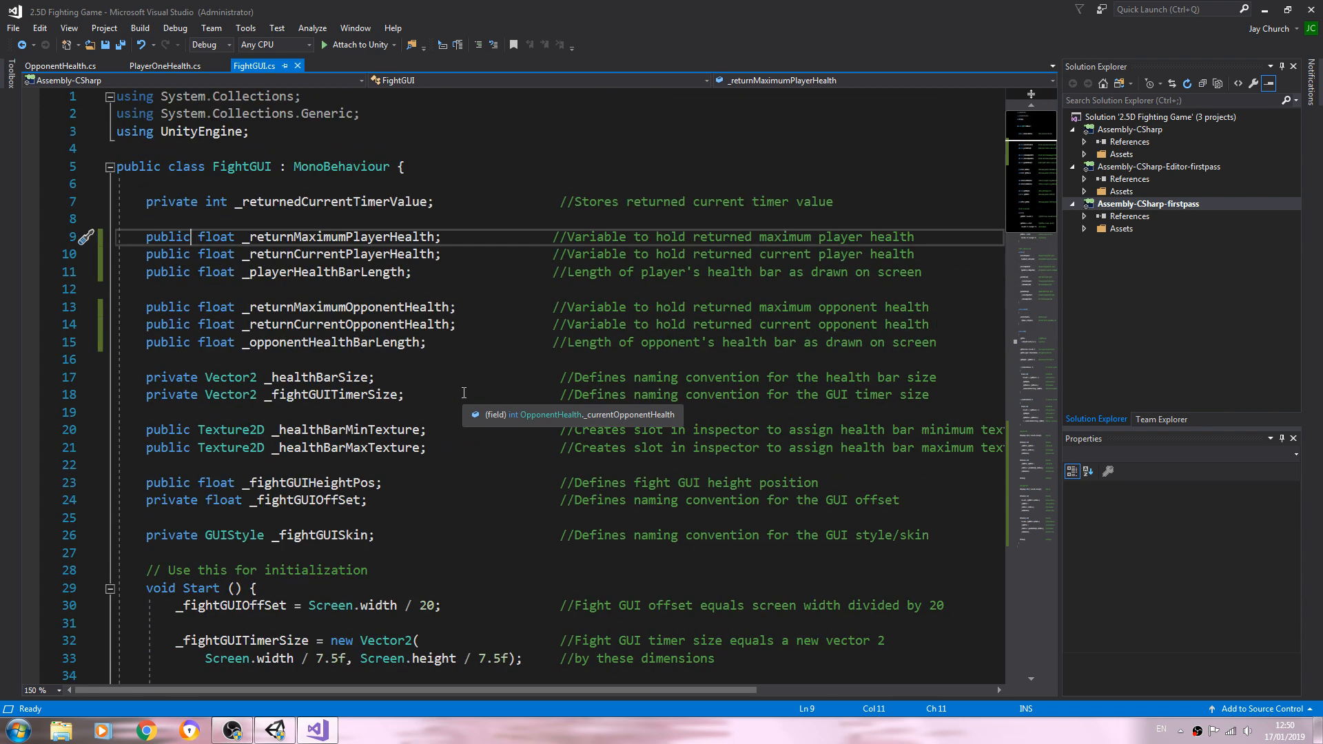
scroll(down, 3)
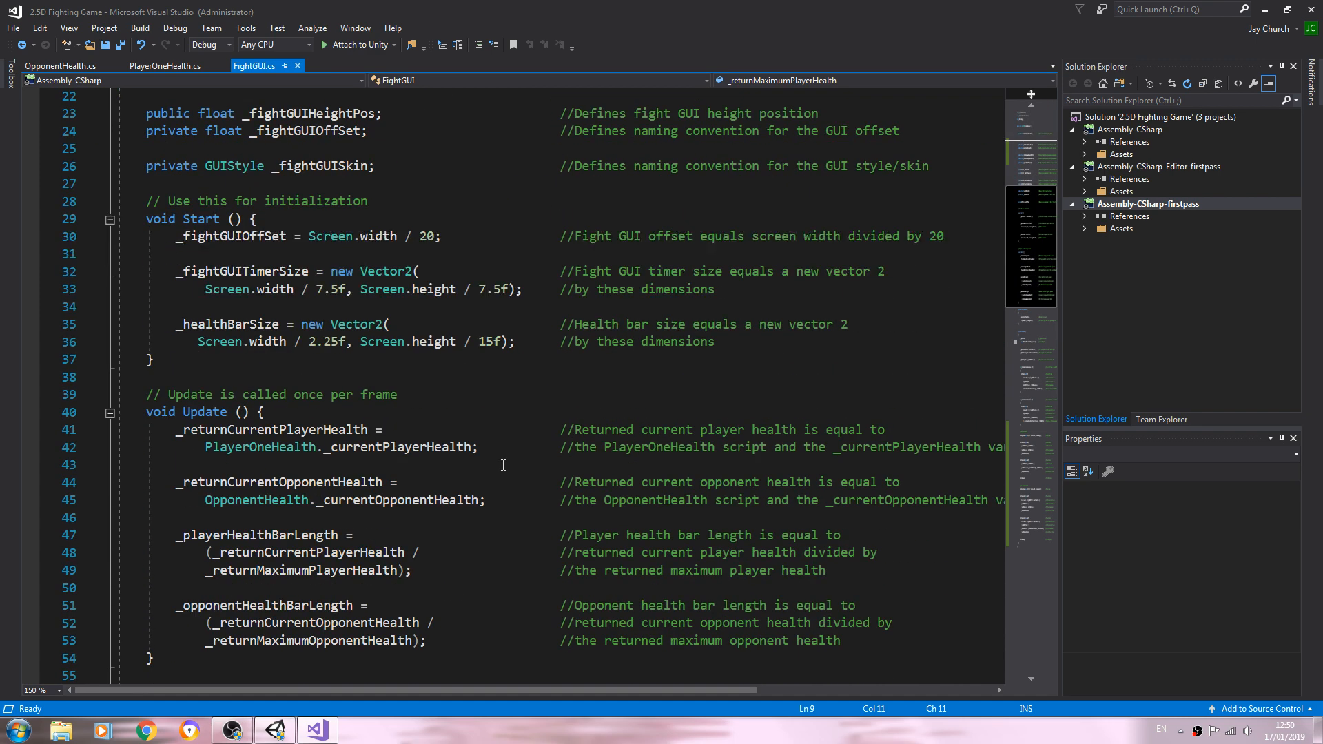
scroll(down, 3)
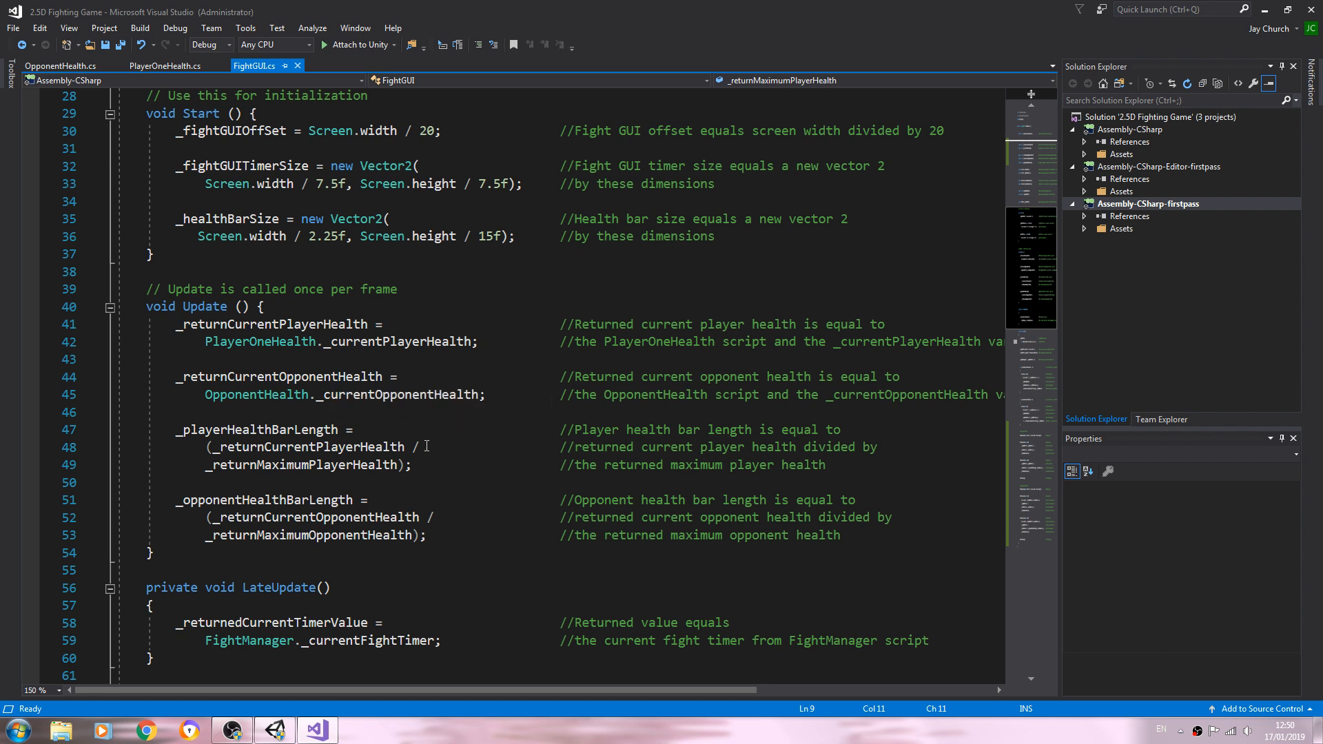
mouse_move(175, 302)
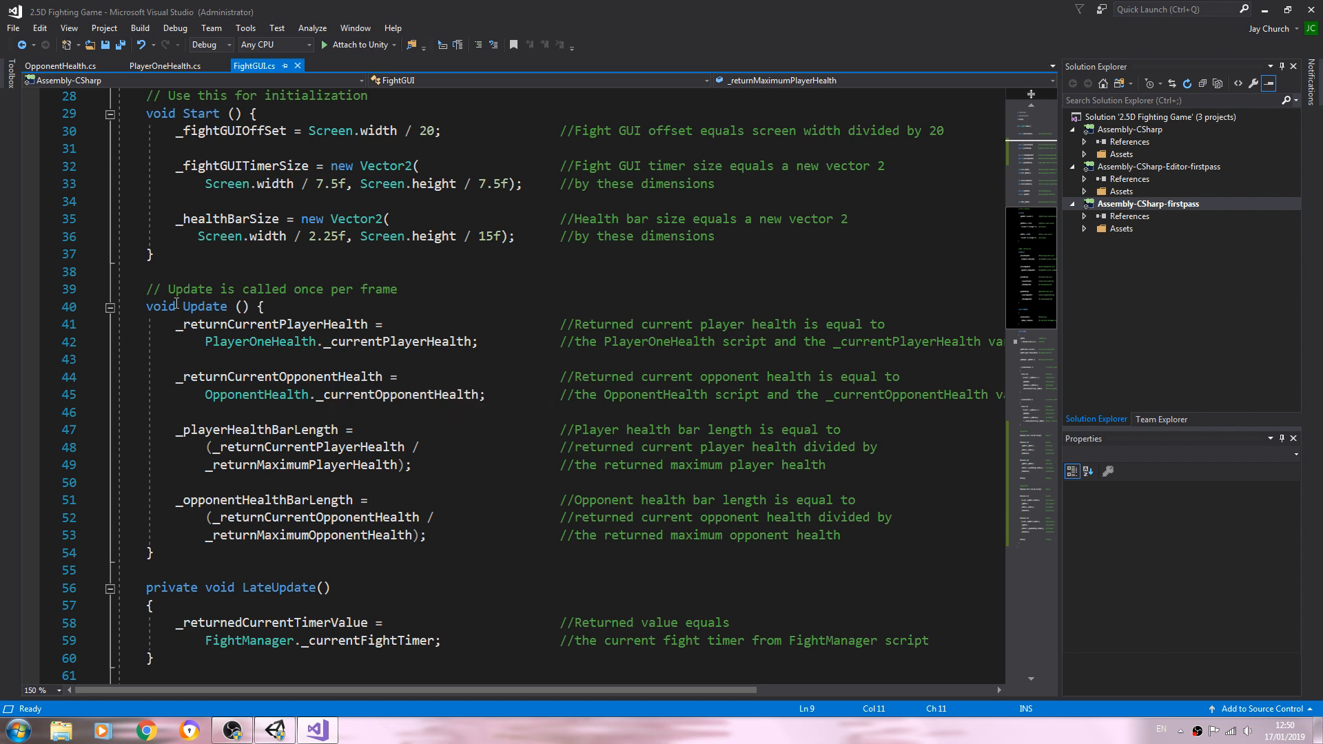
Duplicate the current player and opponent health assignment lines inside Update.
drag(177, 324, 922, 394)
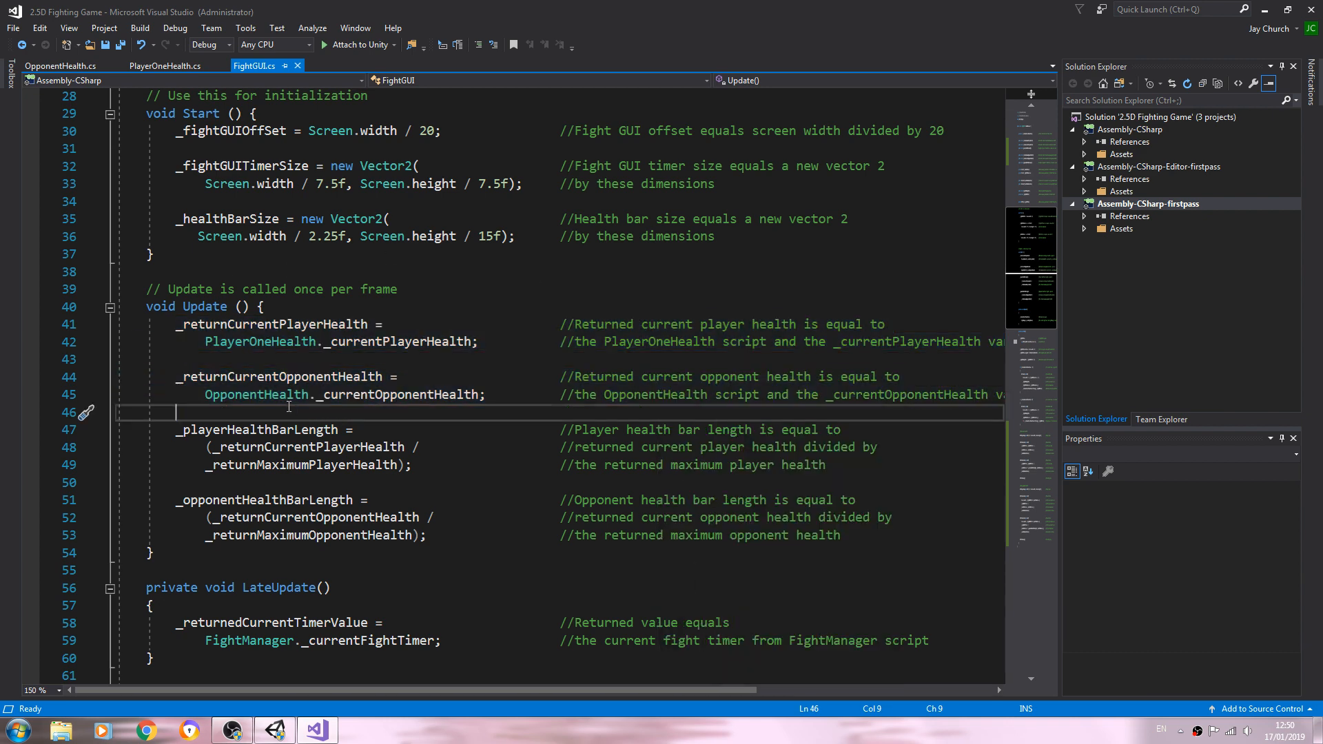
key(enter)
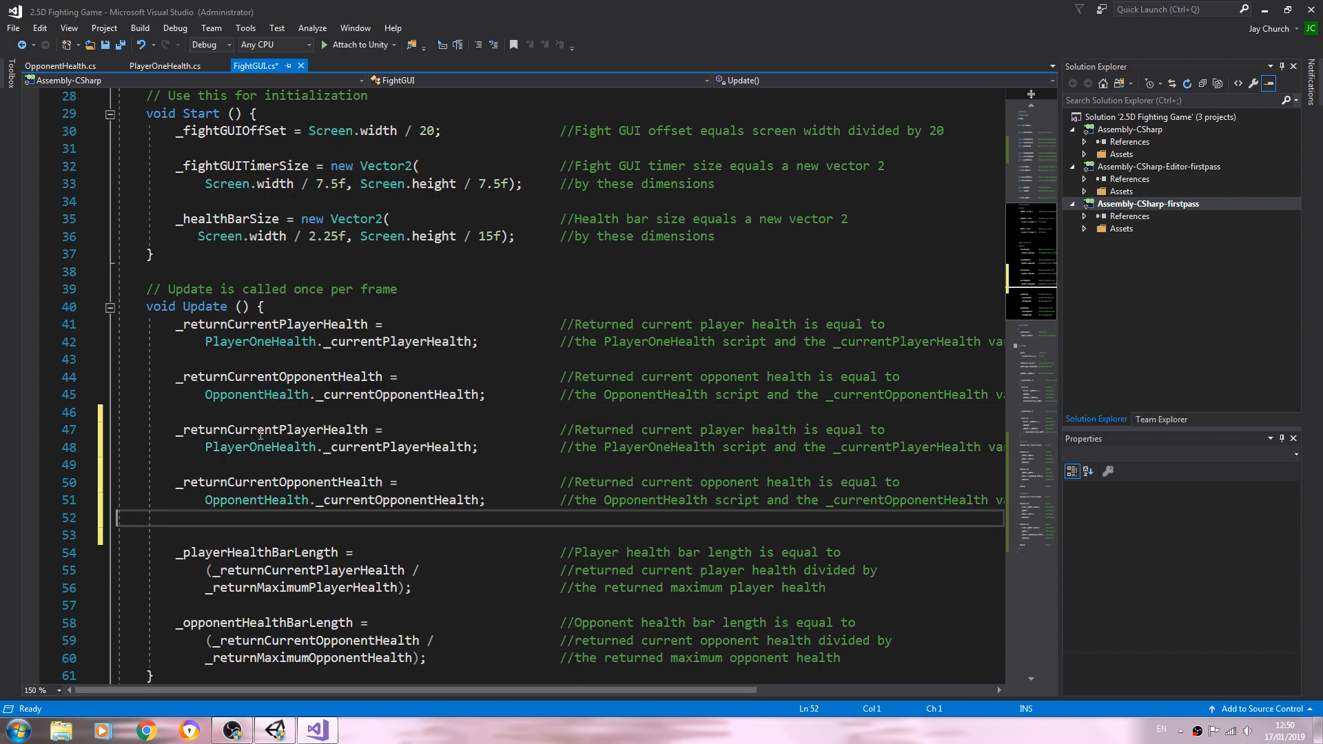
mouse_move(266, 435)
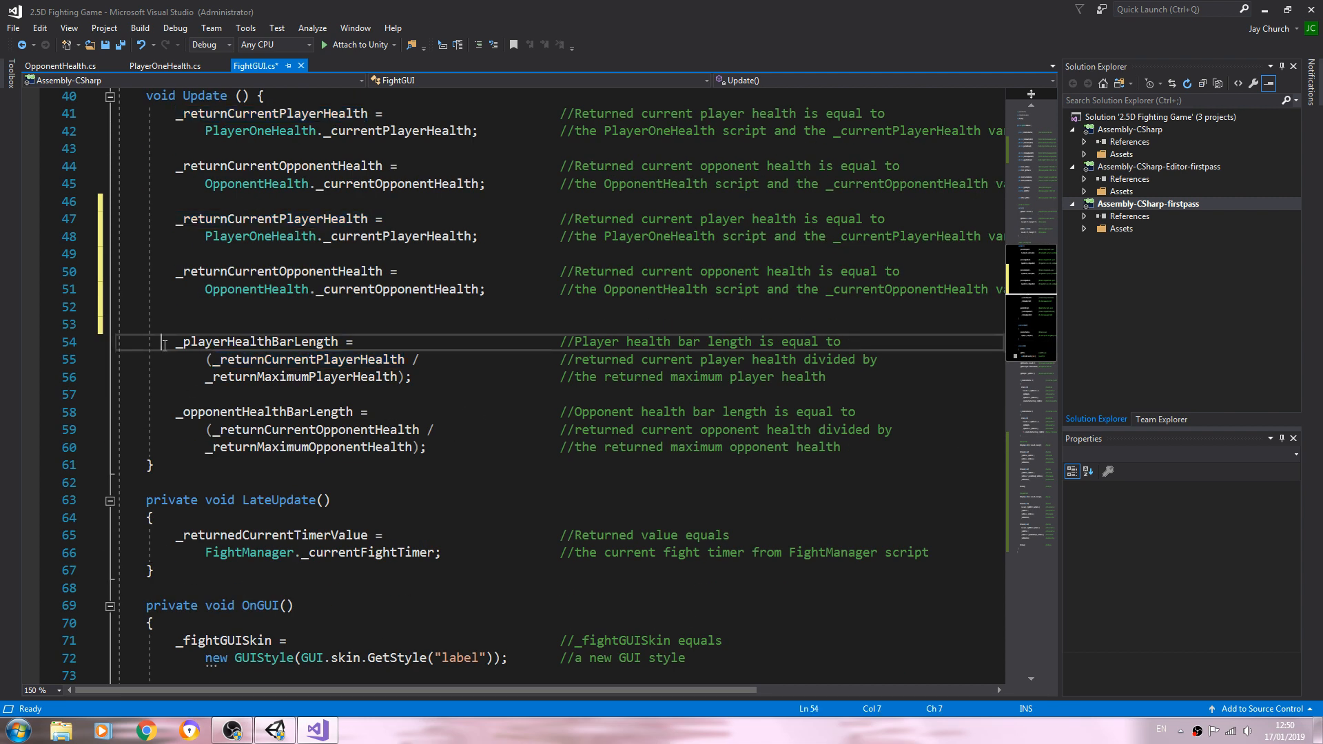
drag(163, 342, 841, 447)
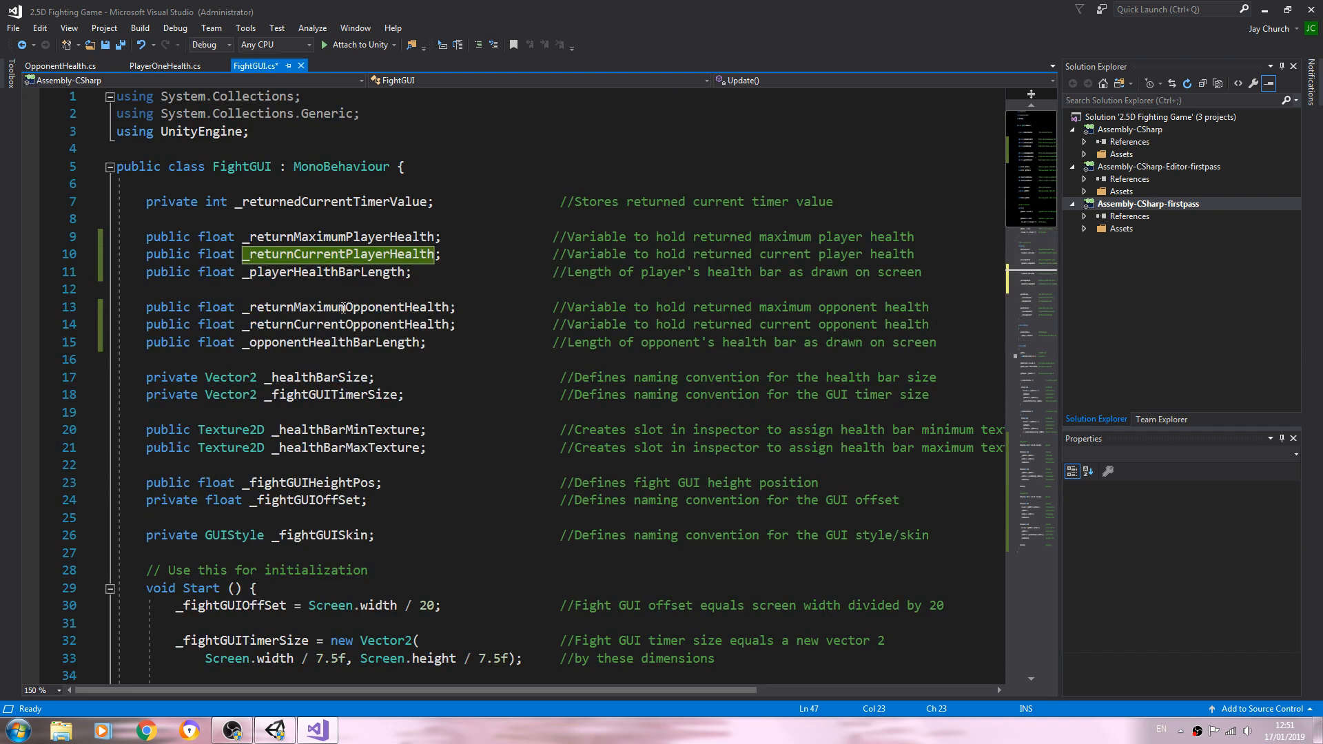
Make the duplicated line set _returnMaximumPlayerHealth from PlayerOneHealth._maximumPlayerHealth.
right_click(340, 235)
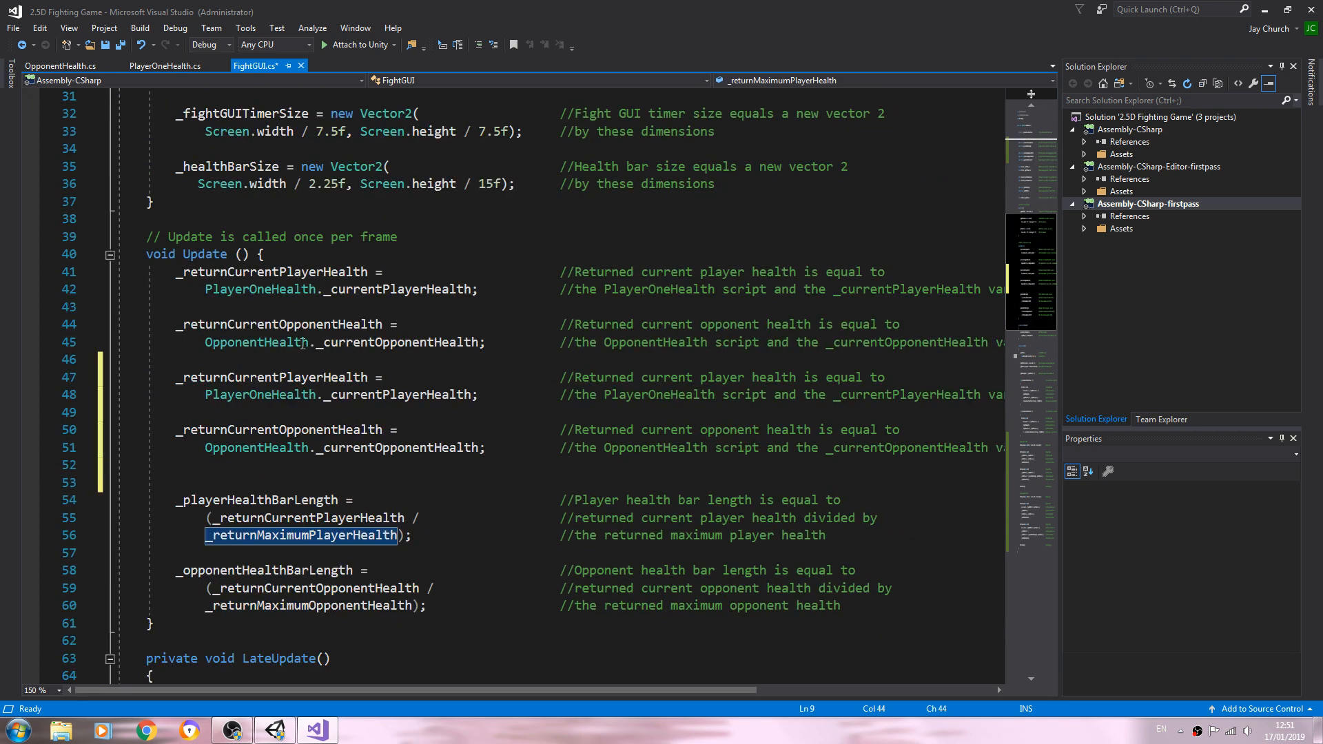
right_click(270, 377)
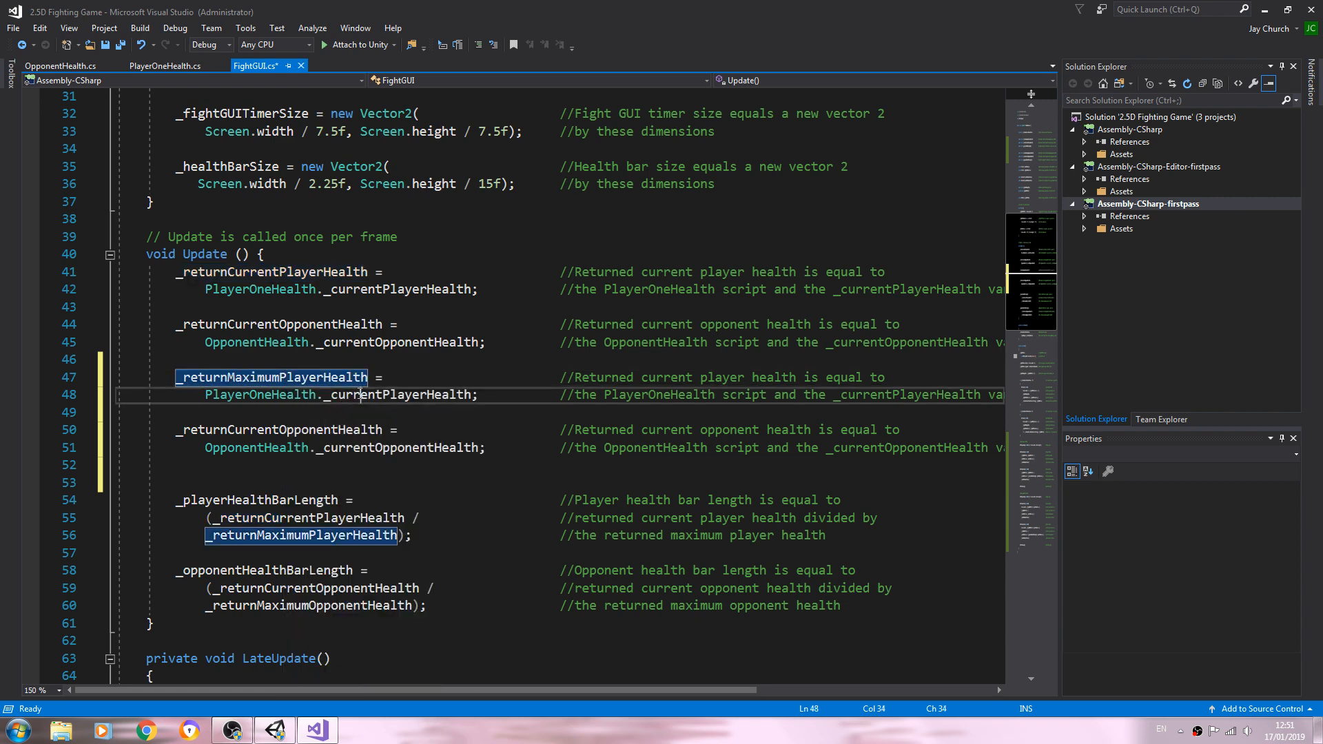
text(ma)
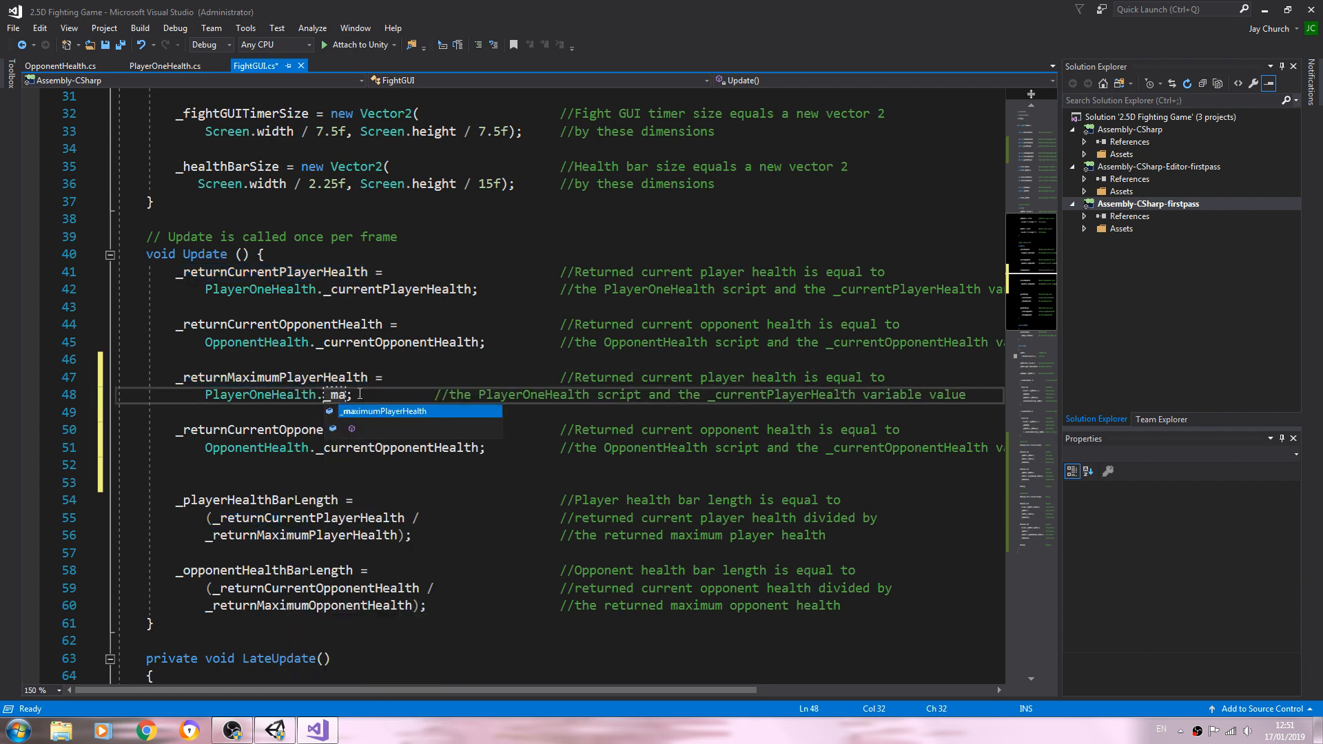
key(Tab)
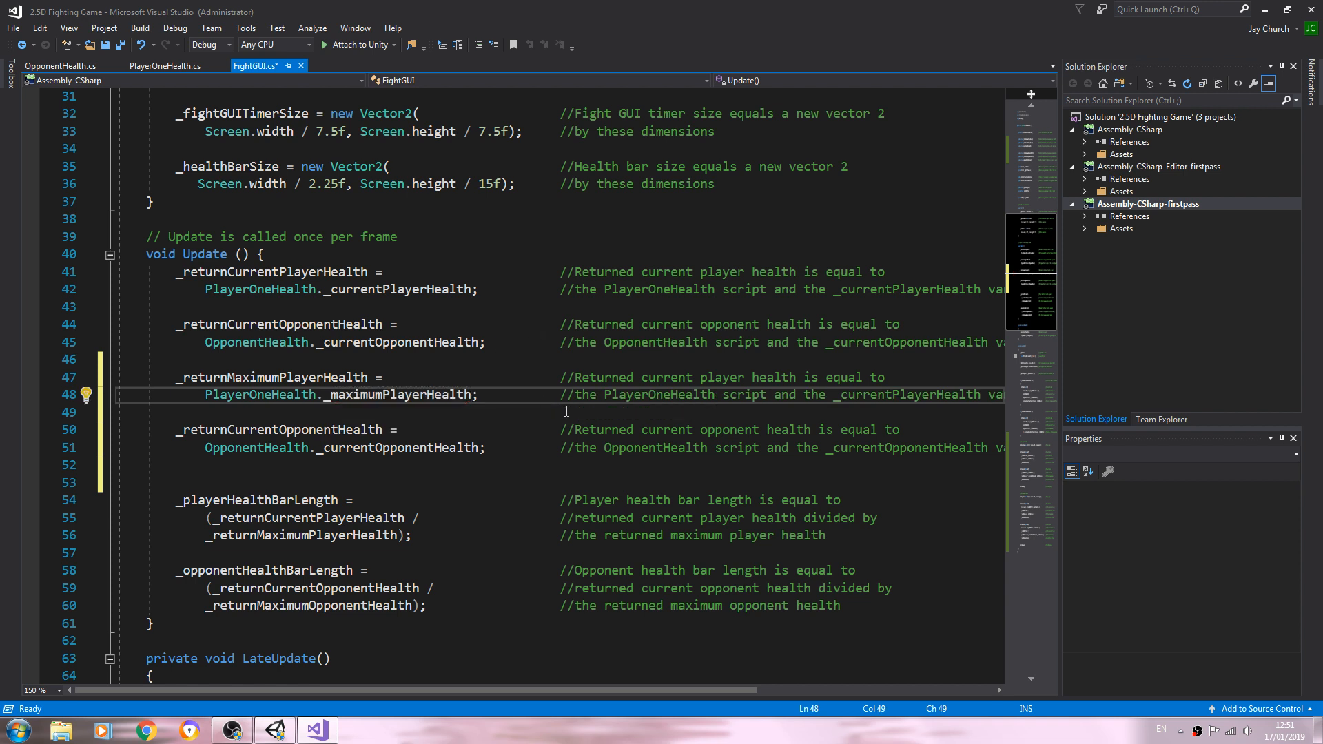
Update the player comment to reference _maximumPlayerHealth instead of current.
double_click(397, 396)
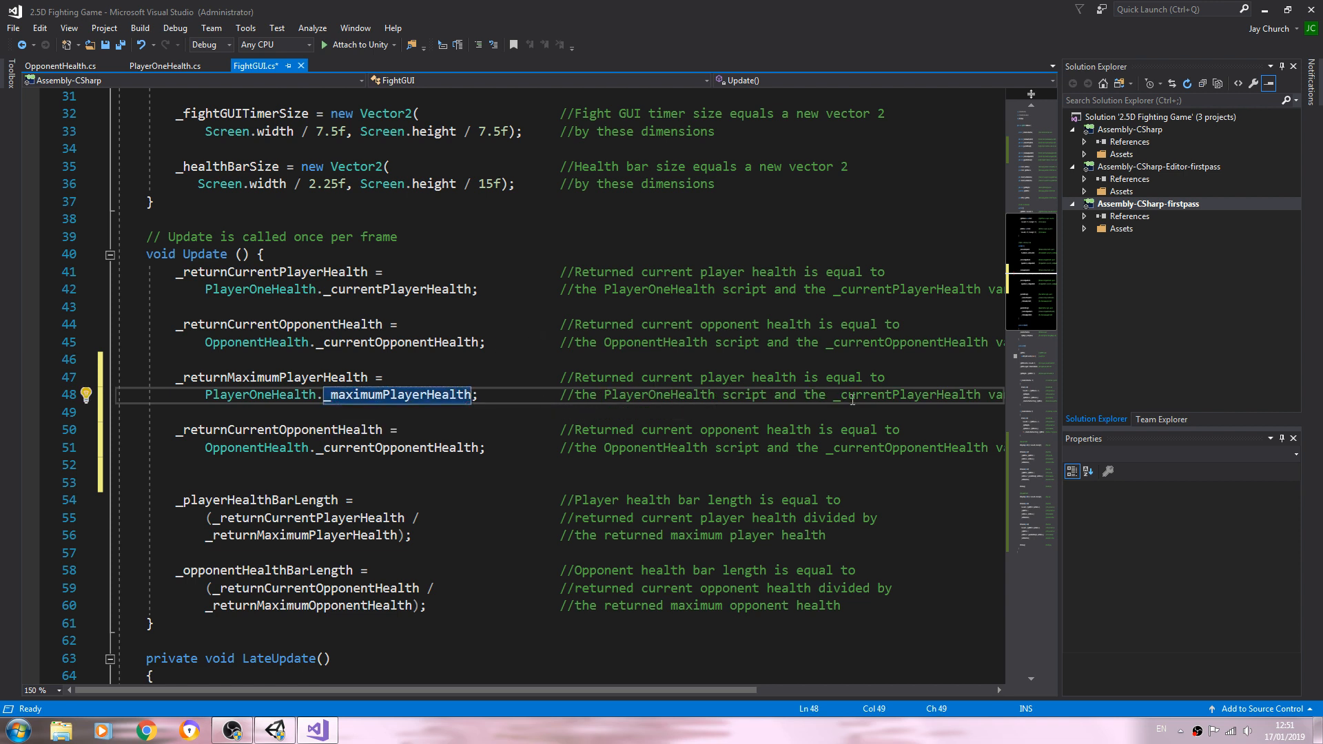
double_click(666, 378)
text(maximum)
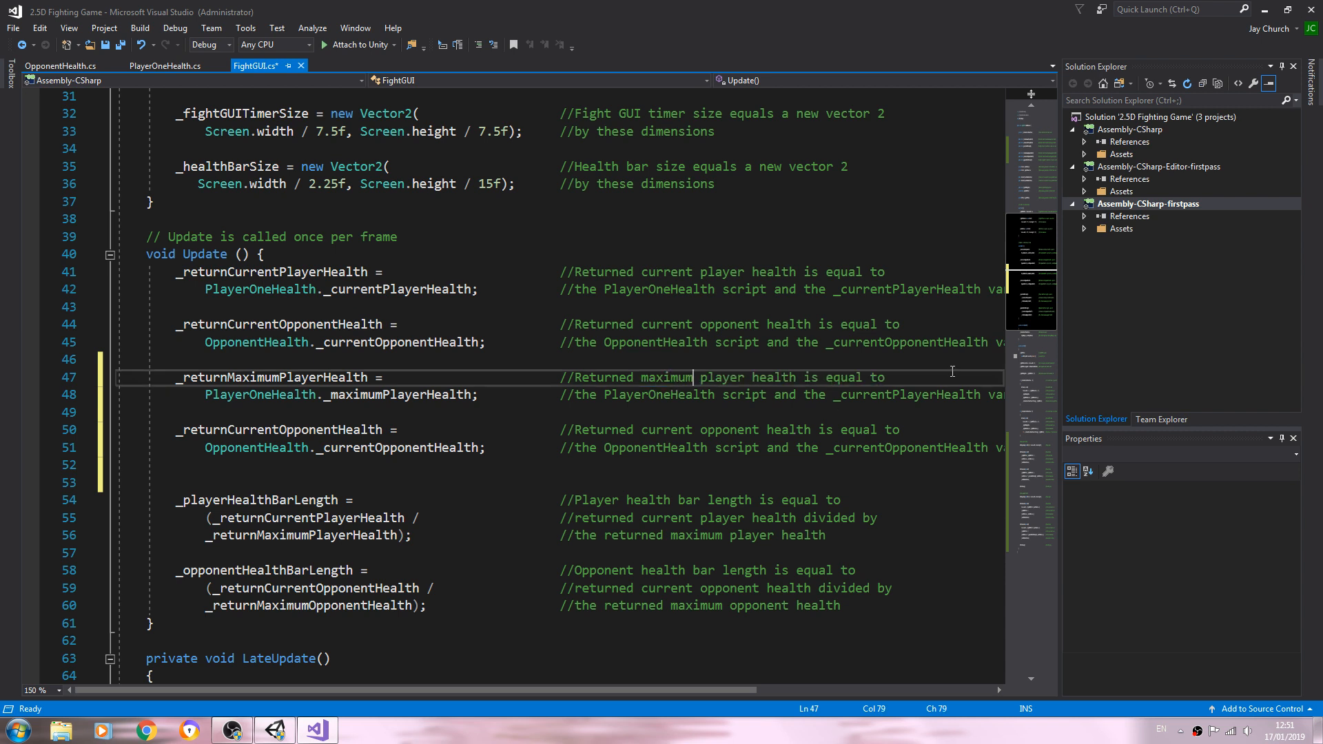
right_click(397, 394)
text(maximum)
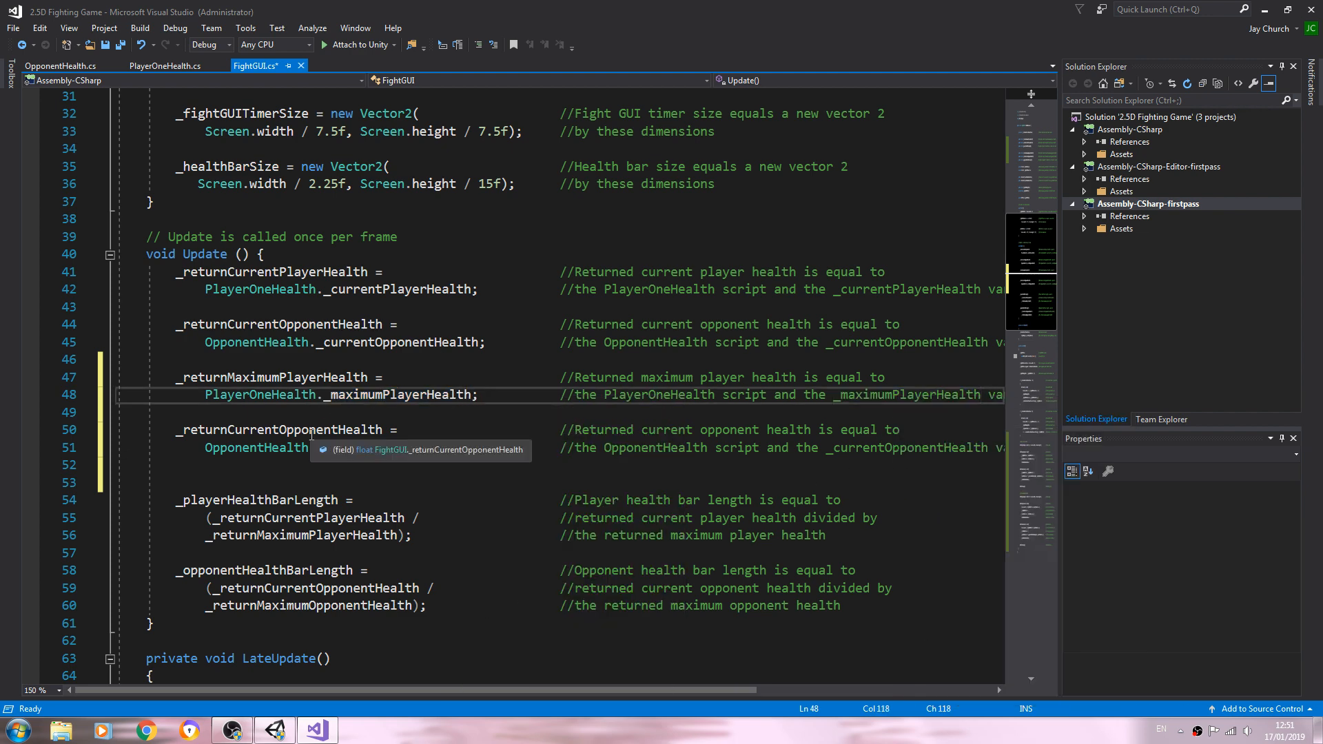
mouse_move(310, 433)
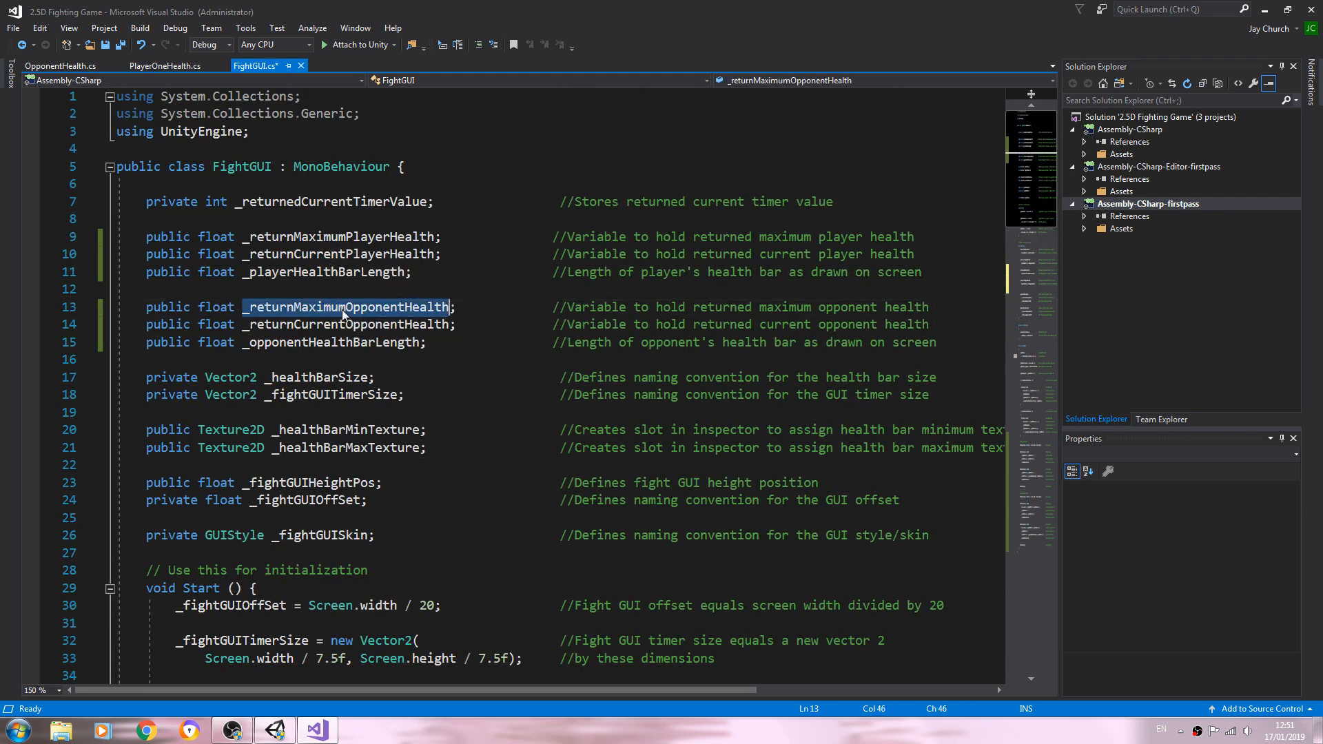
Add the opponent line assigning _currentOpponentHealth and select its name and comment word for editing.
scroll(down, 3)
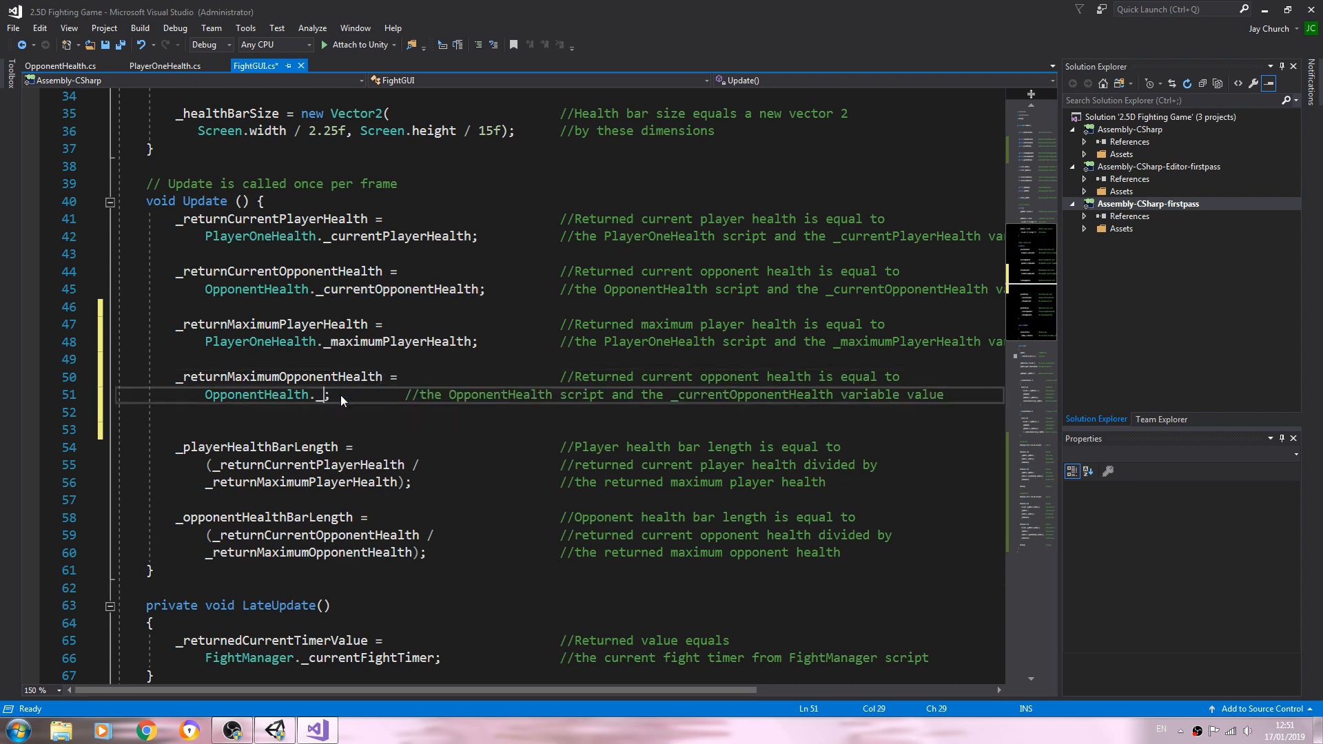
text(_currentOpponentHealth;)
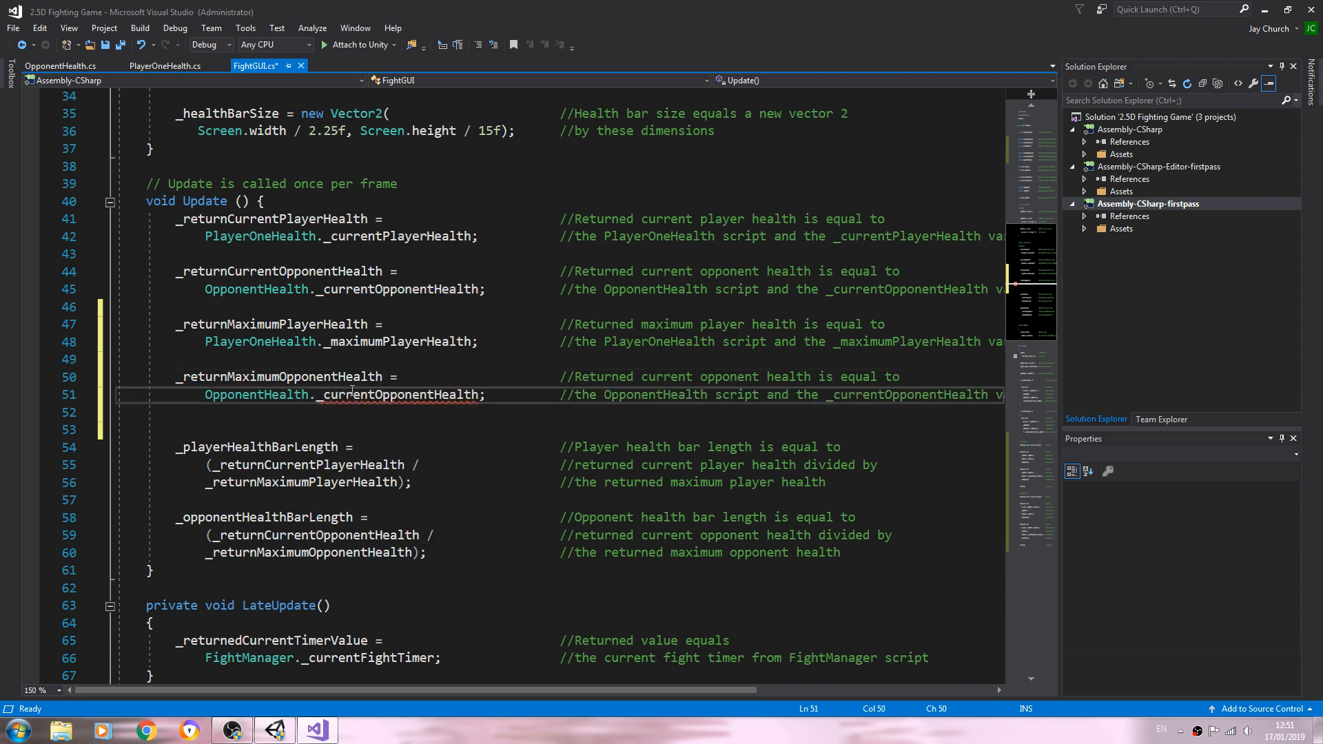
double_click(399, 394)
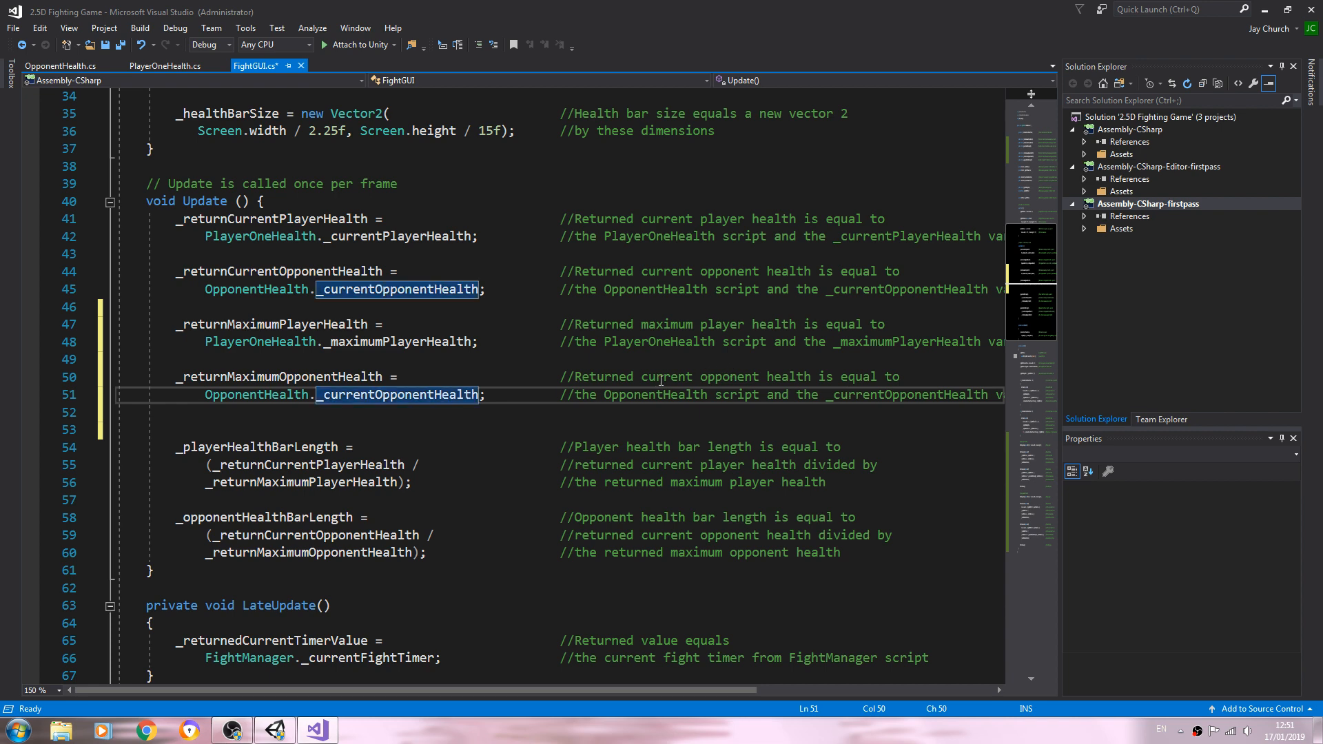
double_click(665, 376)
text(maximum)
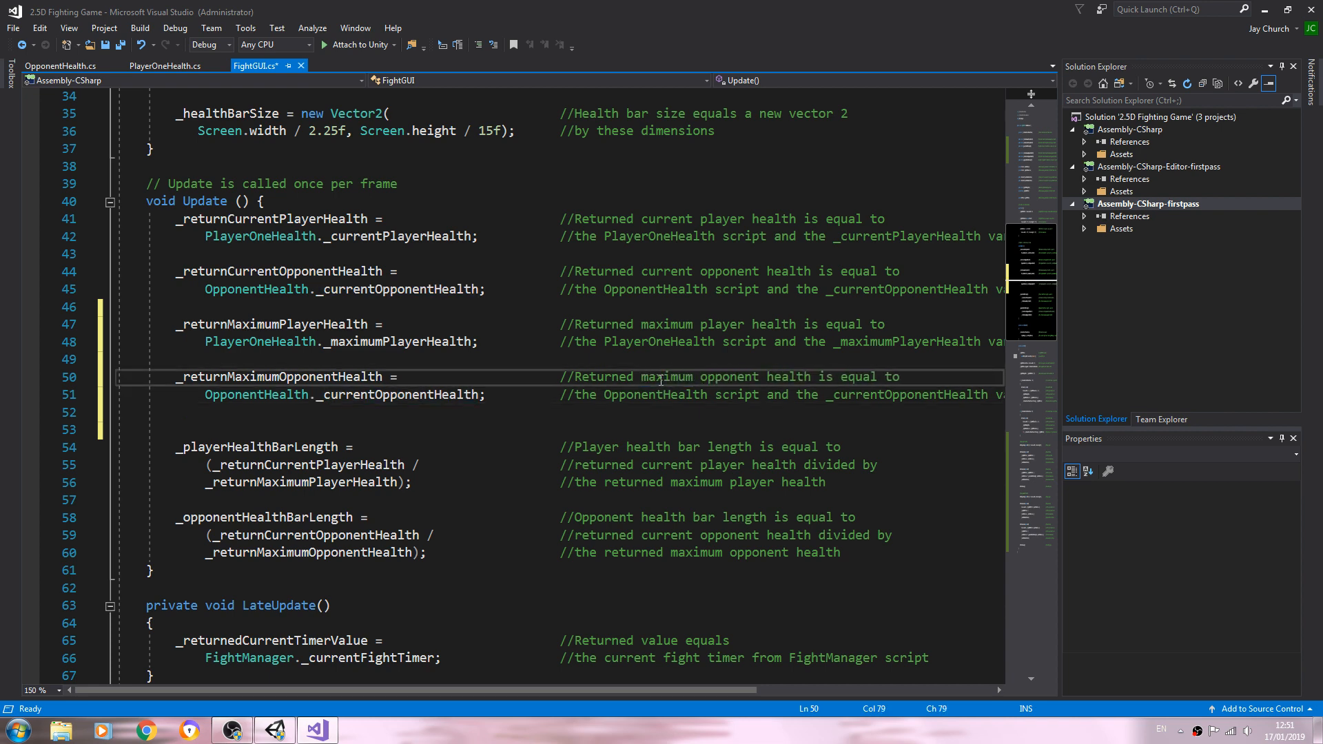
Change it to OpponentHealth._maximumOpponentHealth with a matching comment, then return to Unity.
double_click(397, 394)
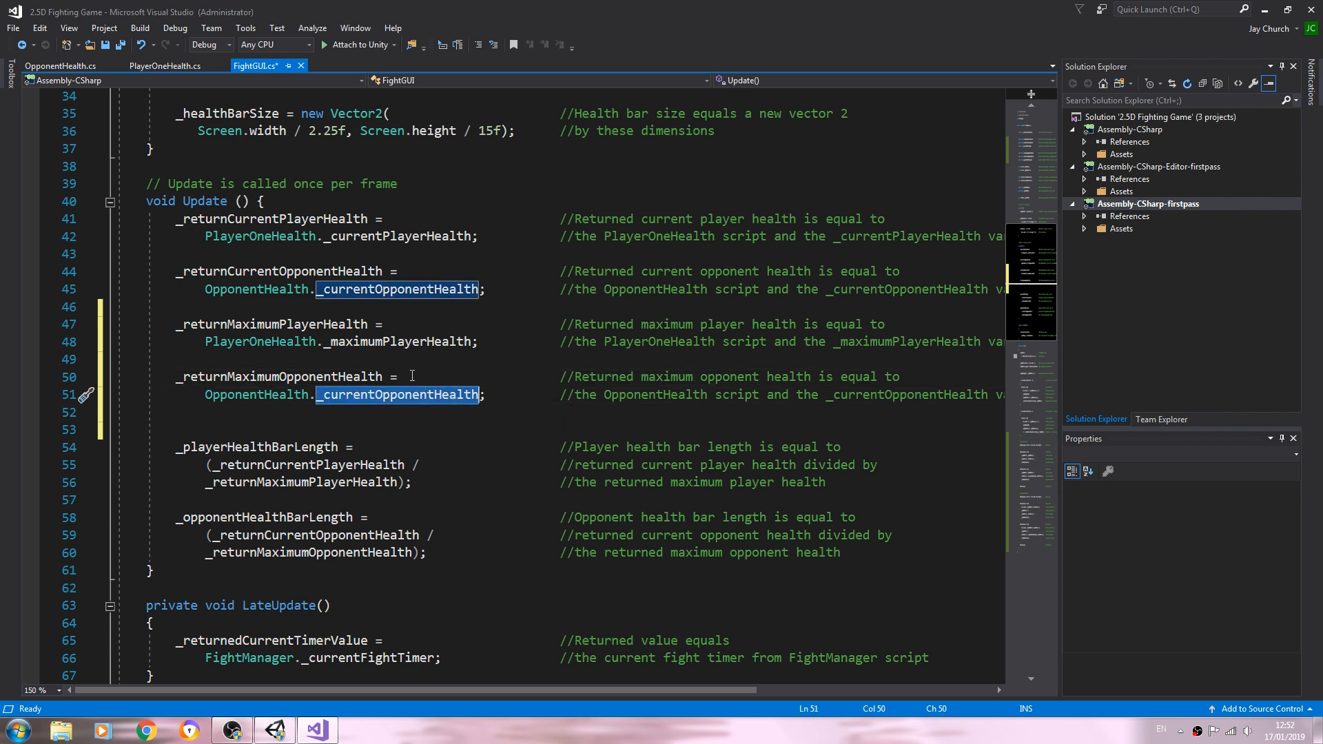
text(_ma)
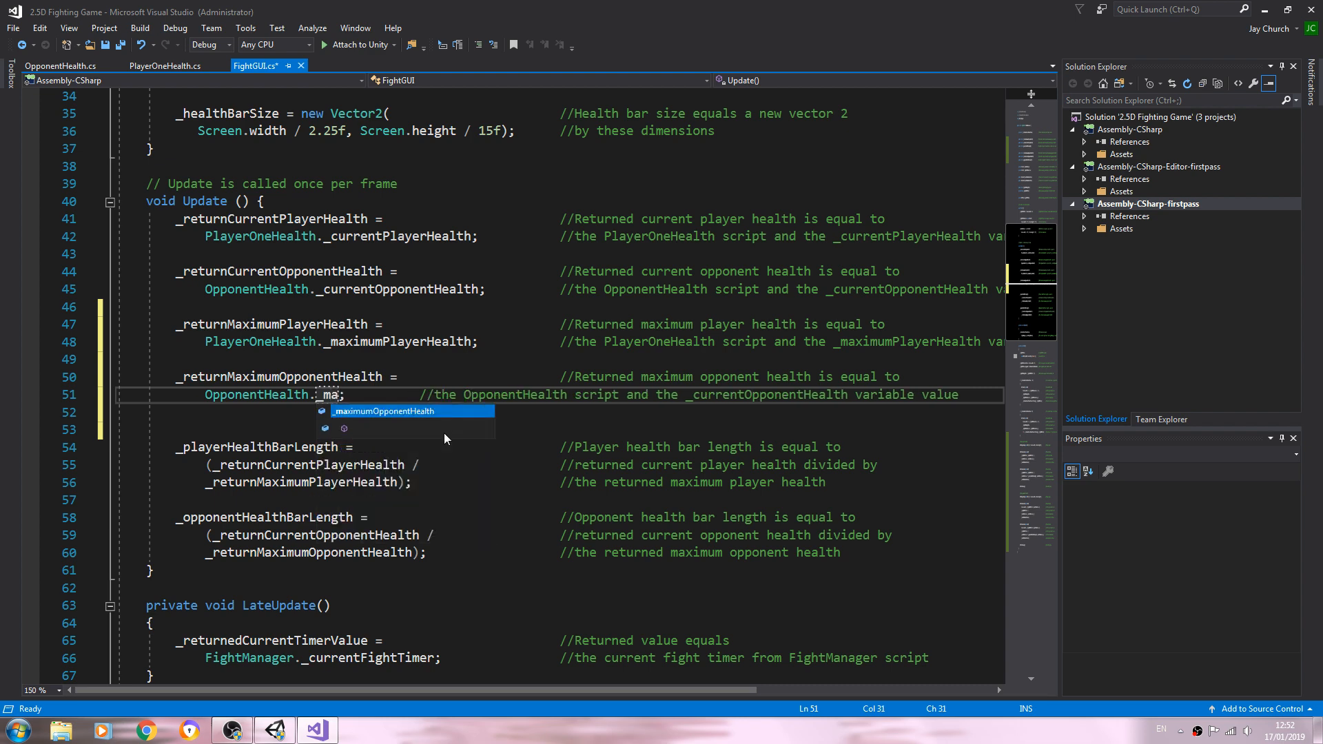
key(Tab)
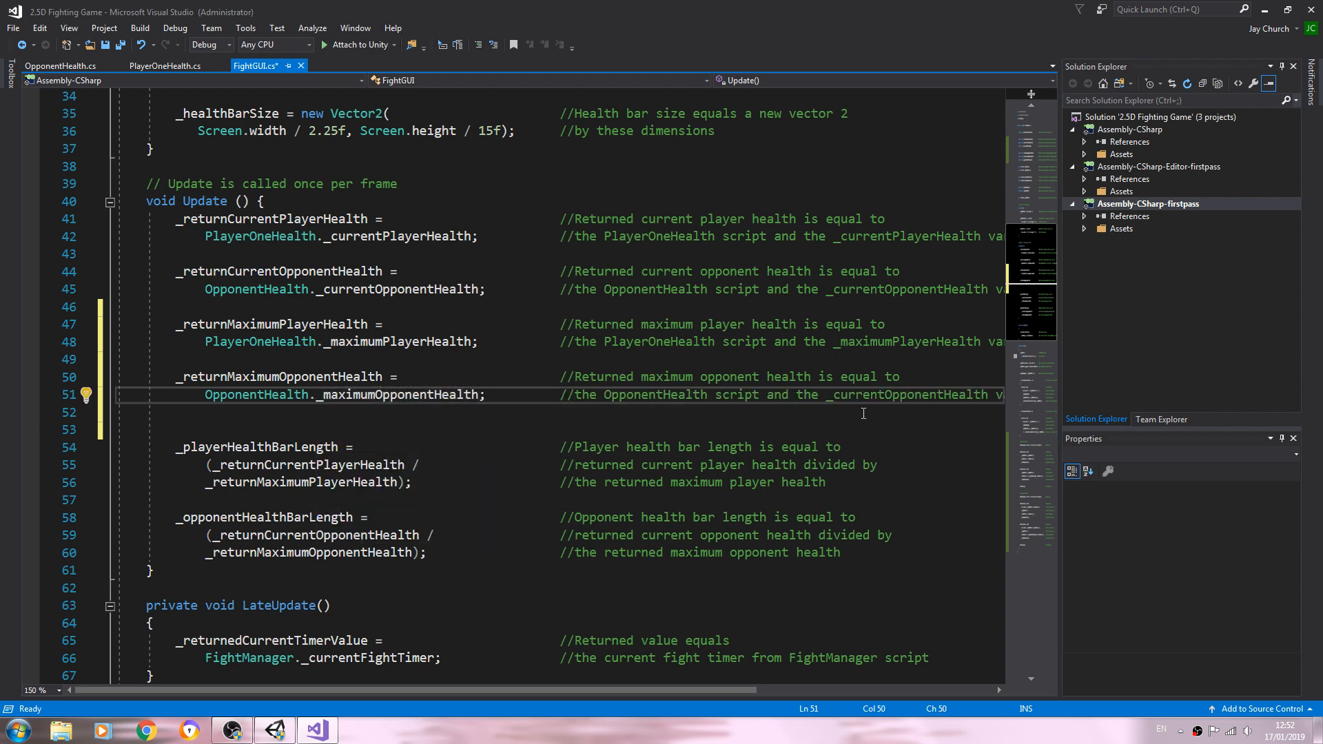
right_click(397, 395)
text(maximum)
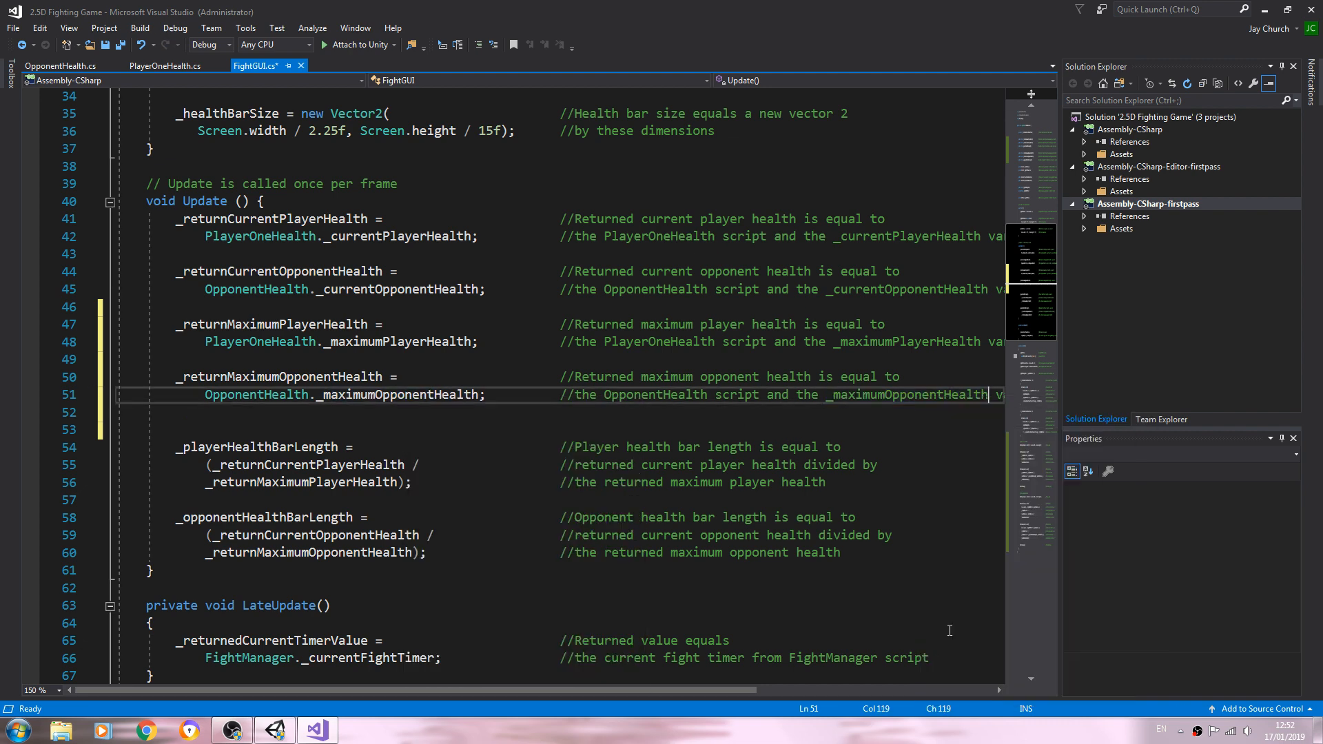
click(13, 27)
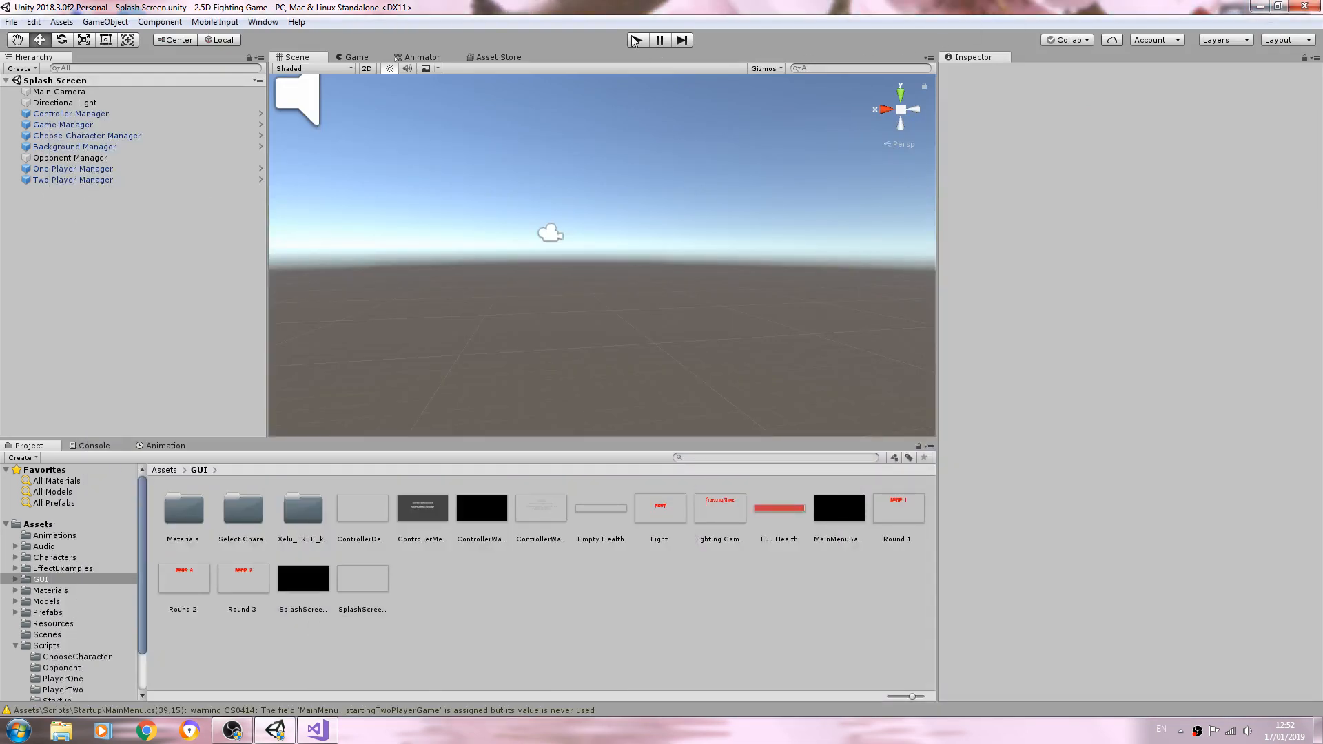
Run the fight scene and select Main Camera under Scene1 to inspect the Fight GUI values.
click(635, 40)
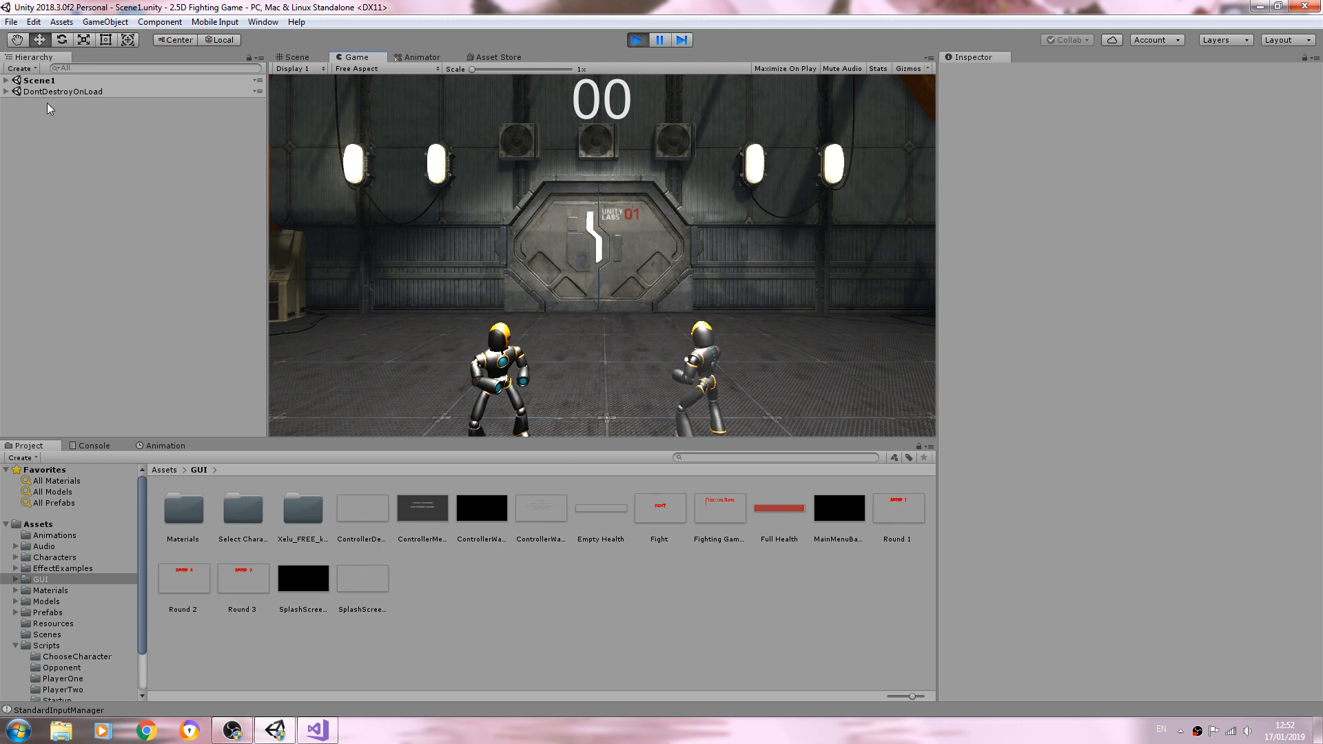
click(56, 91)
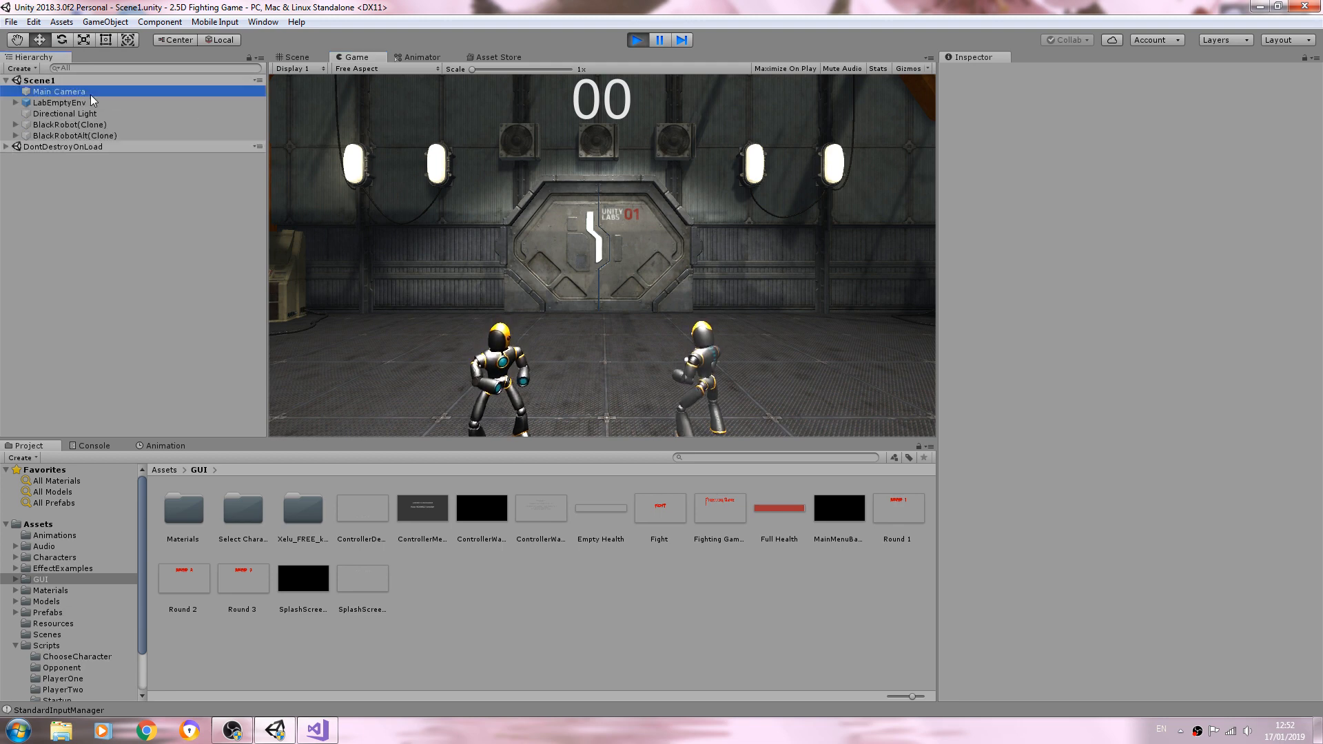
click(58, 91)
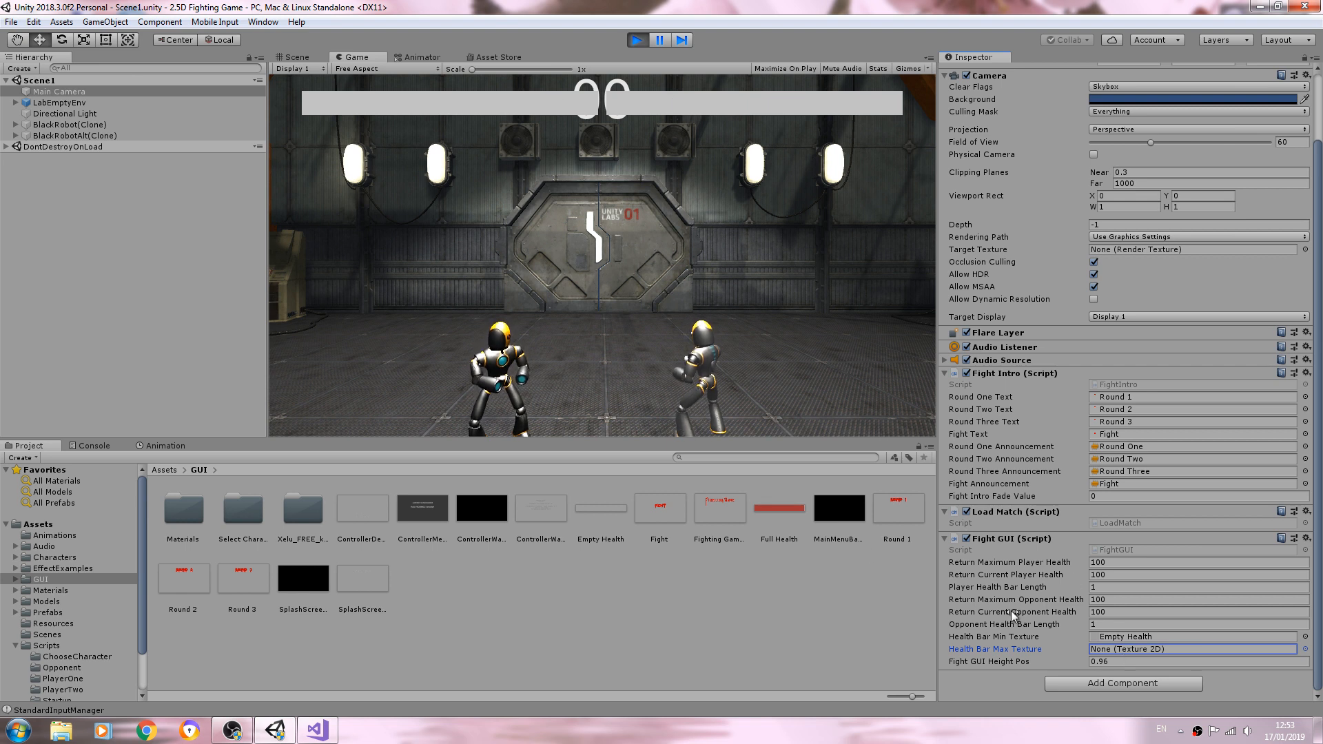
Assign the Full Health asset as Fight GUI's Health Bar Max Texture so both bars draw full red.
click(1190, 649)
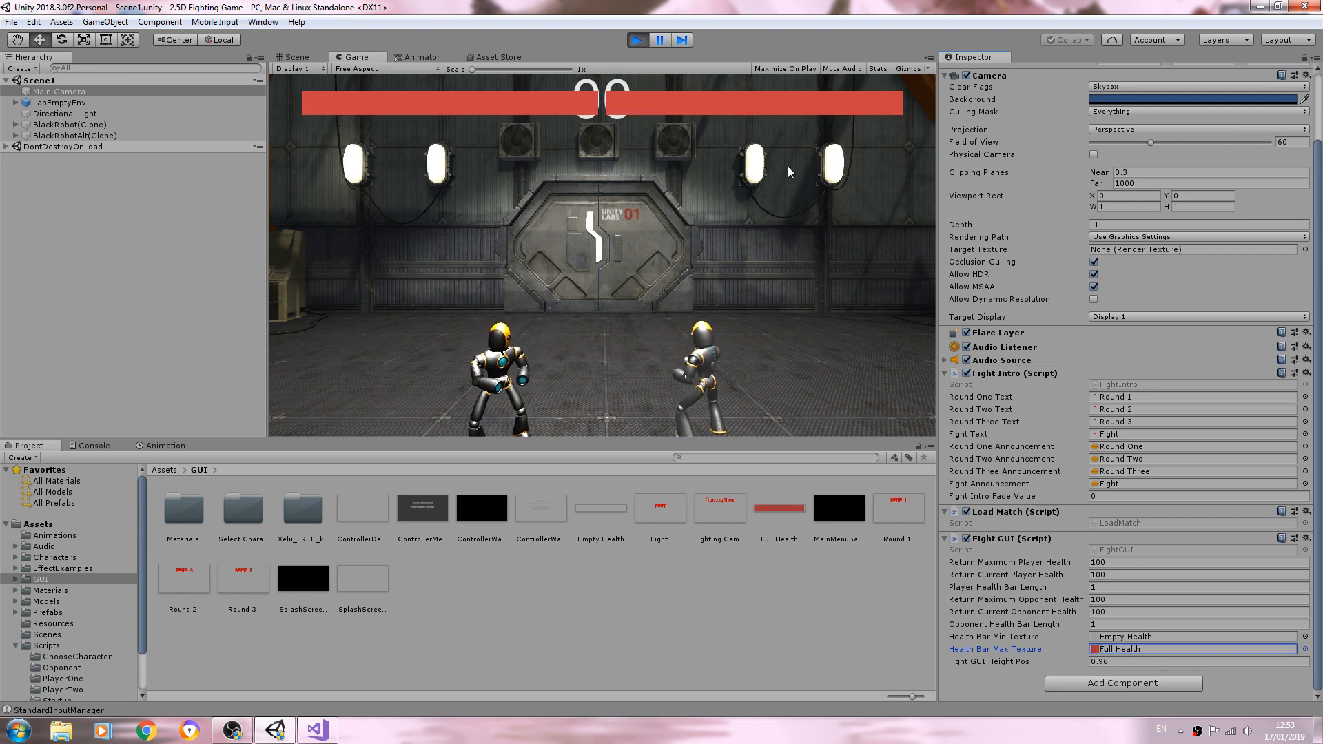
mouse_move(519, 174)
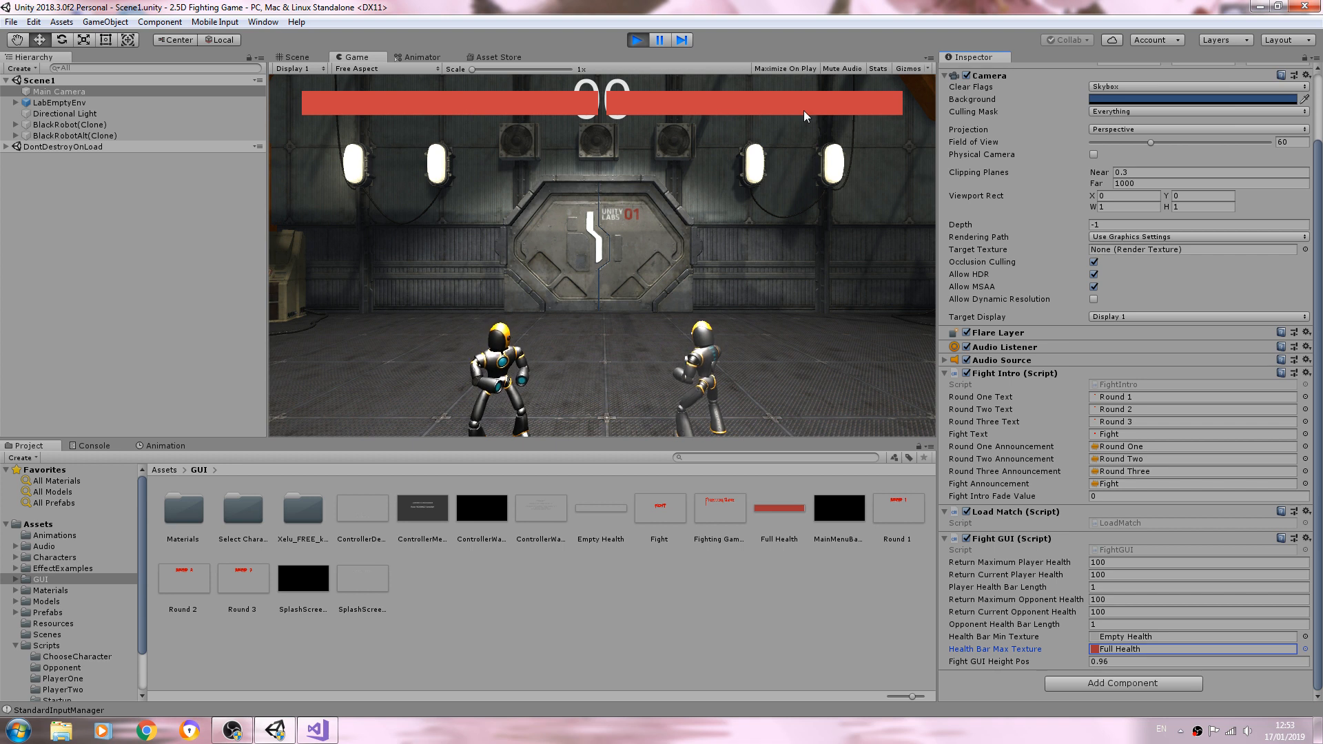
mouse_move(700, 139)
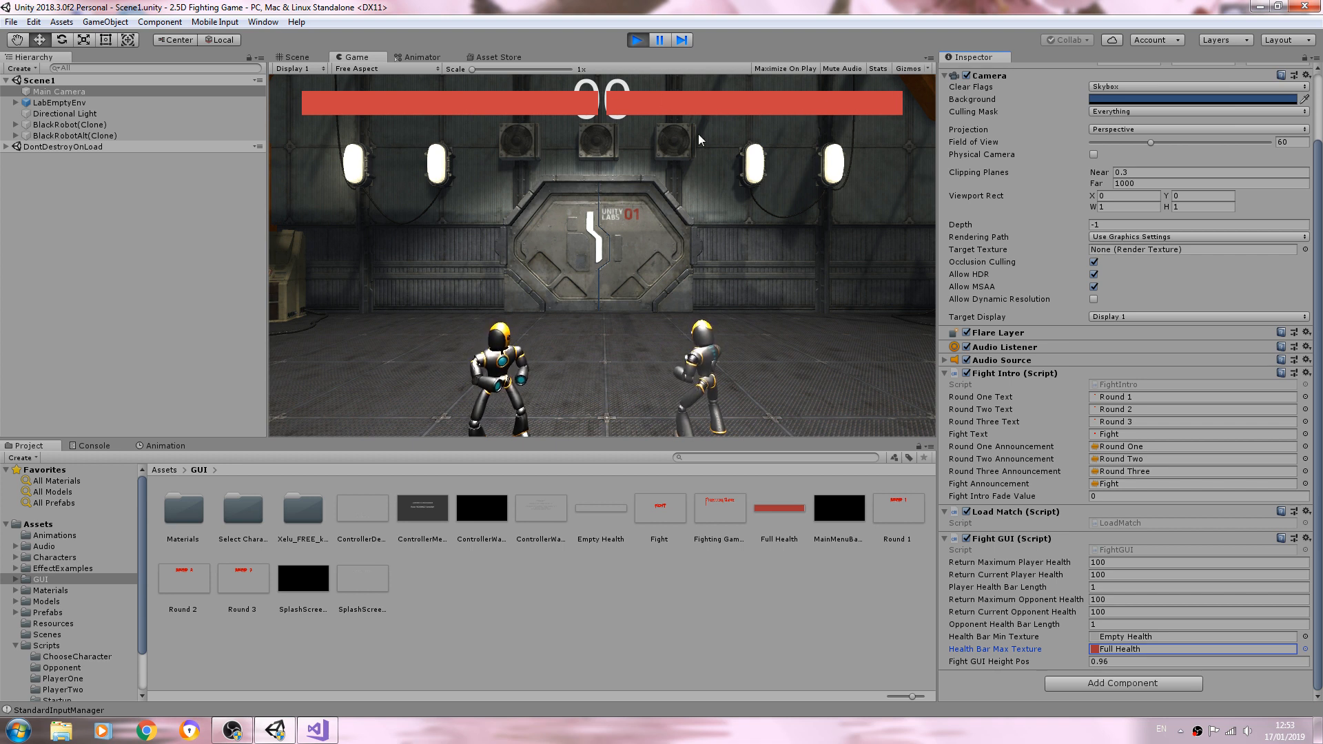
mouse_move(1067, 397)
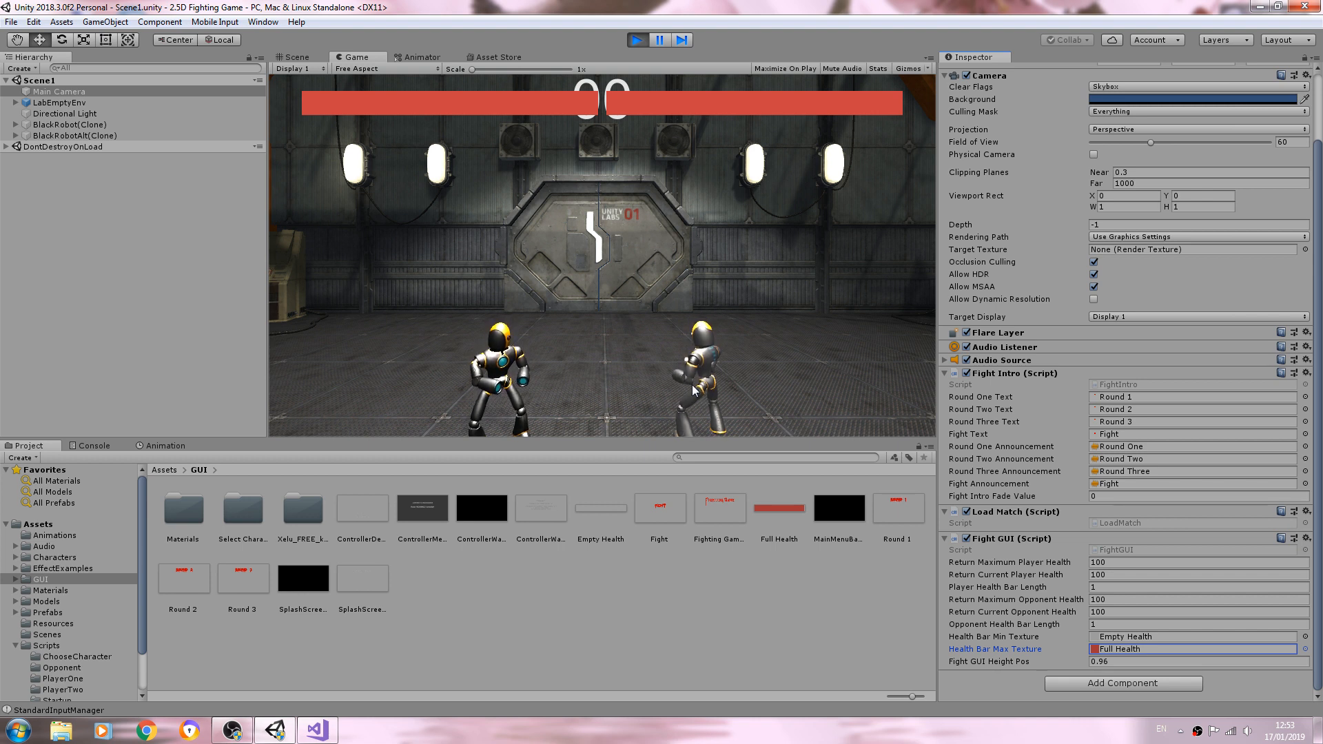
mouse_move(814, 351)
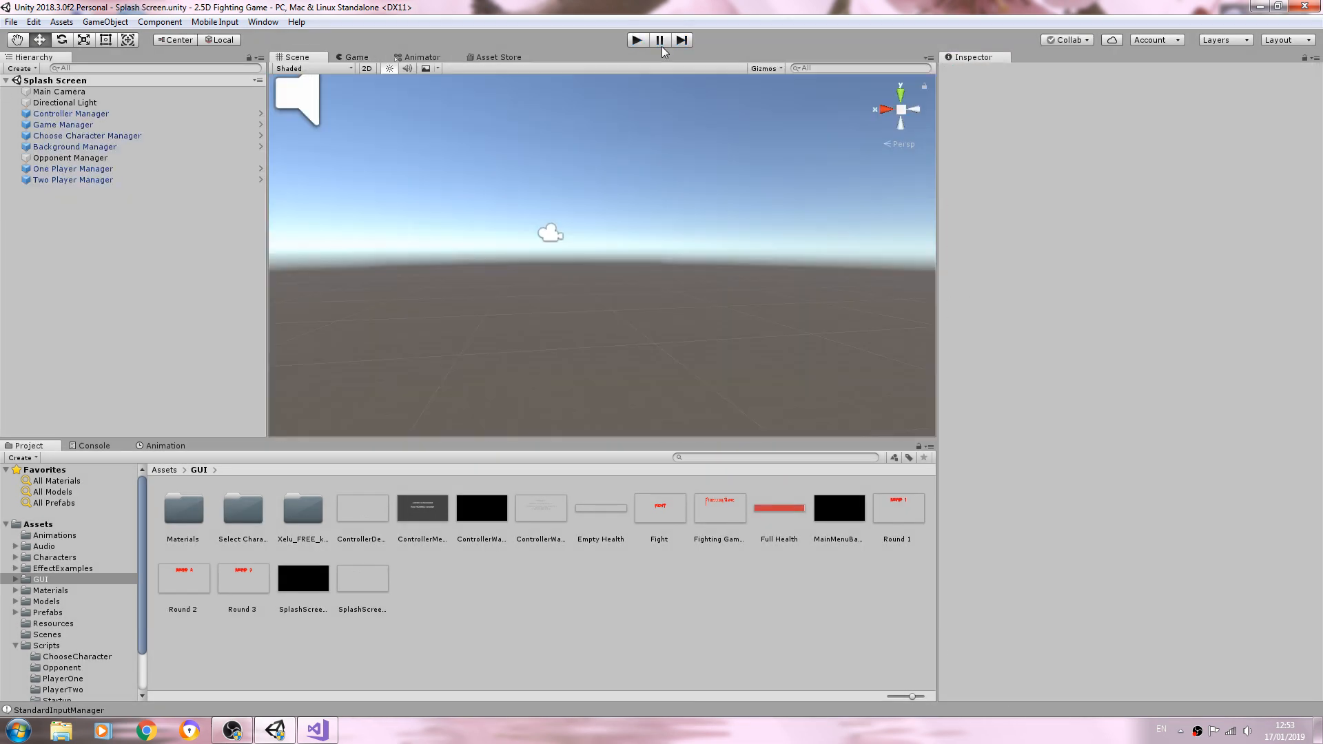
mouse_move(659, 40)
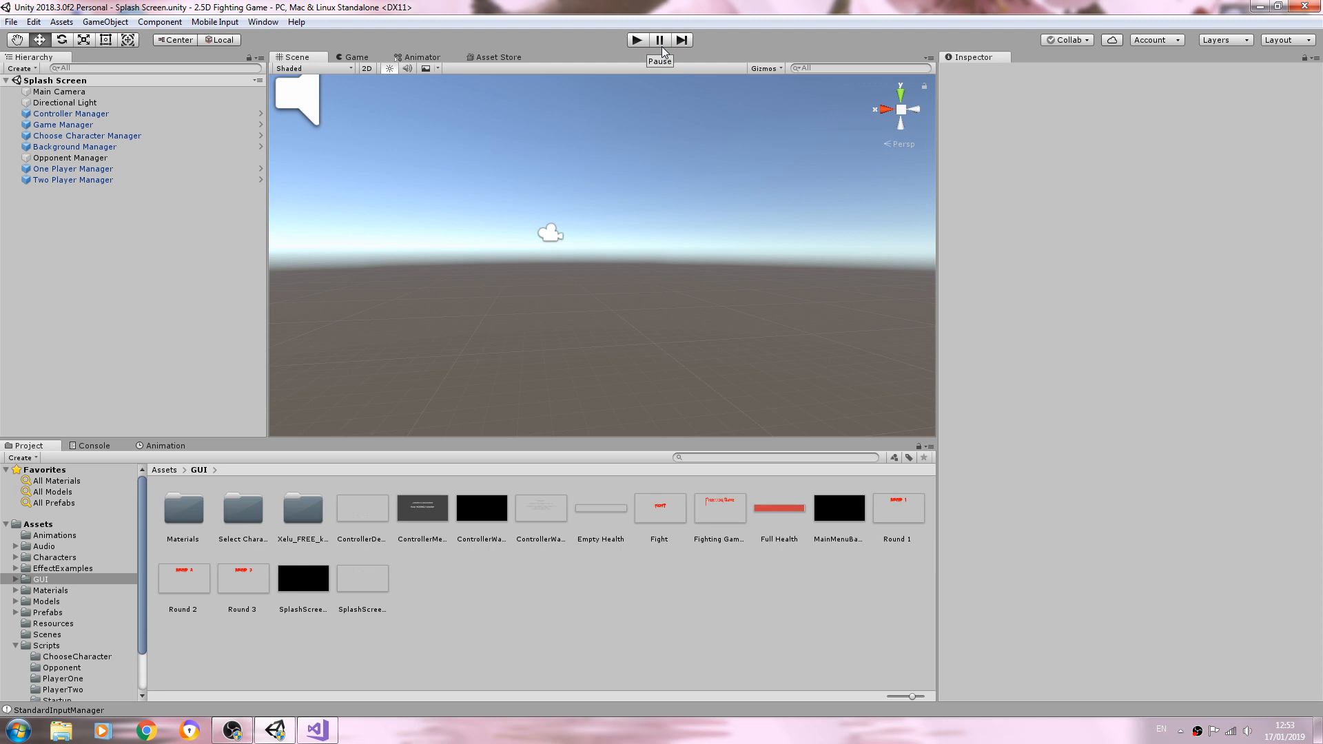